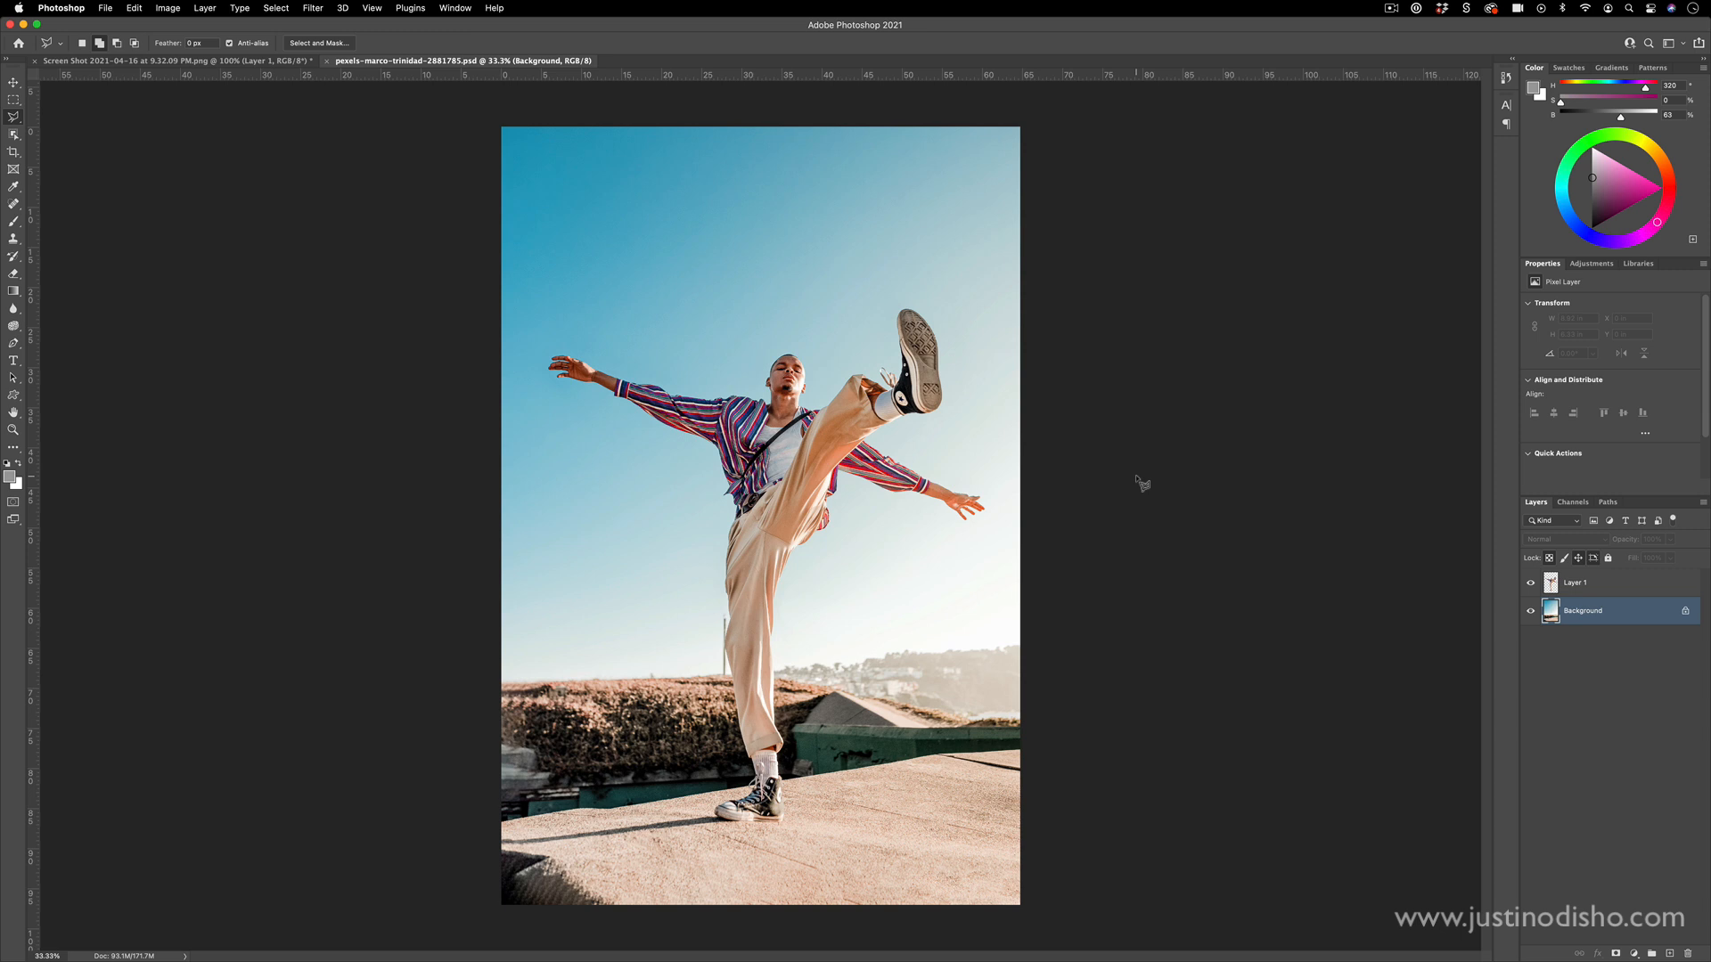
mouse_move(848, 584)
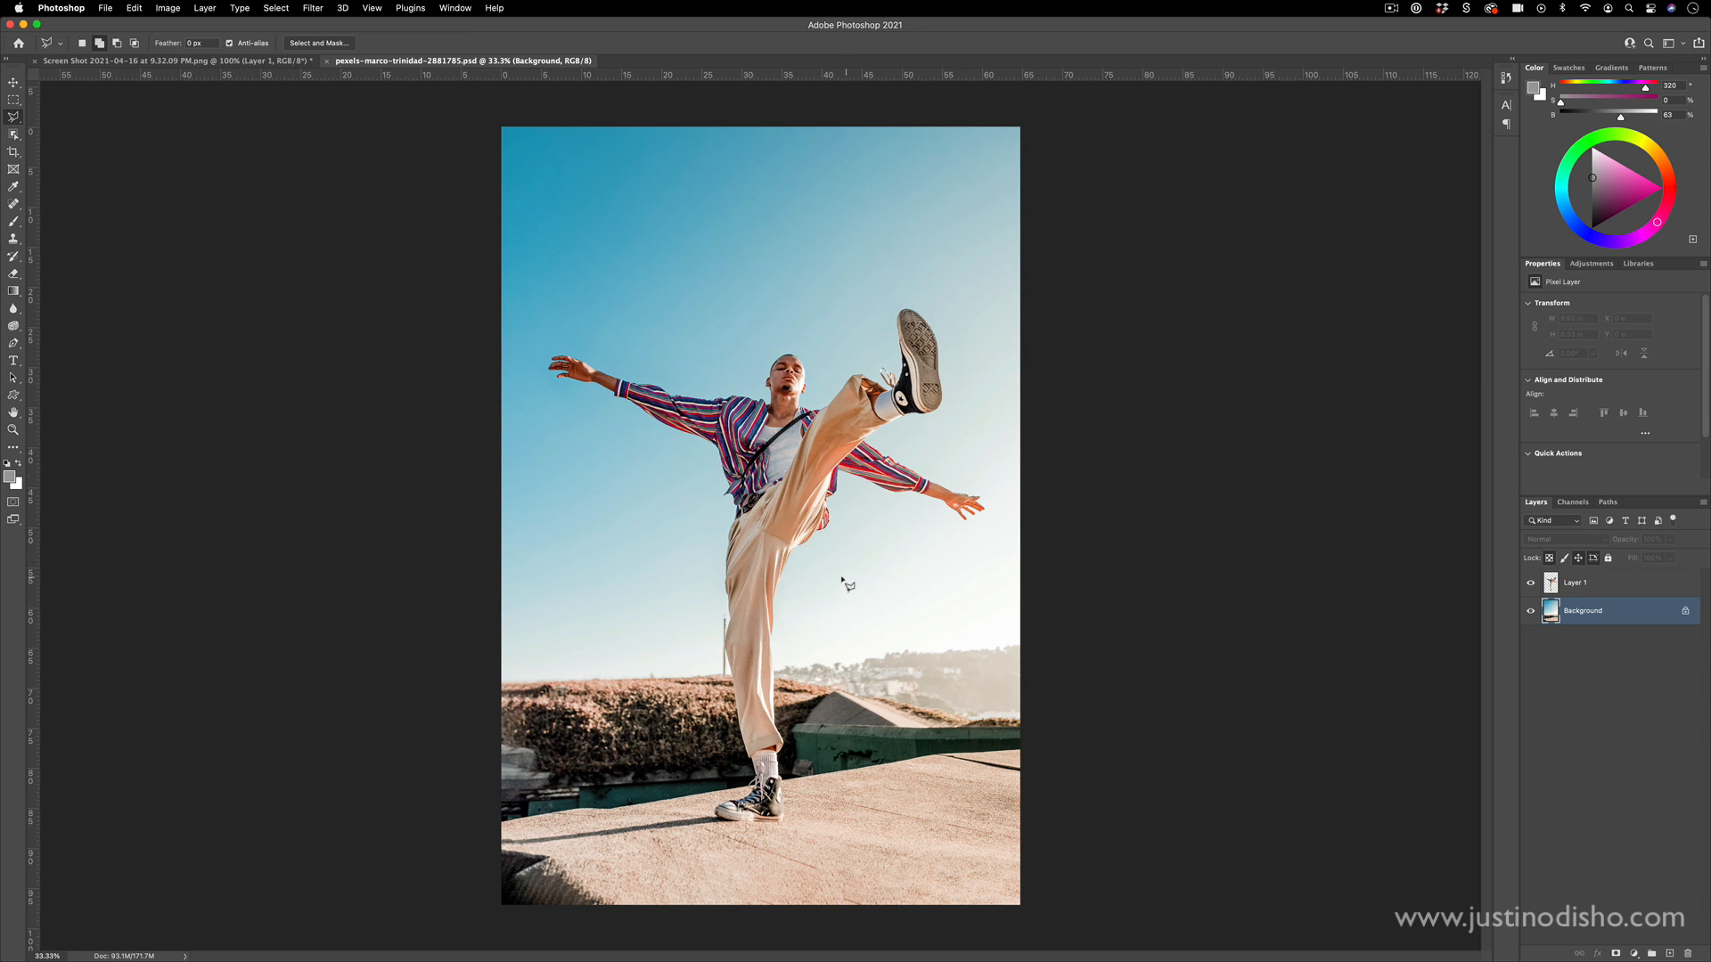
mouse_move(979, 358)
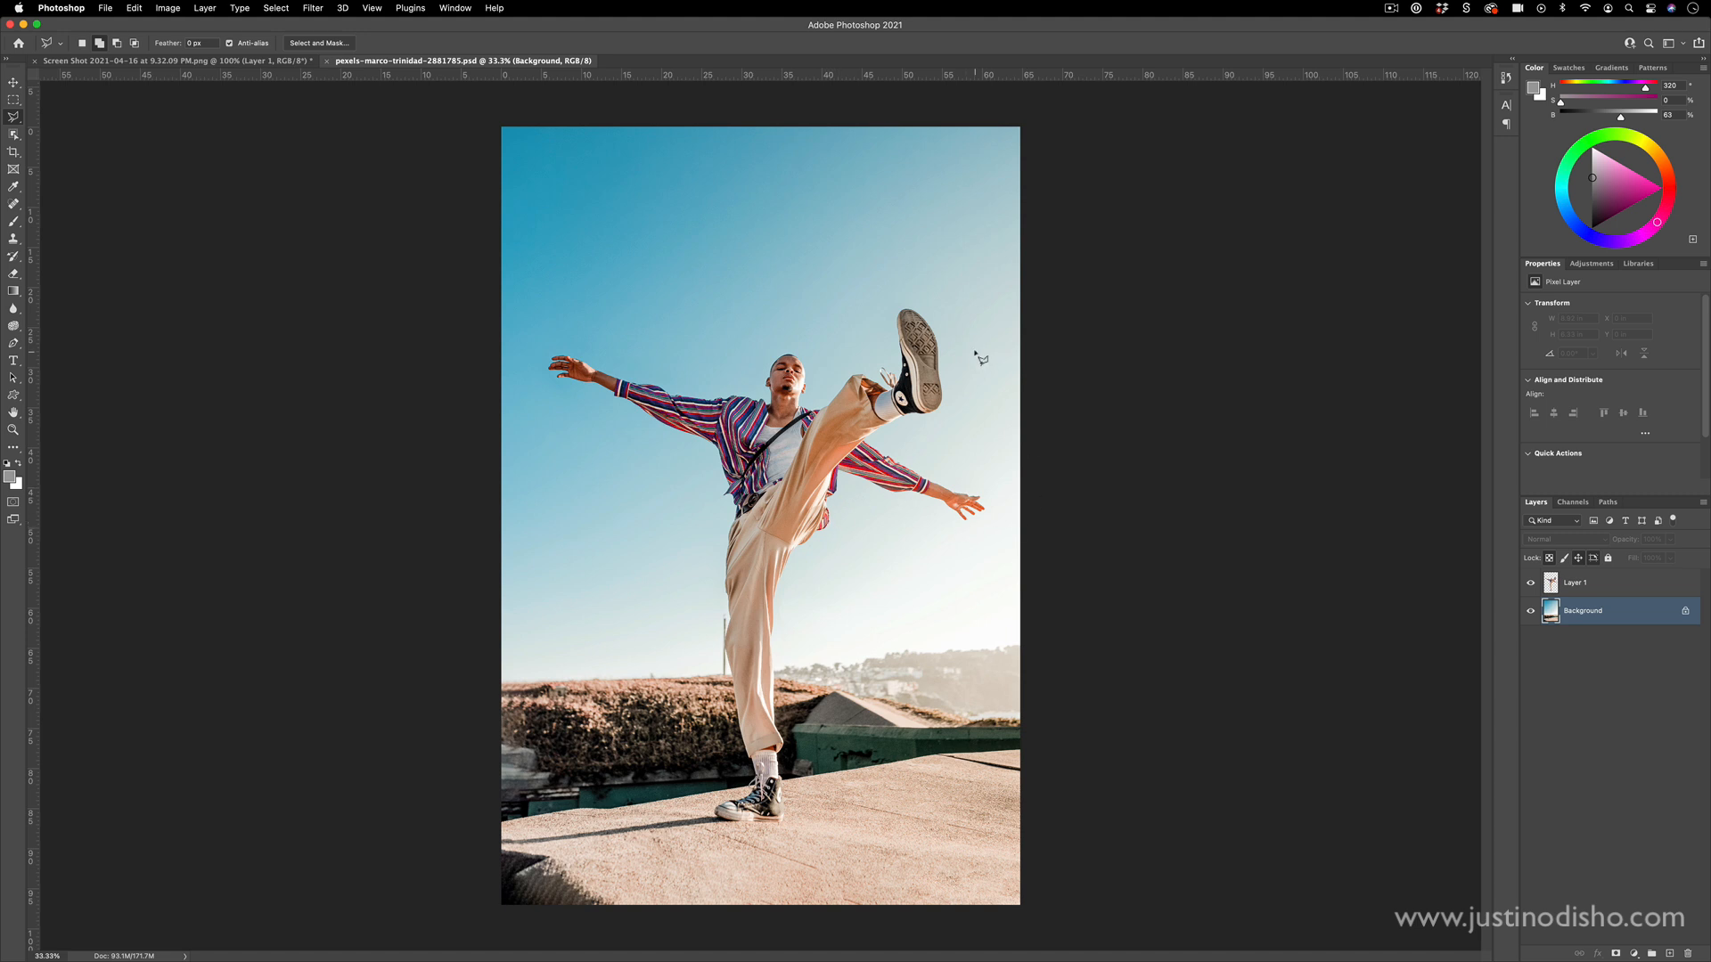
mouse_move(778, 326)
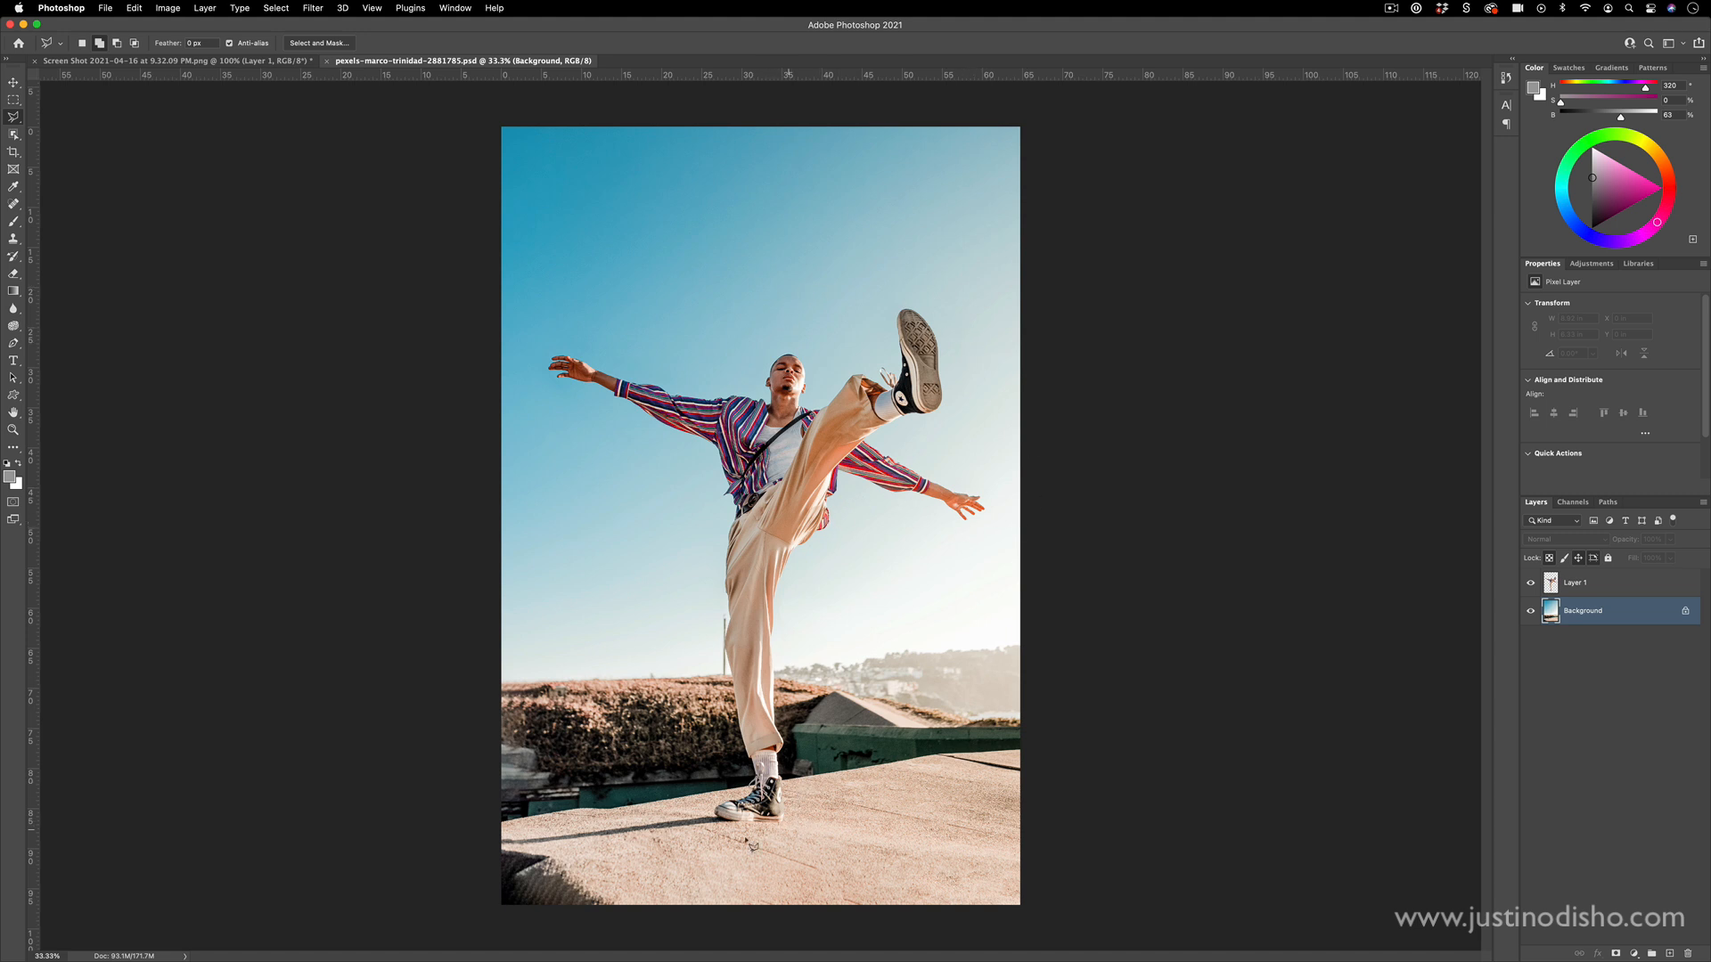
- Show the dancer JPG, pick the Lasso tool and reveal the Select > Subject command
click(274, 7)
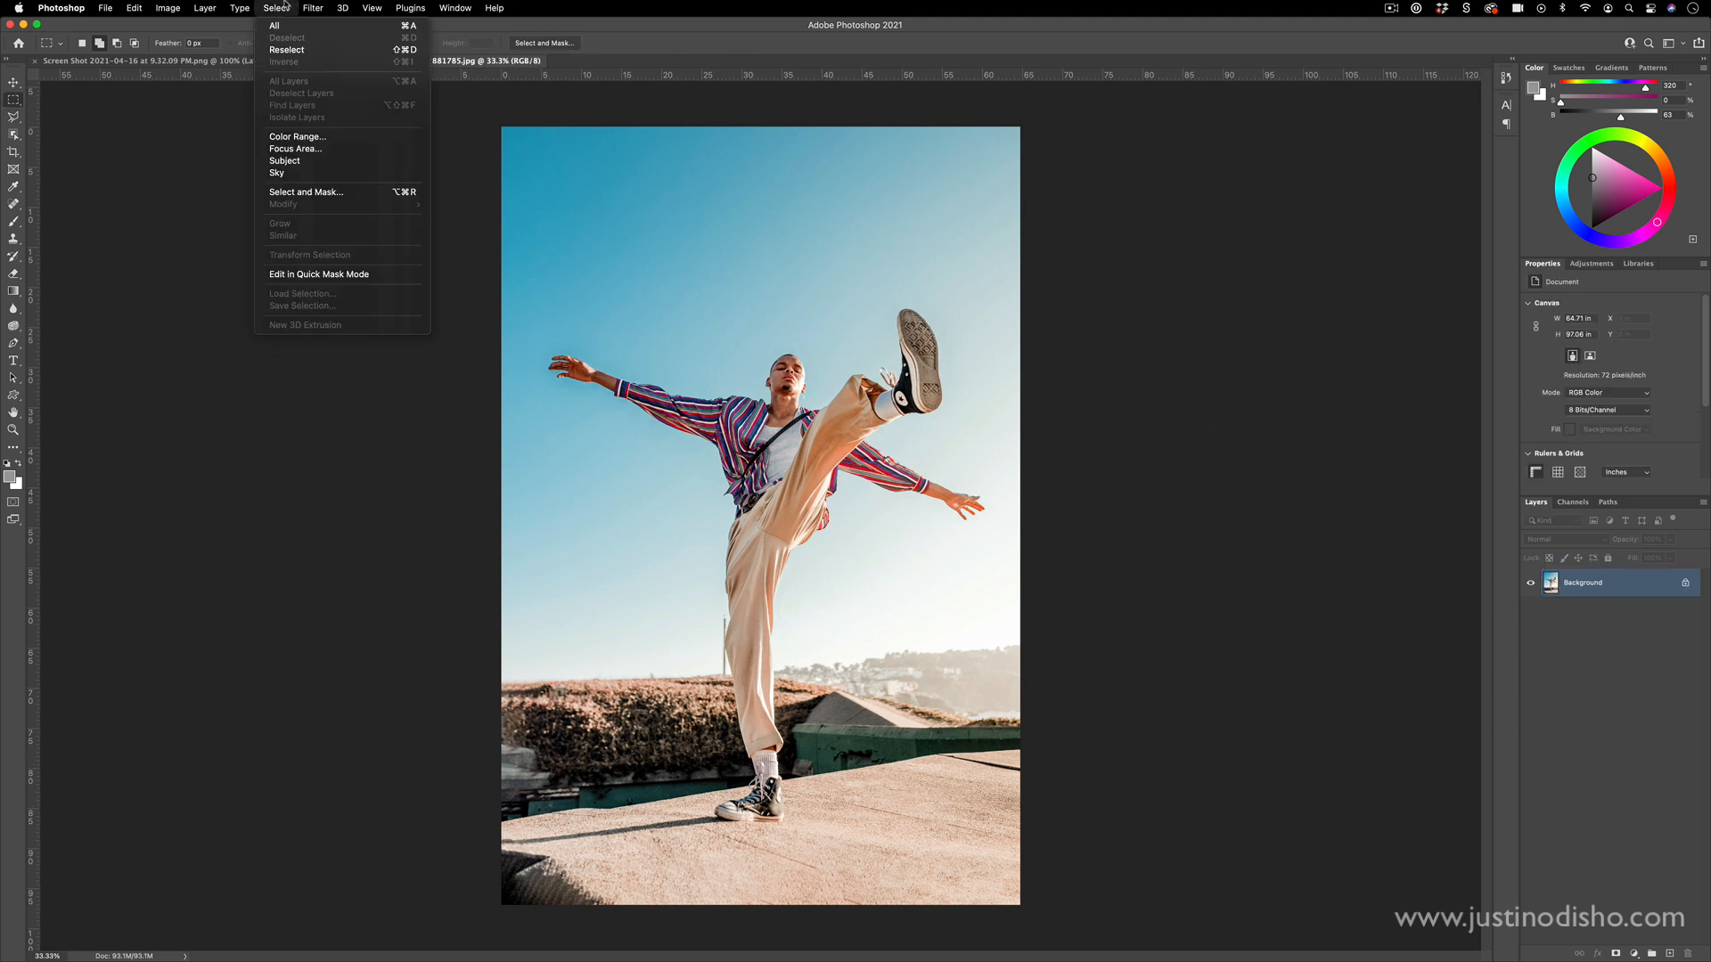
mouse_move(316, 163)
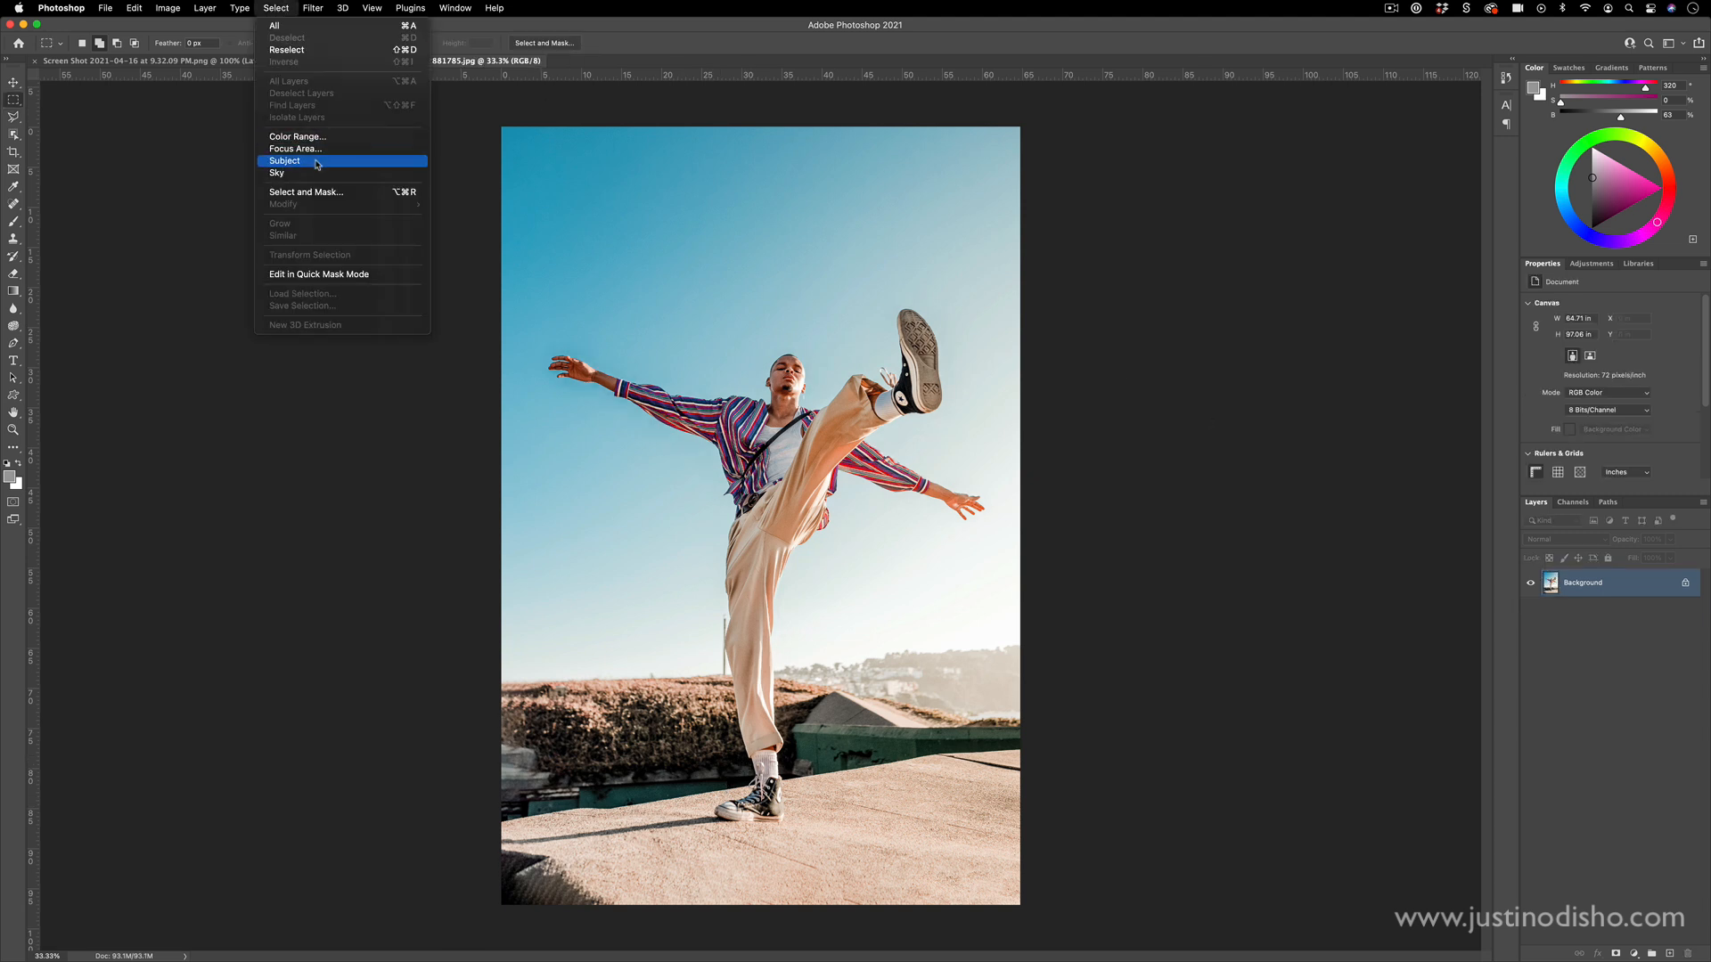
click(285, 161)
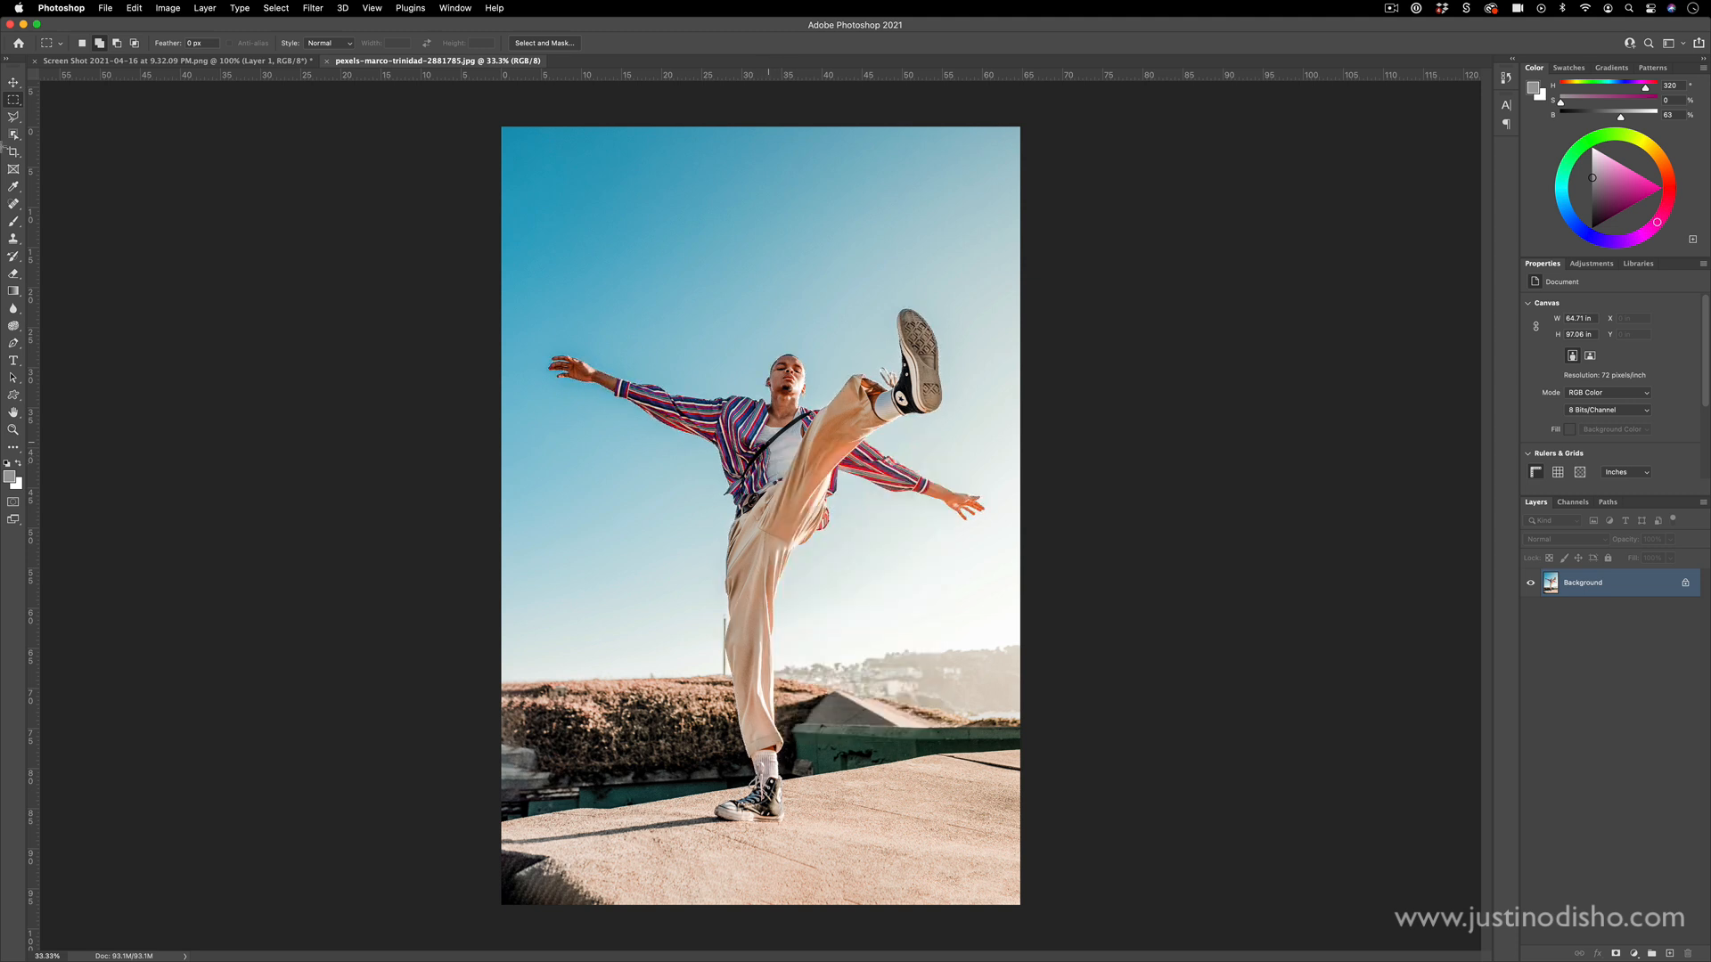
click(14, 151)
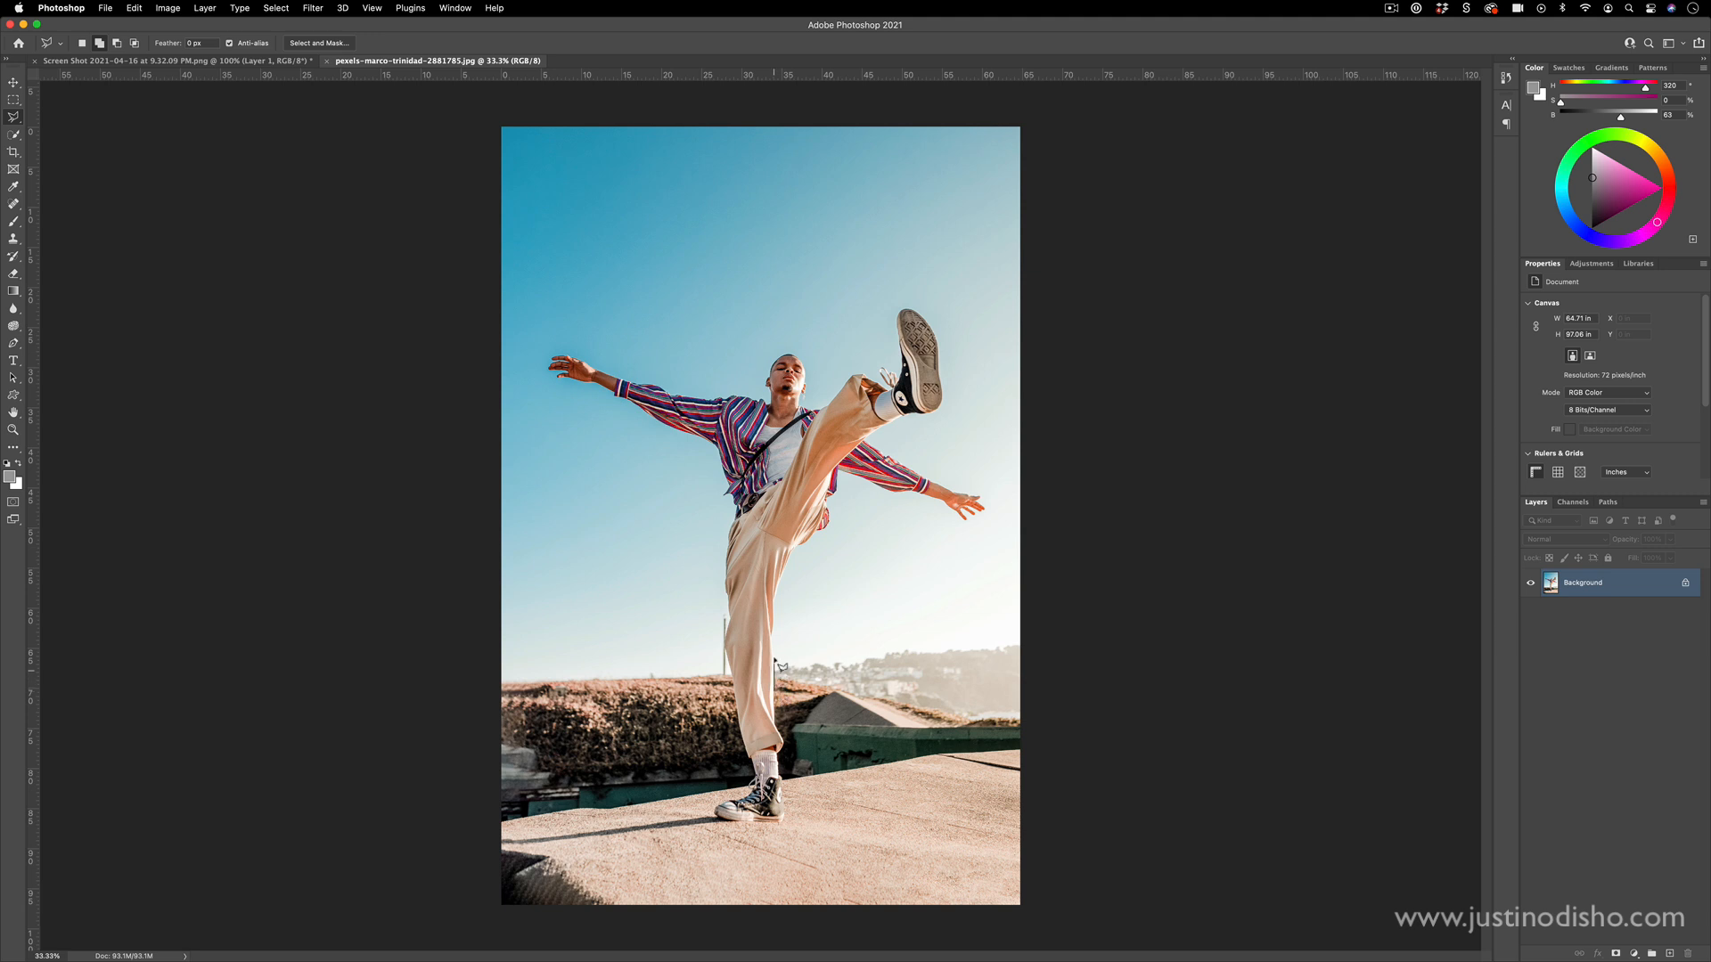
mouse_move(781, 622)
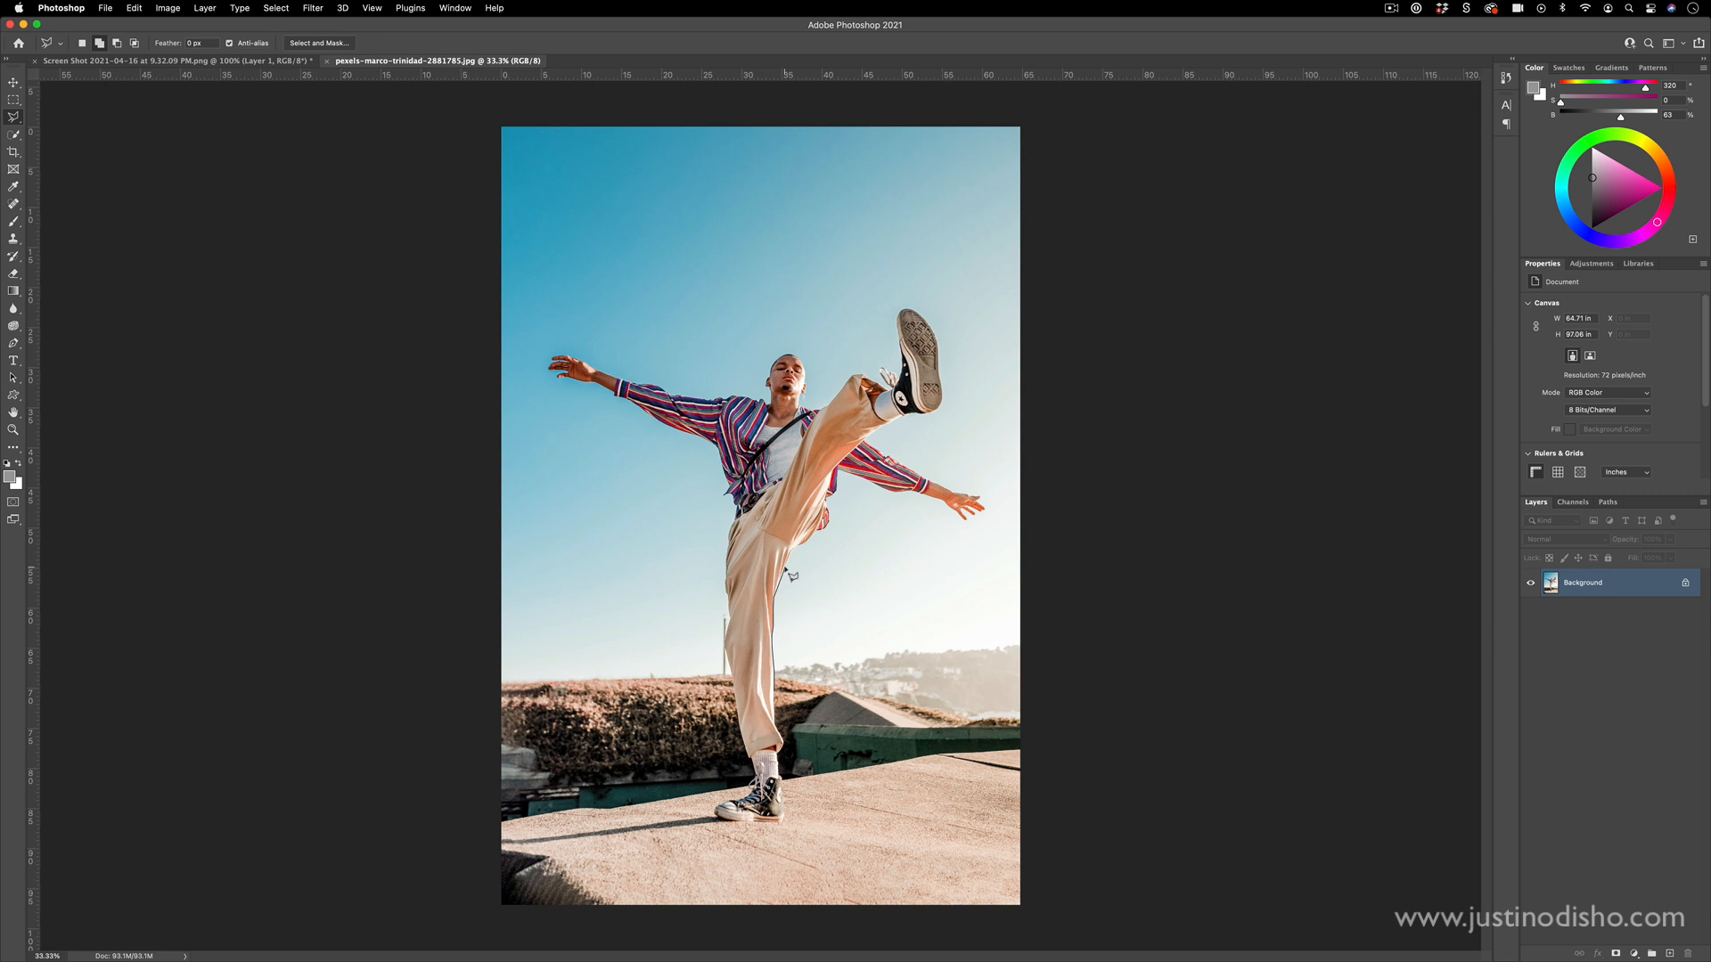
right_click(795, 585)
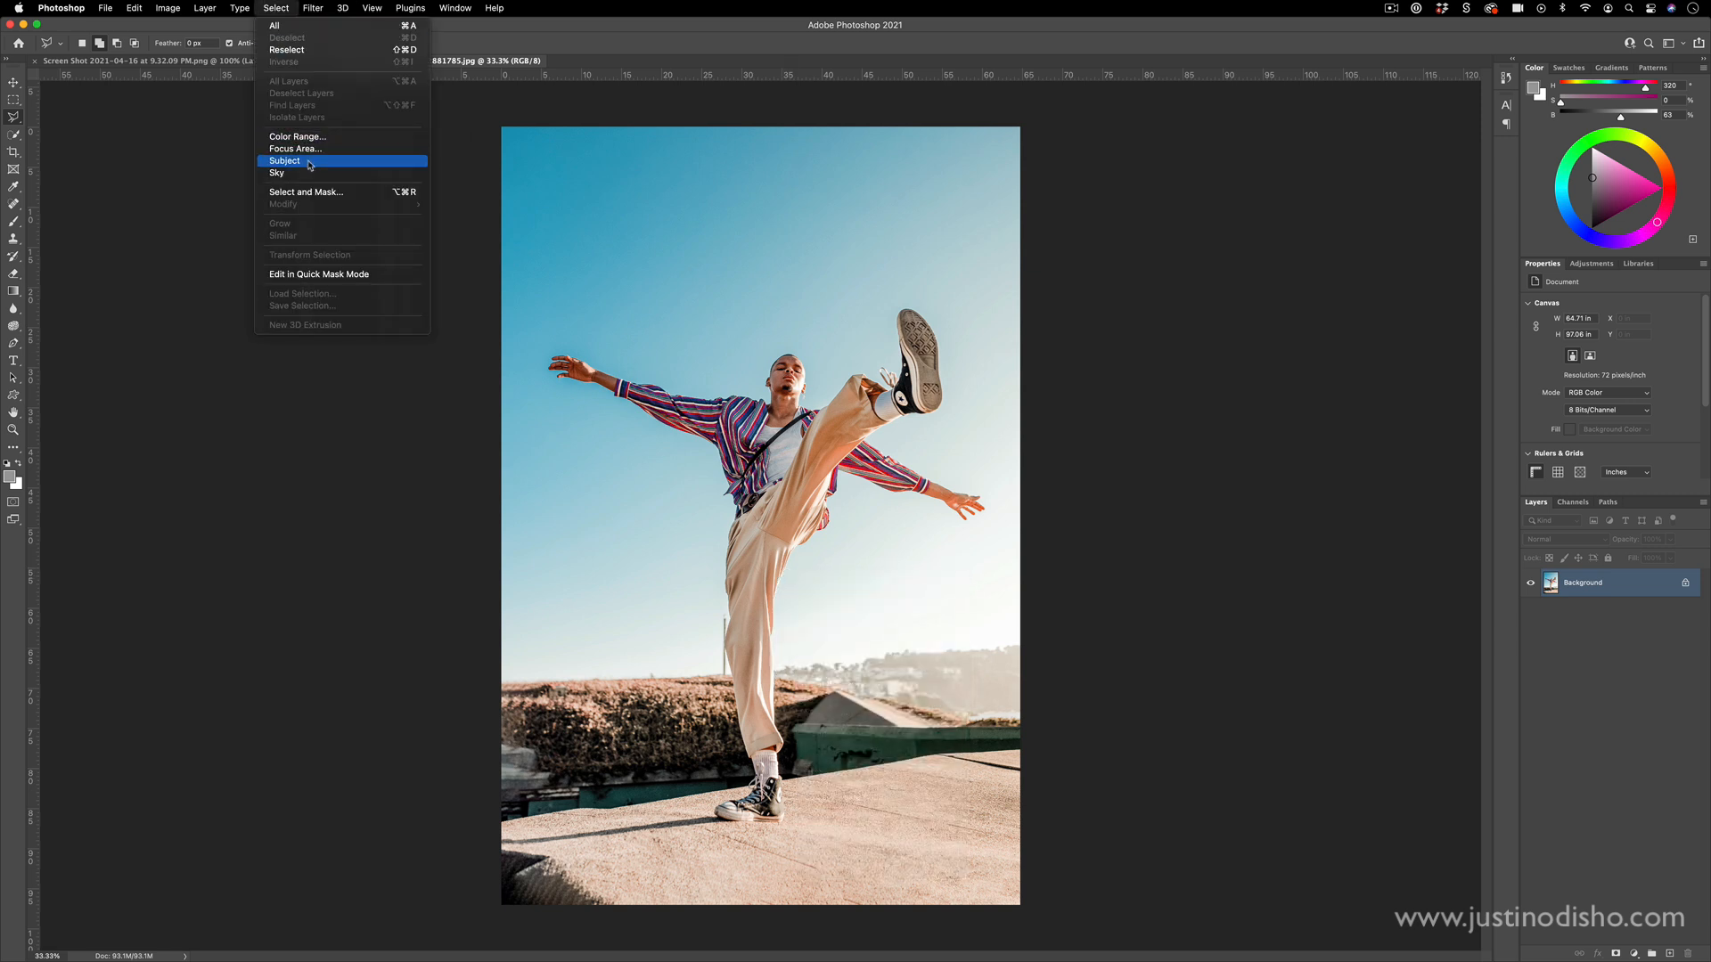
- Select the dancer with Select Subject, refine with Quick Selection, and copy him to Layer 1
click(285, 160)
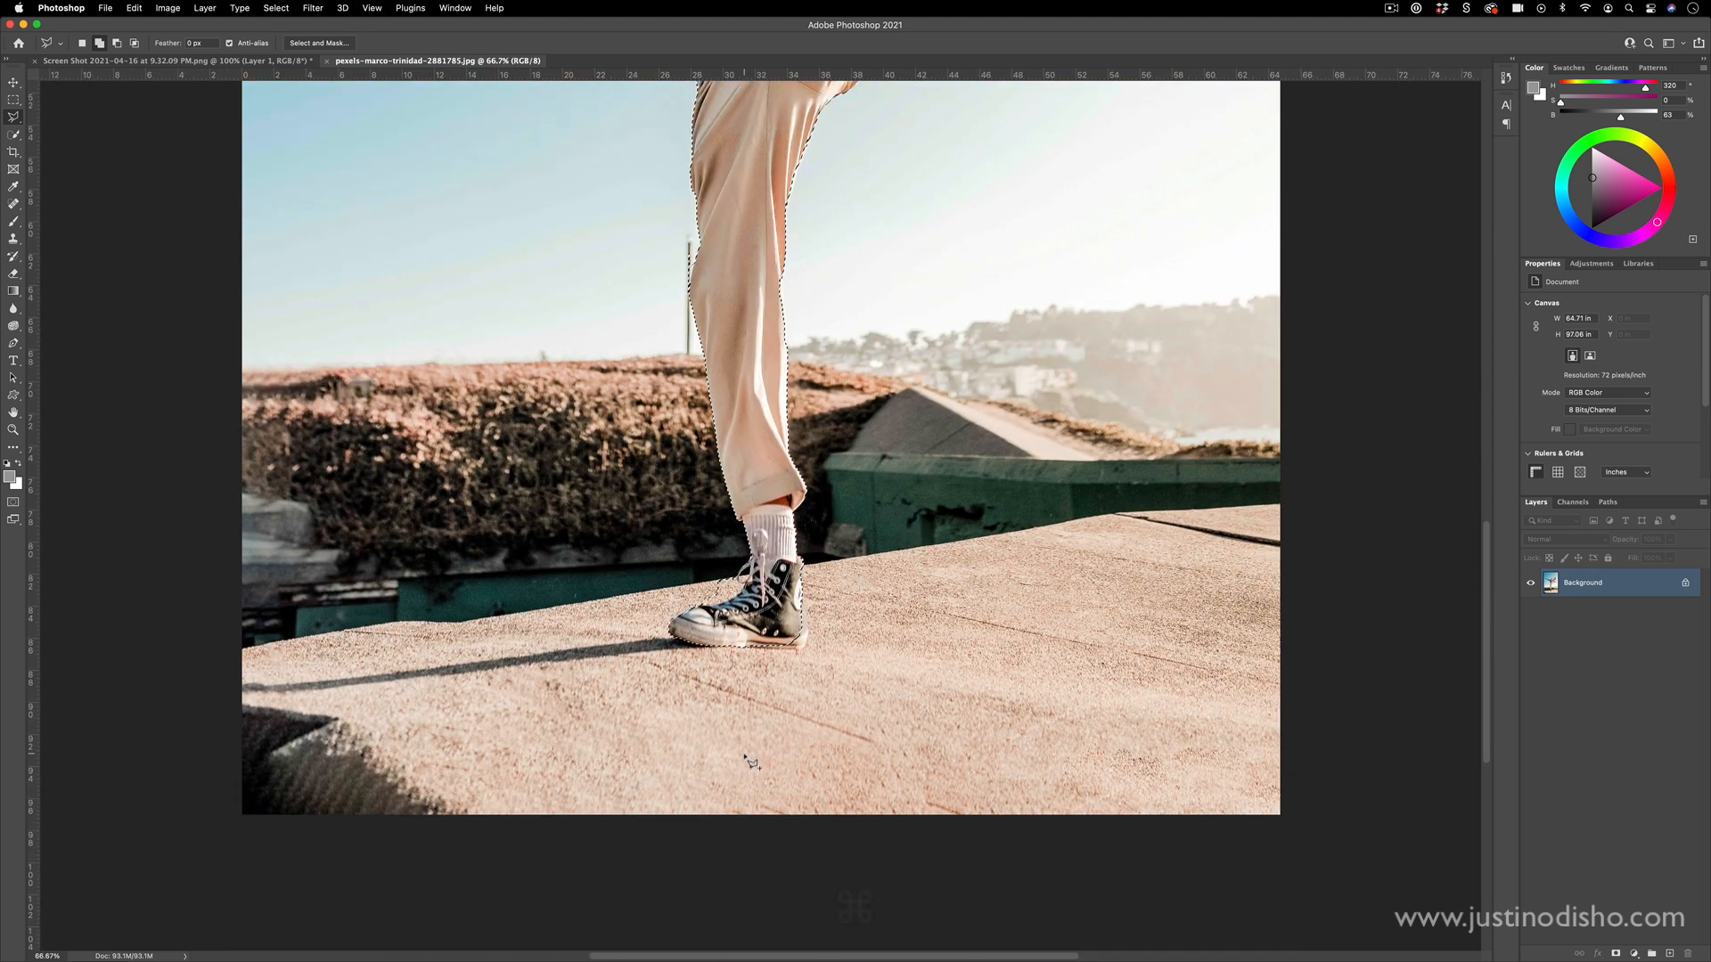
key(cmd)
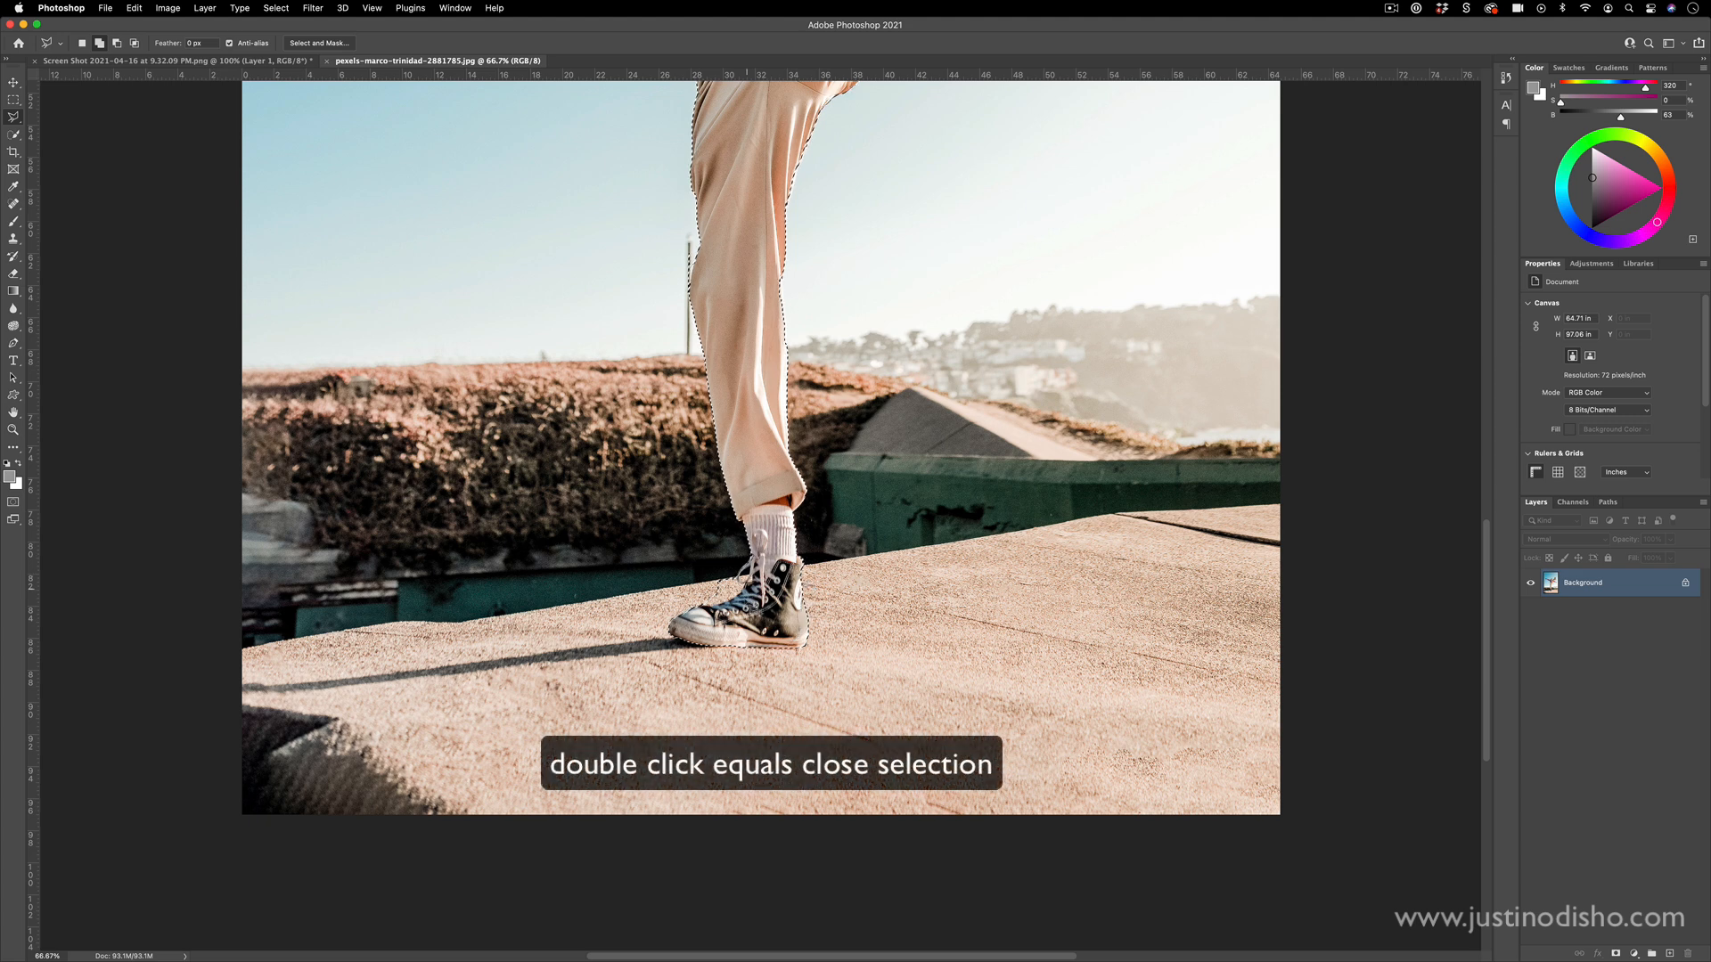
click(14, 117)
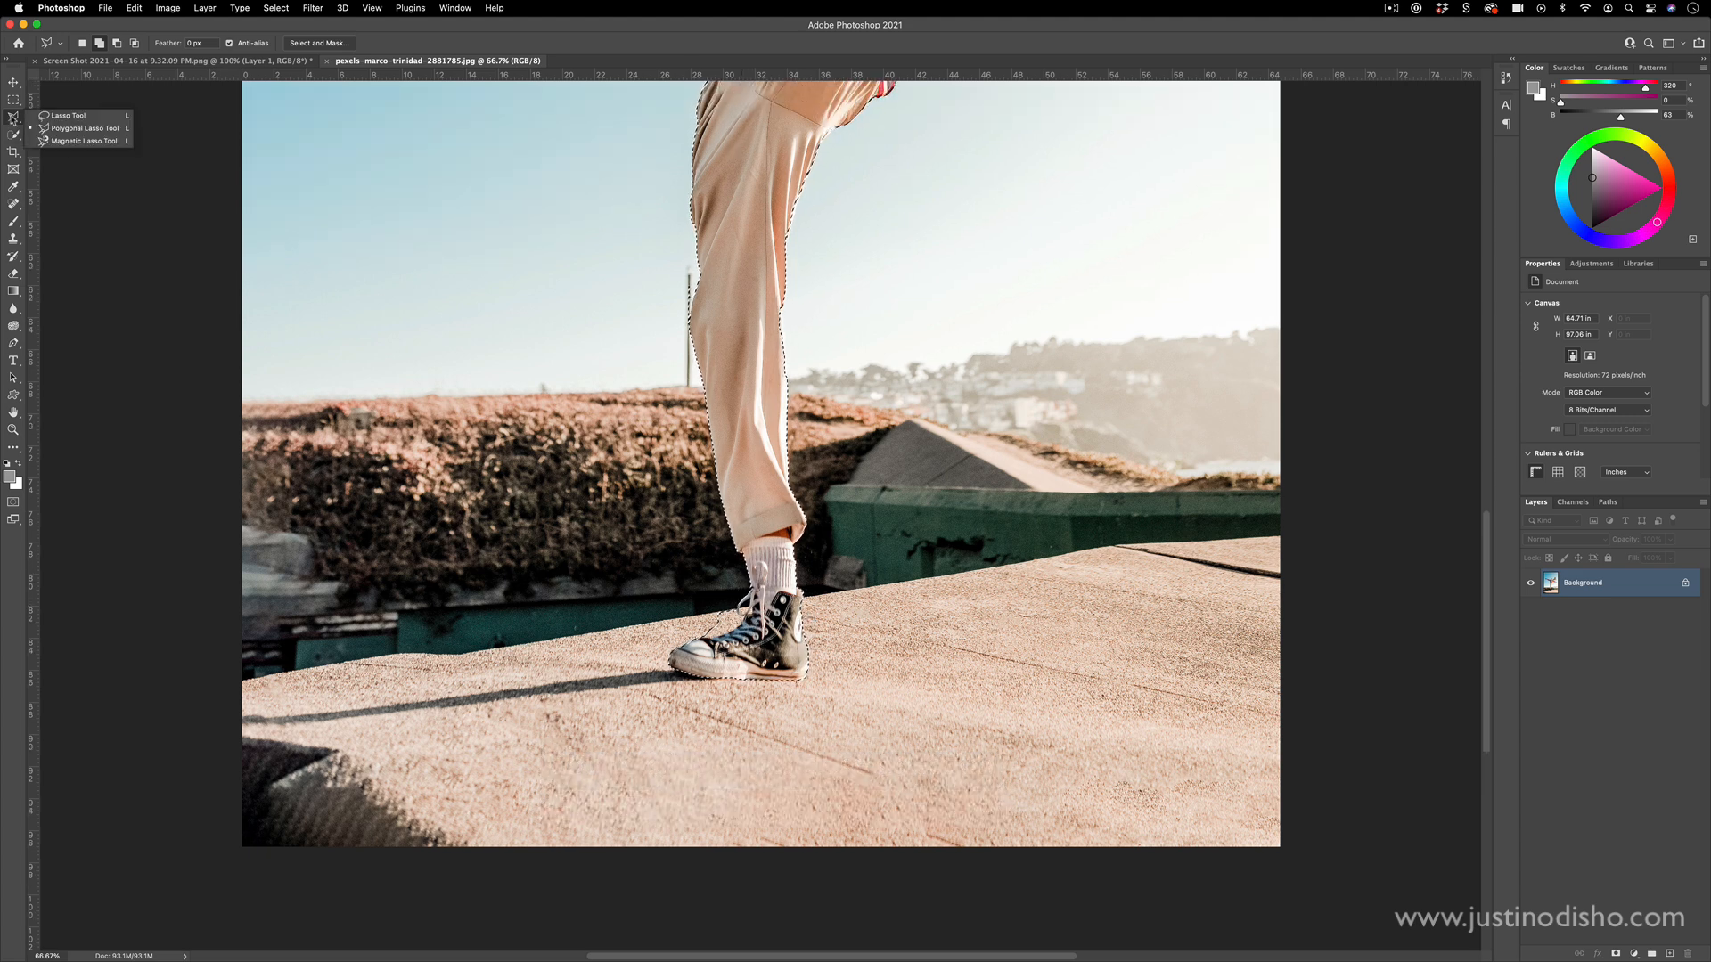
click(14, 133)
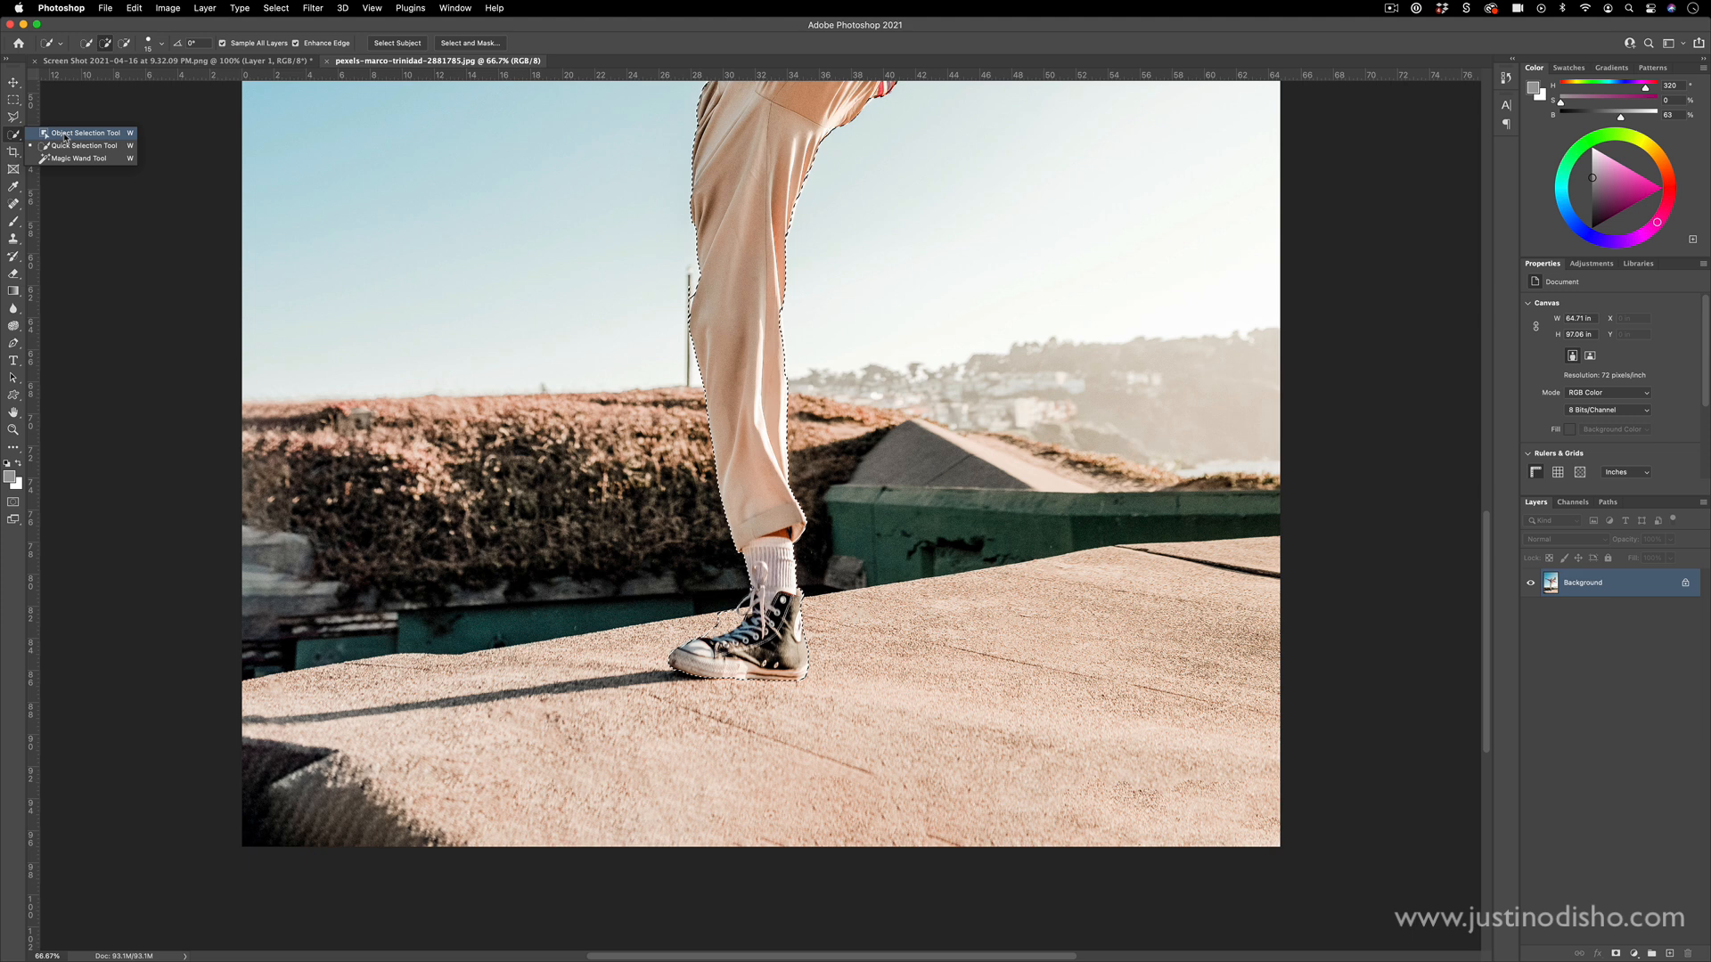
click(83, 134)
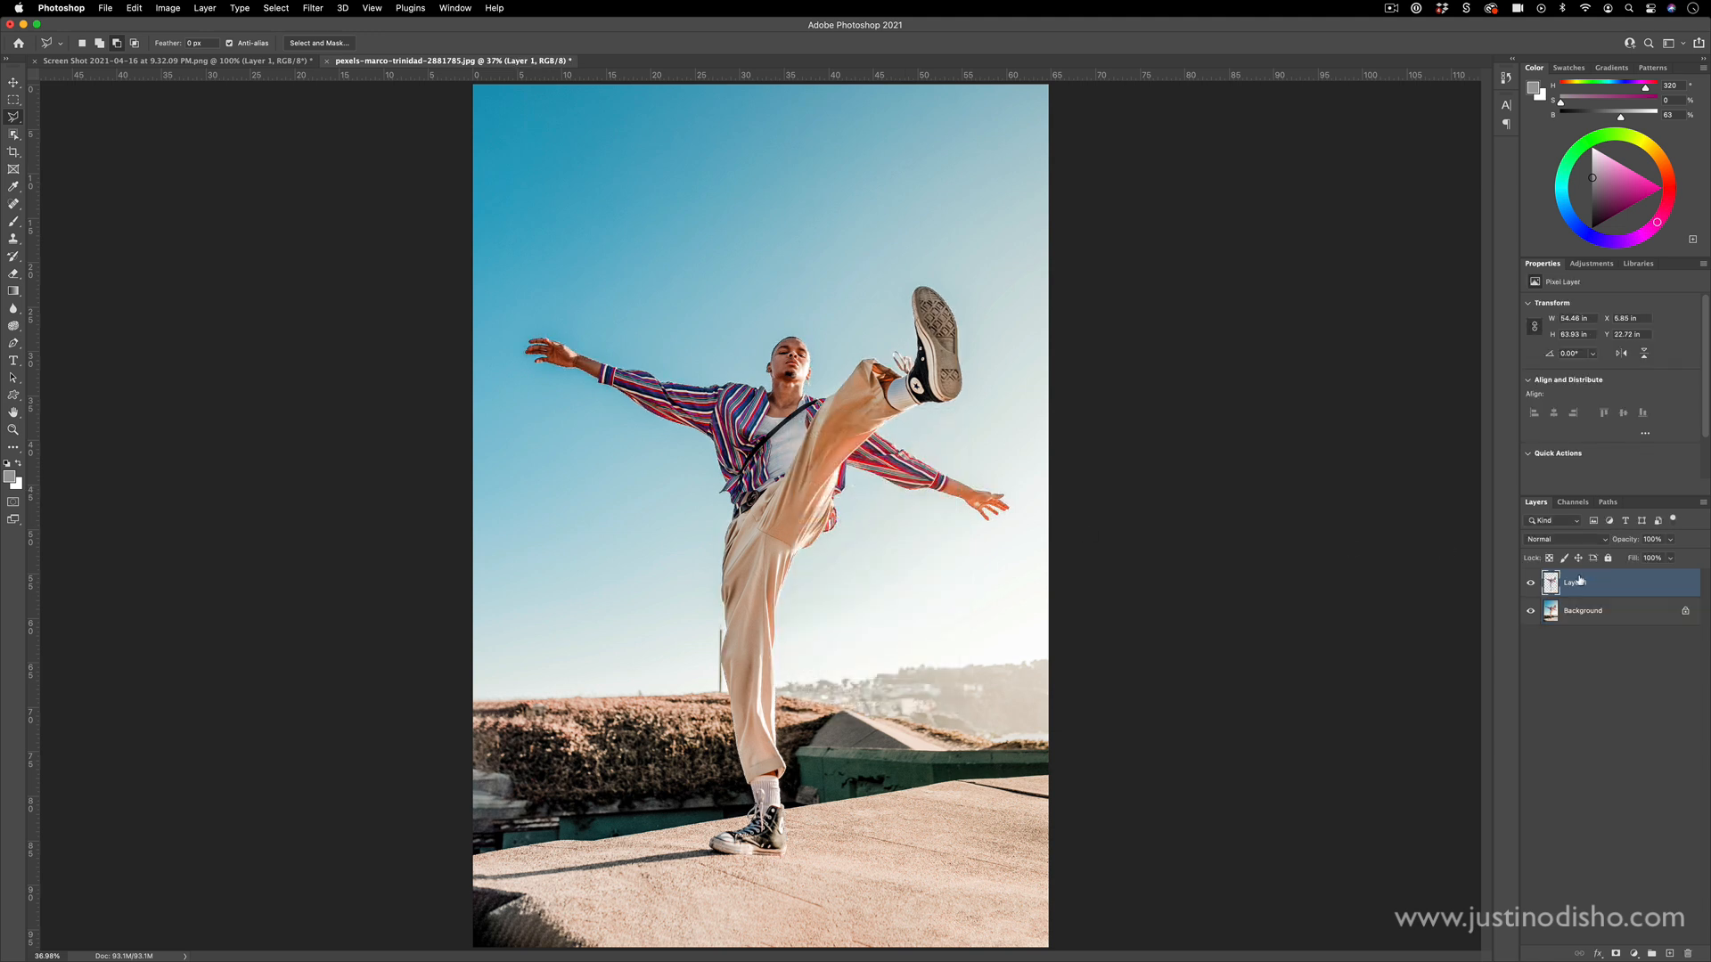
- Check the cut-out, load Layer 1's outline as a selection and target the Background layer
click(1529, 609)
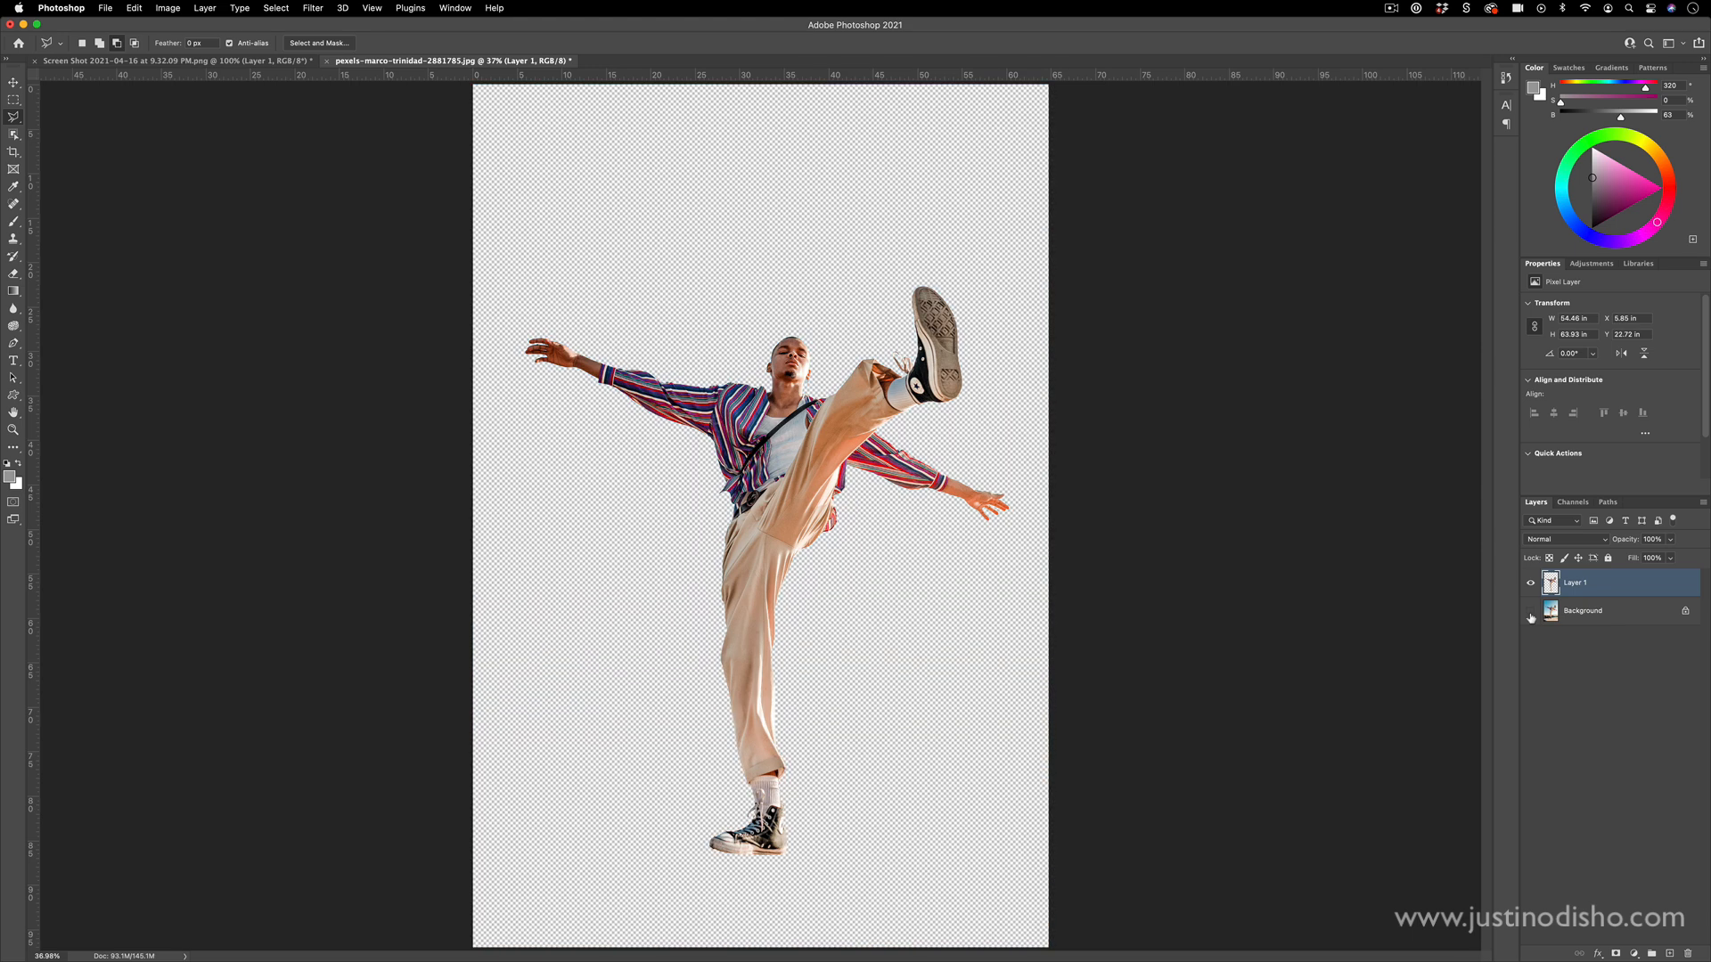
click(1528, 611)
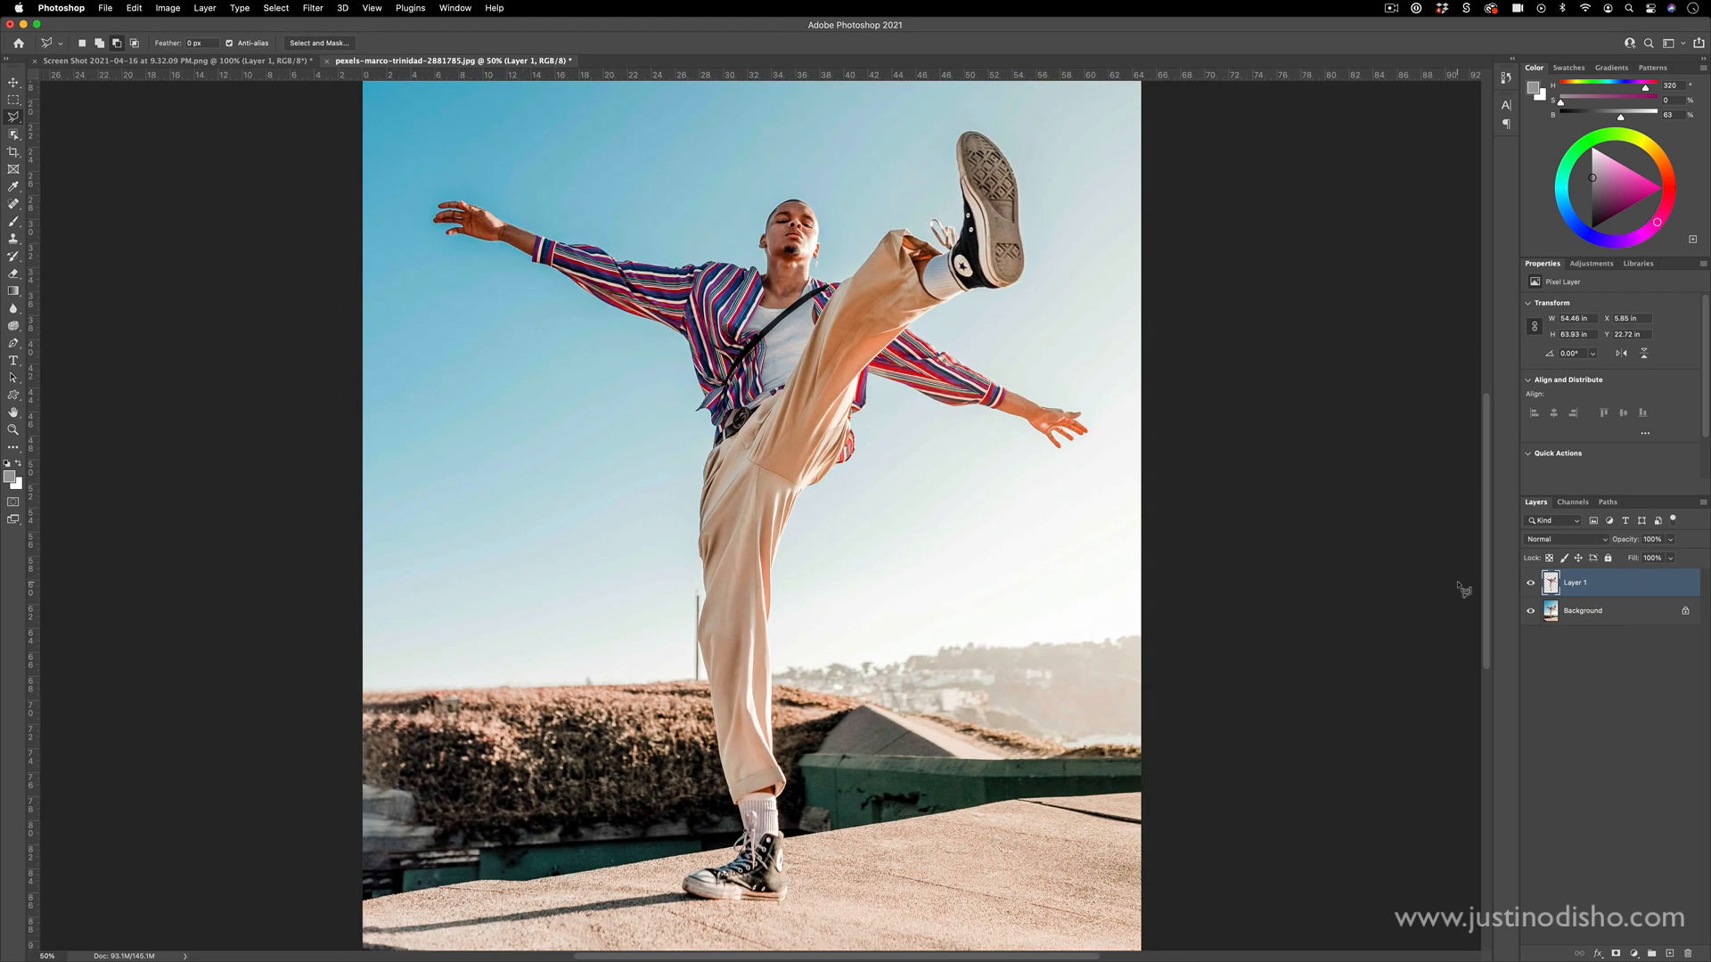
key(cmd)
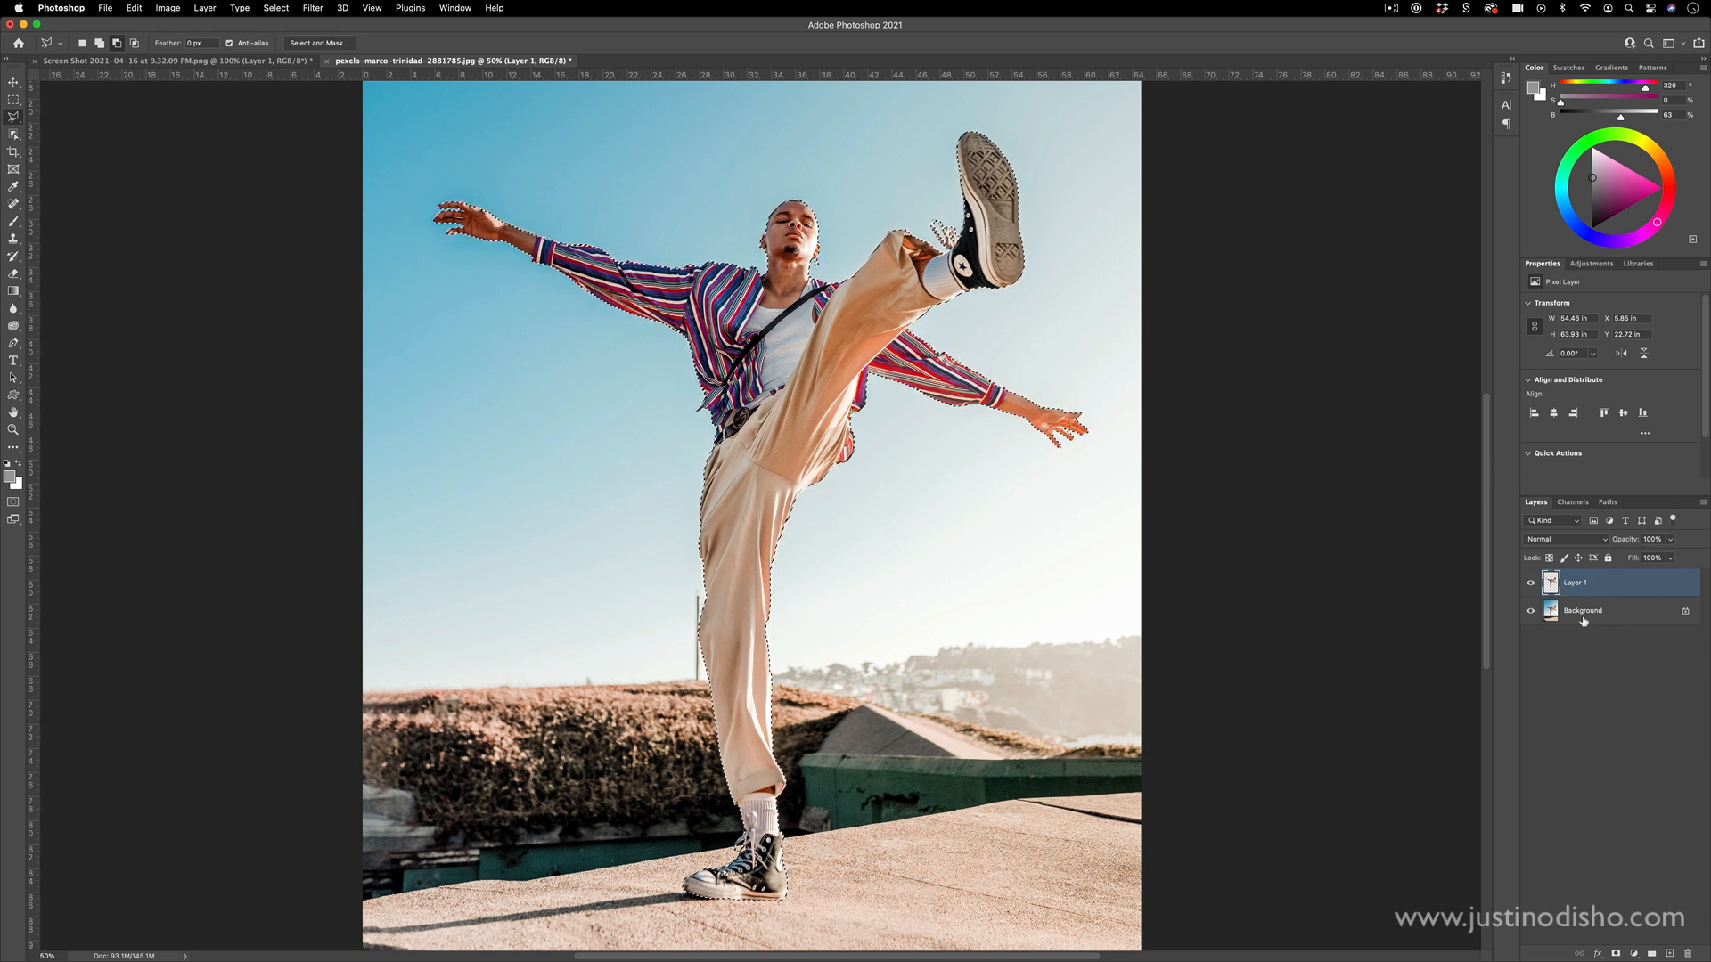
click(1582, 610)
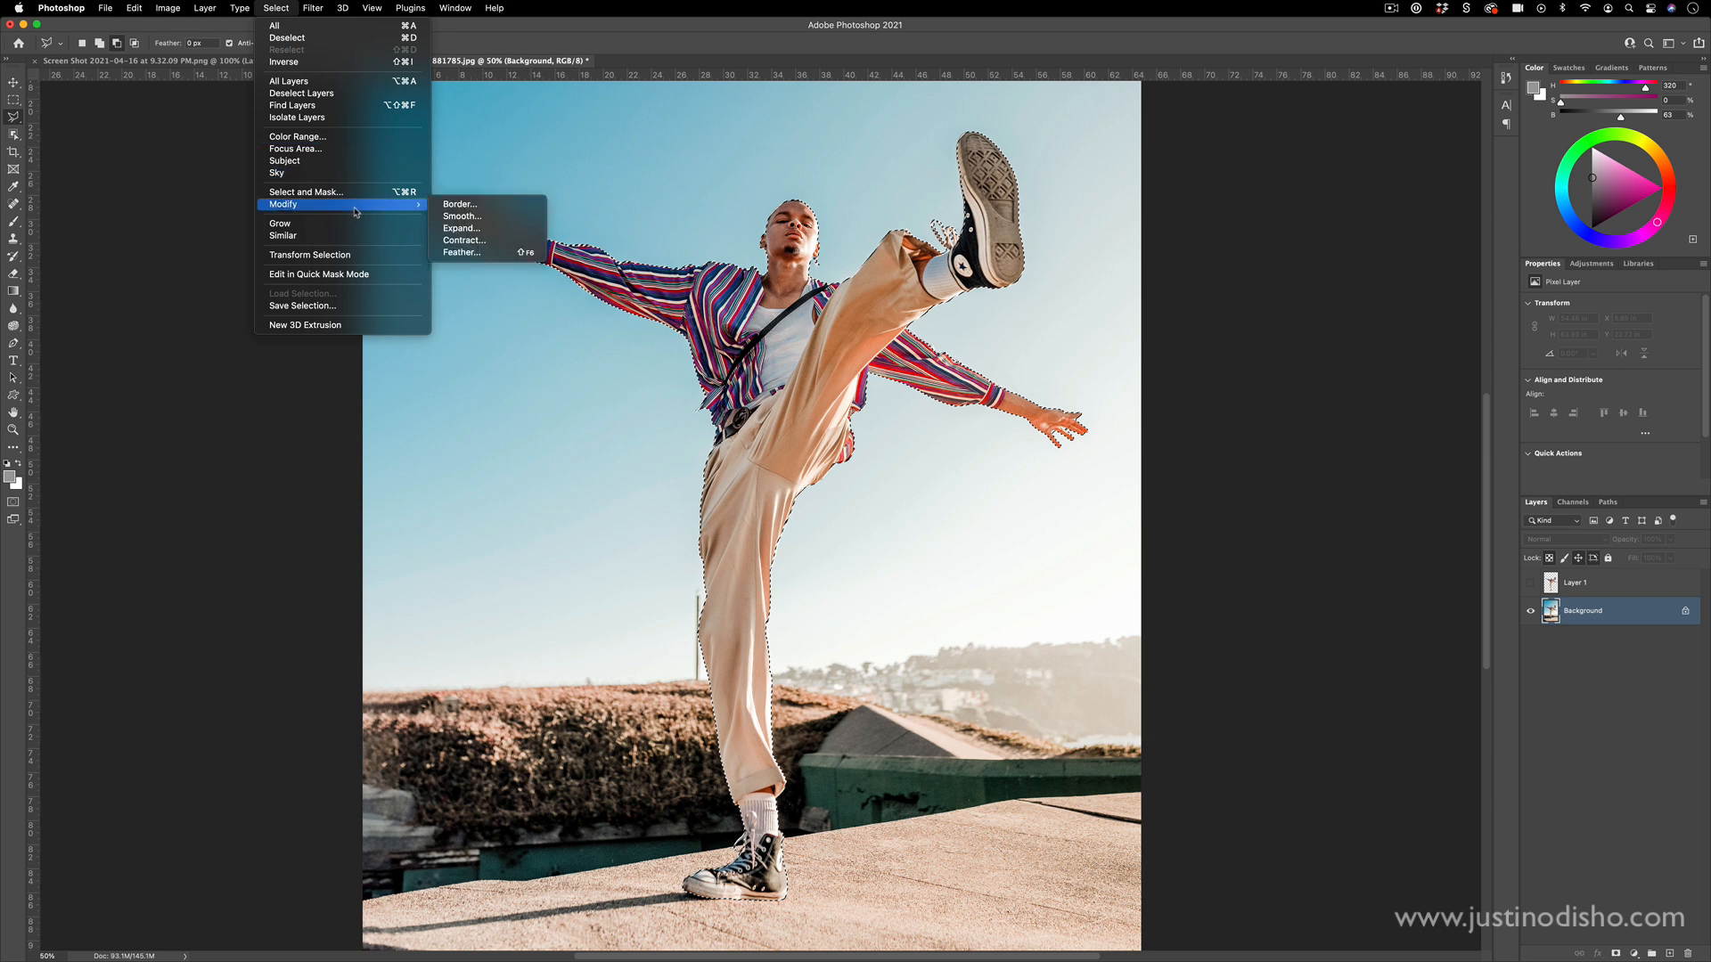
- Expand the dancer selection by 10 pixels and feather its edge
click(460, 228)
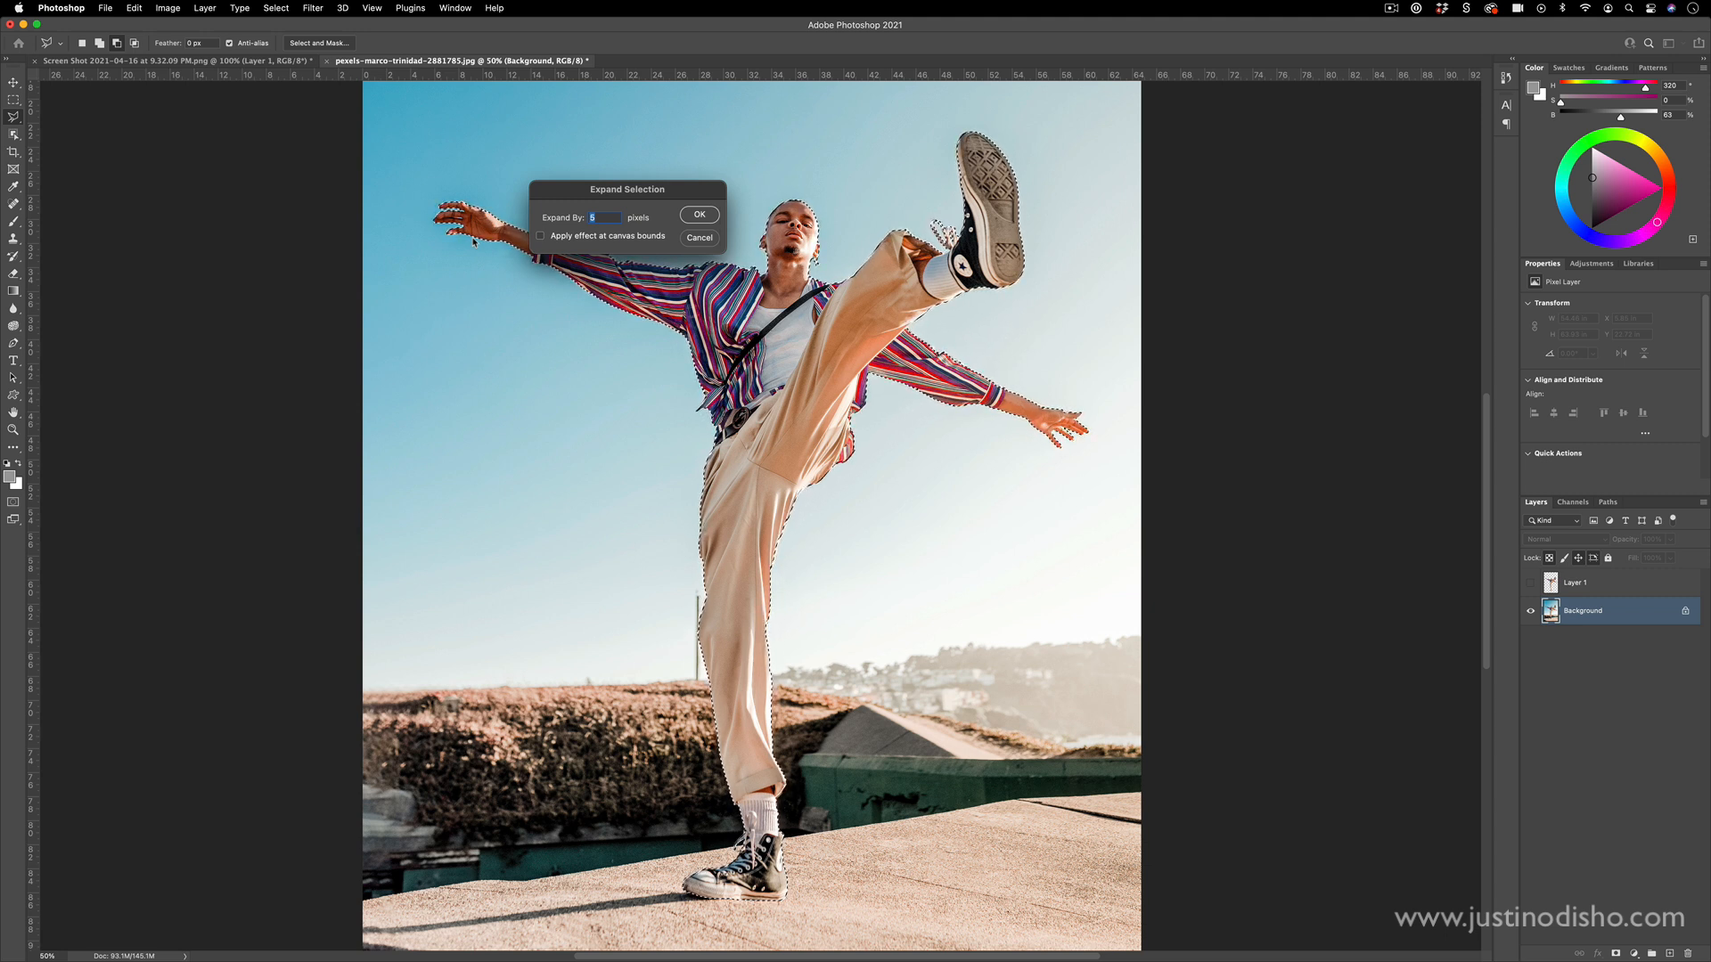
text(10)
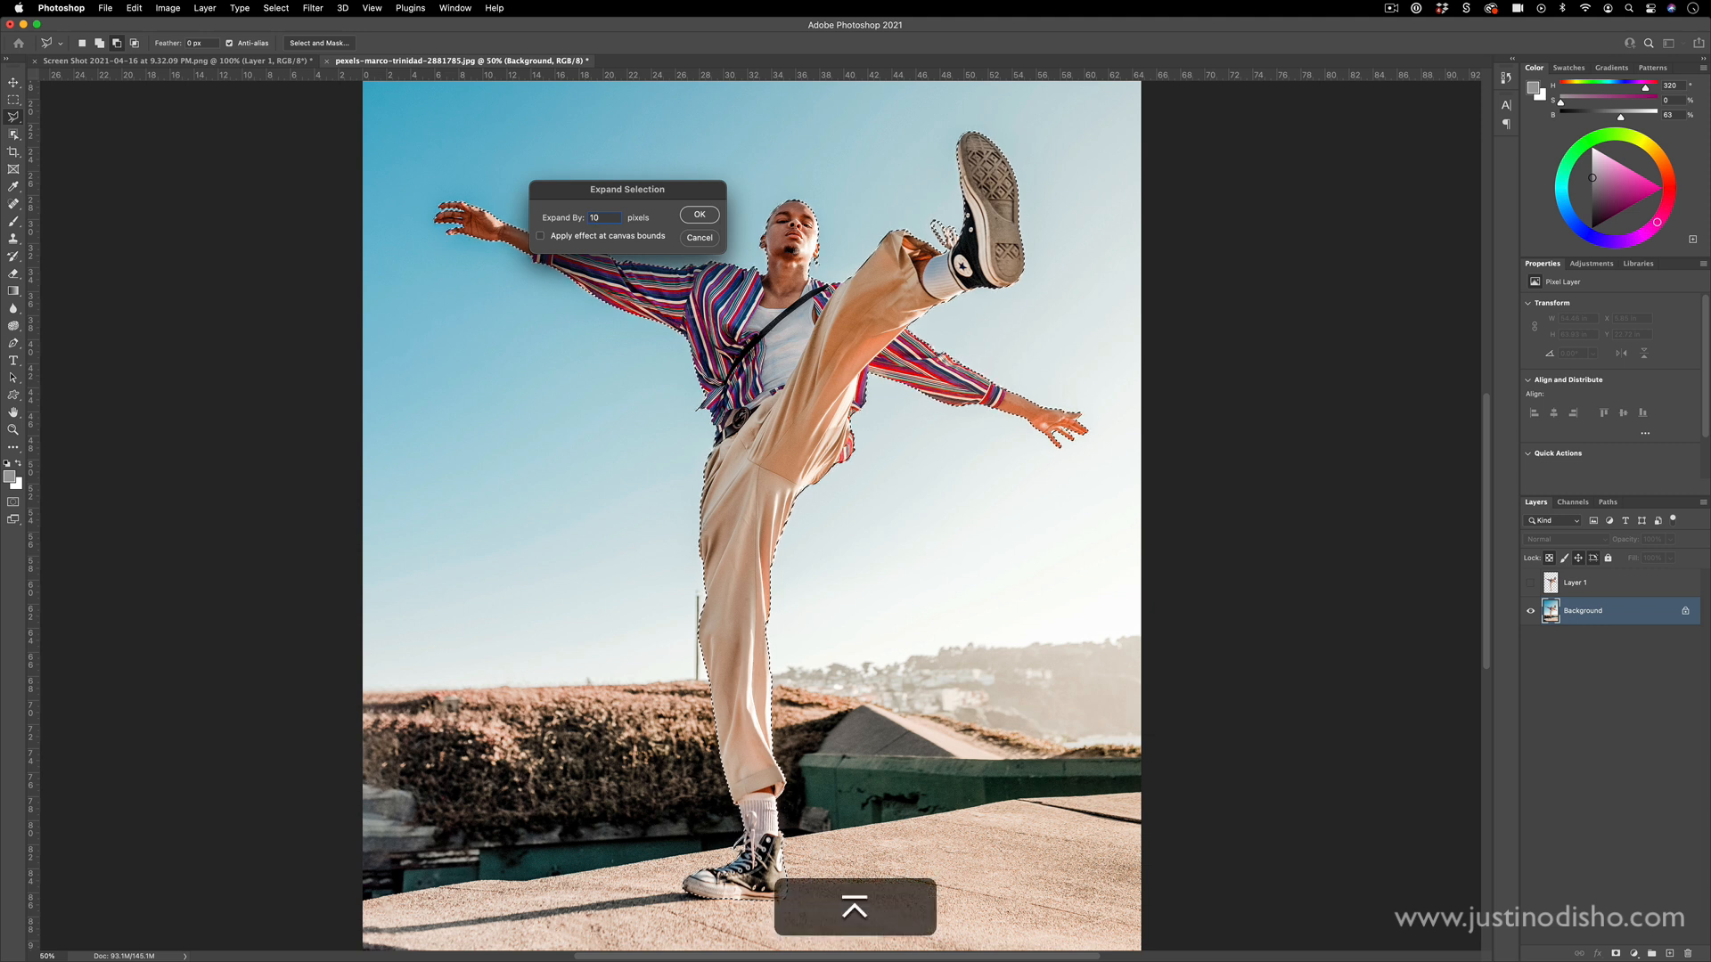
click(698, 214)
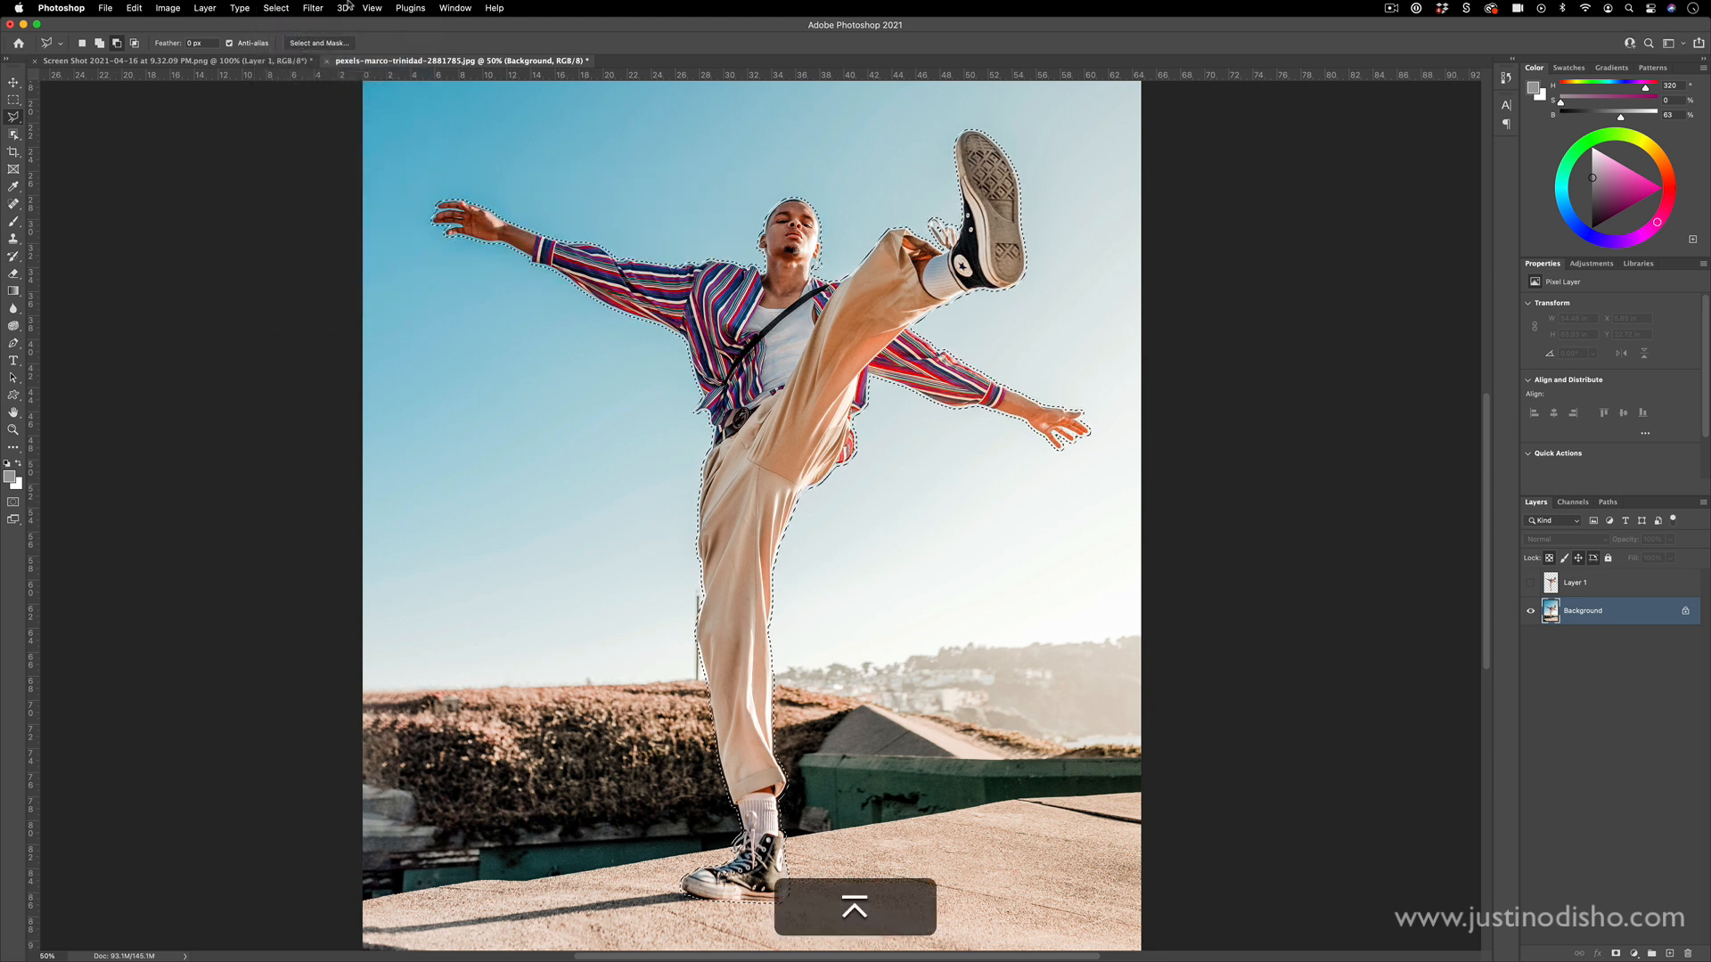
click(276, 7)
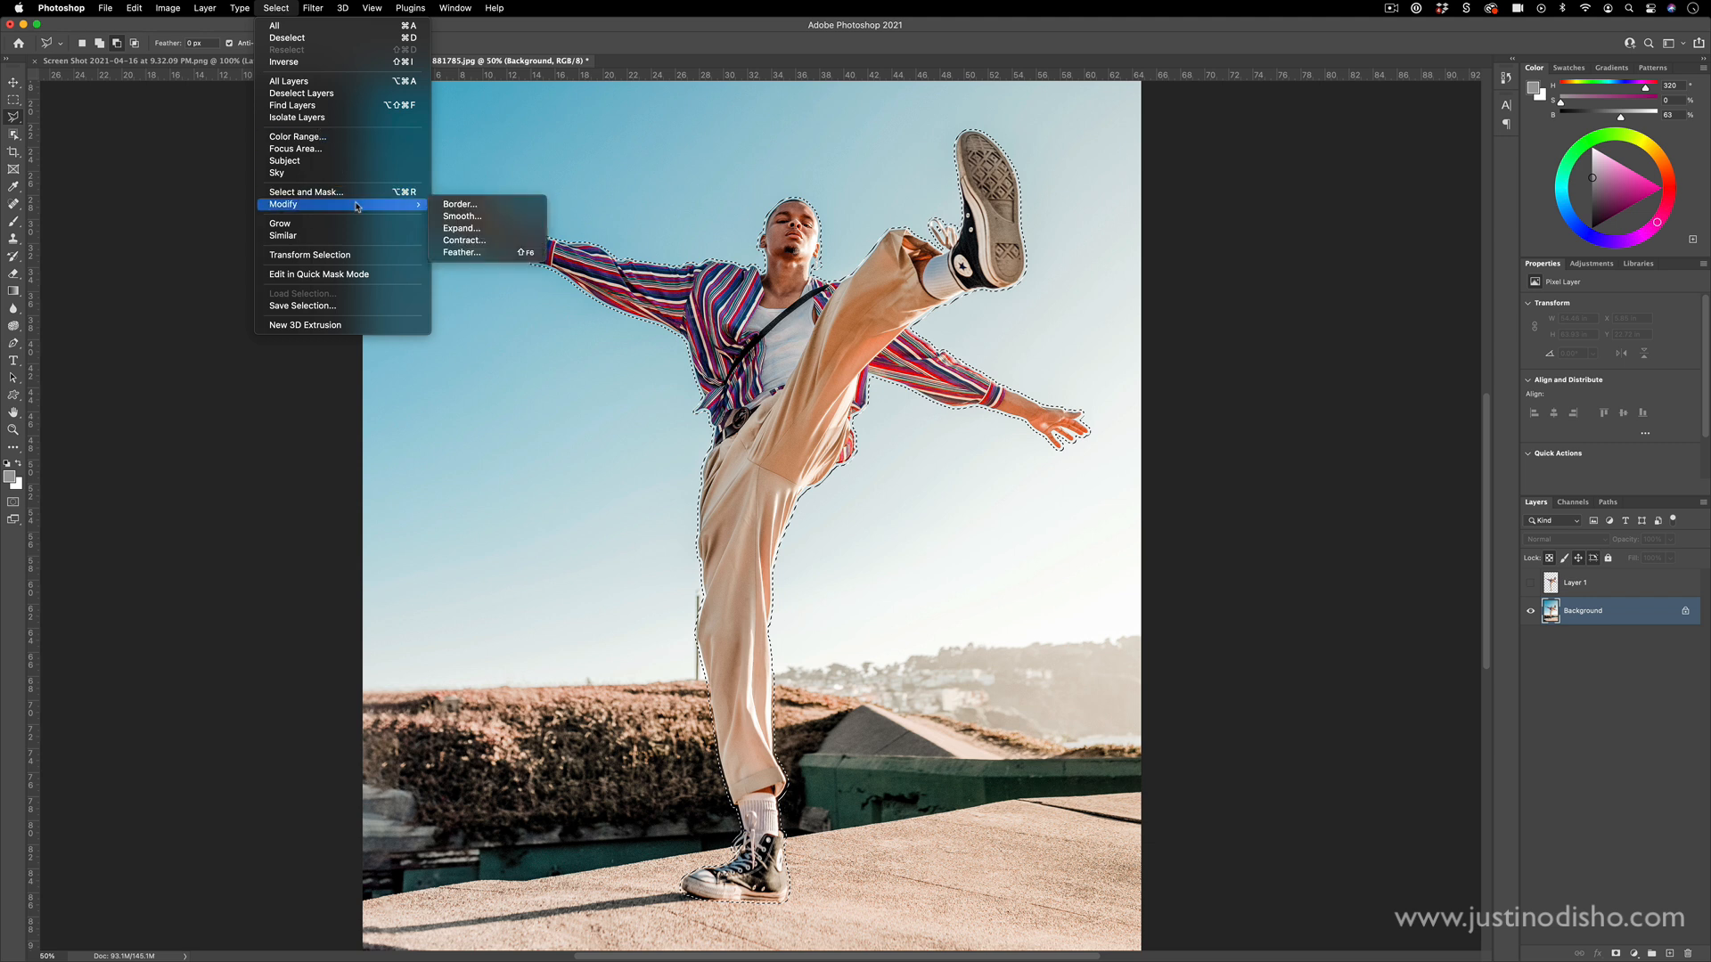
click(460, 251)
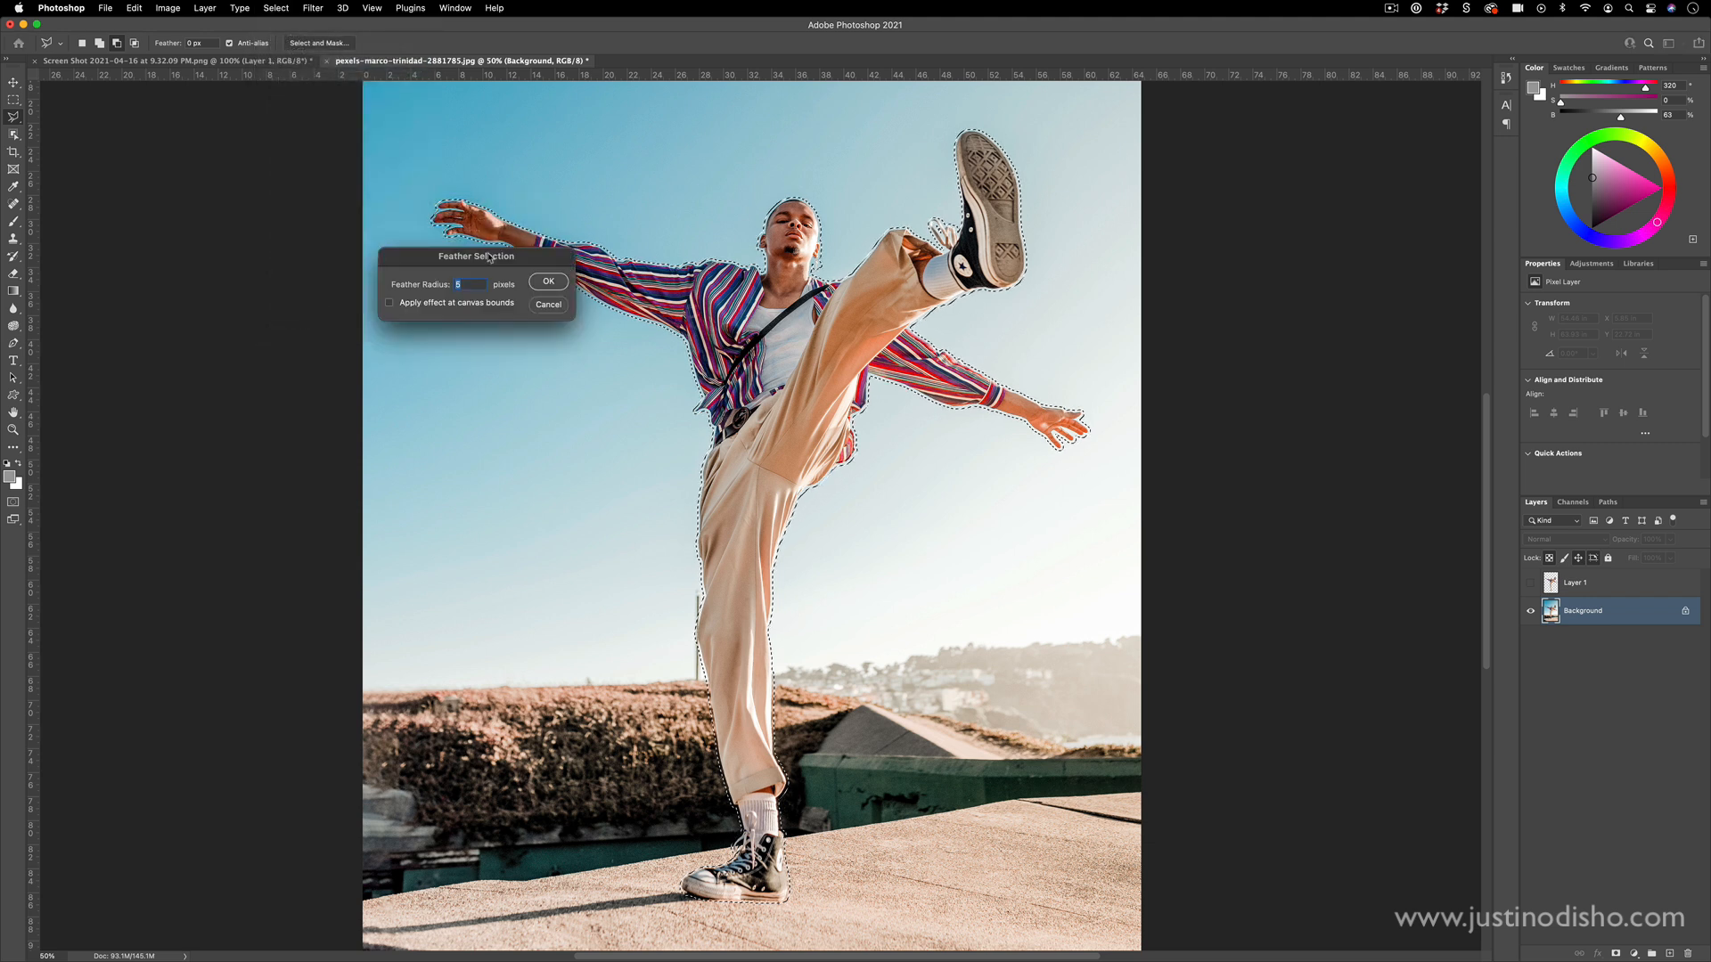
click(549, 279)
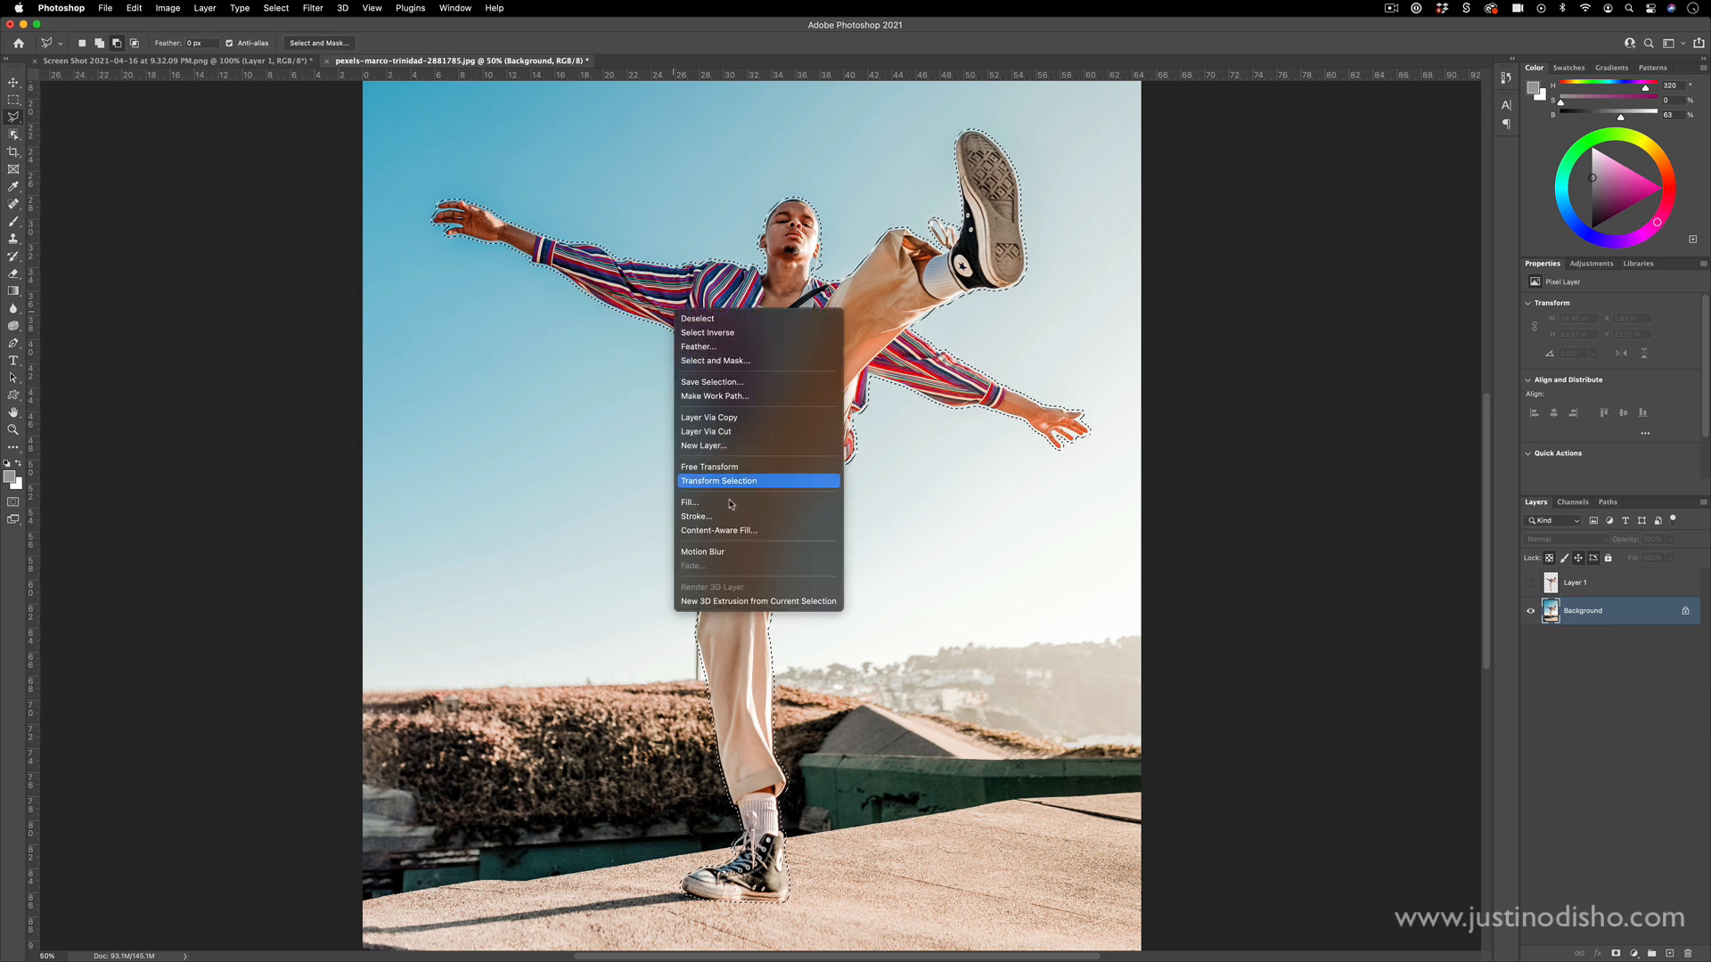
- Content-aware fill the dancer out of the background, deselect, and show Layer 1 again
click(689, 502)
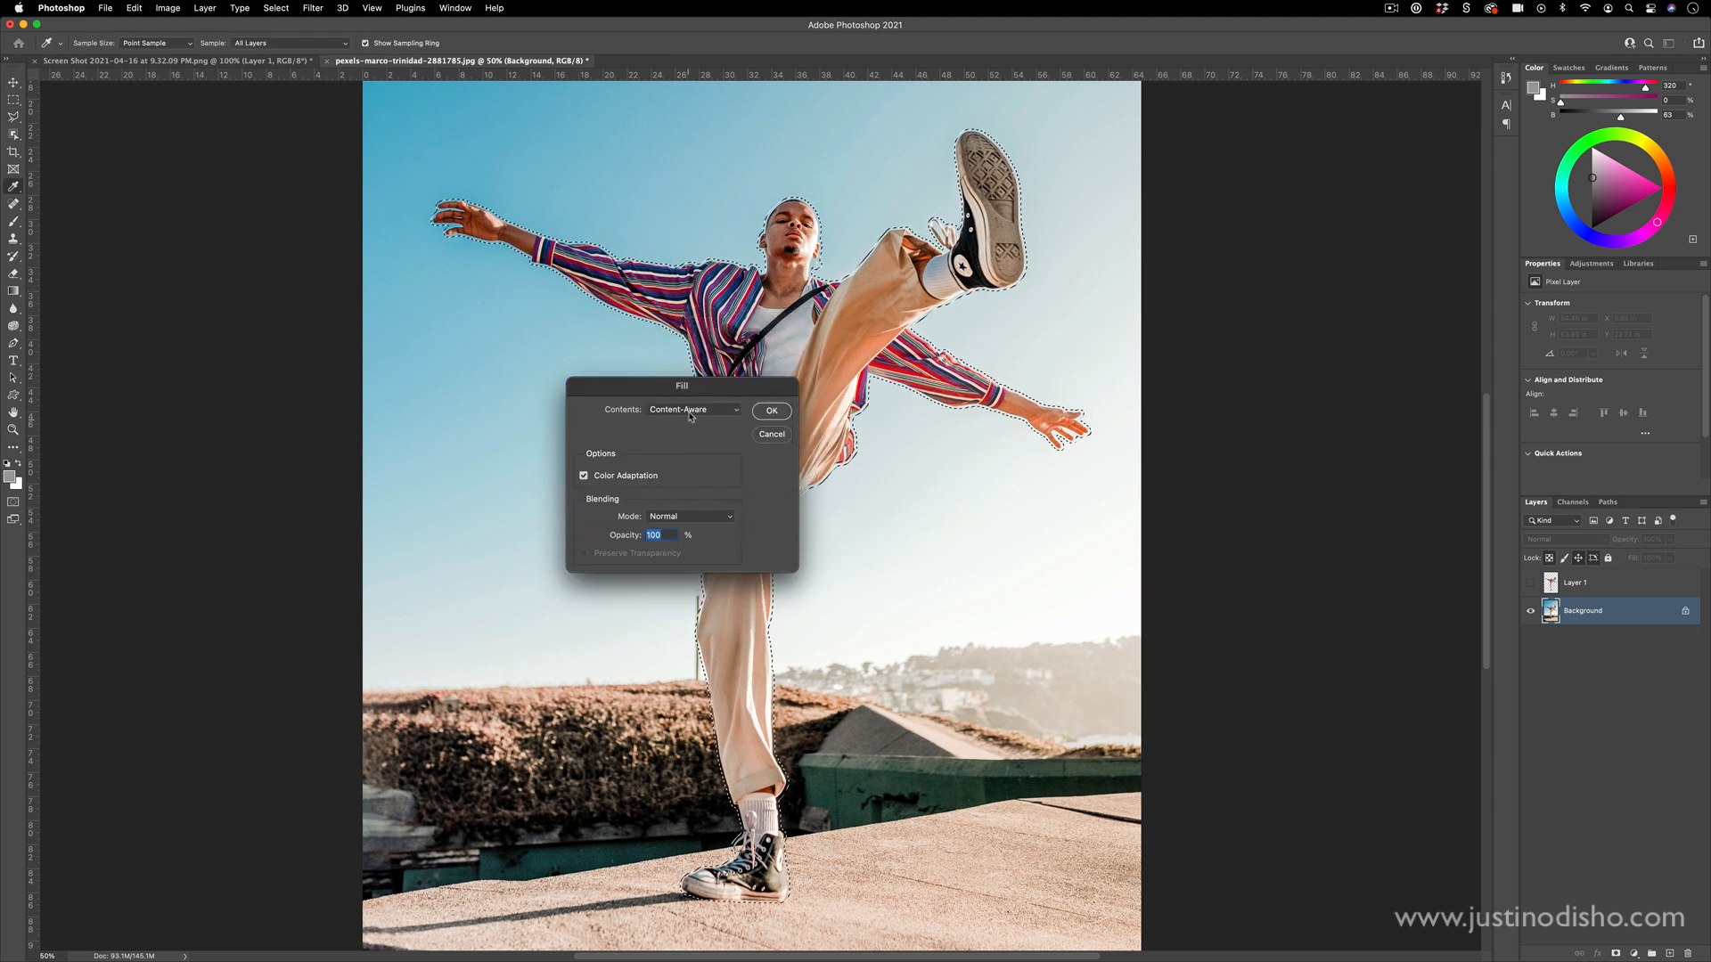
click(770, 409)
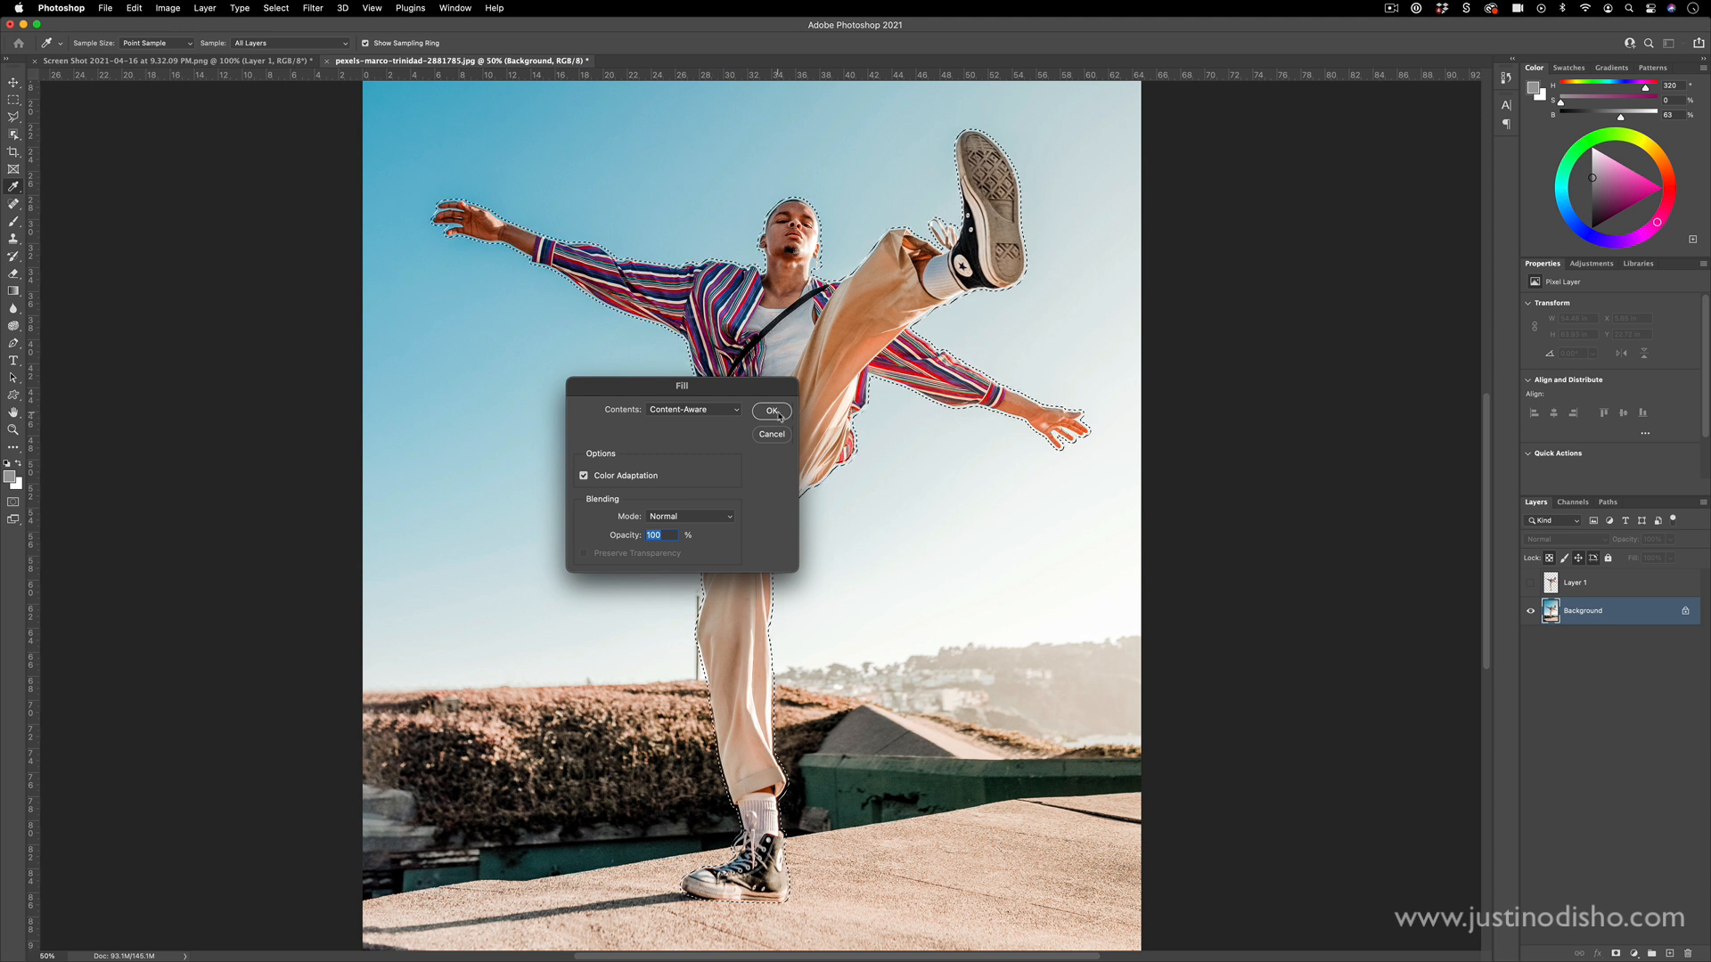
click(772, 411)
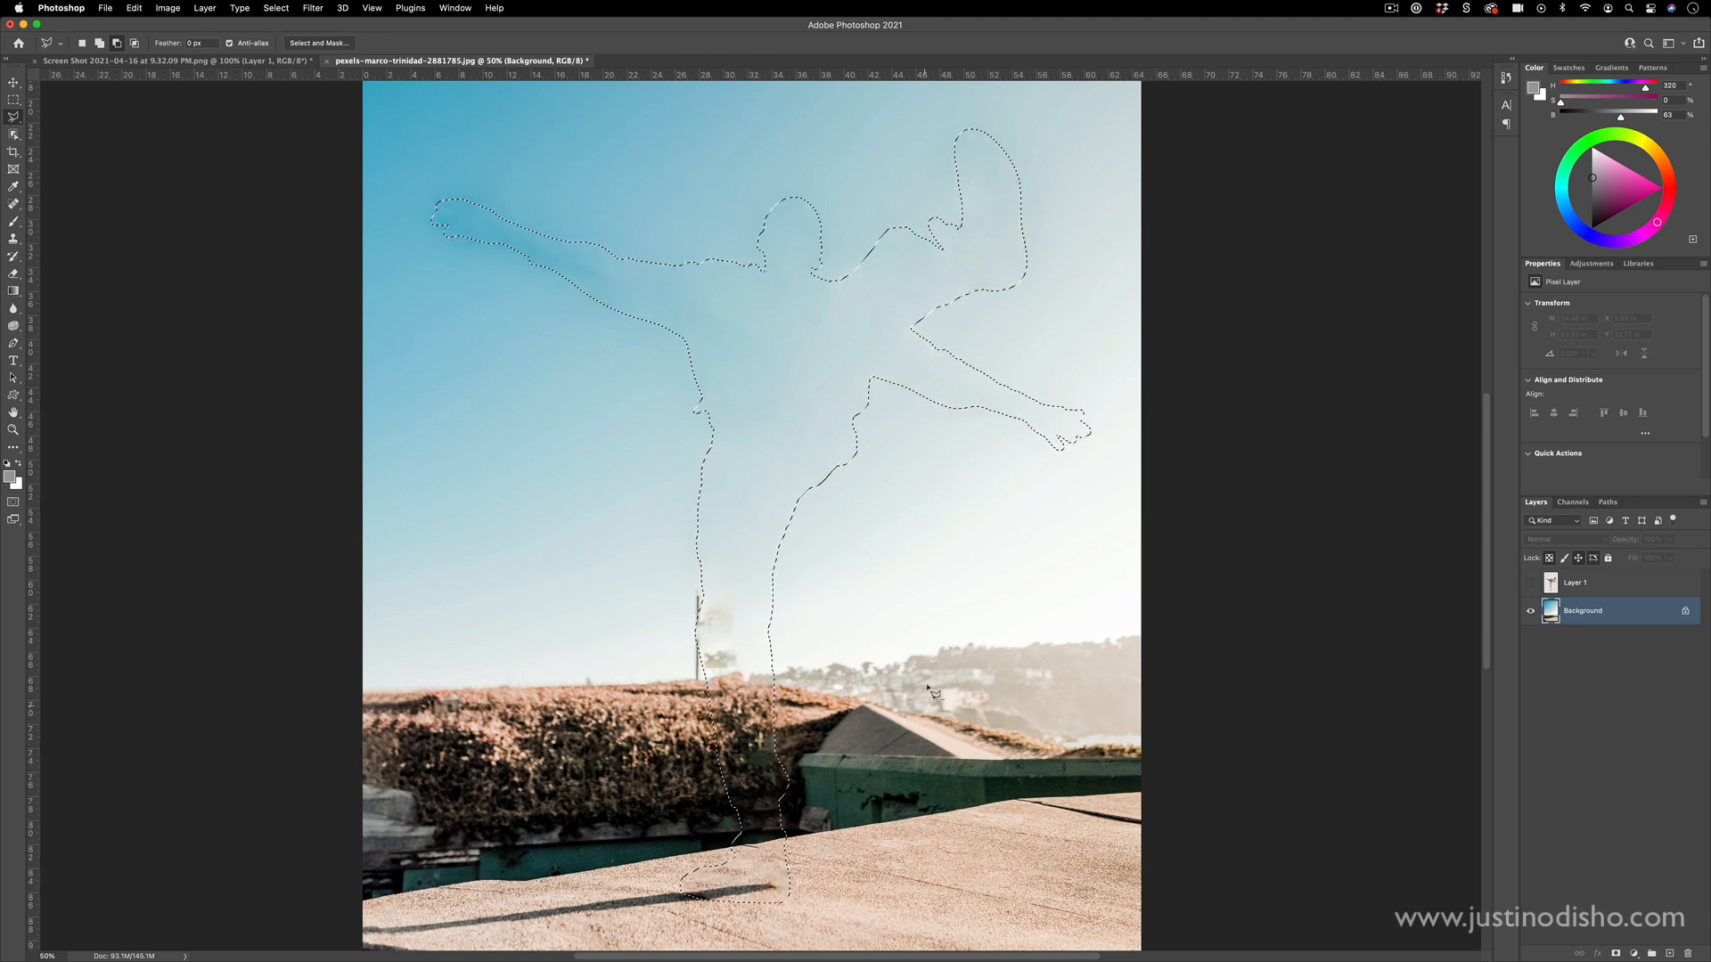
key(cmd+d)
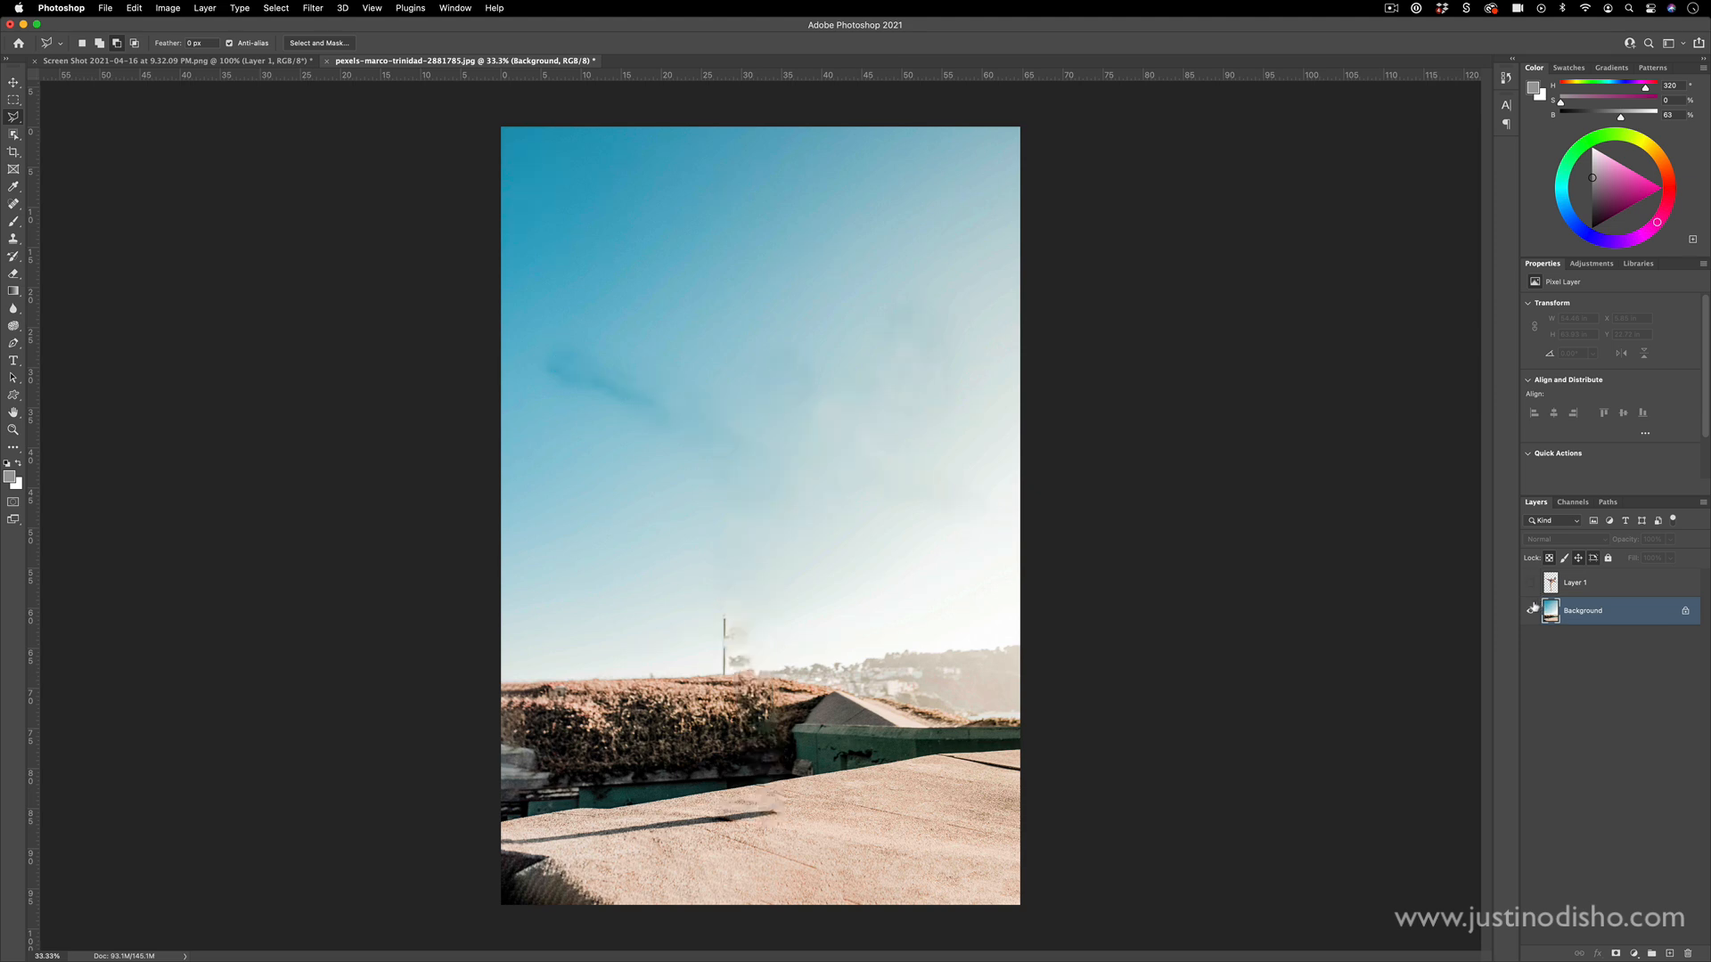
click(1529, 581)
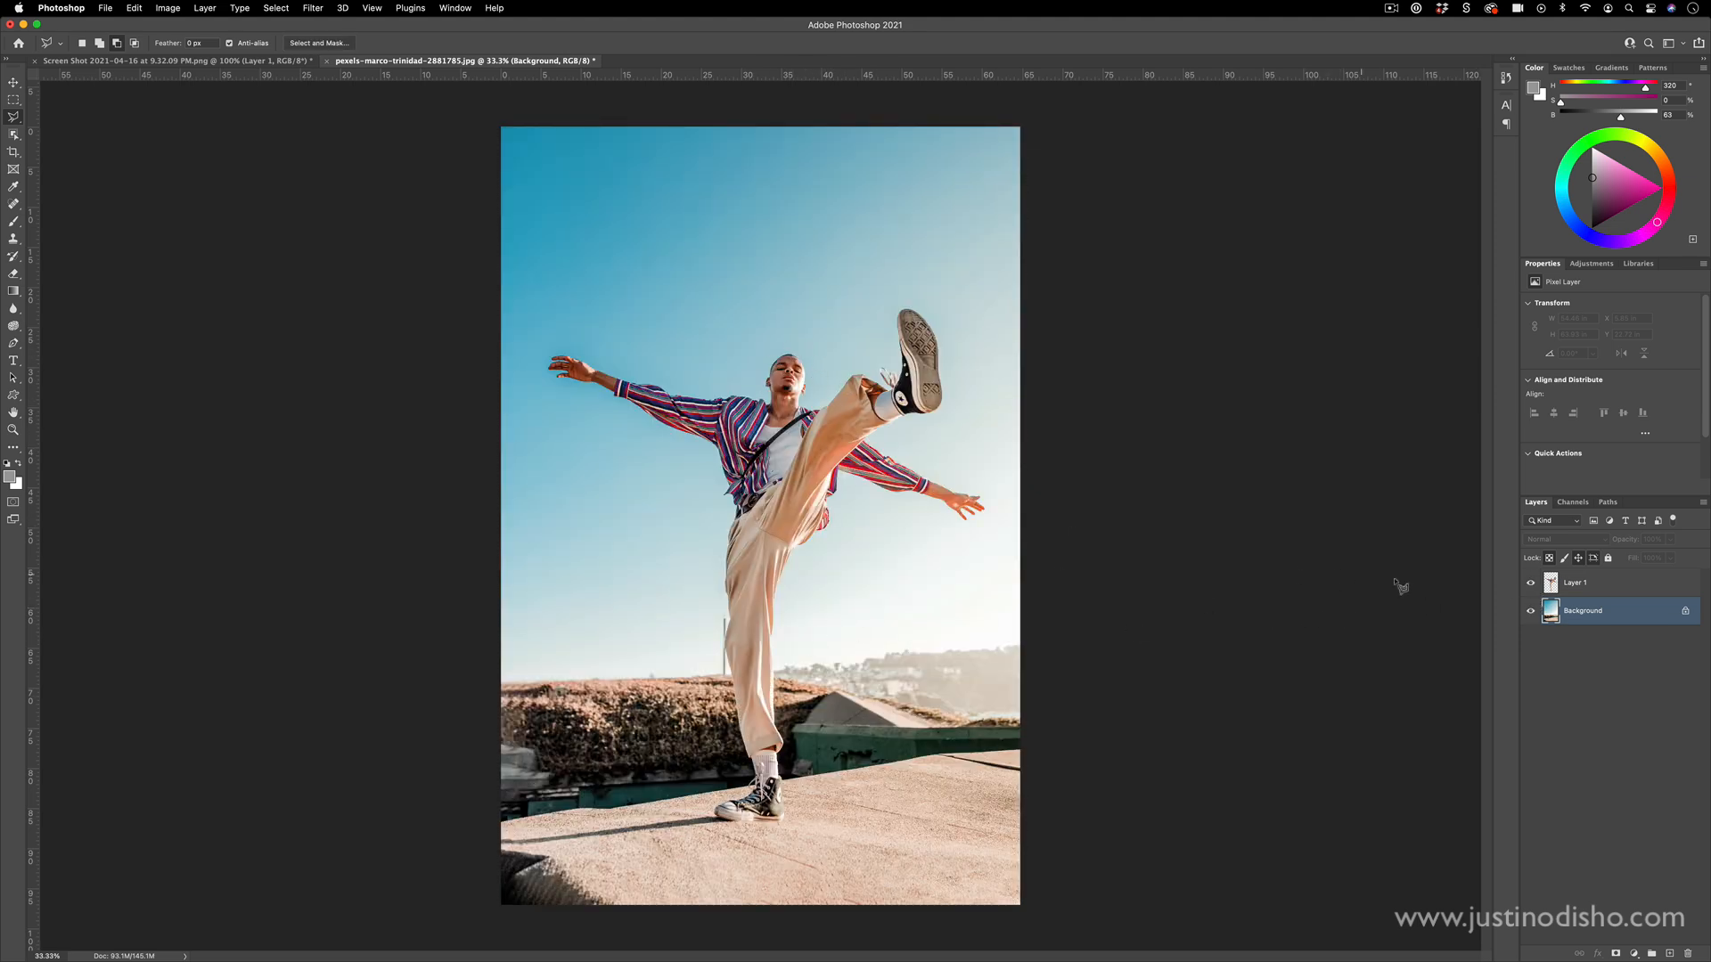
- Save the layered image as 3dlayers.psd in Photoshop format on the Desktop
click(1529, 582)
text(3dlayers.psd)
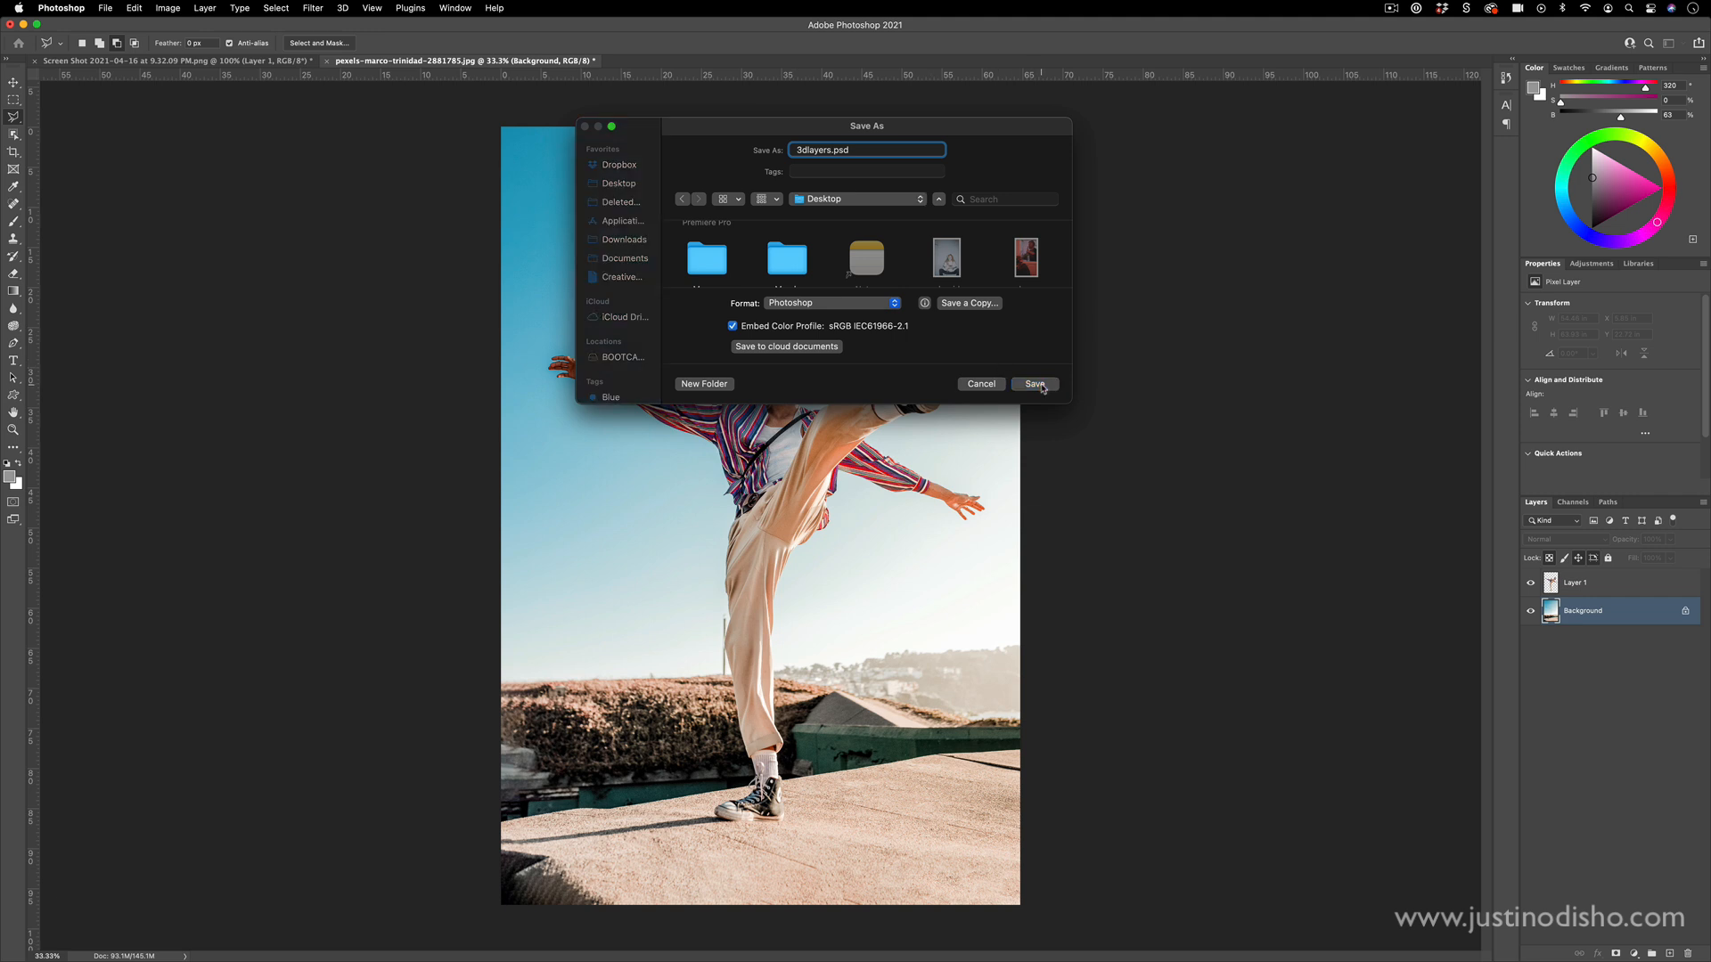
click(1032, 384)
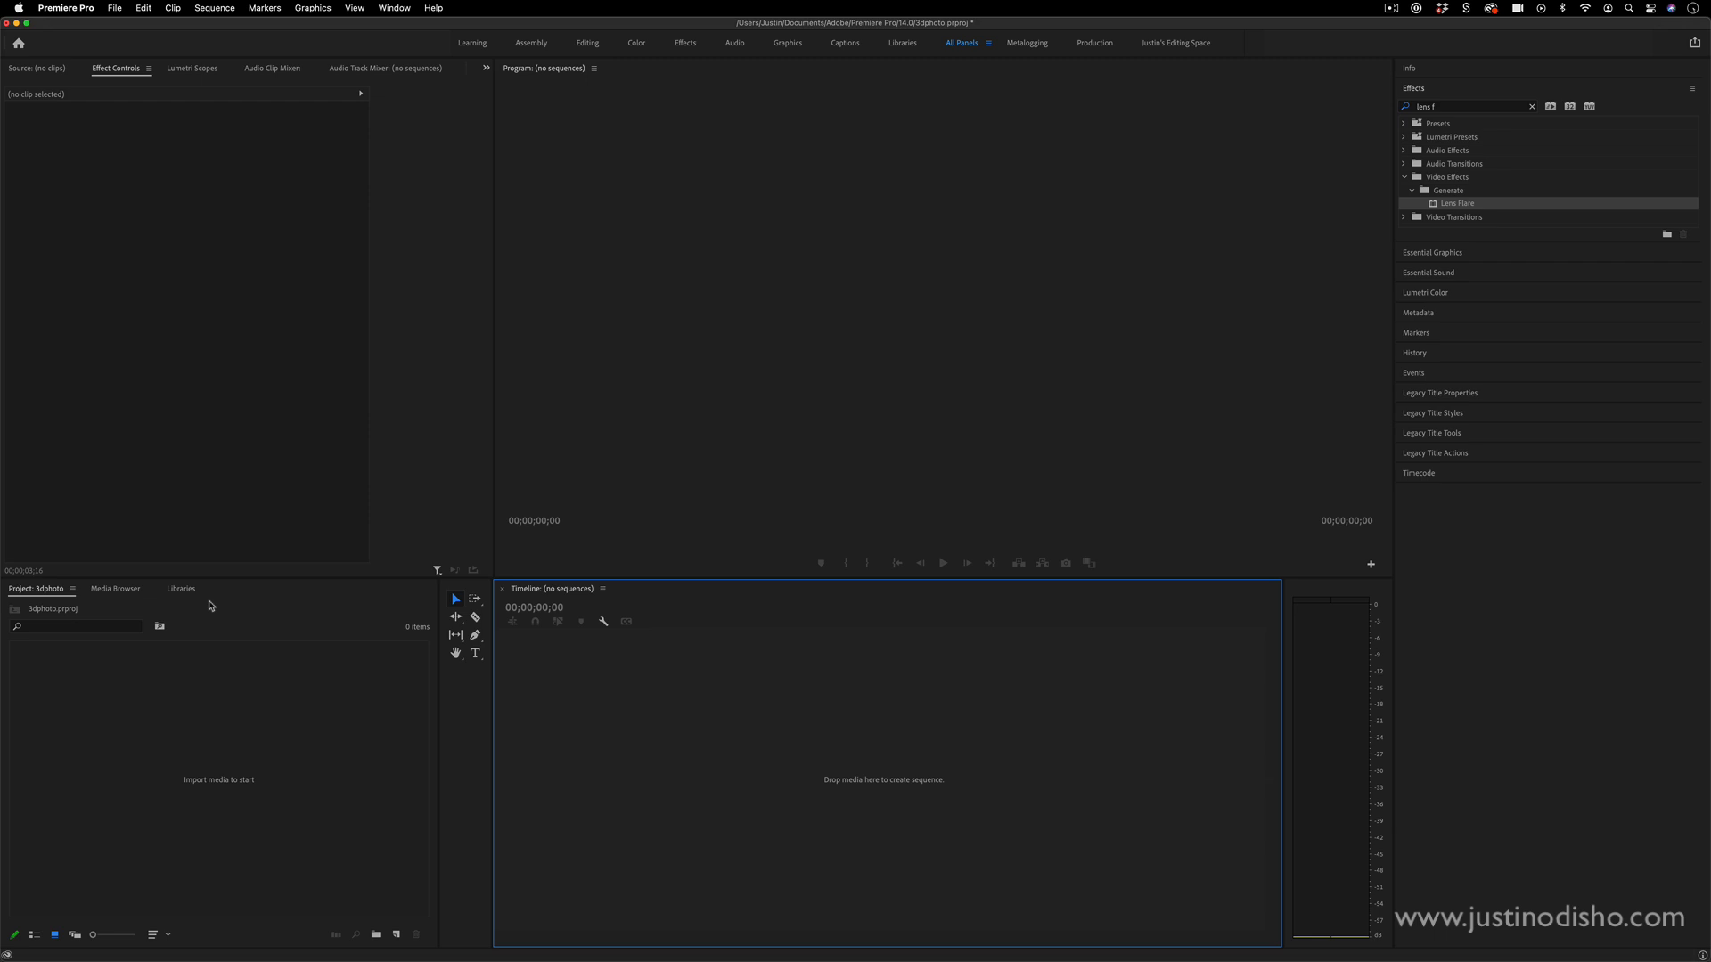
mouse_move(948, 264)
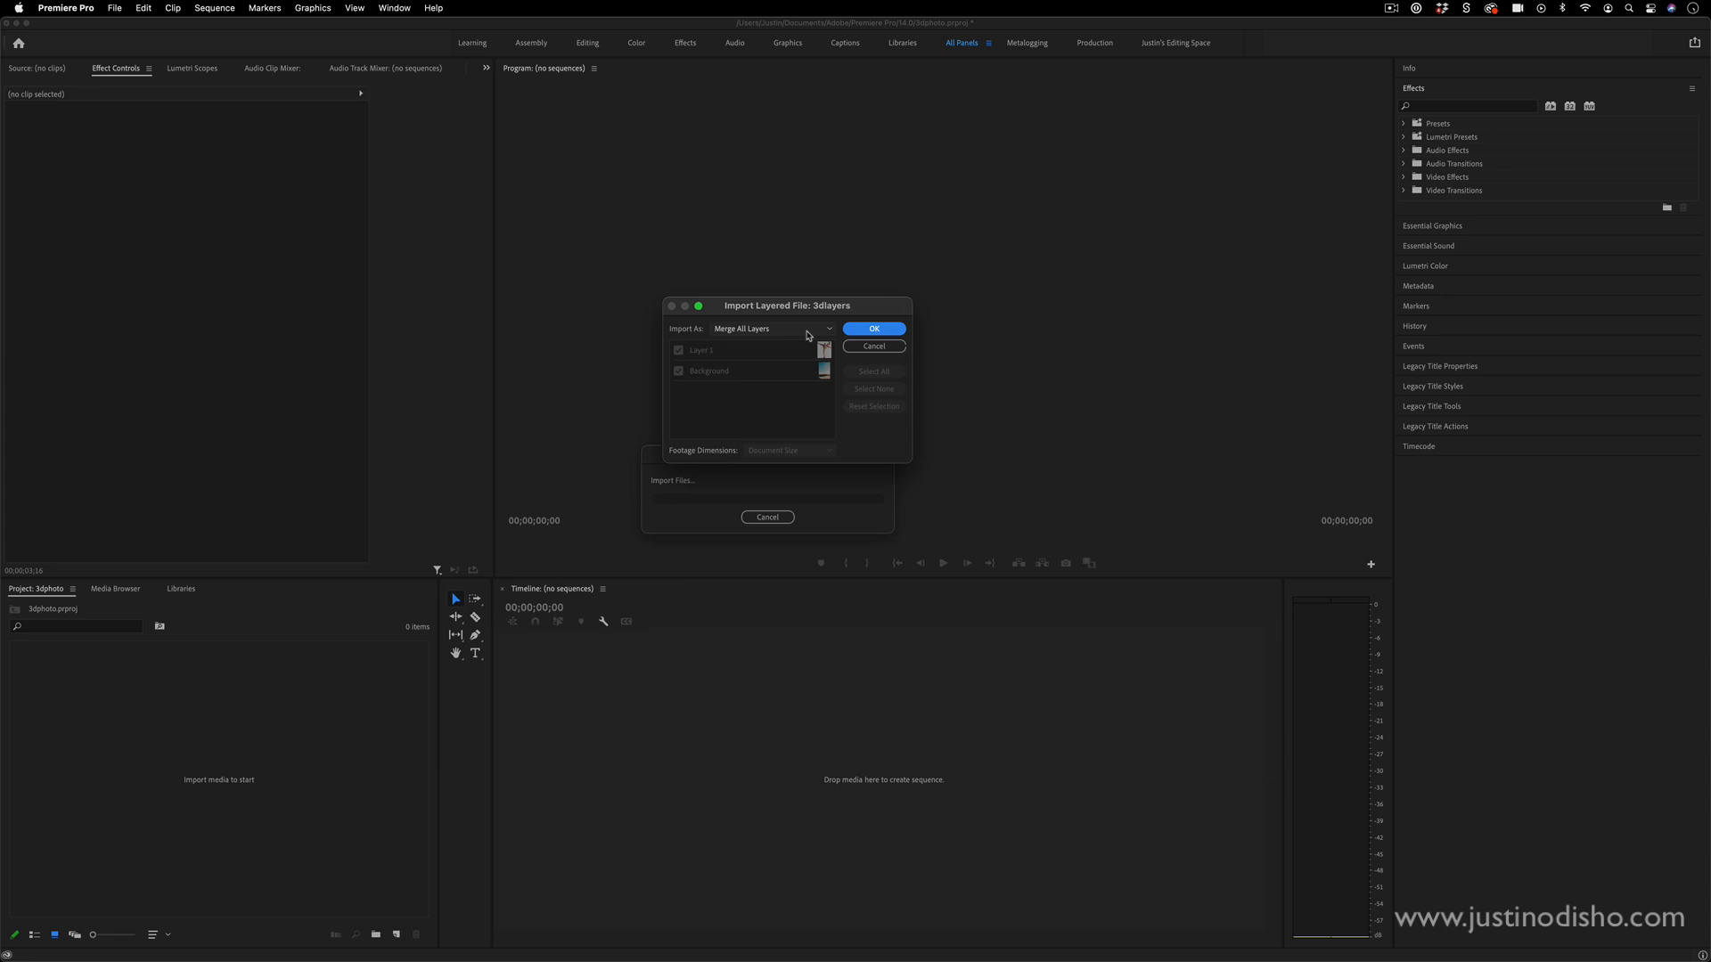
- Import 3dlayers.psd as Individual Layers so each layer becomes its own clip
click(770, 328)
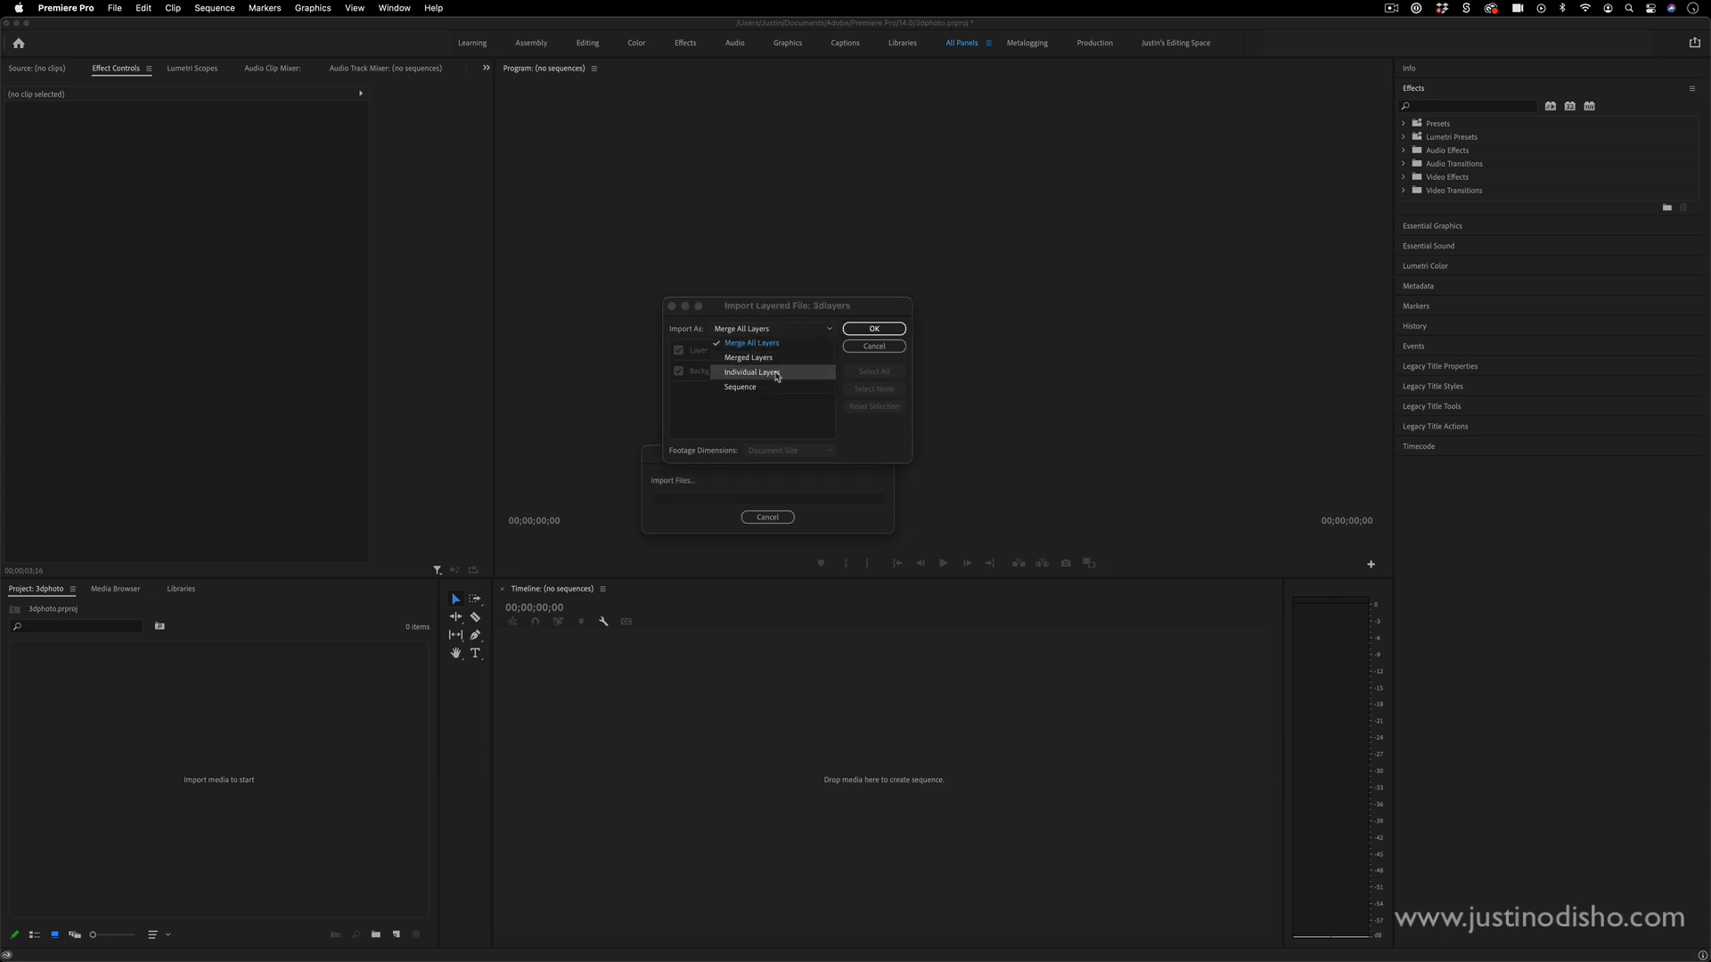
click(750, 373)
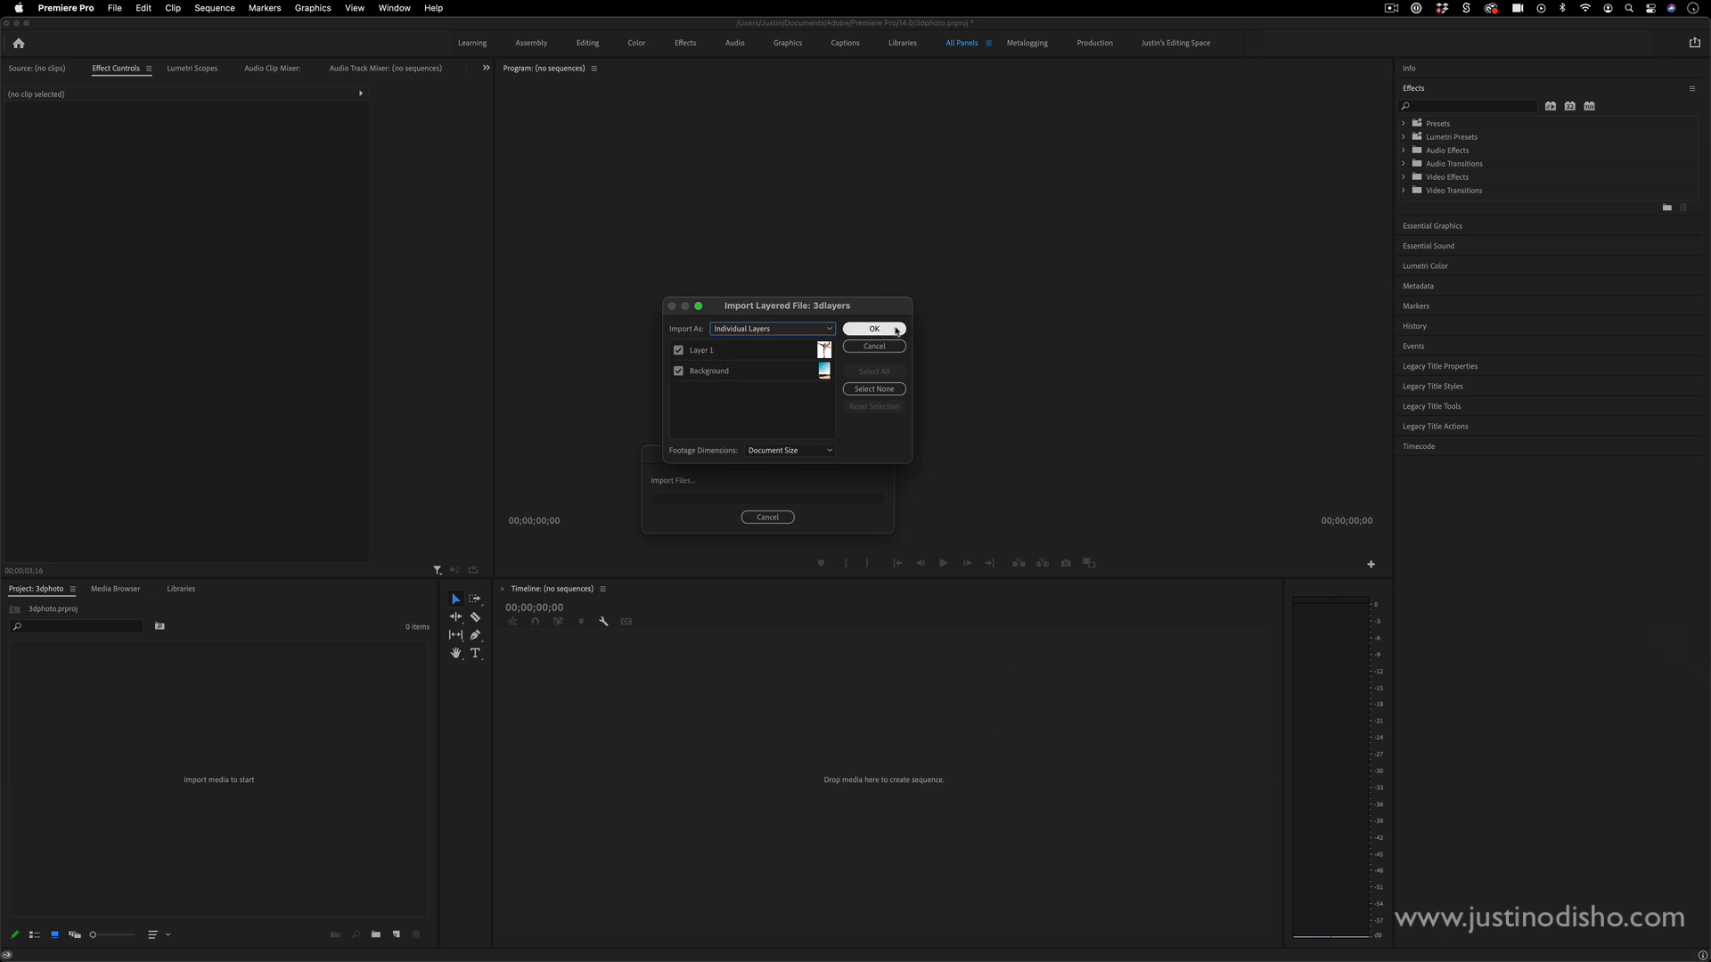
click(873, 327)
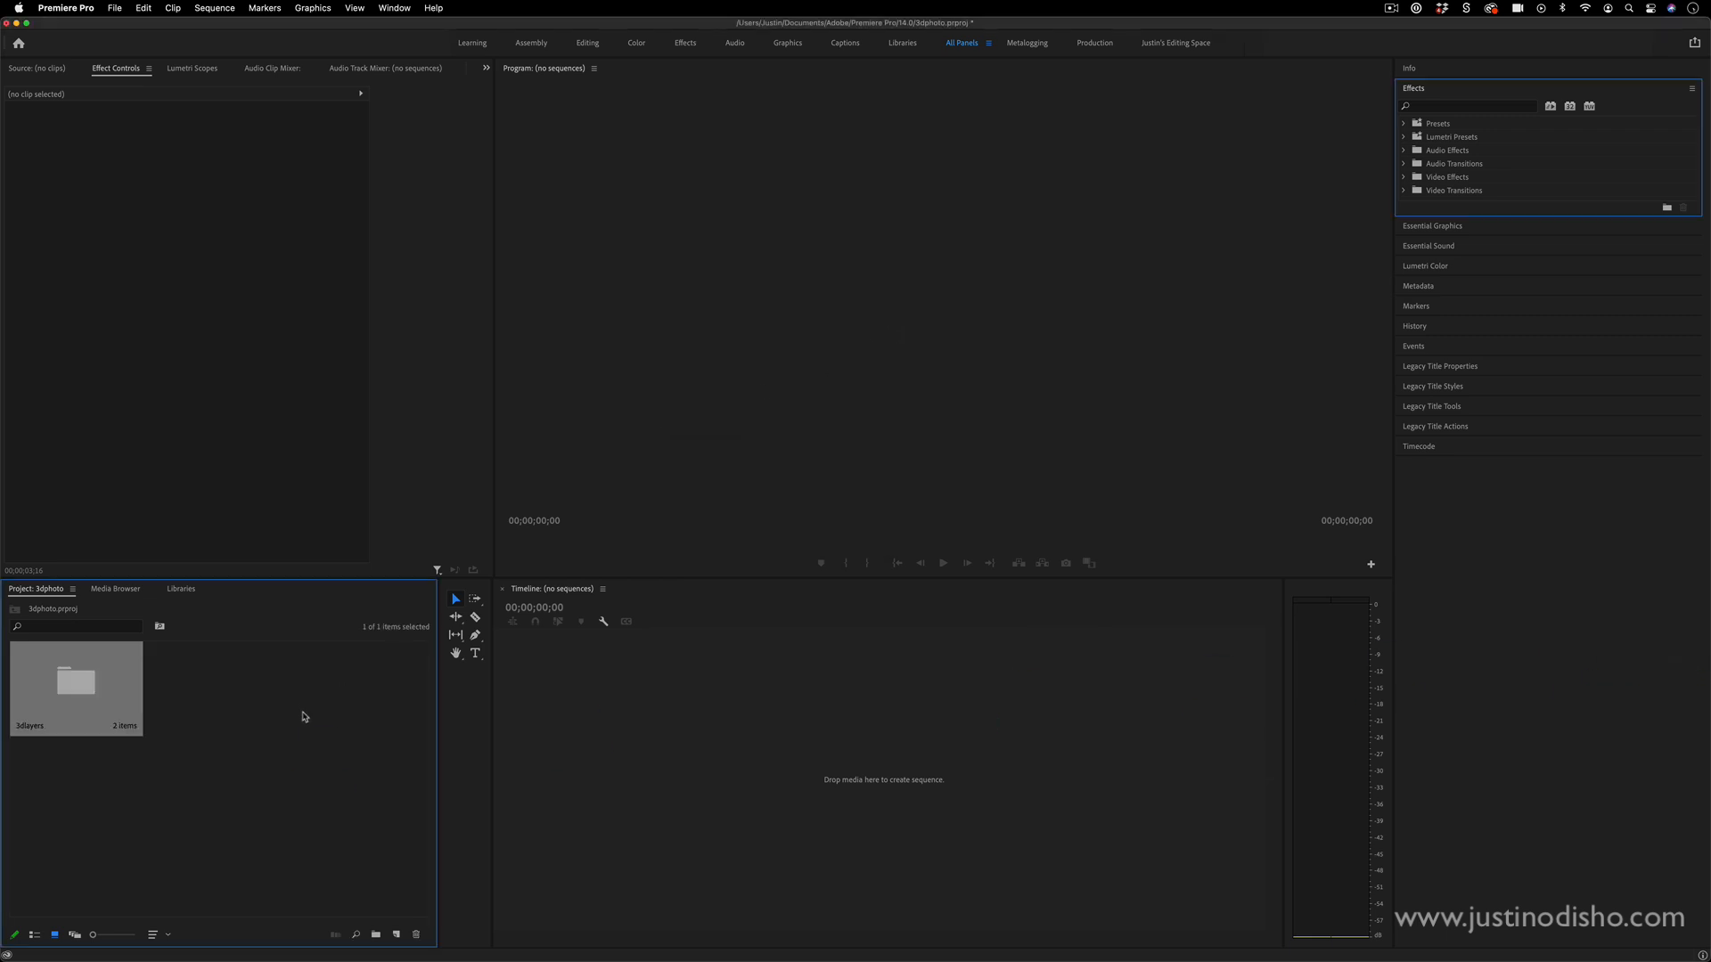
- Open the 3dlayers bin, select Background, and cancel out of File > New > Sequence
double_click(75, 681)
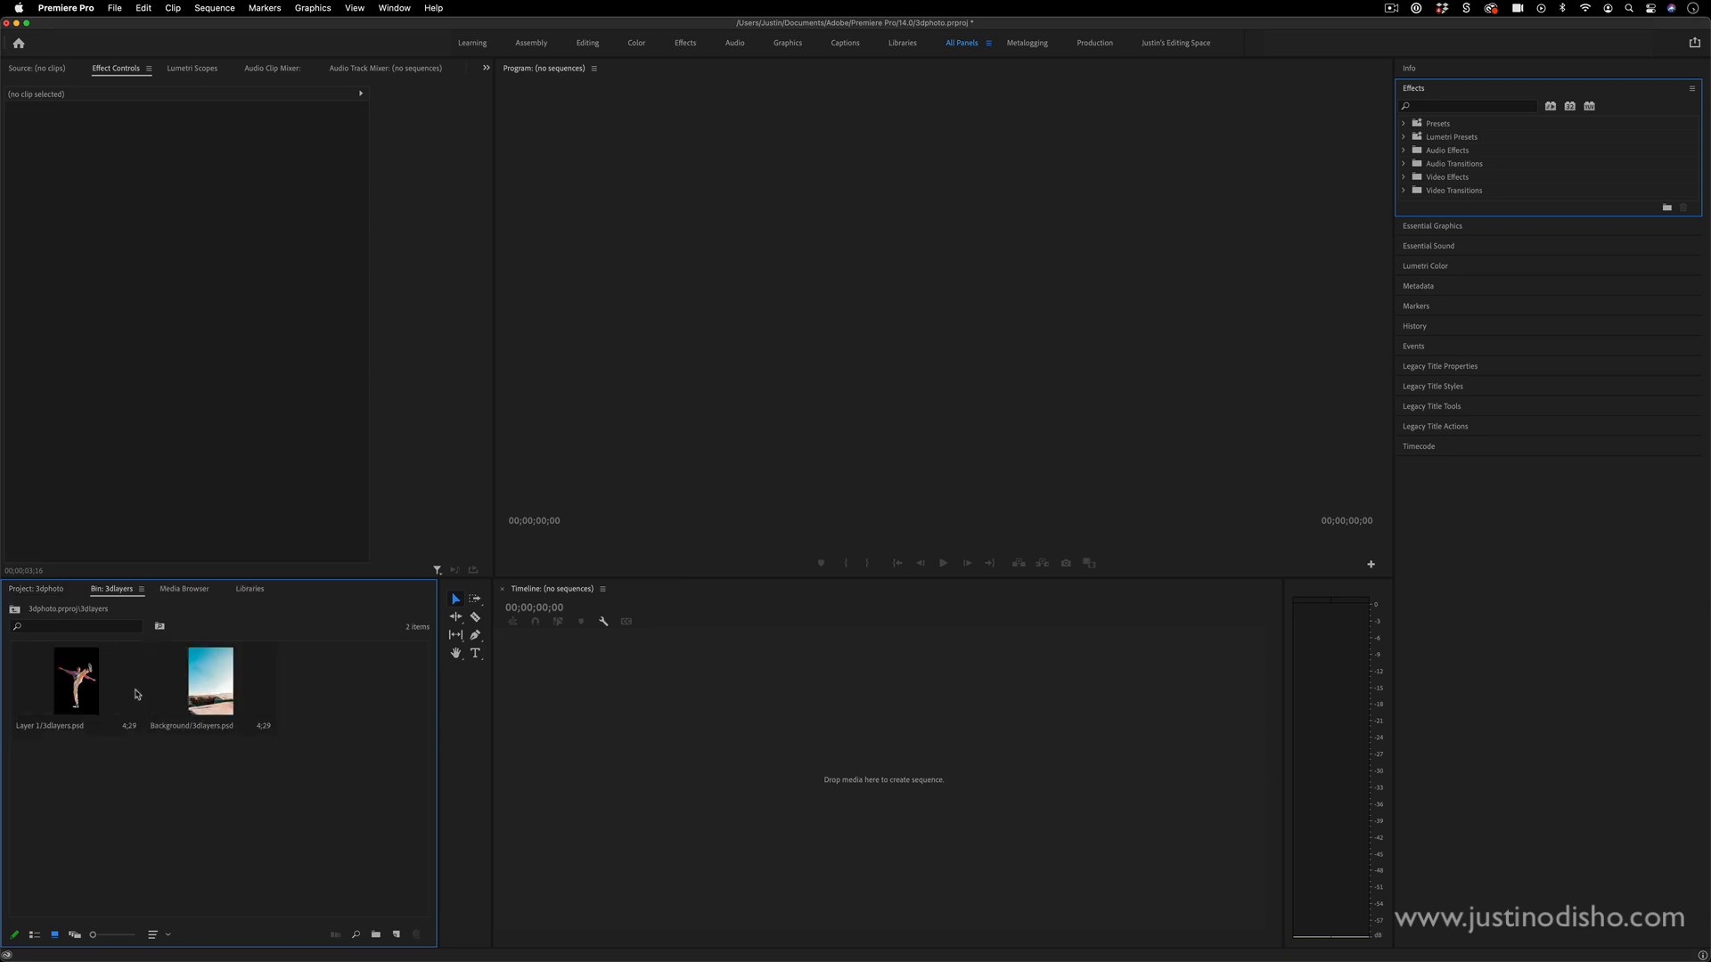
click(211, 680)
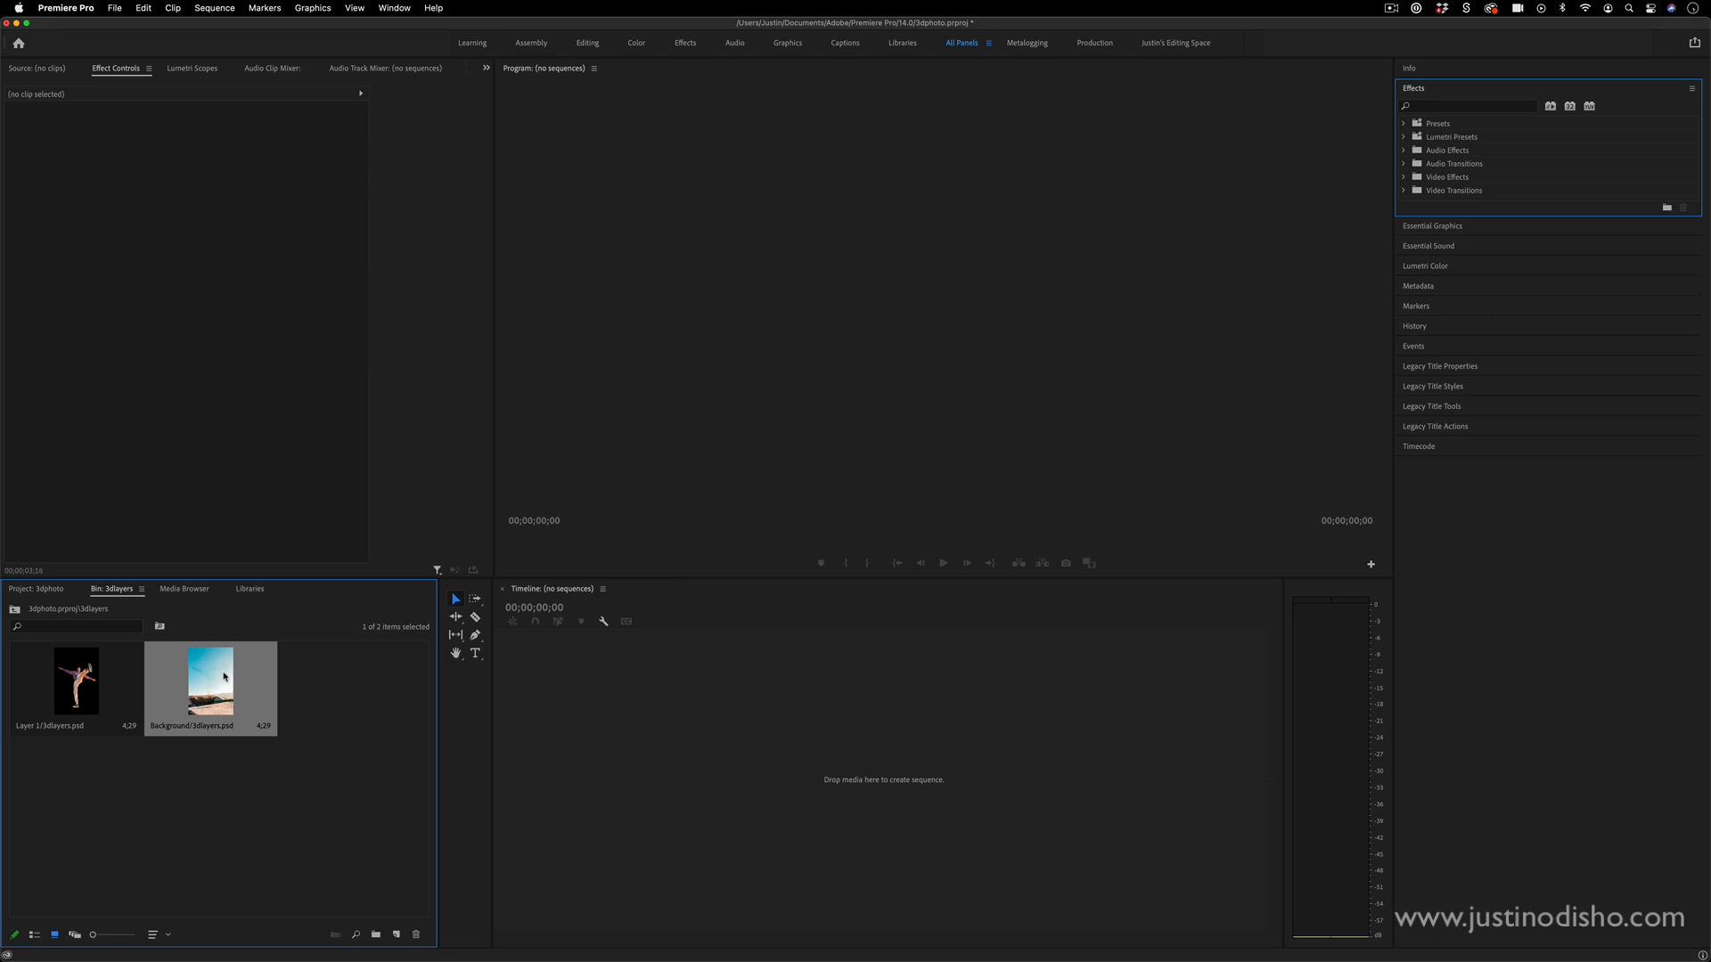
mouse_move(825, 758)
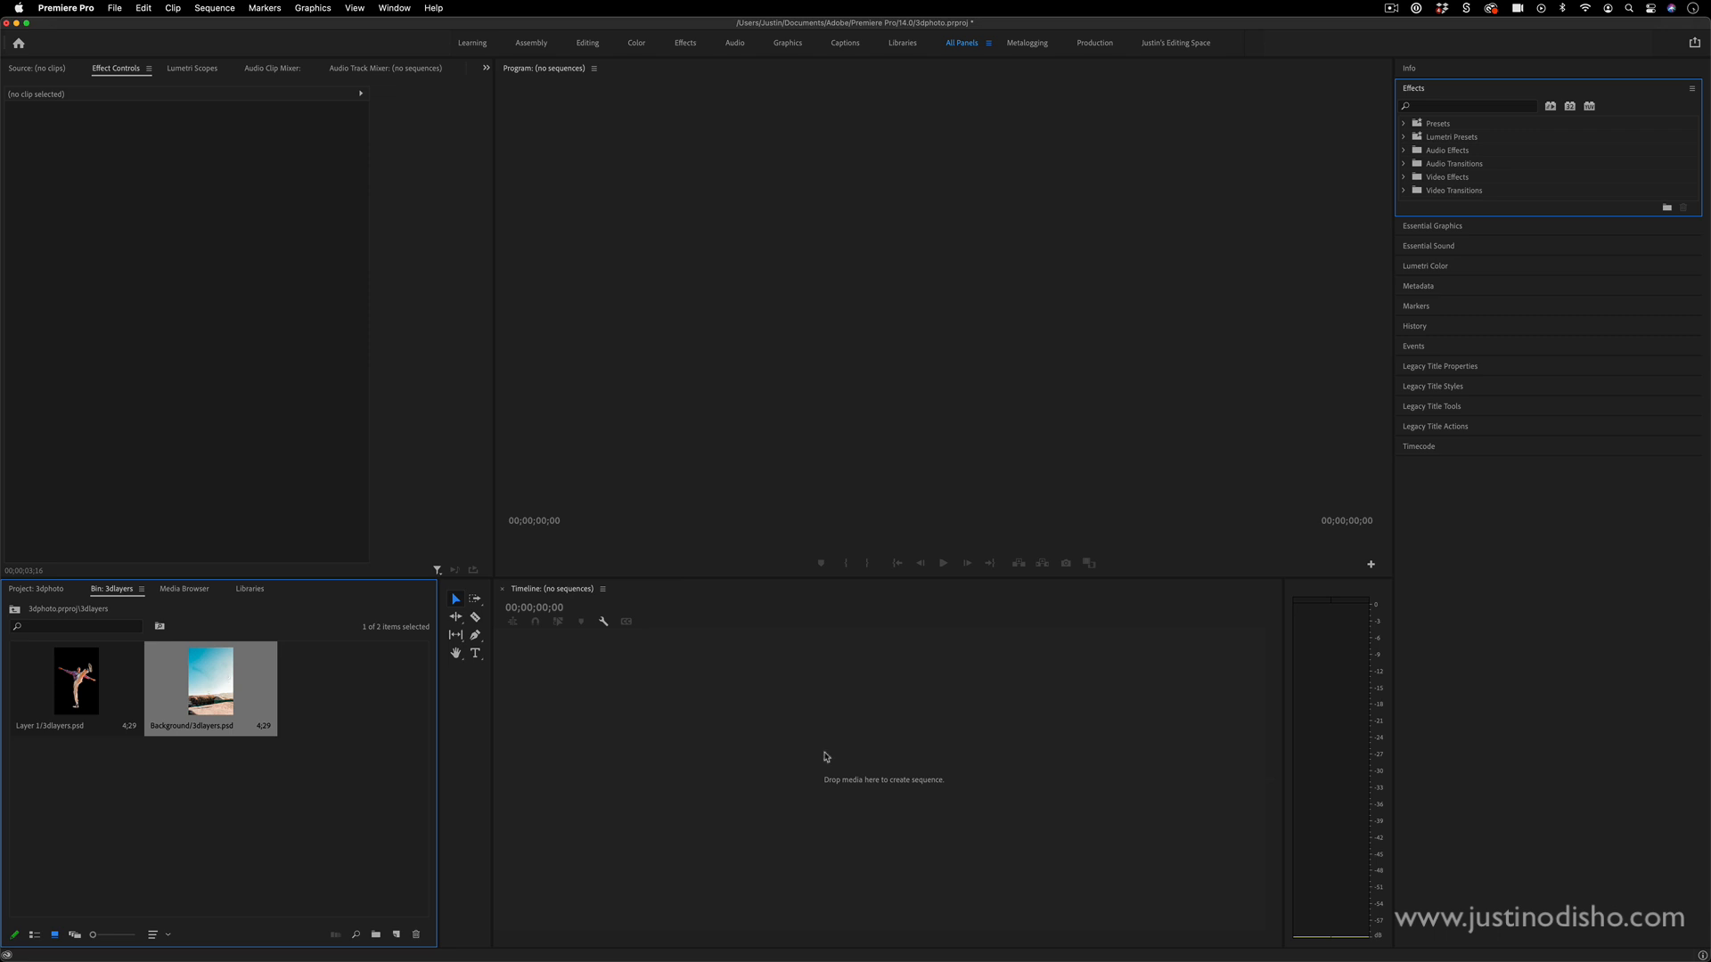
click(114, 7)
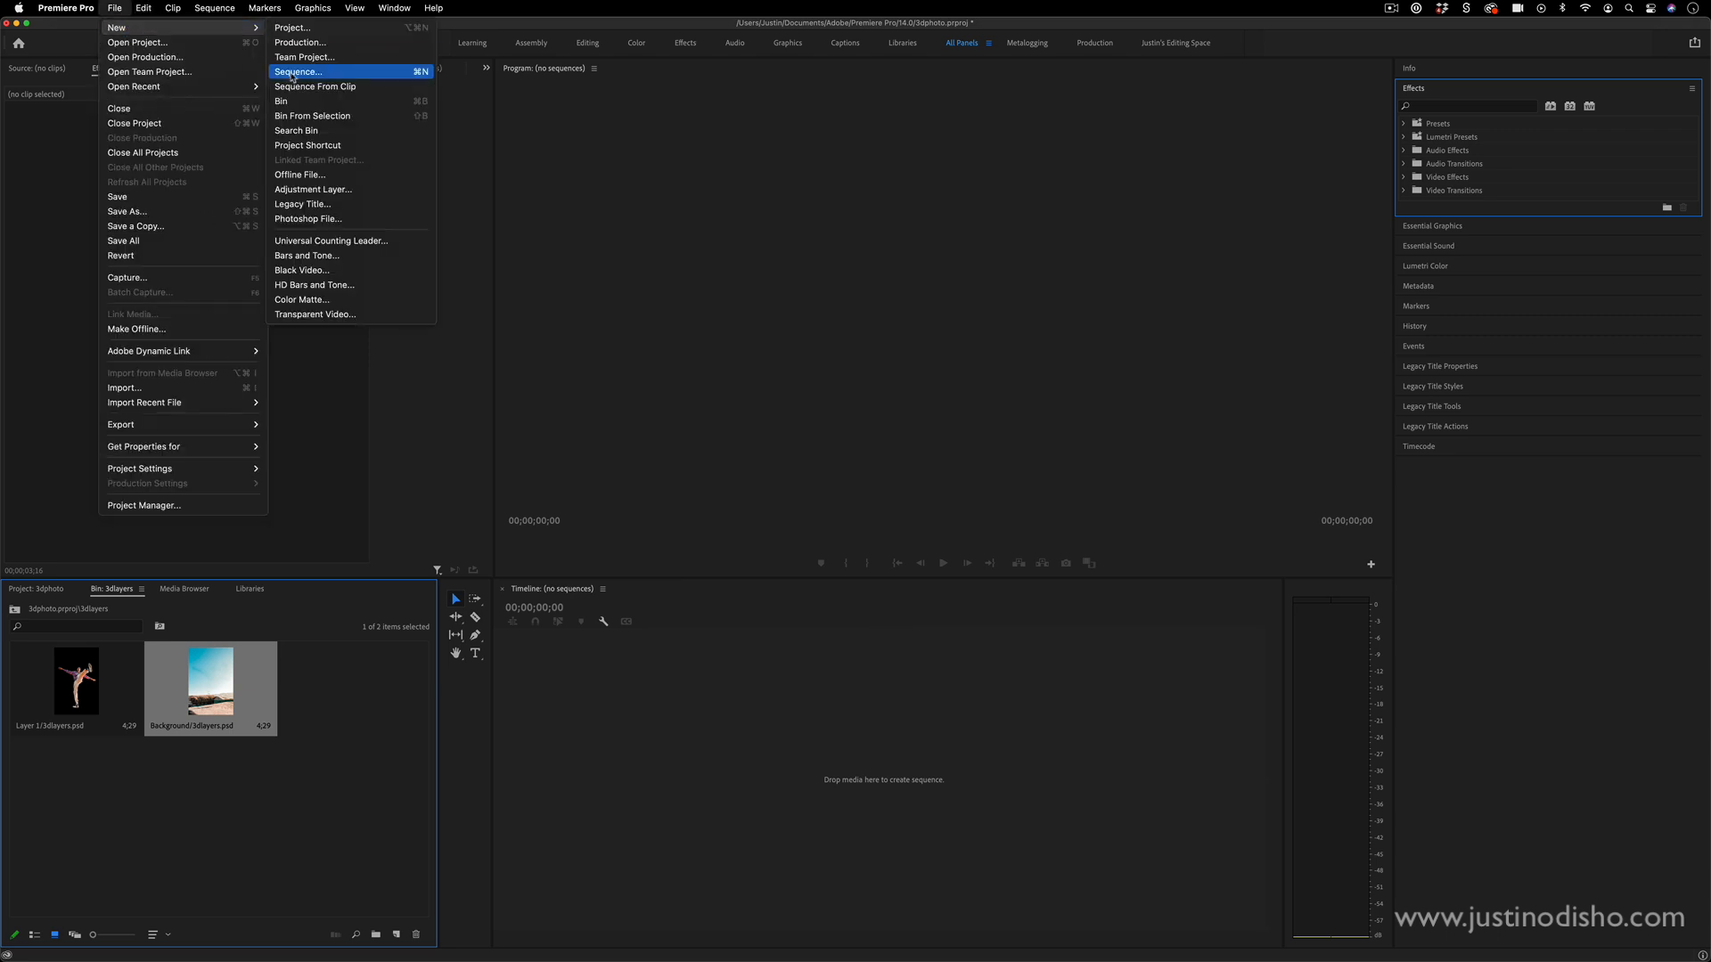
click(296, 72)
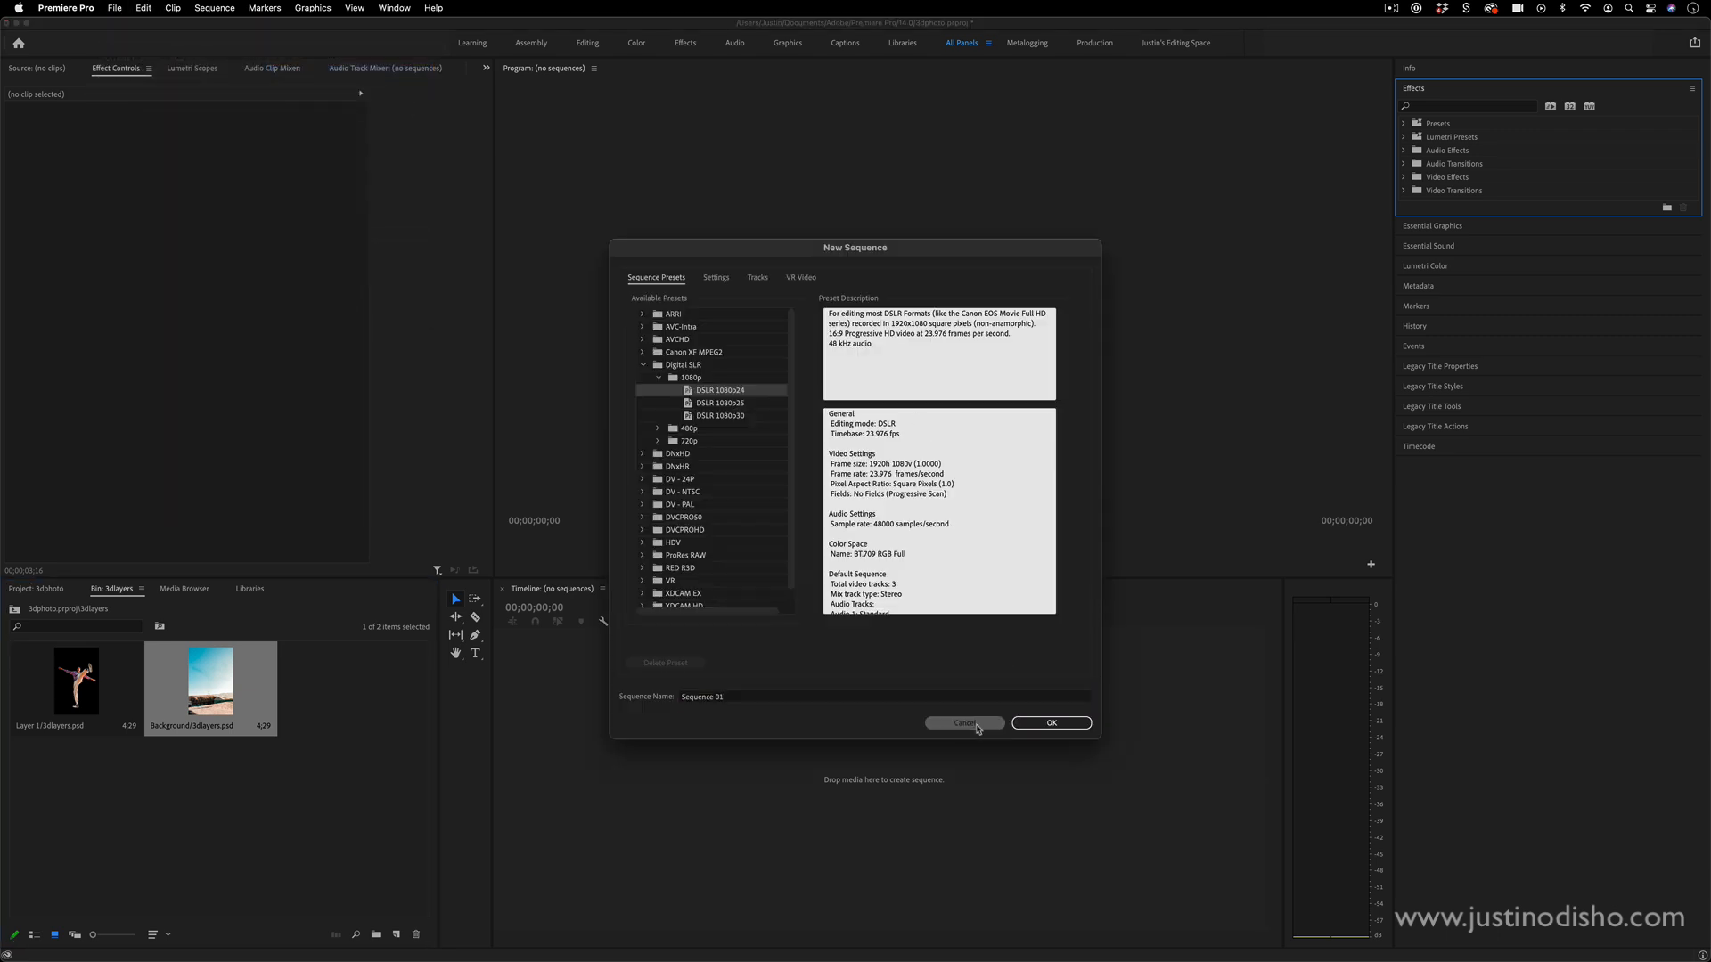
click(964, 721)
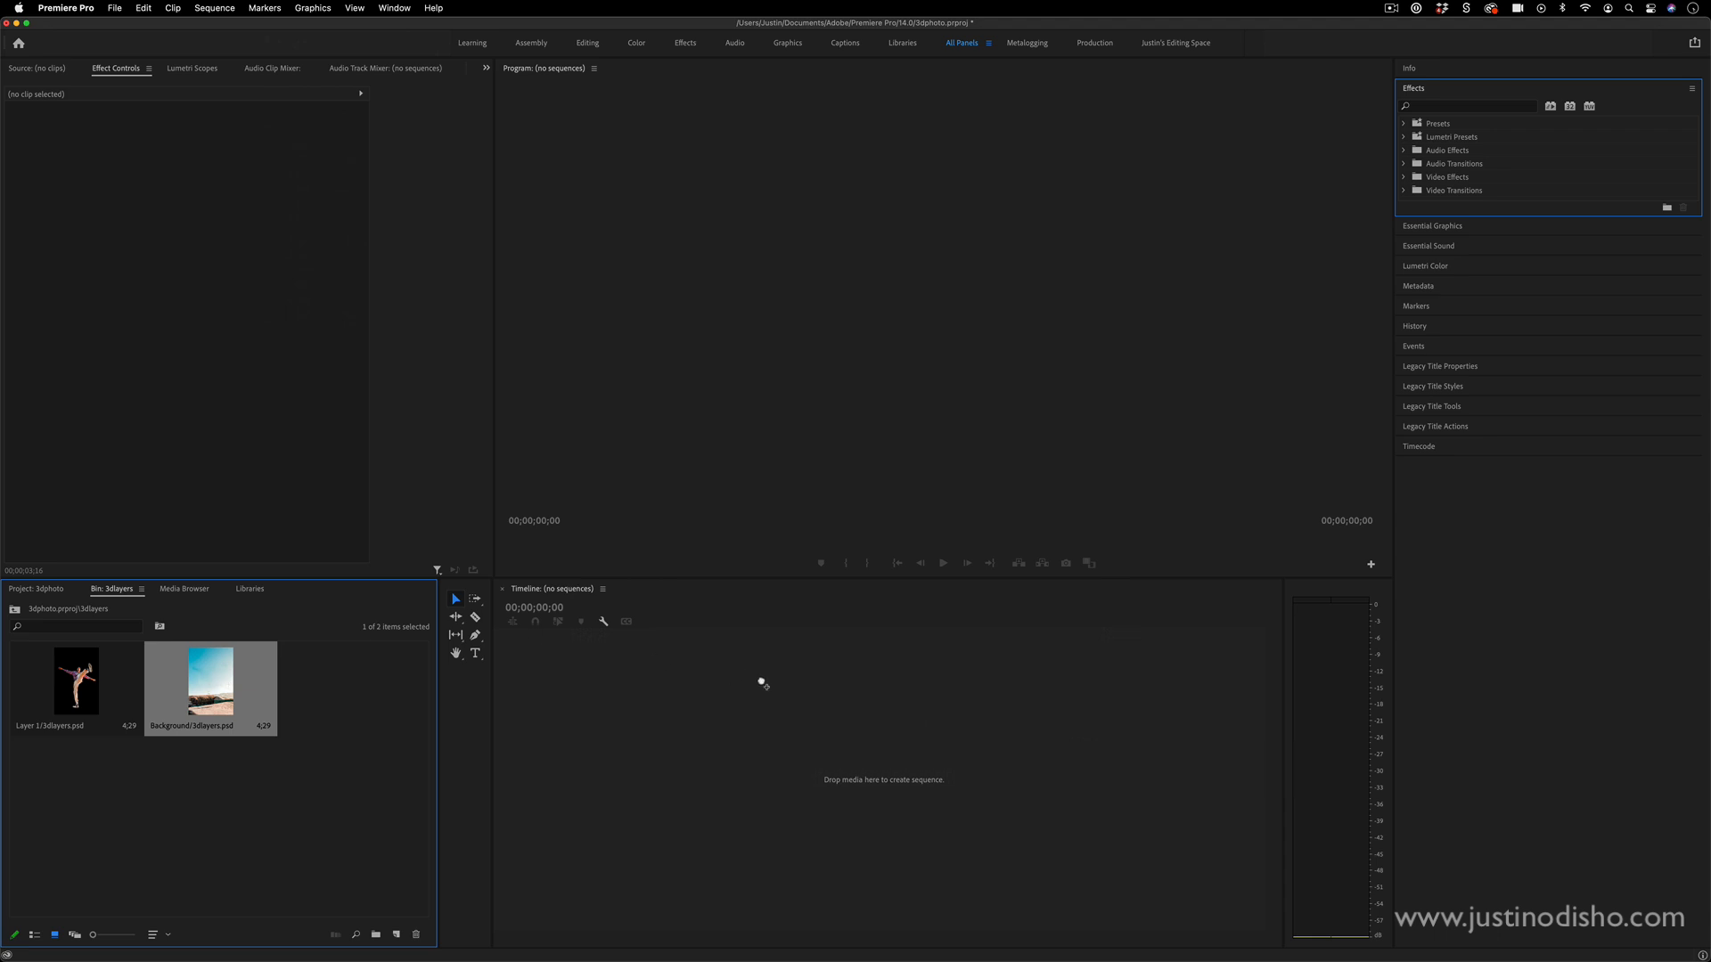
mouse_move(857, 736)
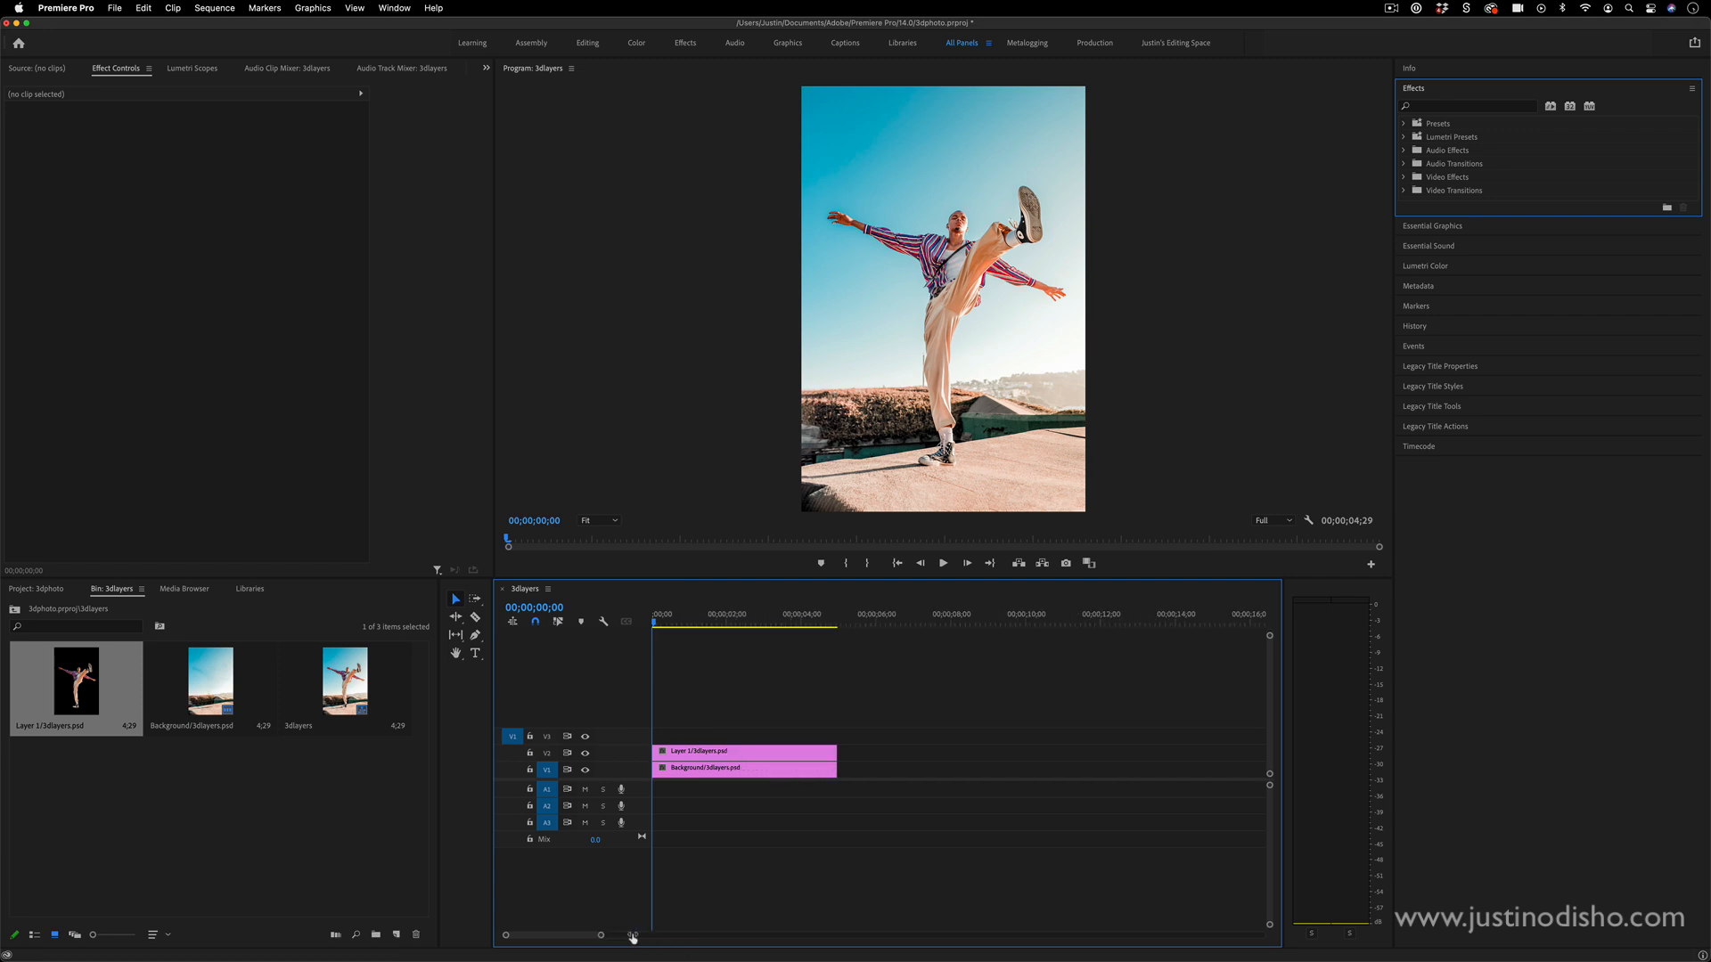
- Zoom the Timeline in on the stacked dancer and background clips
click(584, 752)
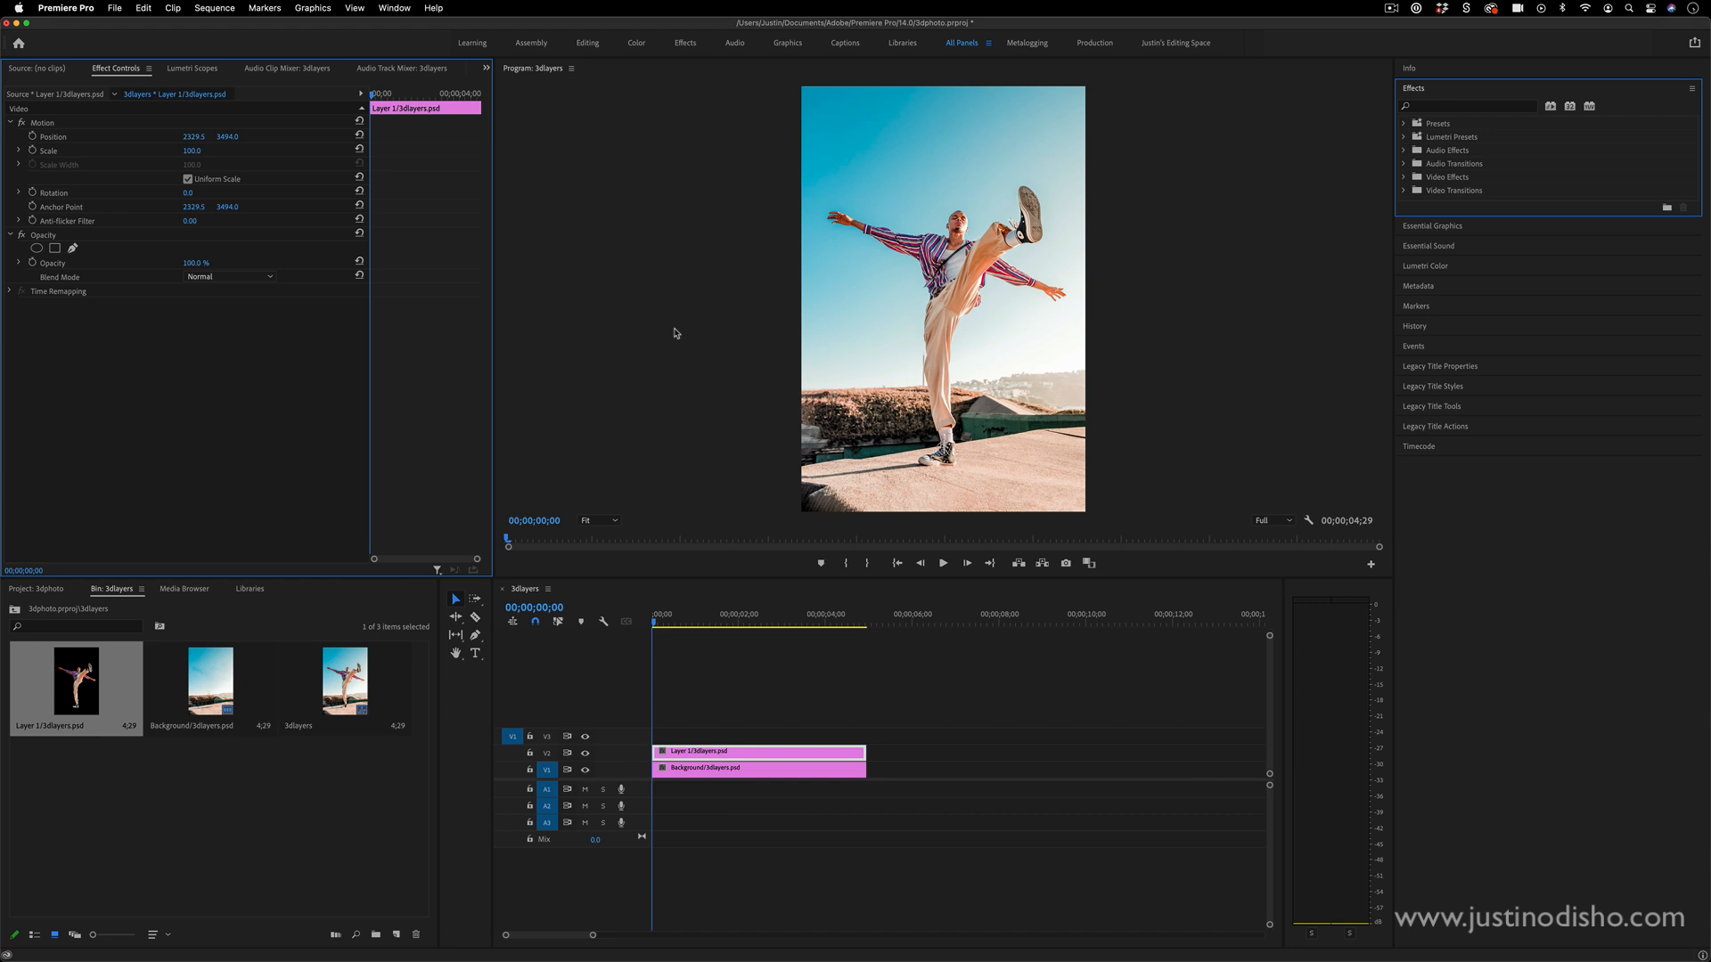
mouse_move(75, 161)
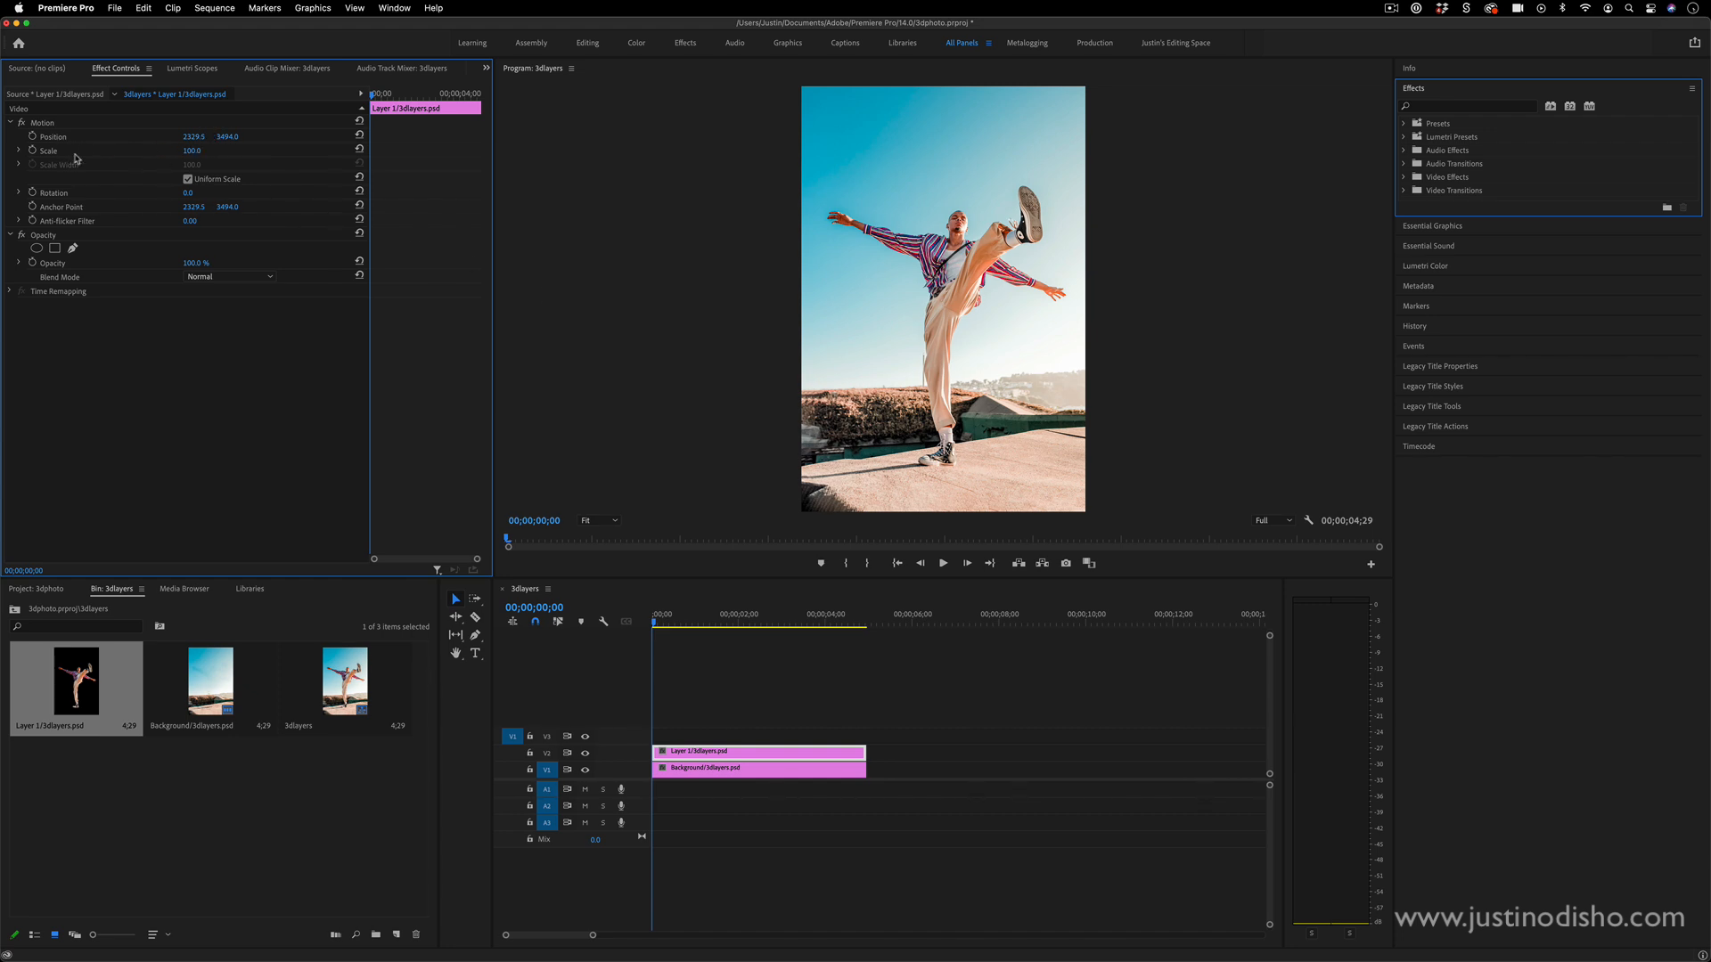
mouse_move(72, 158)
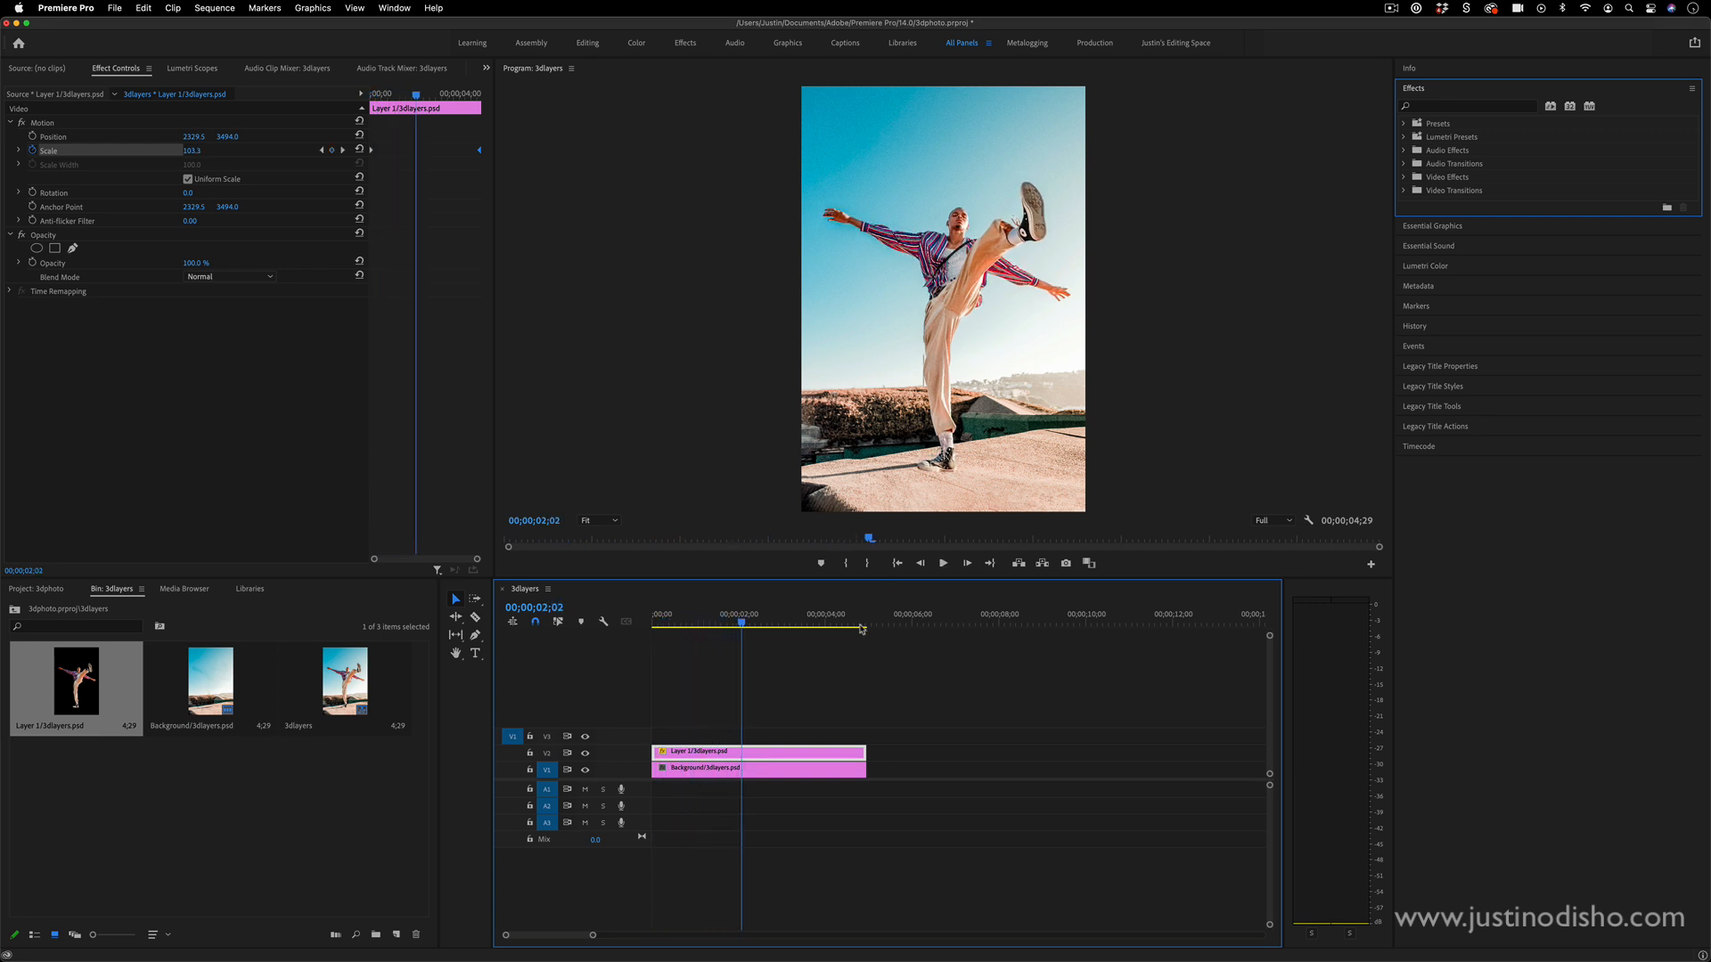
- Set Background Scale to 110 and keyframe it from start to near the clip's end
click(758, 770)
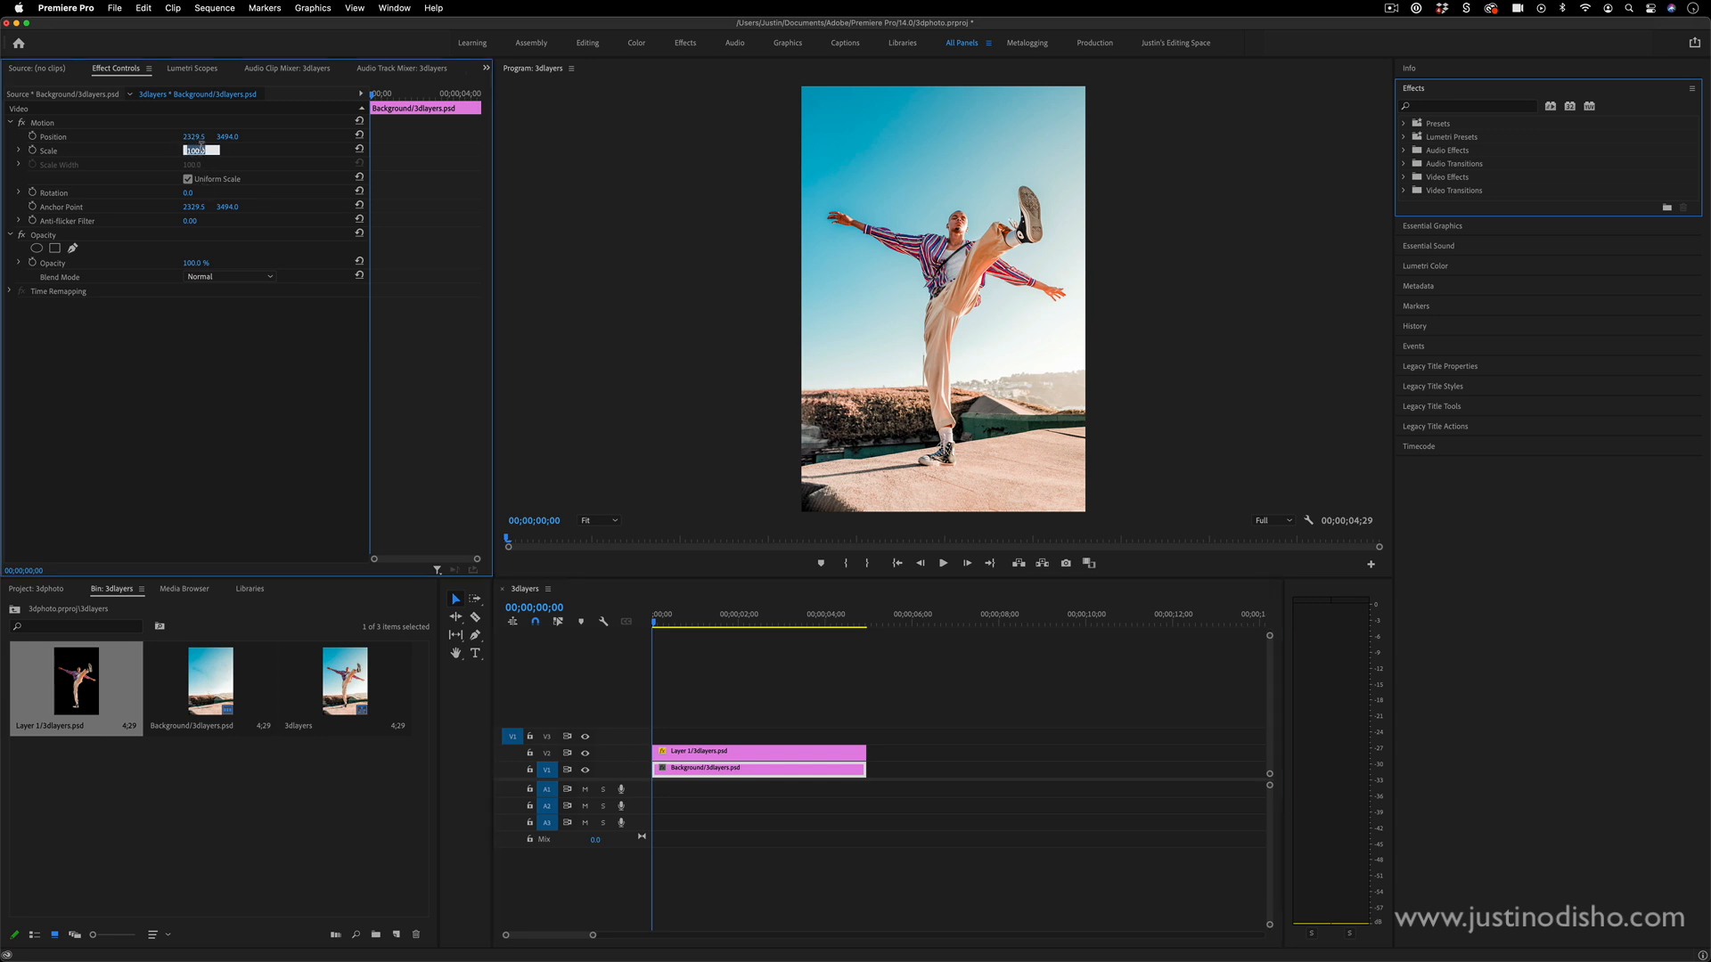
text(110.0)
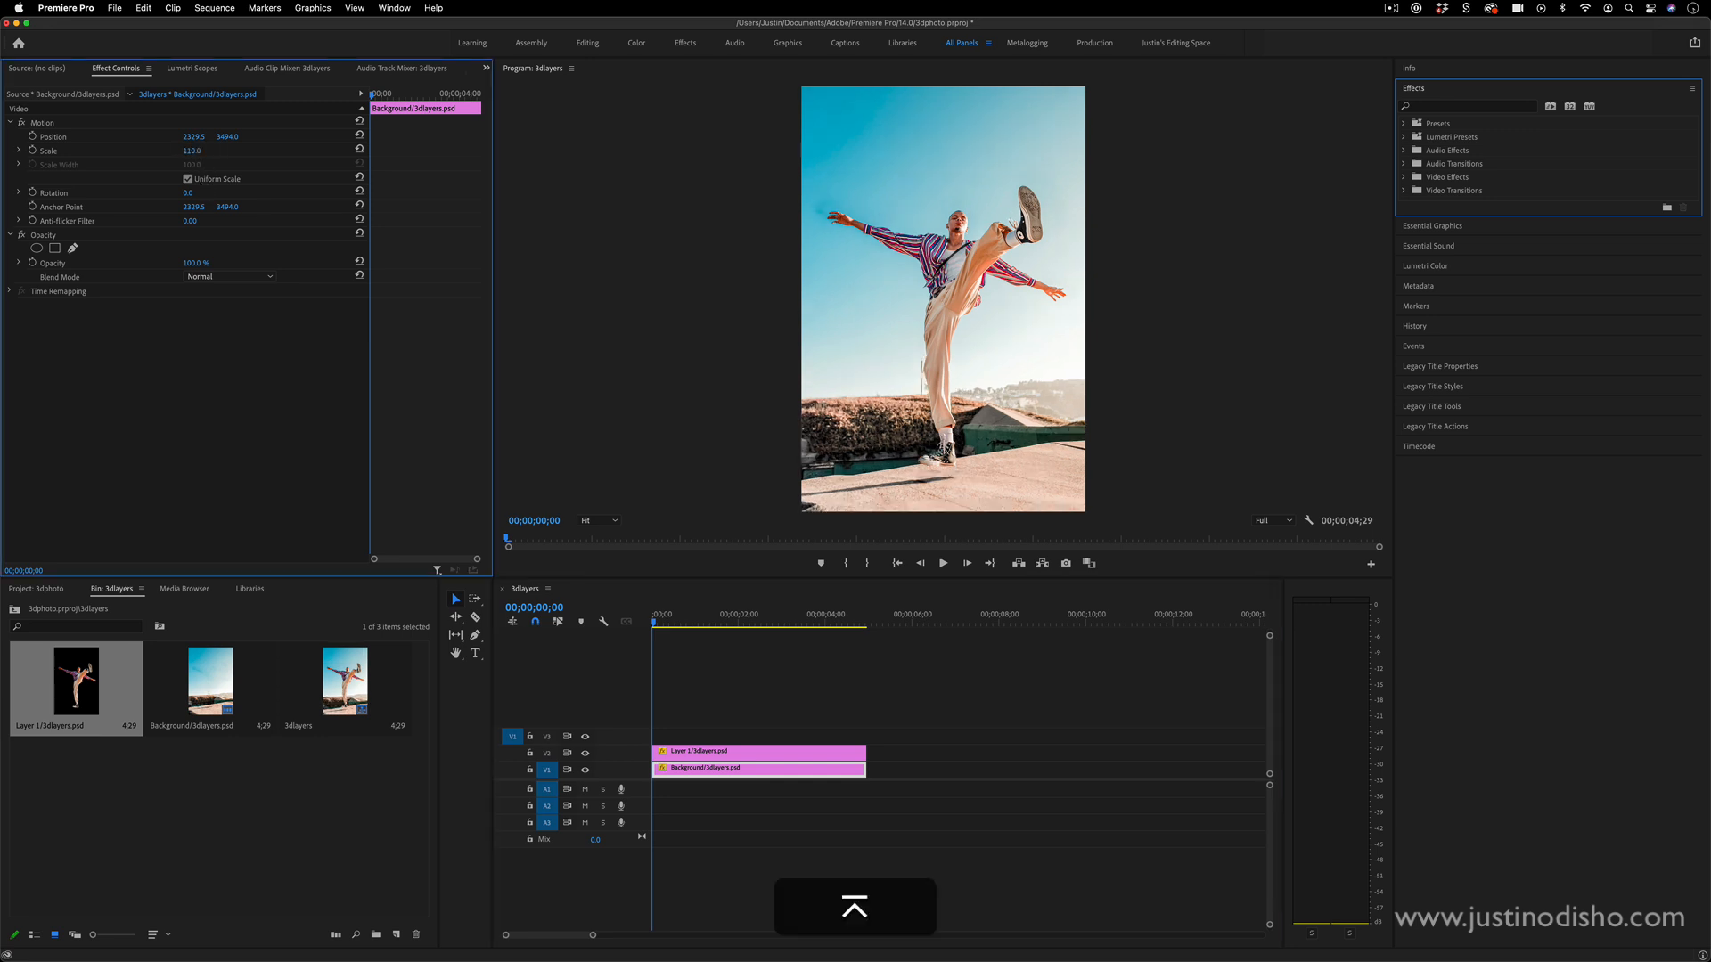
click(50, 150)
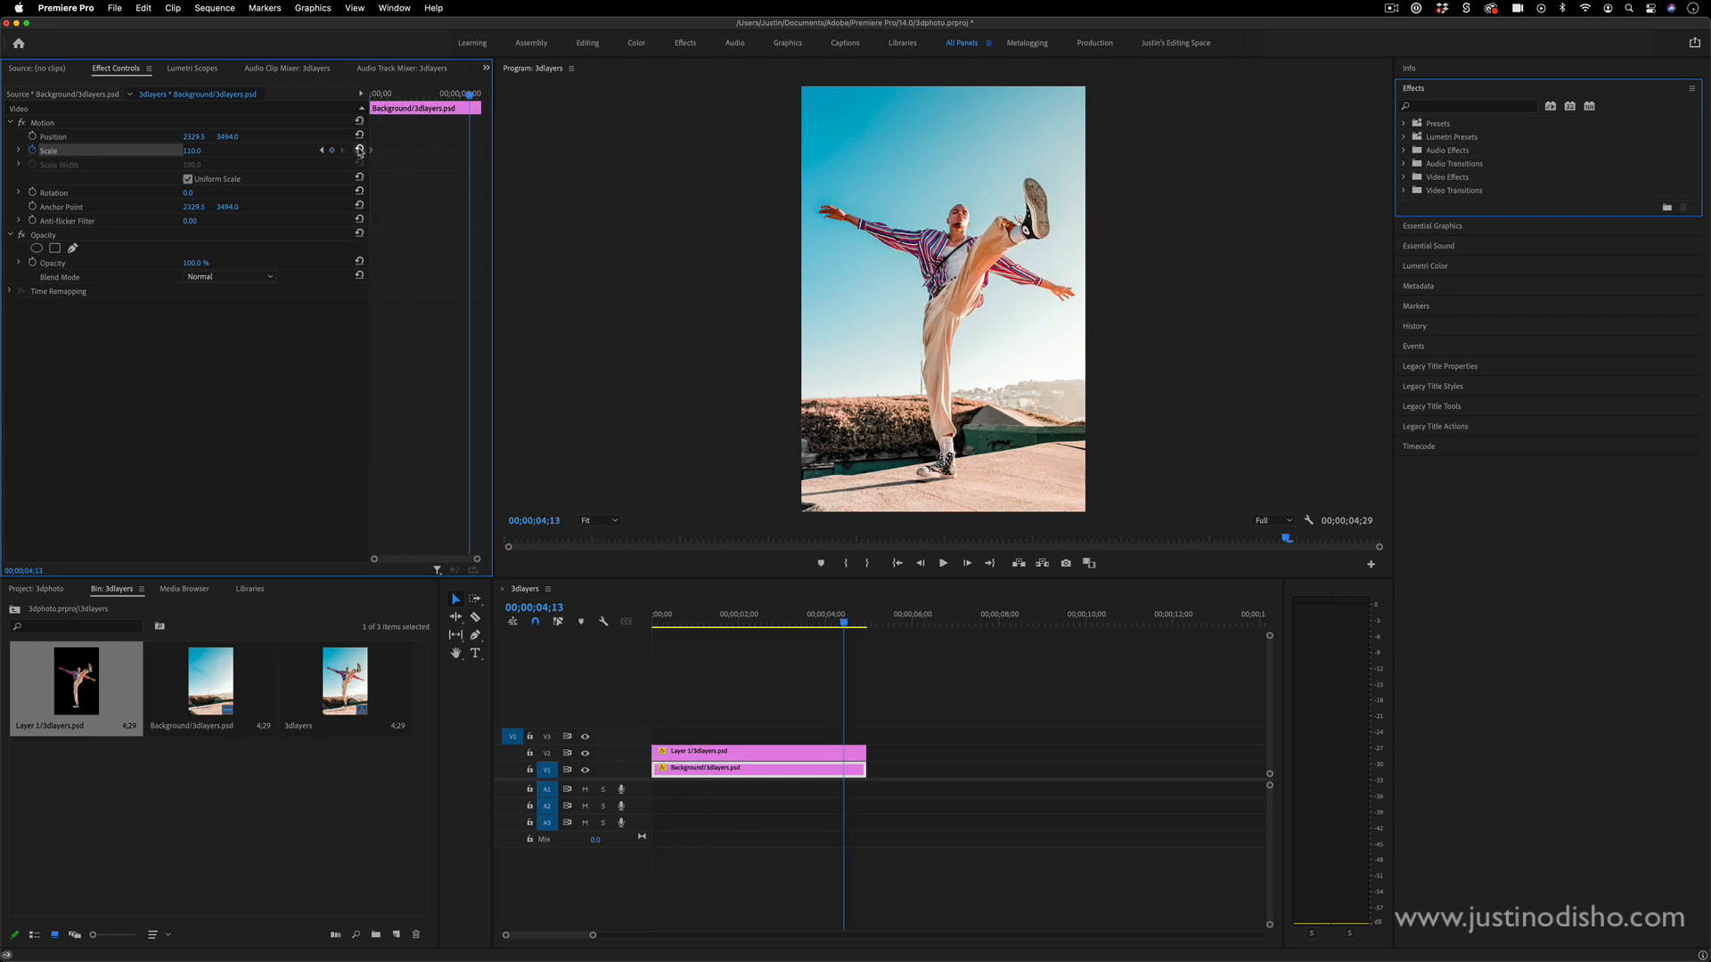
click(191, 150)
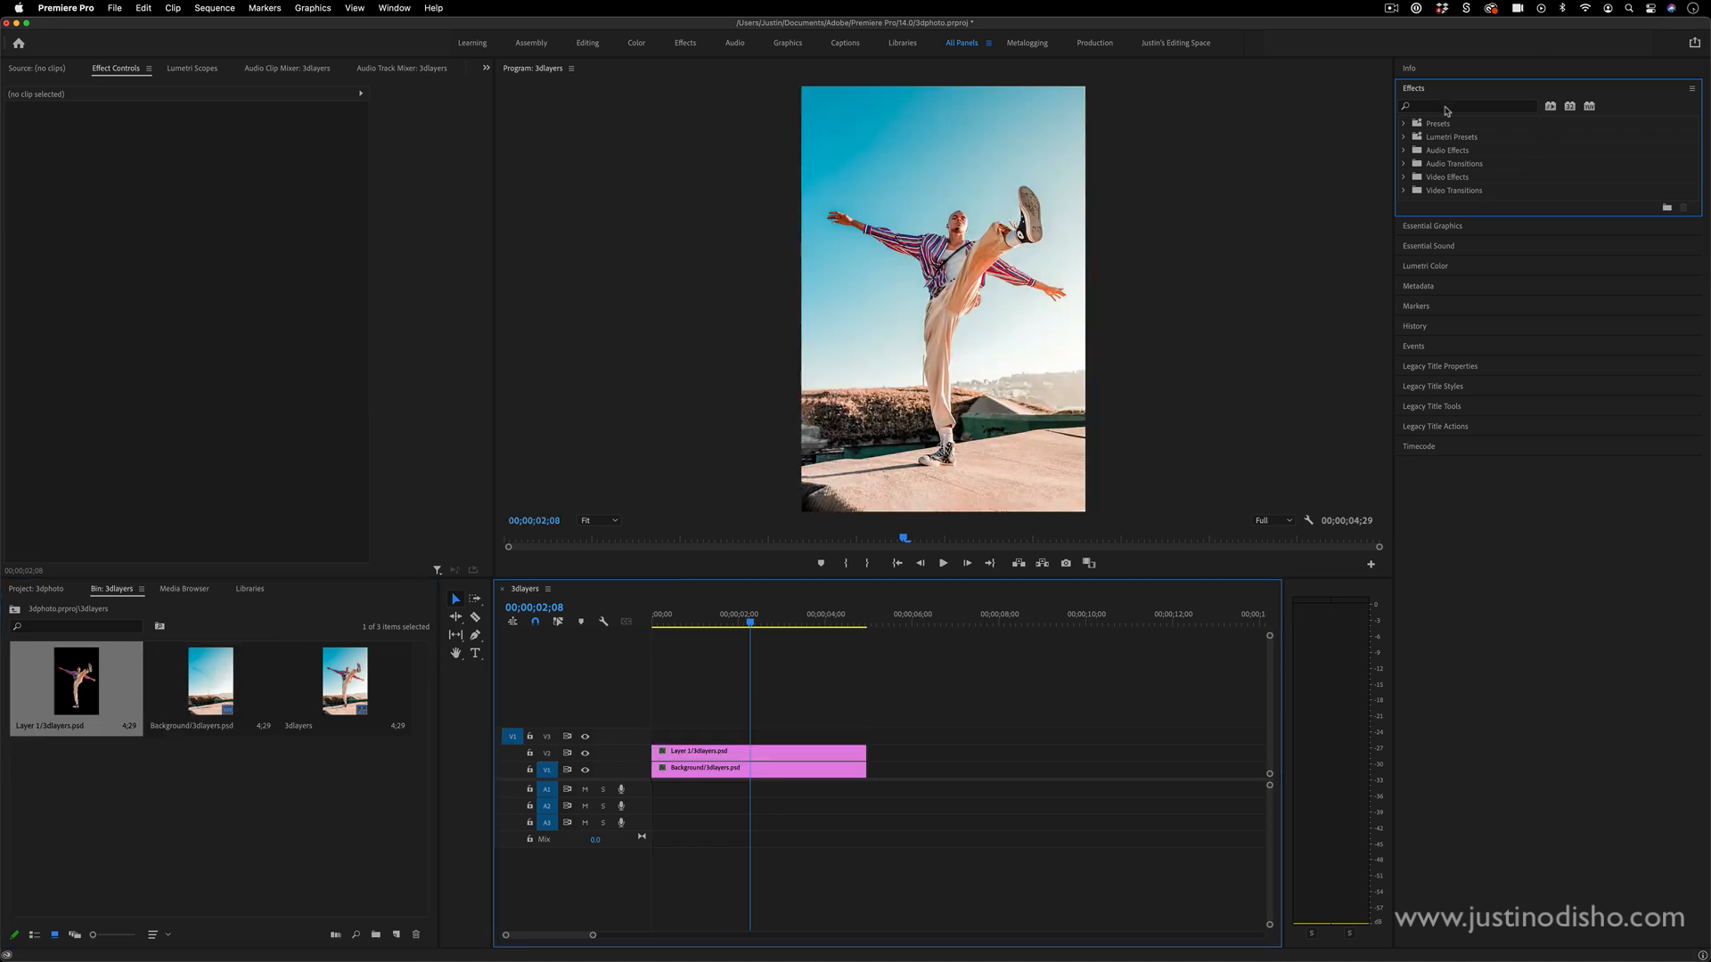
- Apply Basic 3D to the background and dancer clips and swivel the dancer around its vertical axis
text(basic 3d)
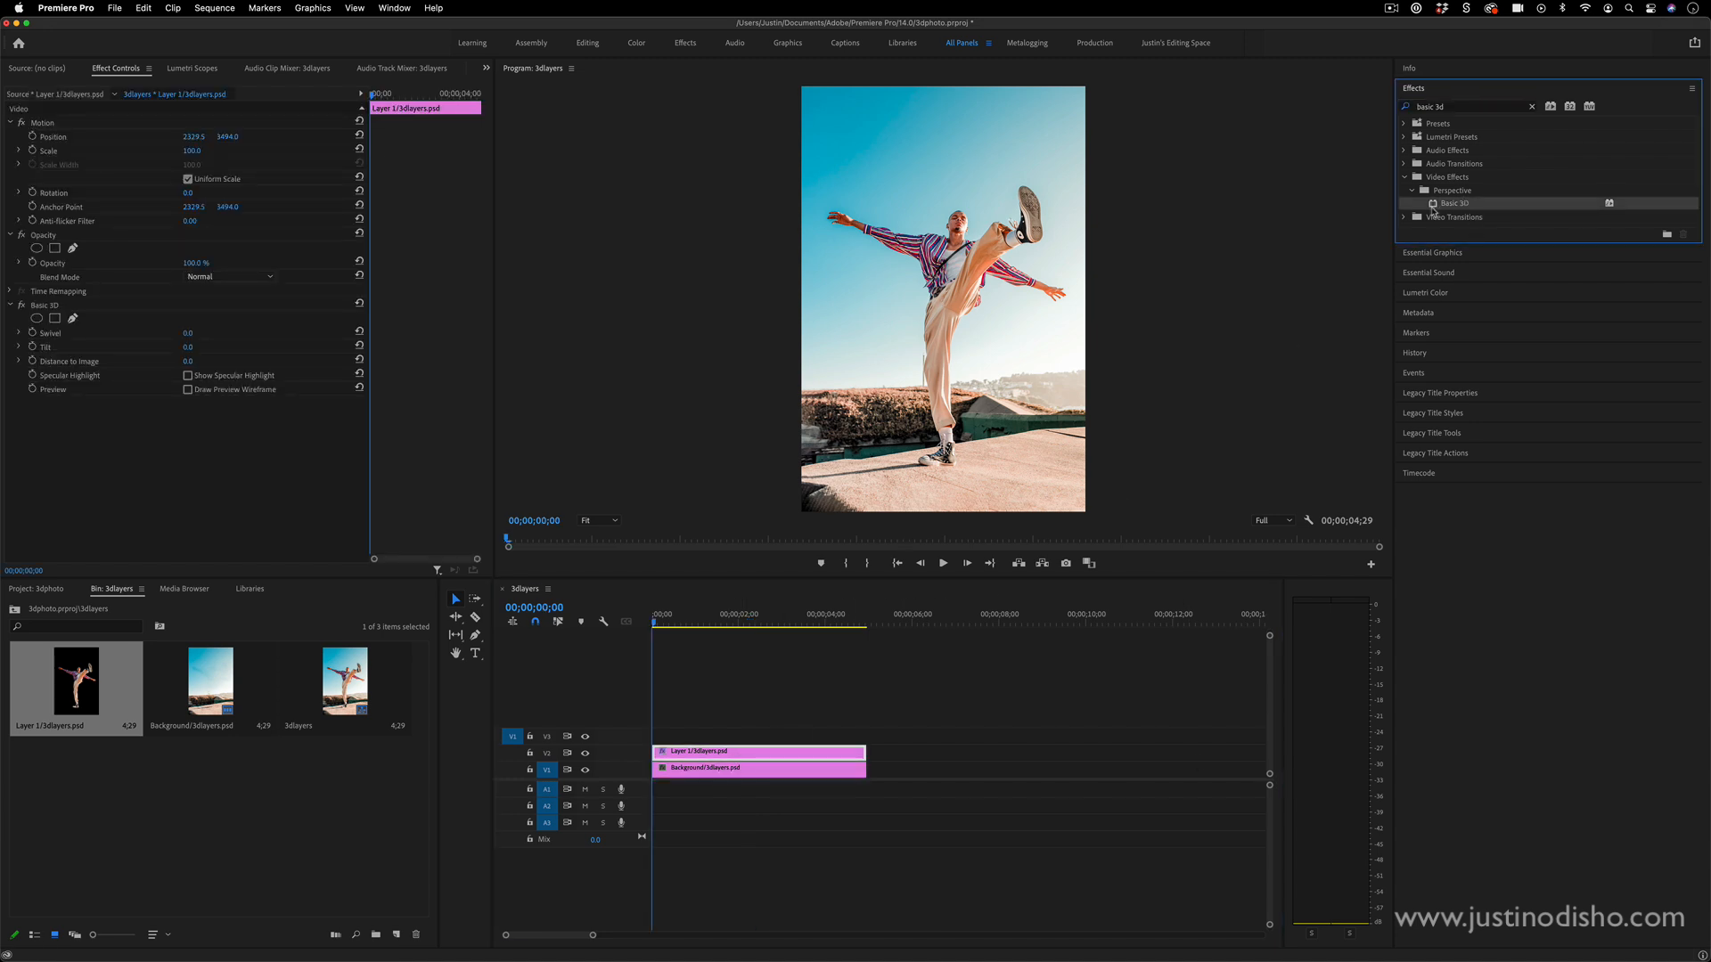
click(709, 768)
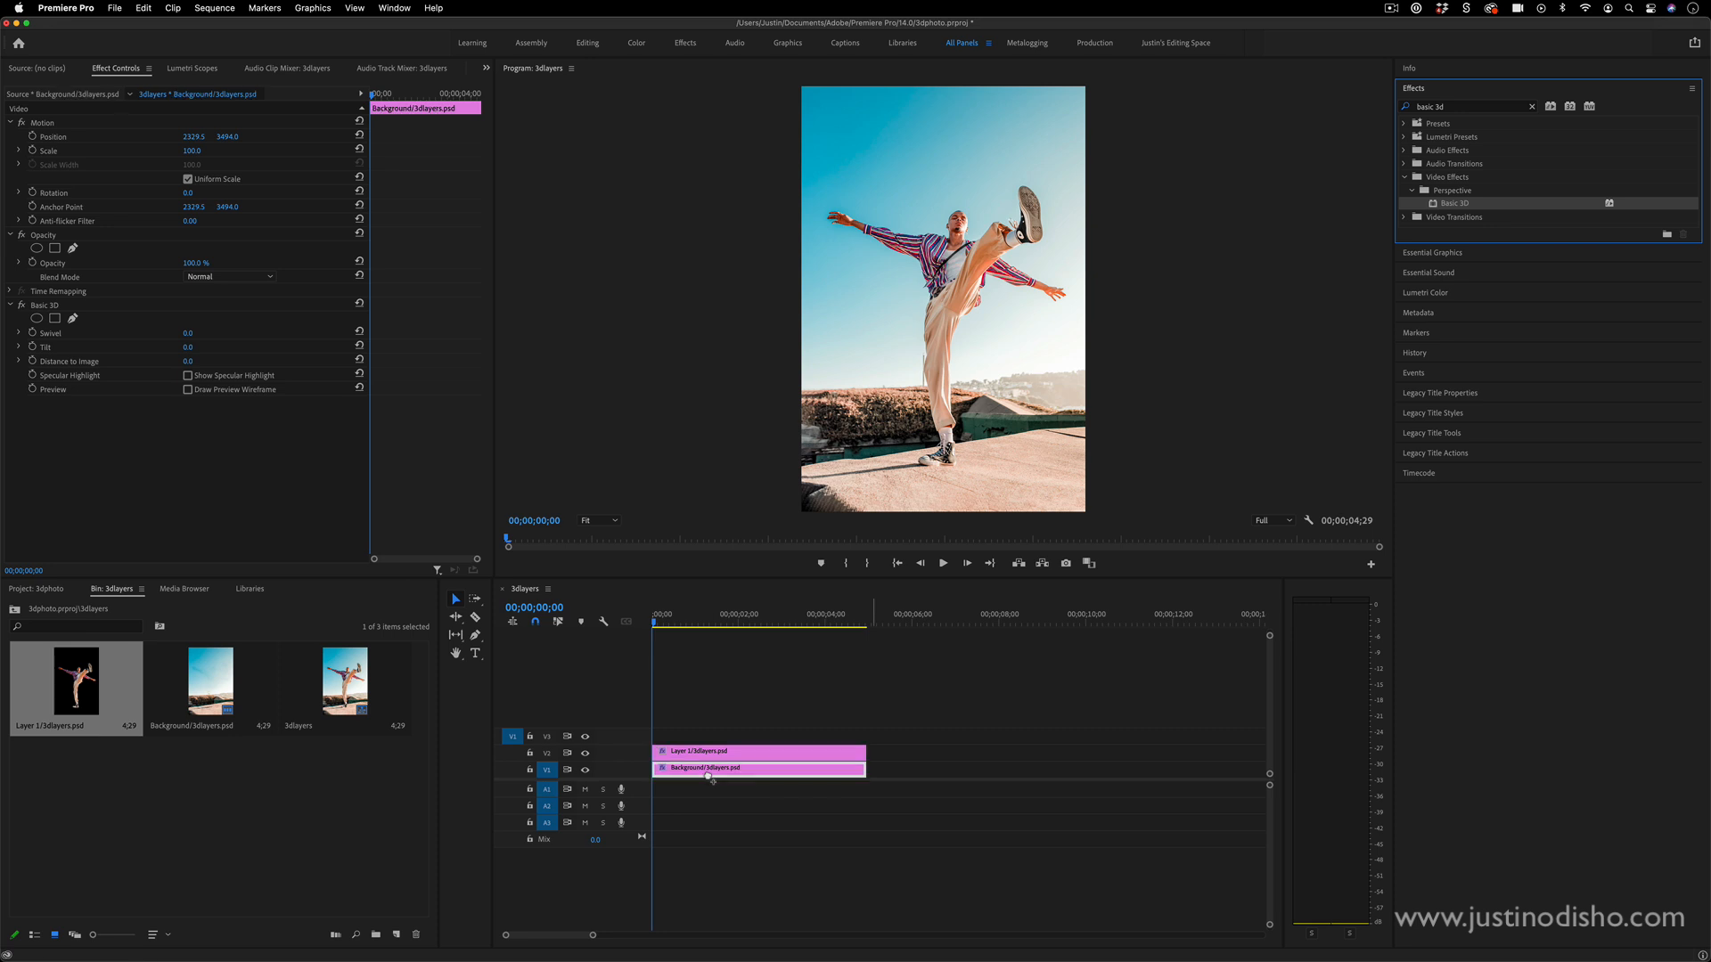
click(757, 751)
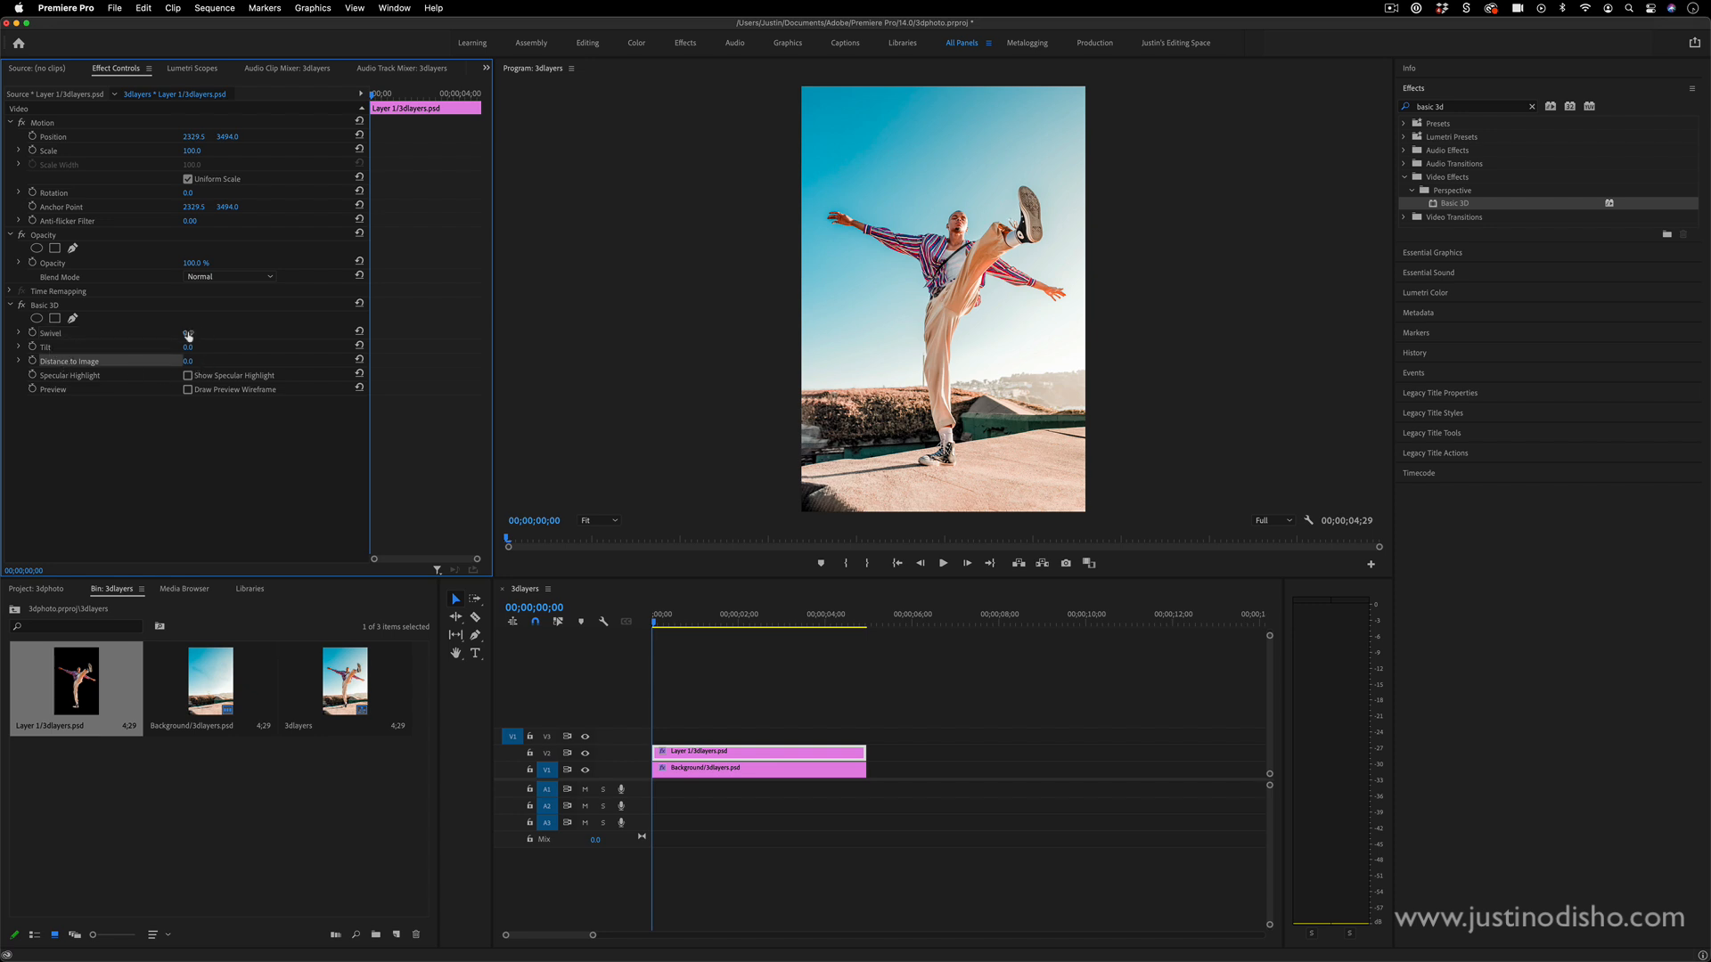
drag(187, 333, 154, 333)
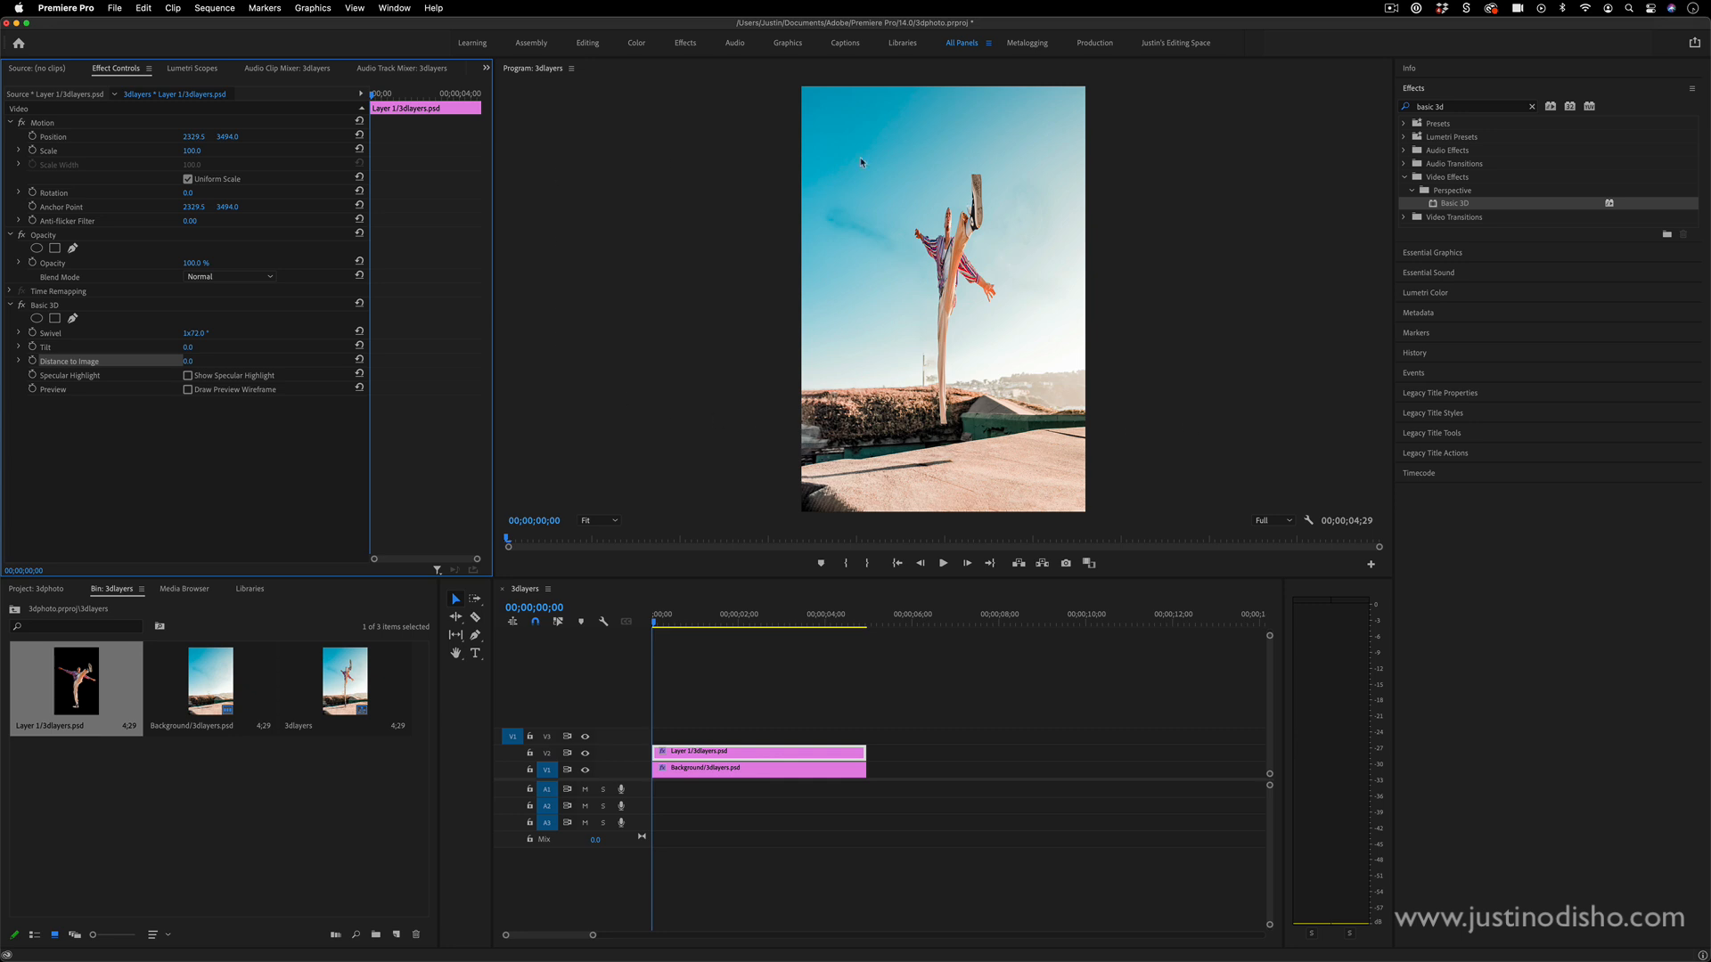
mouse_move(823, 411)
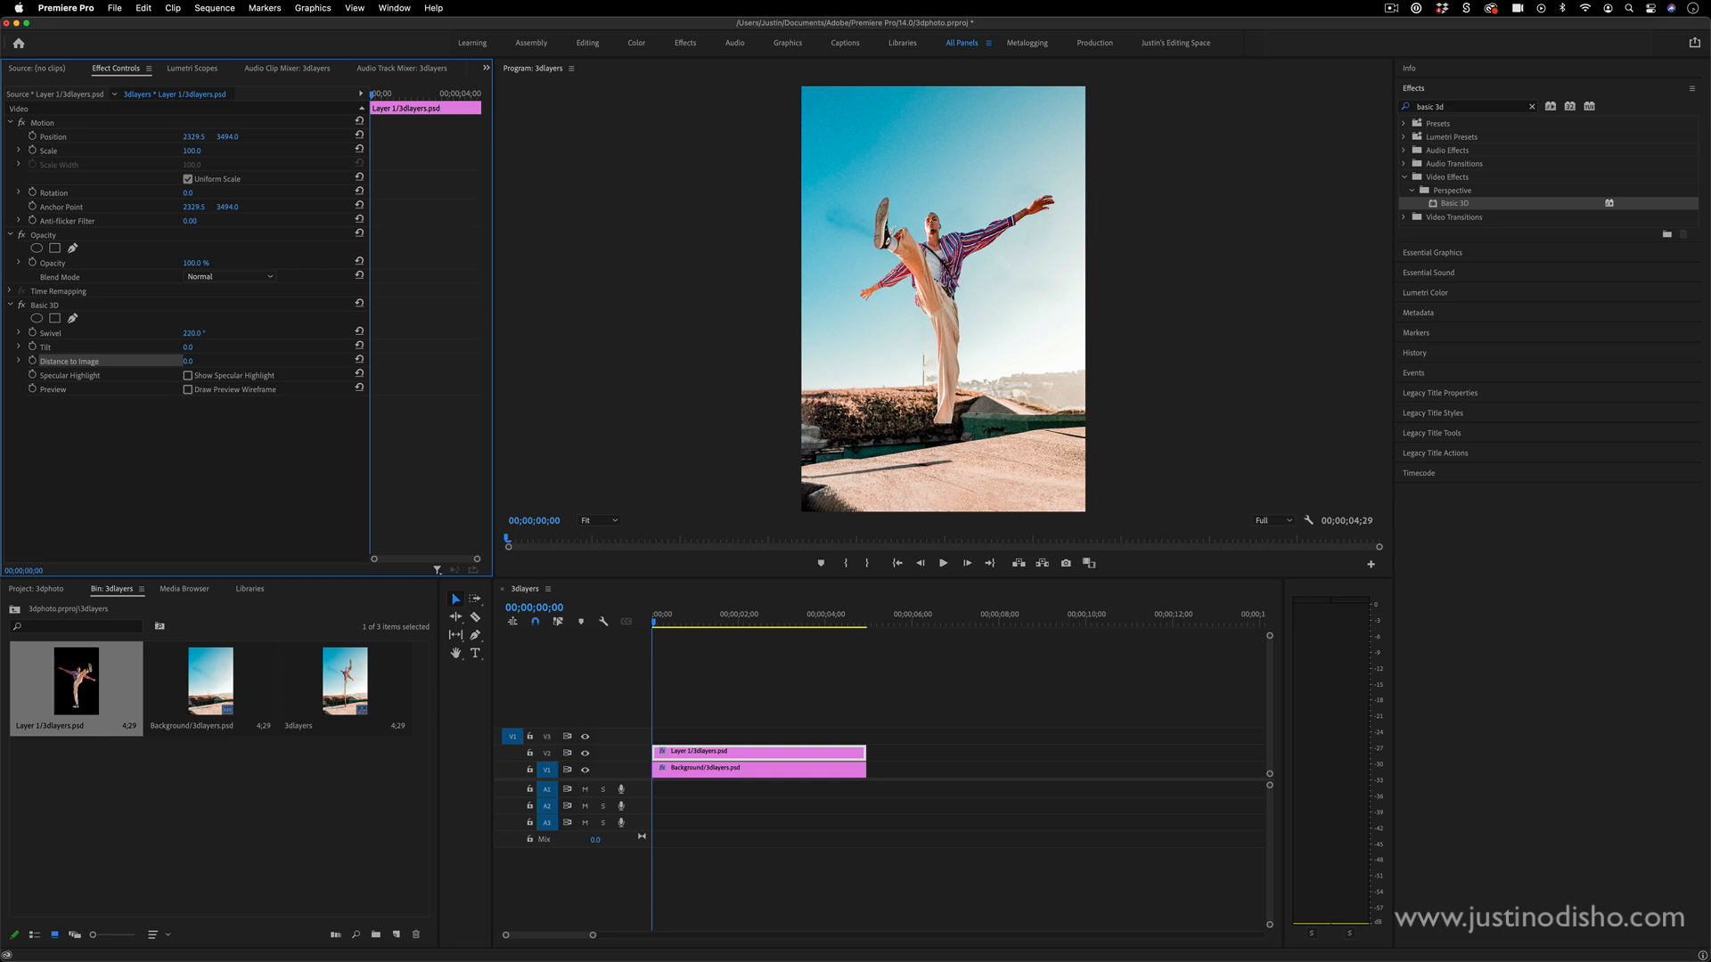
drag(196, 333, 186, 334)
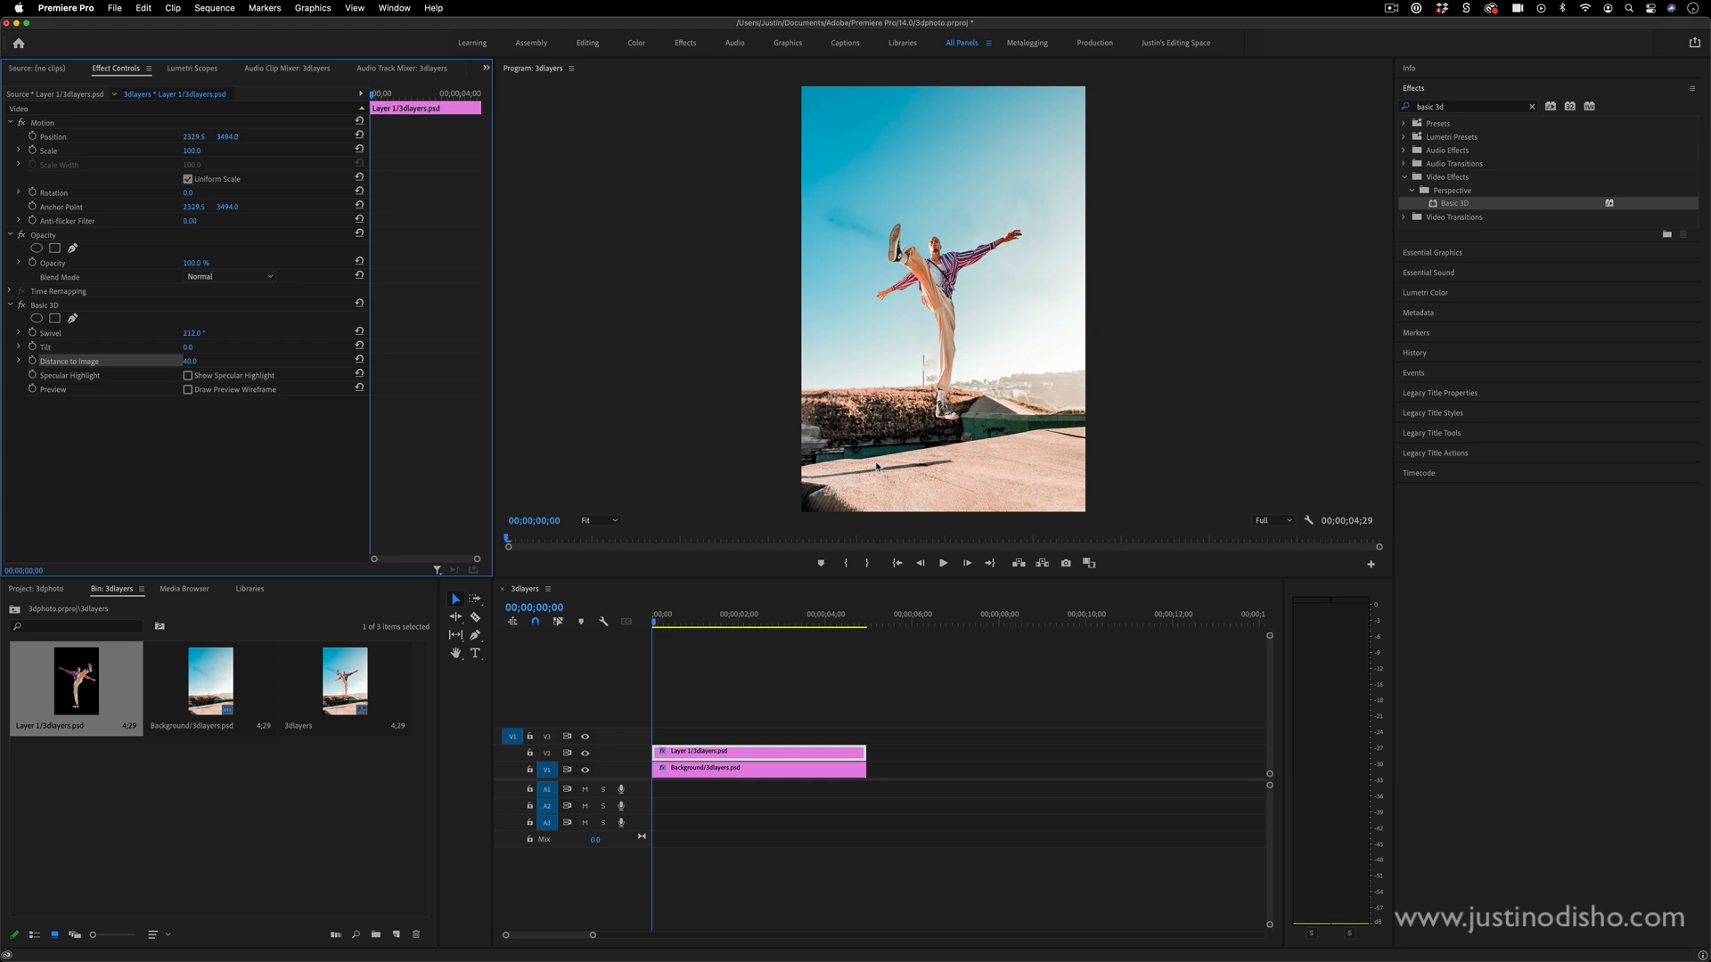
mouse_move(1124, 406)
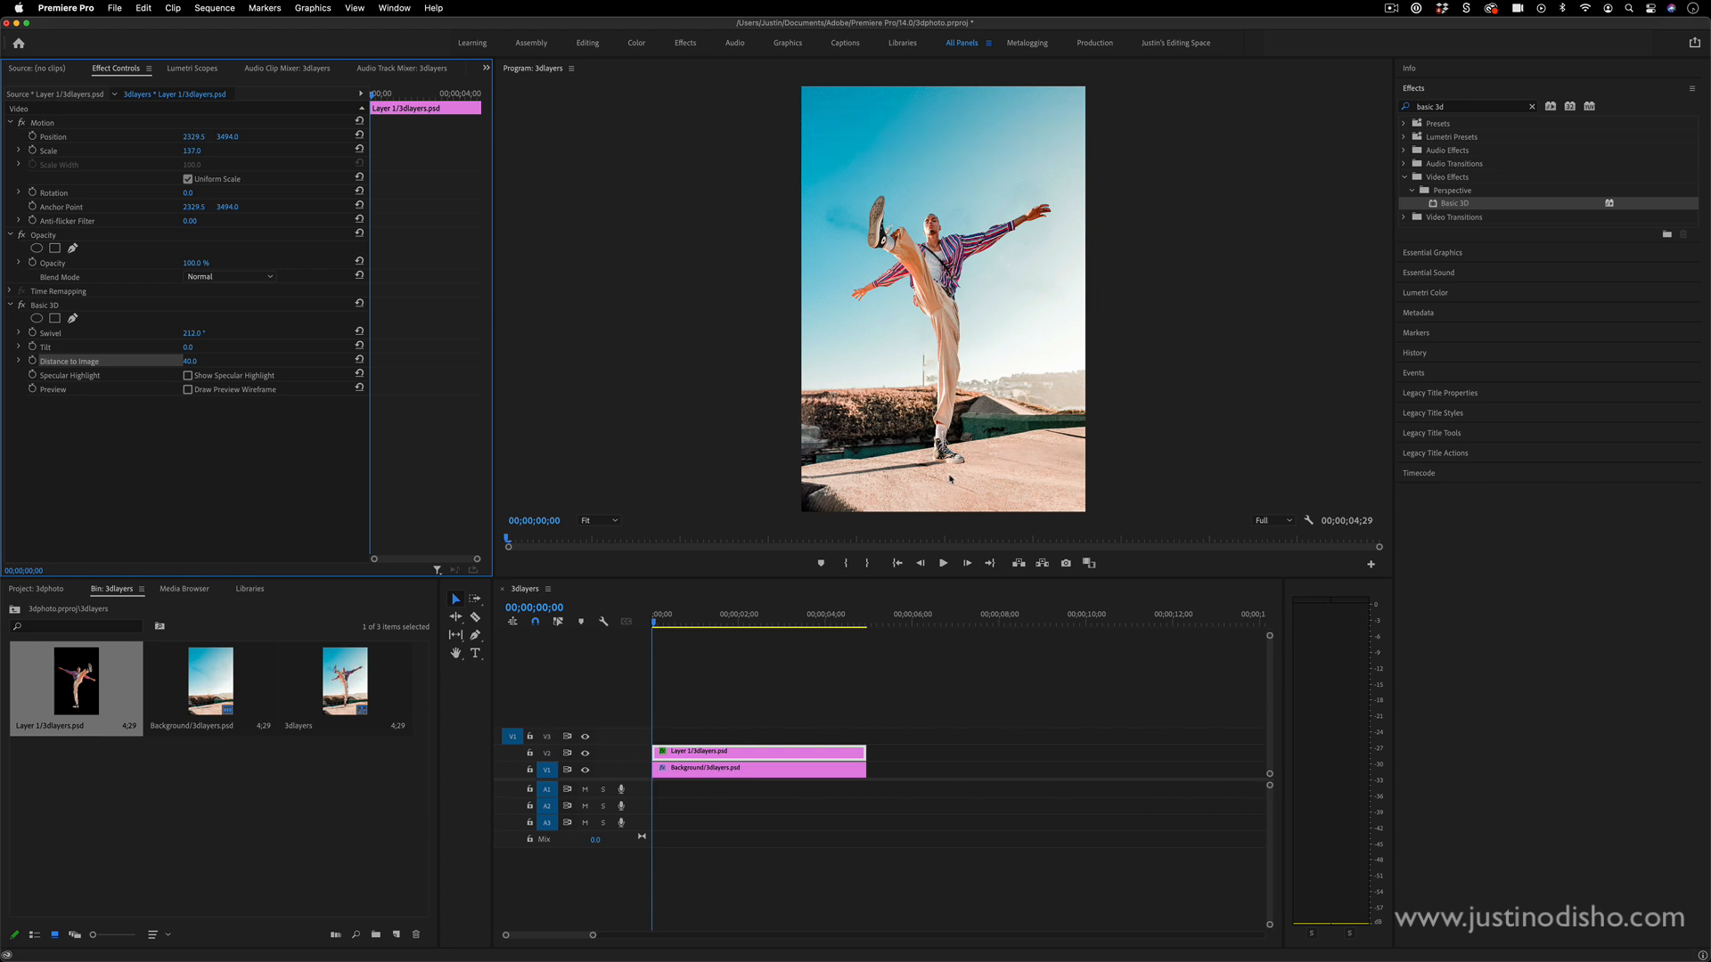
mouse_move(1062, 191)
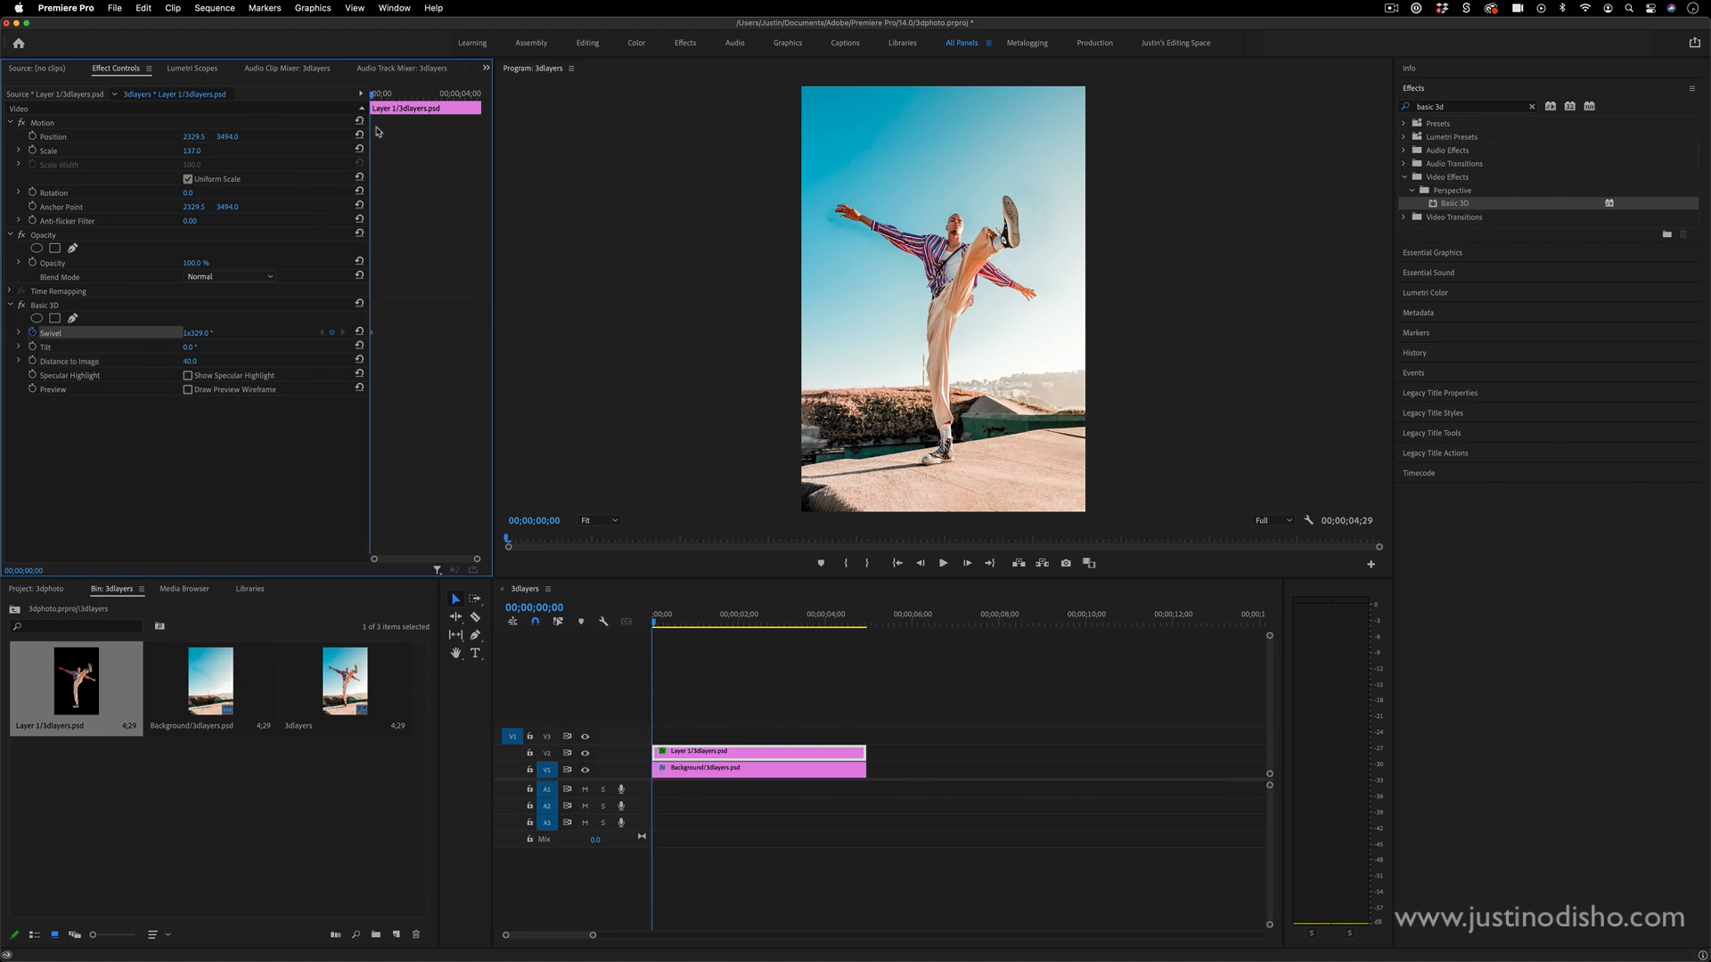
- Keyframe the Basic 3D swivel on the clips, resetting and adjusting the background's second swivel
click(786, 619)
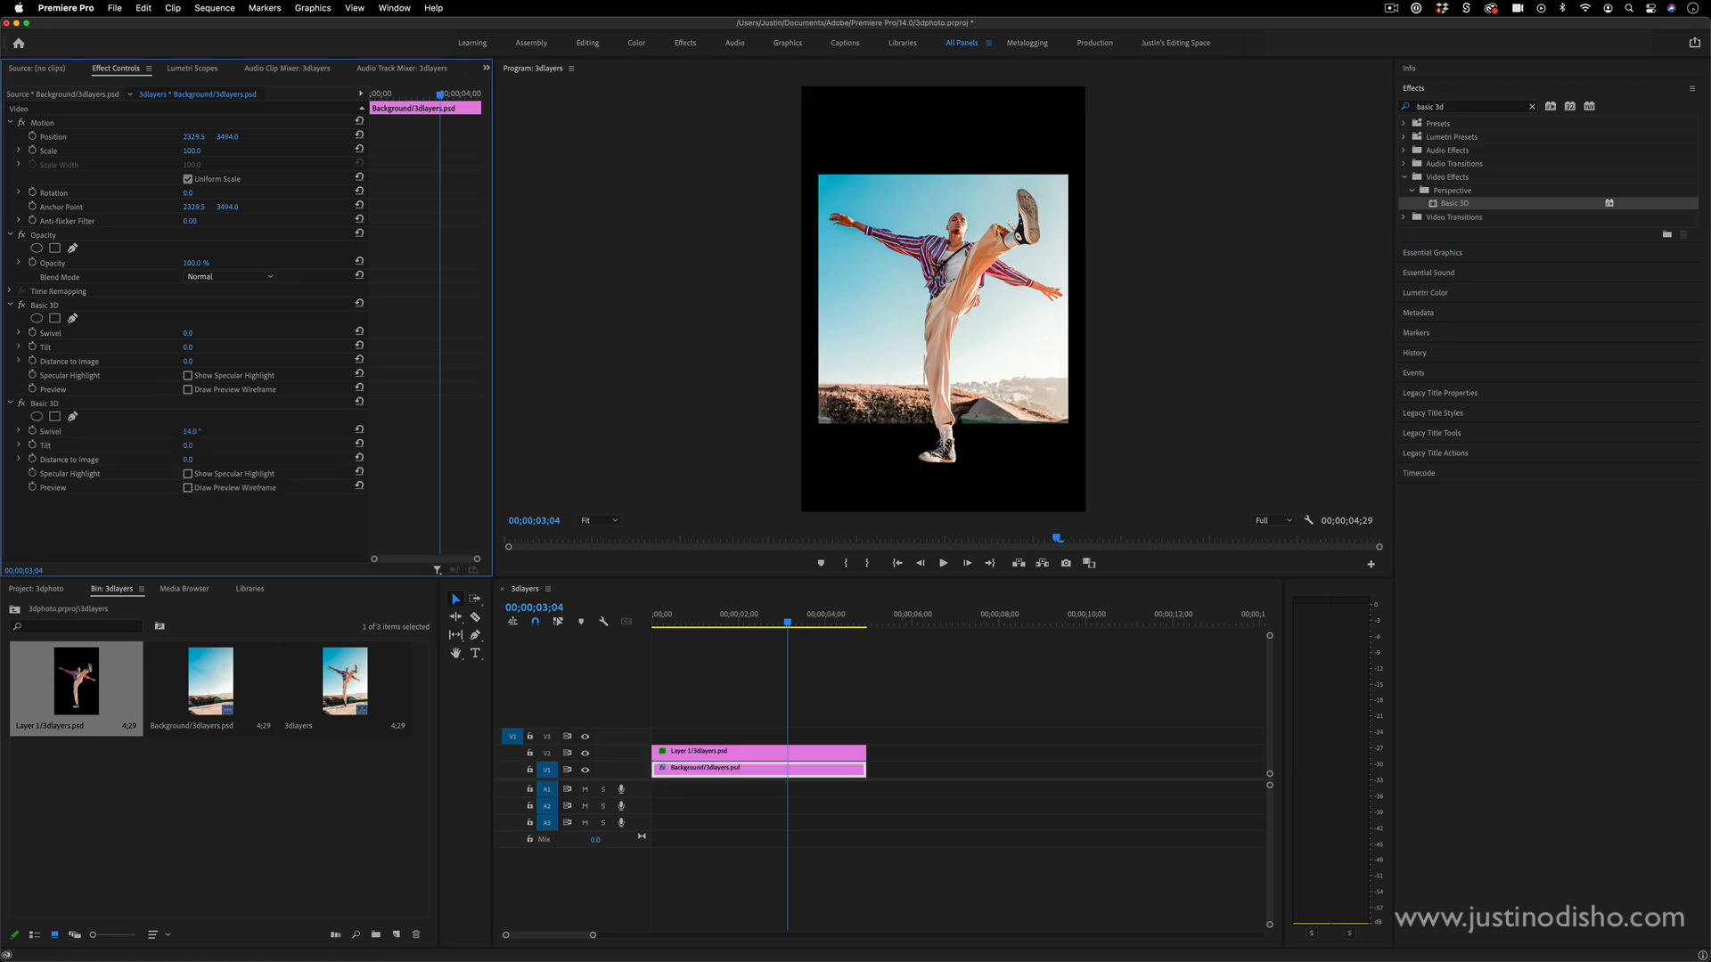
click(187, 431)
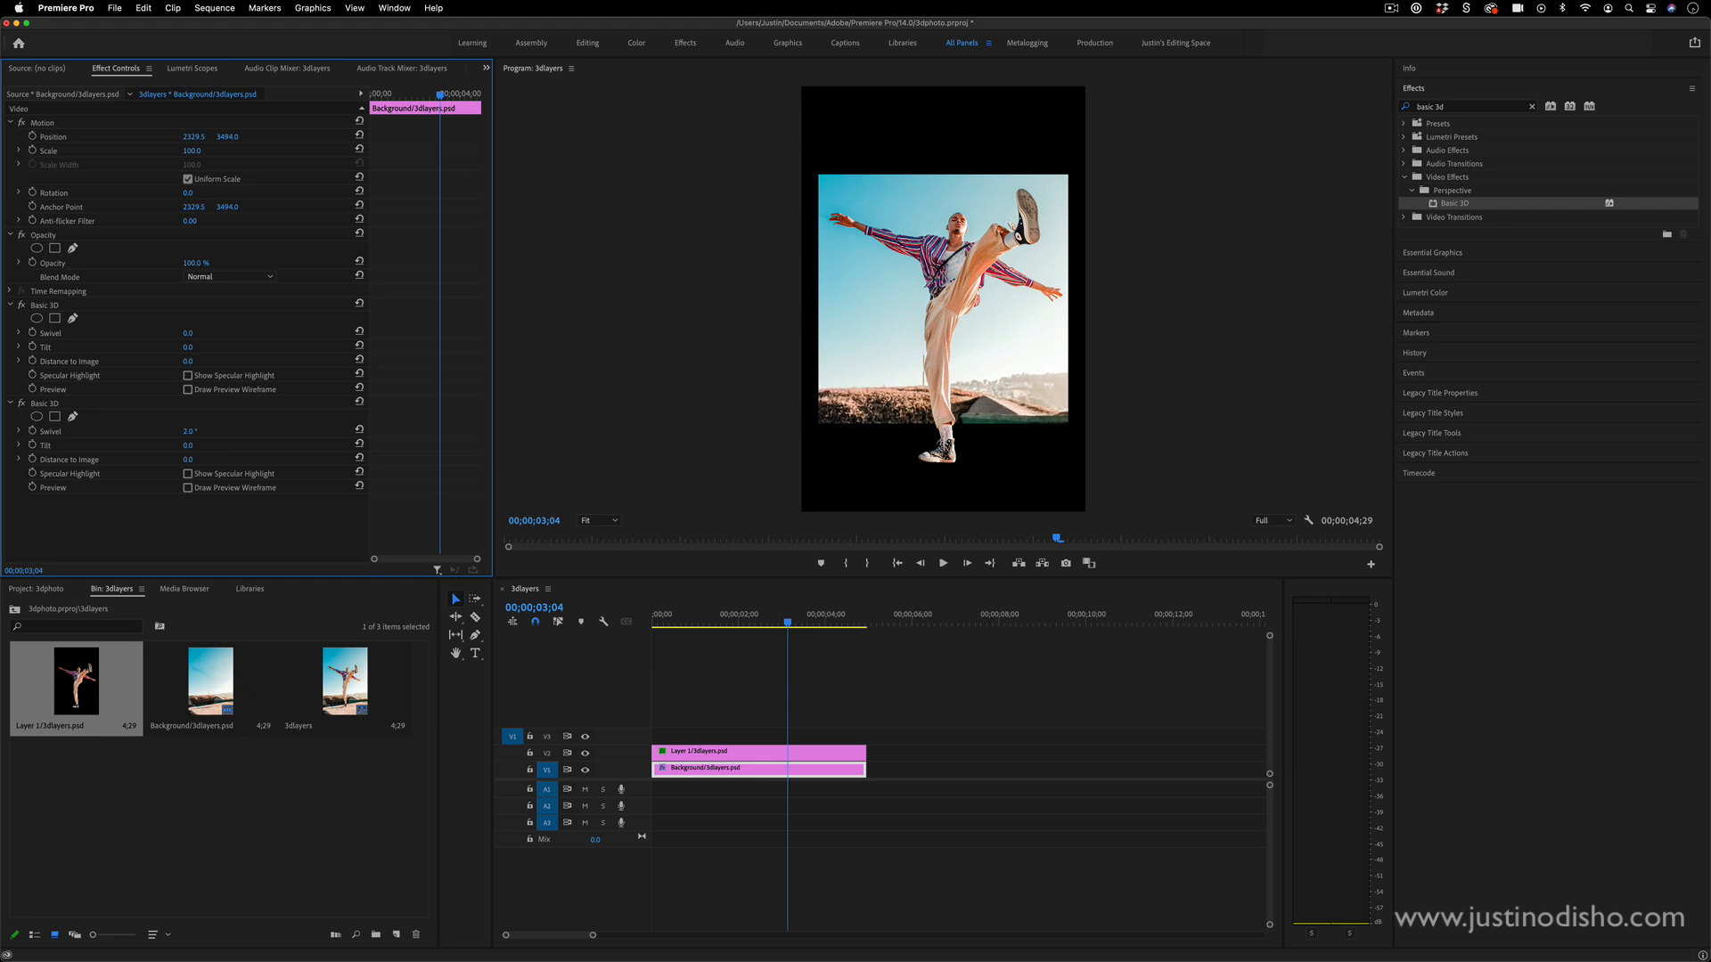
click(187, 431)
text(-11)
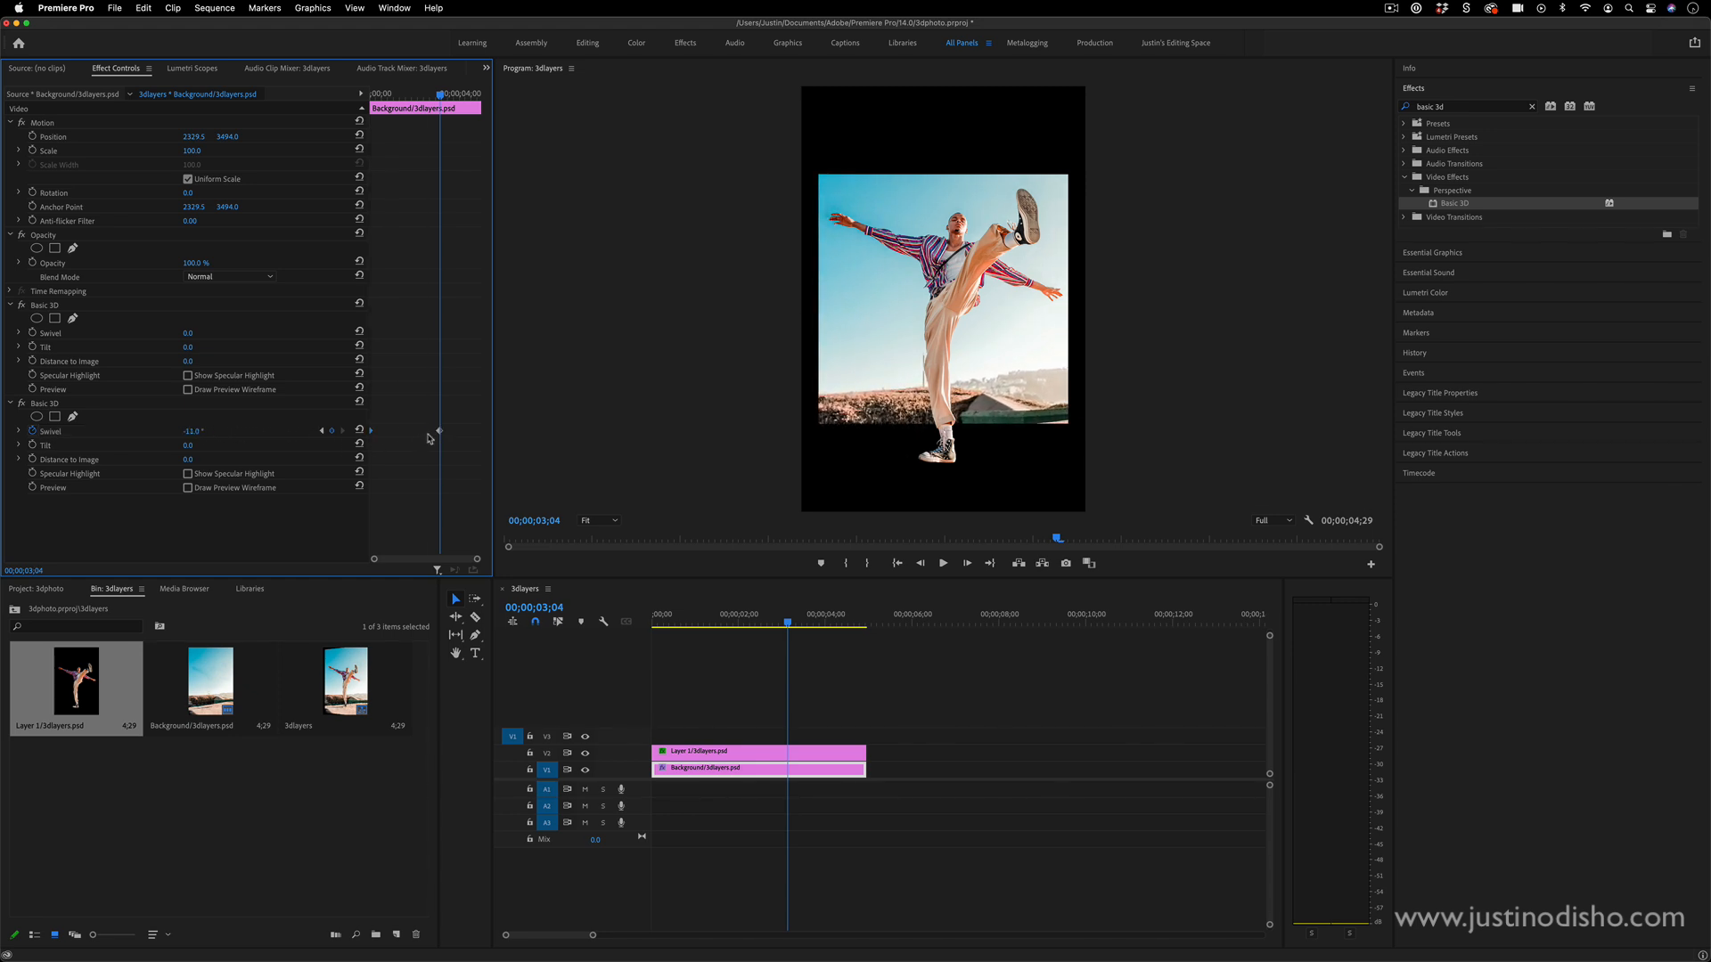
drag(189, 431, 201, 431)
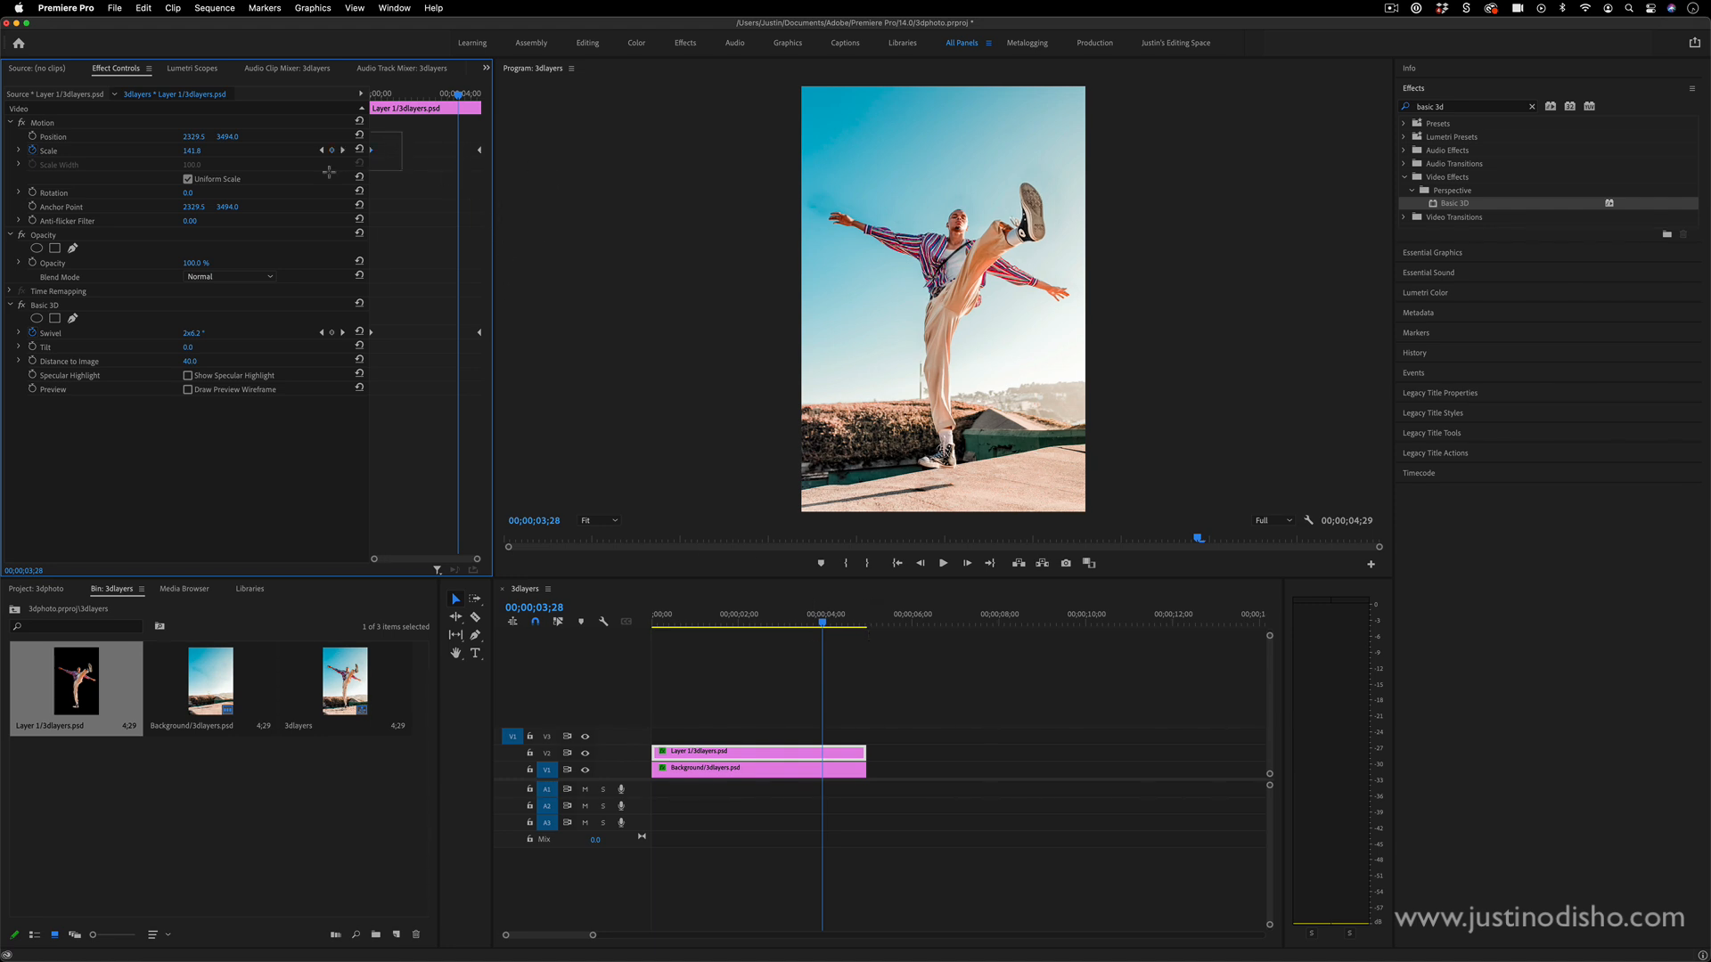
- Set the dancer's scale keyframes and enable its specular highlight
right_click(376, 164)
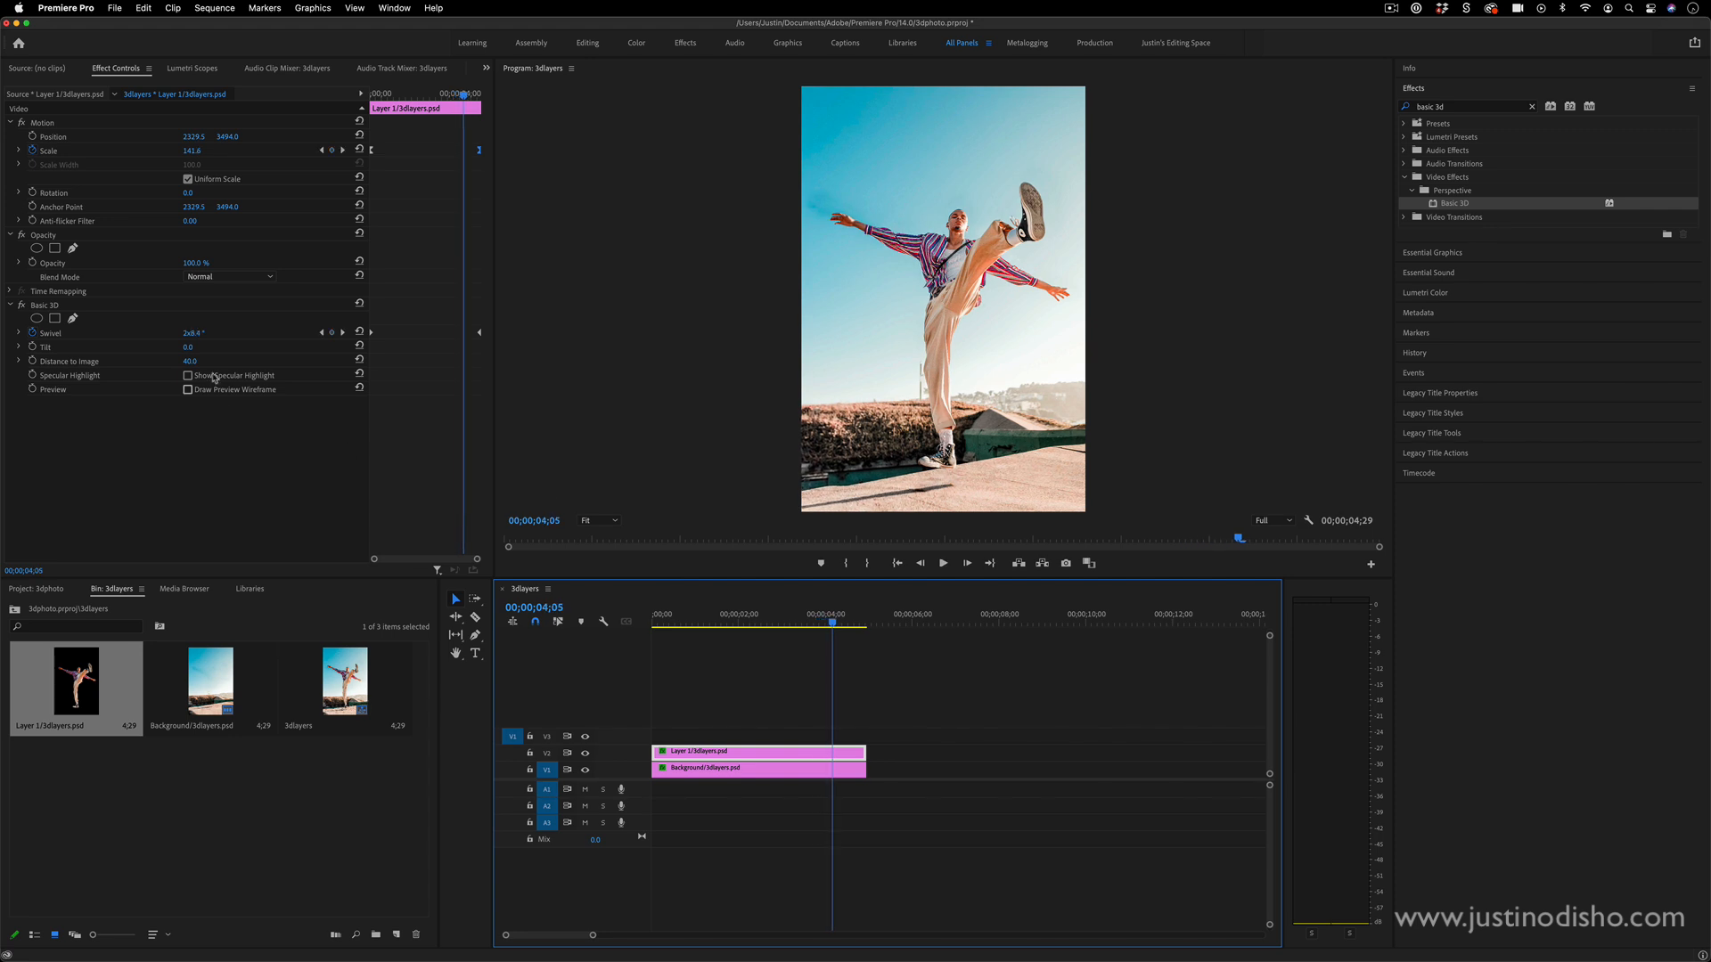
click(187, 376)
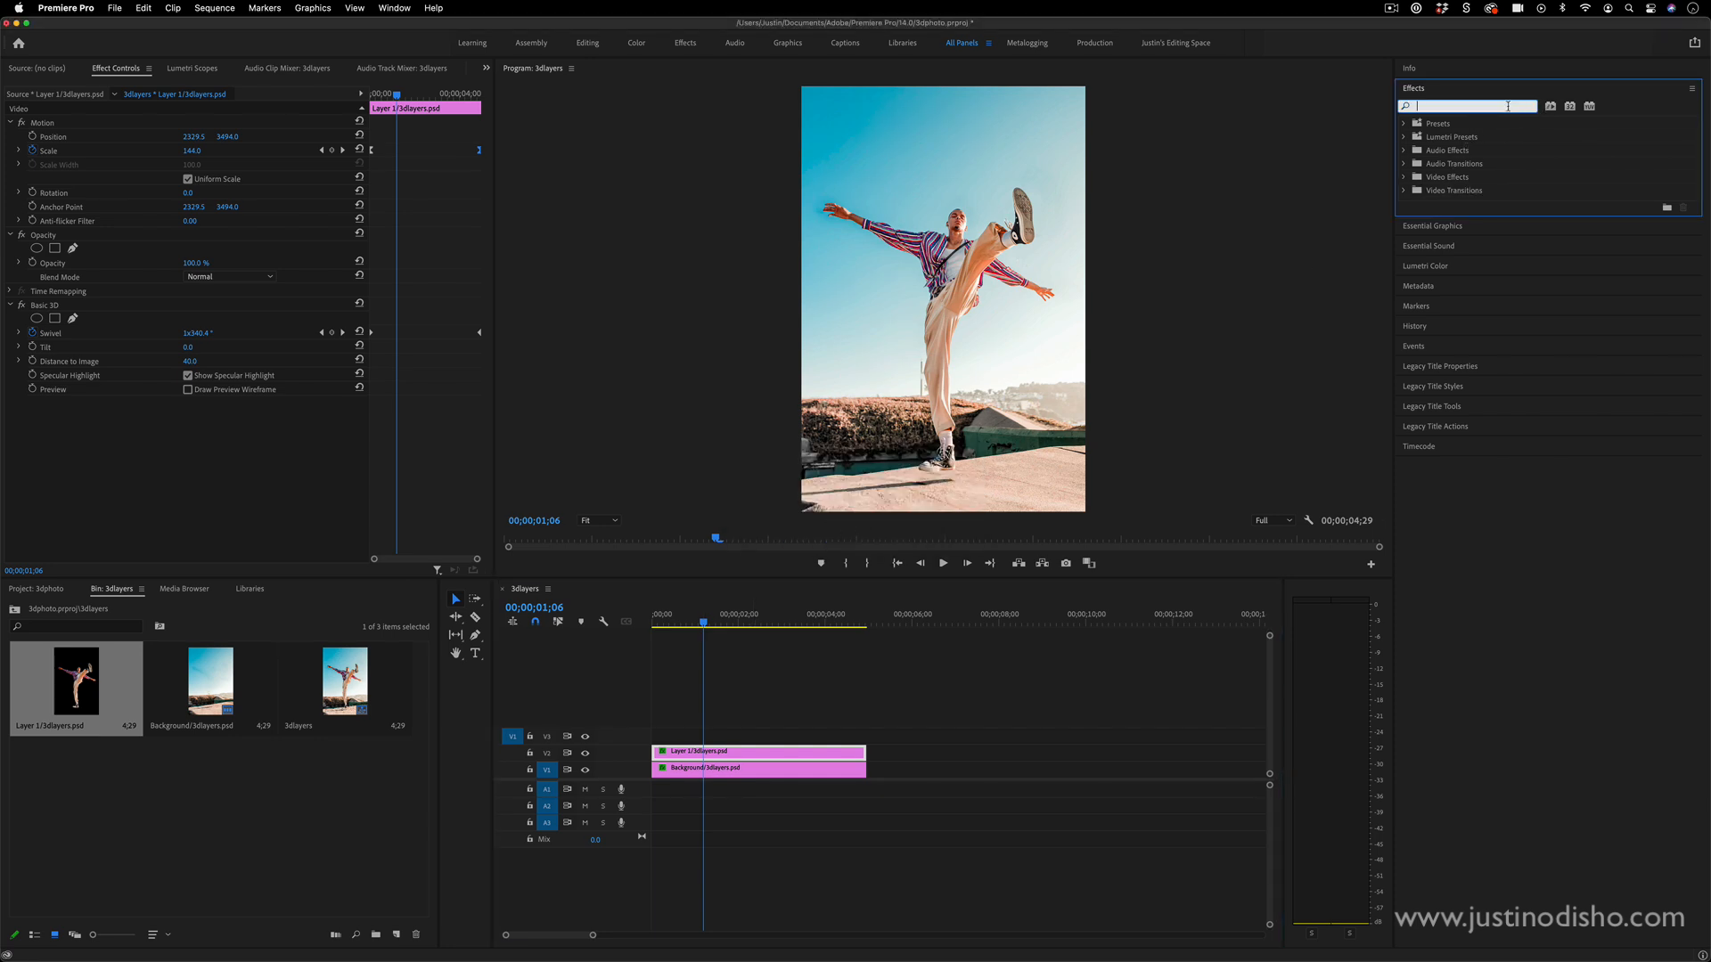
- Apply Lens Flare to the background photo and move the flare center along the top edge of the frame
text(lens flare)
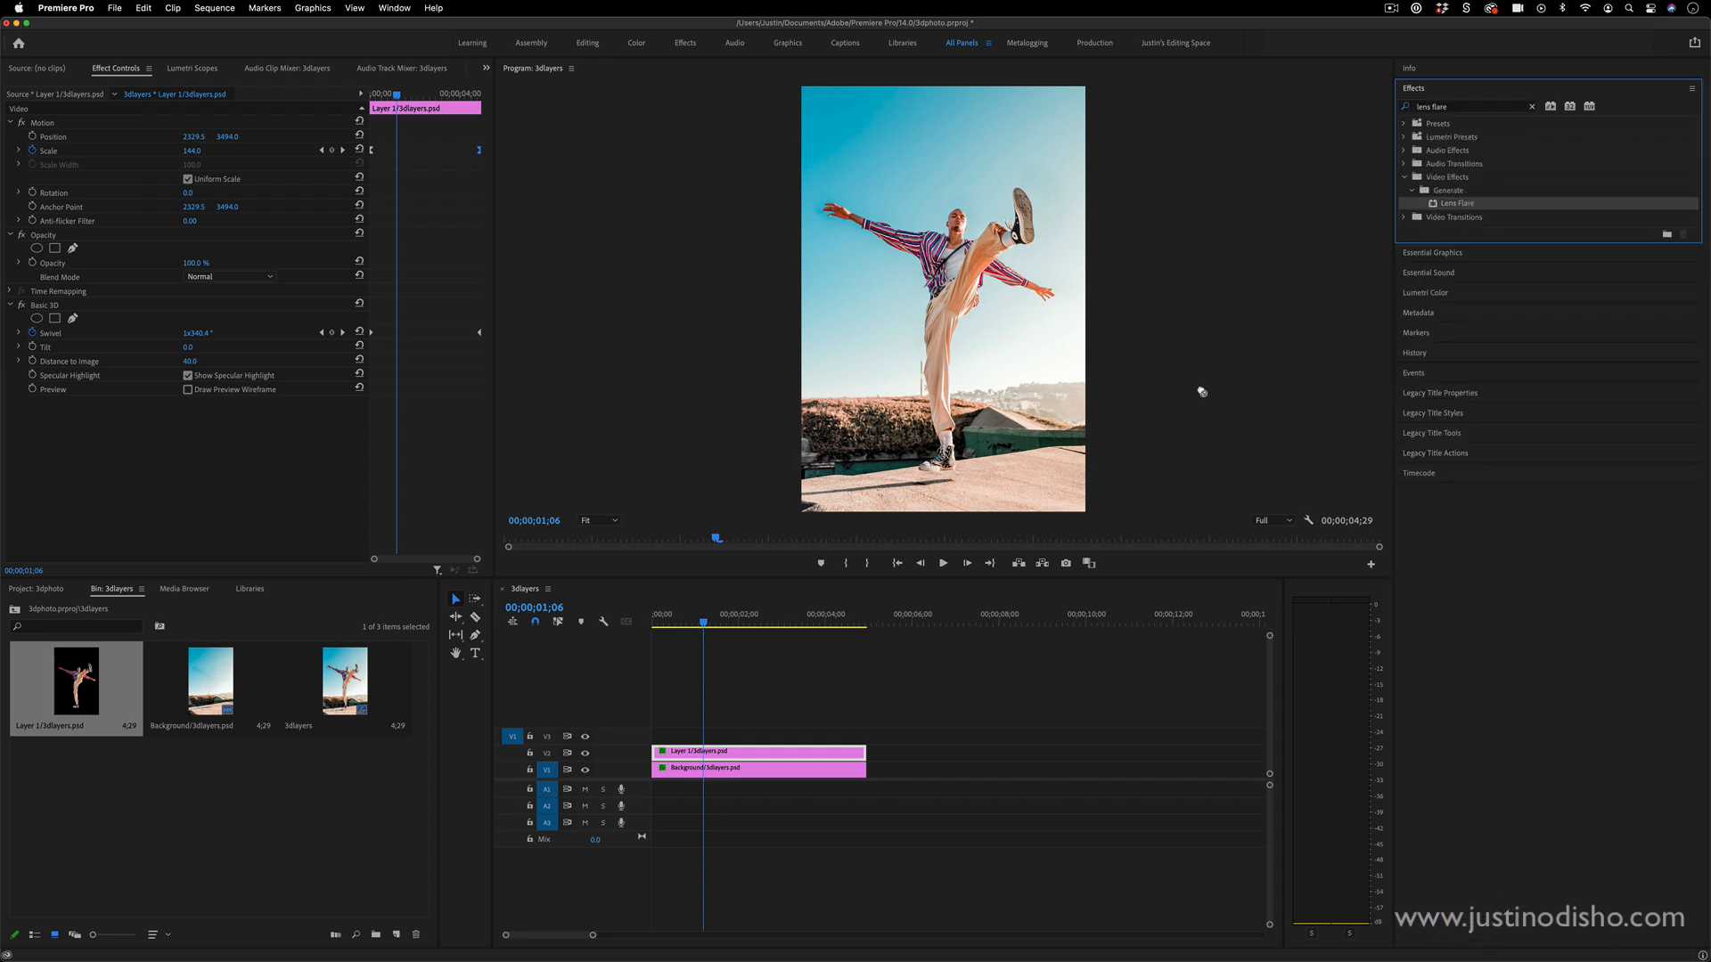
click(757, 768)
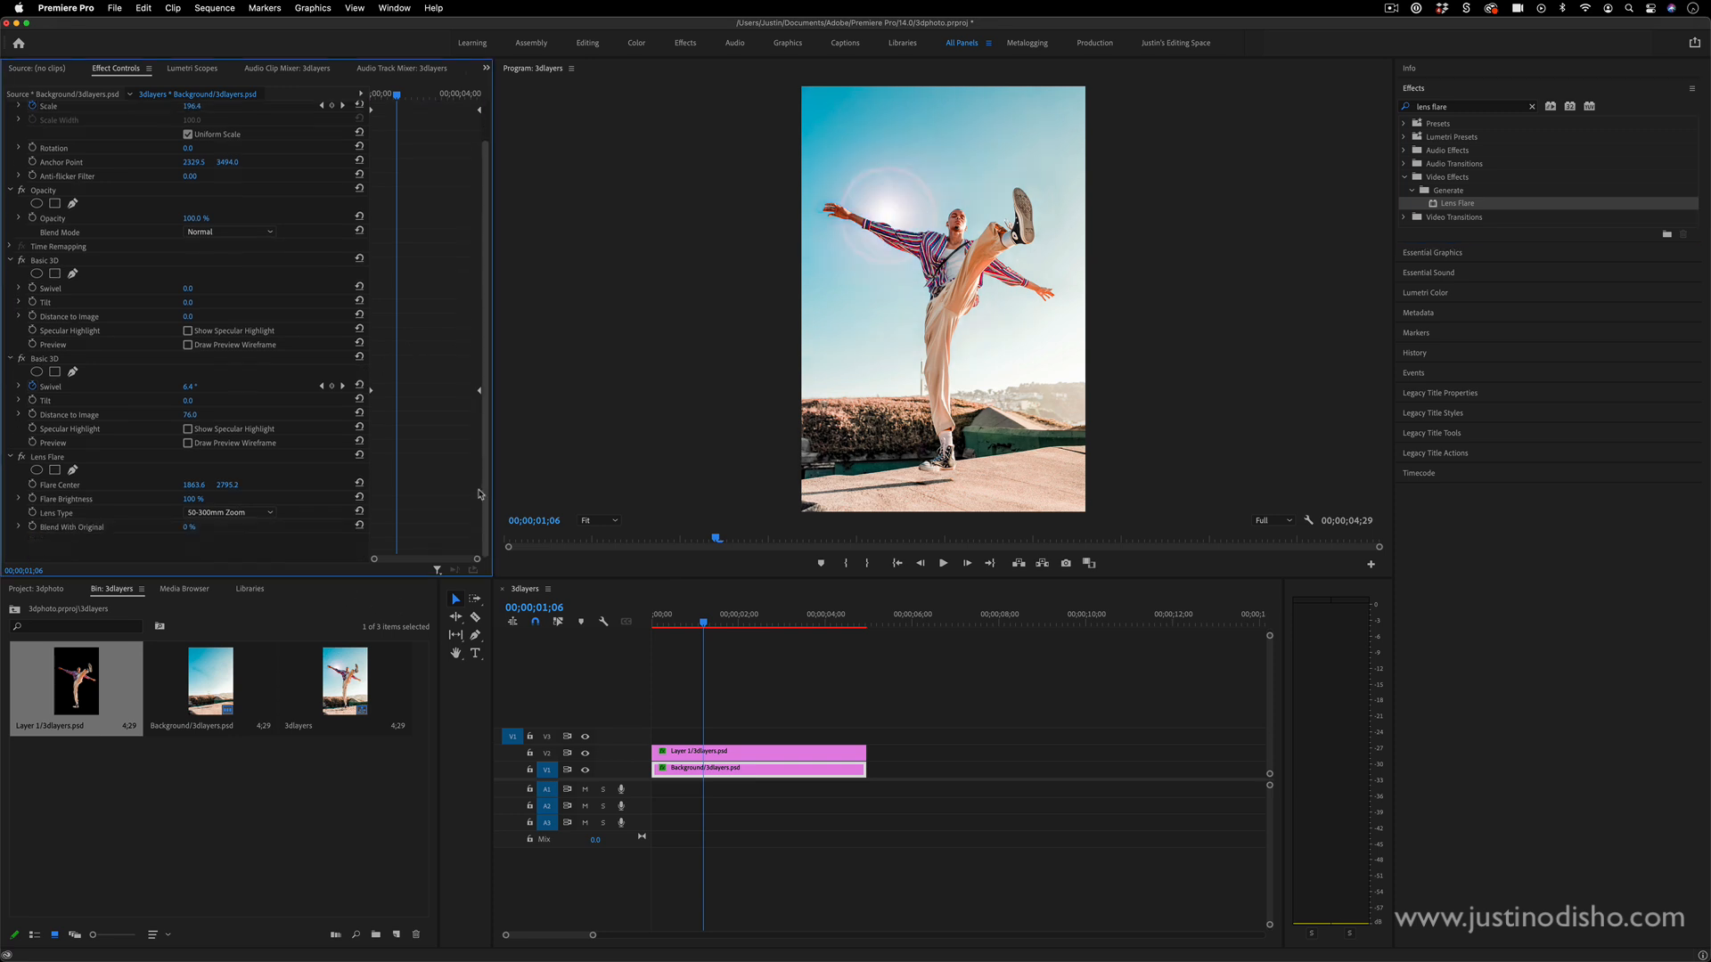
click(46, 456)
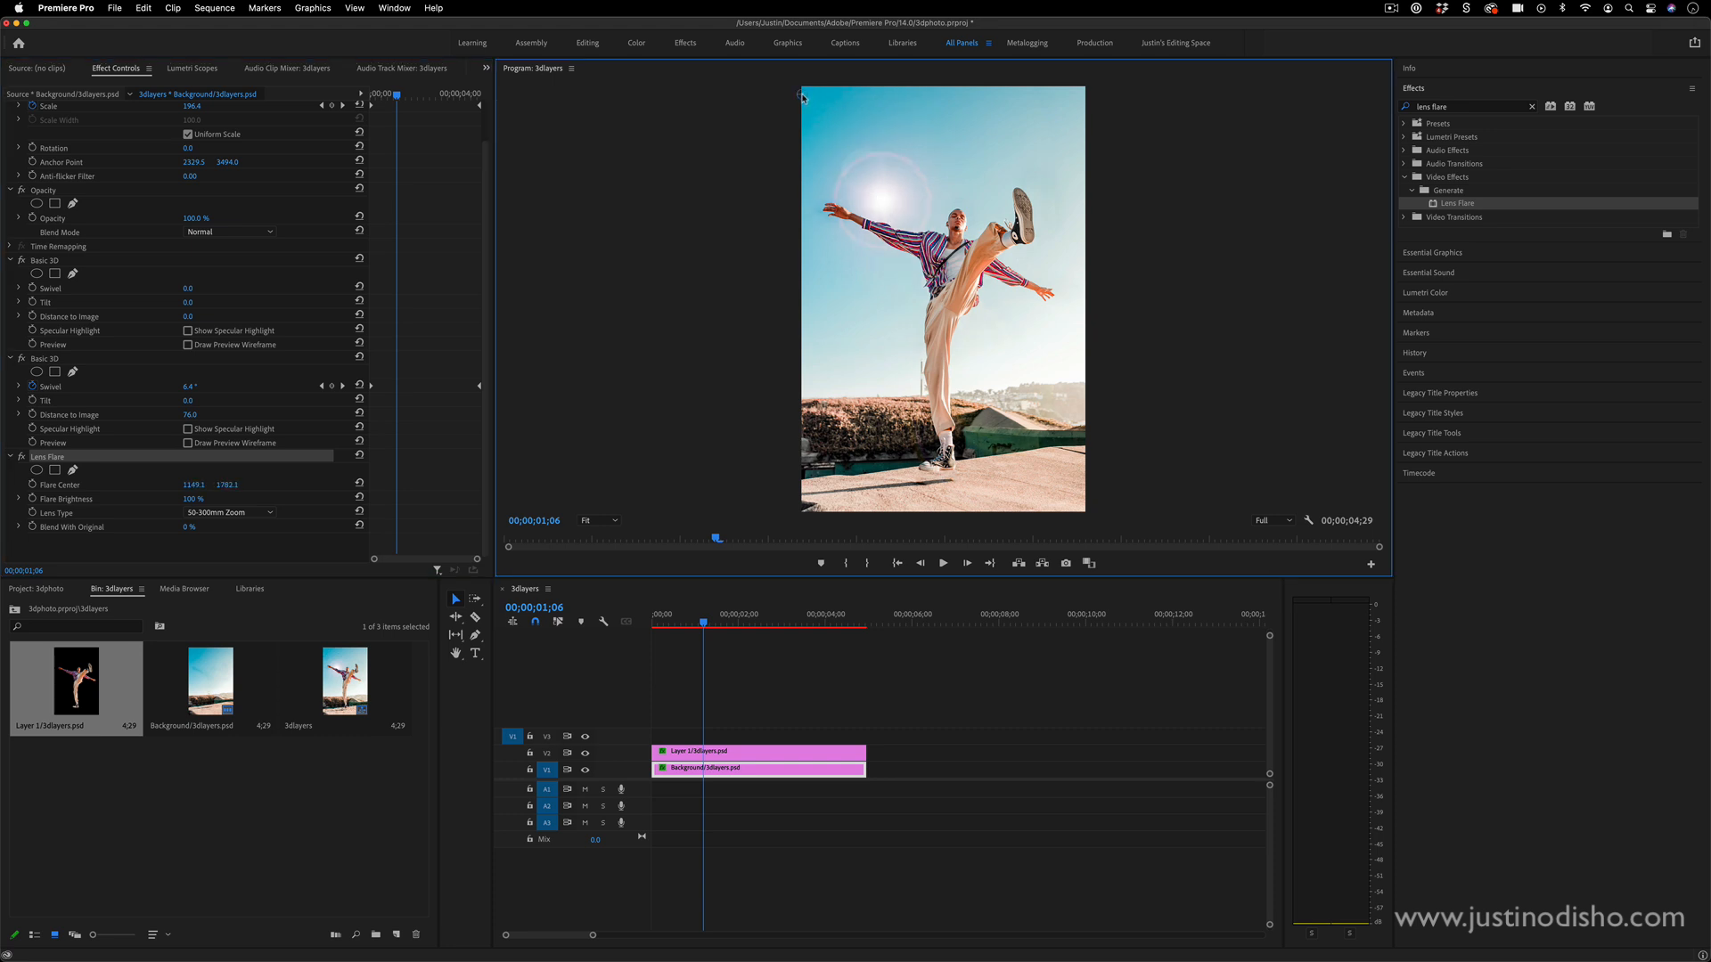
mouse_move(503, 385)
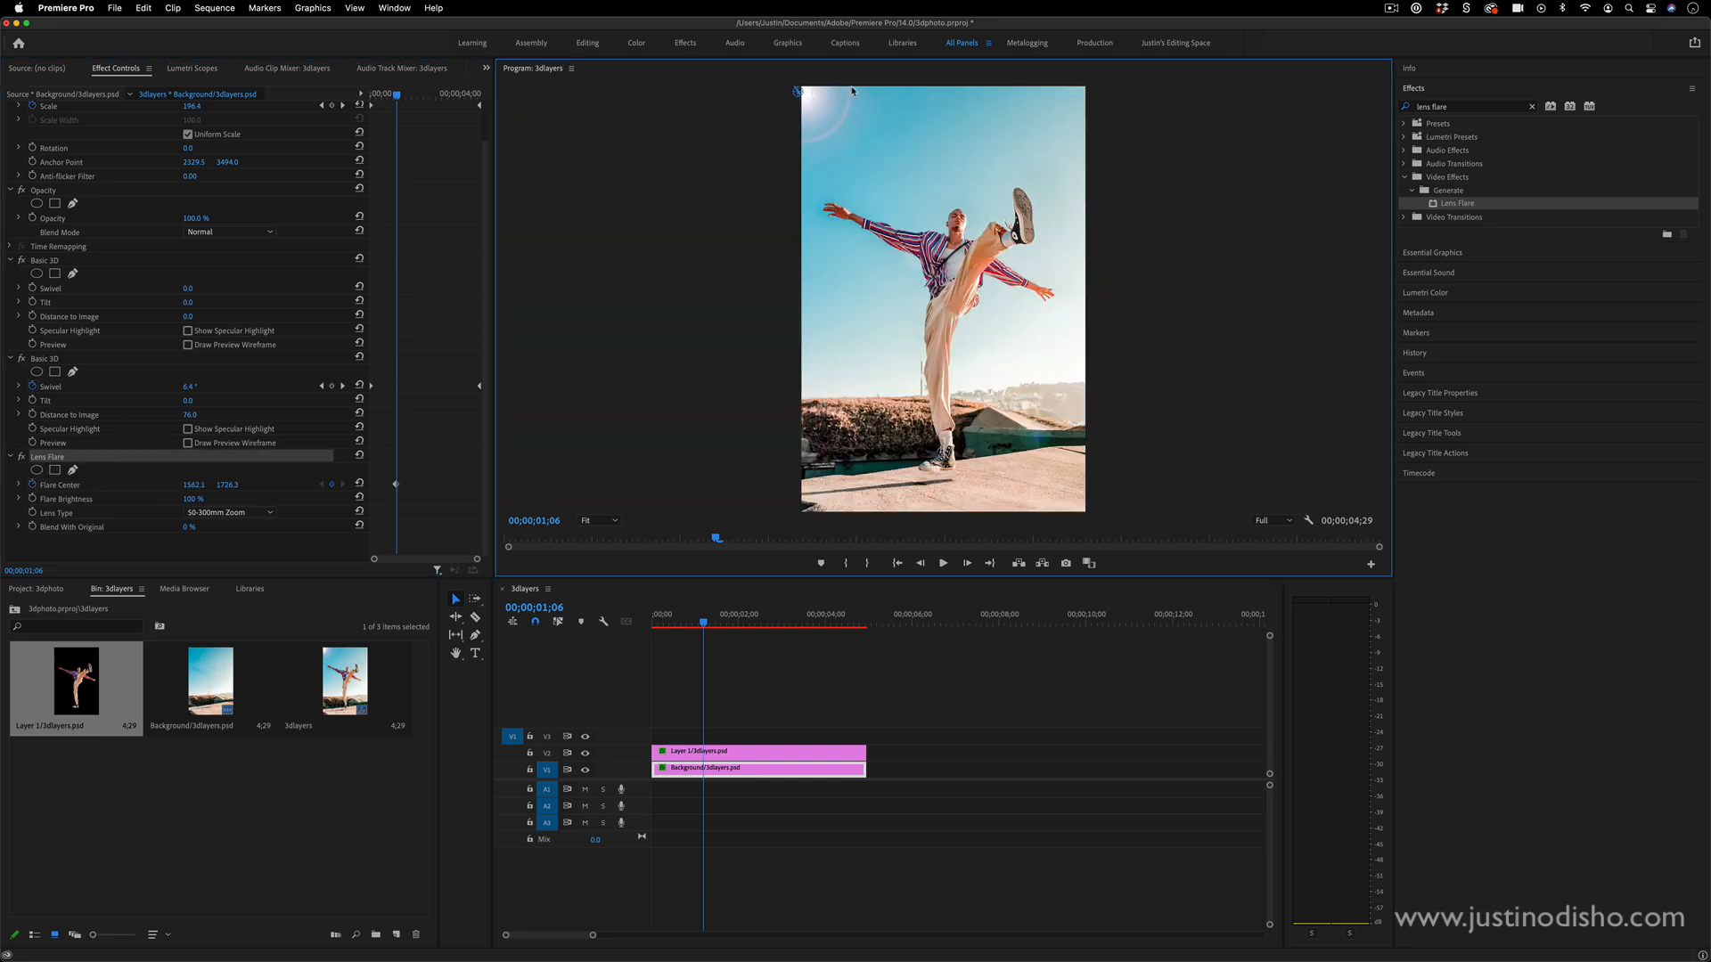
drag(798, 92, 855, 93)
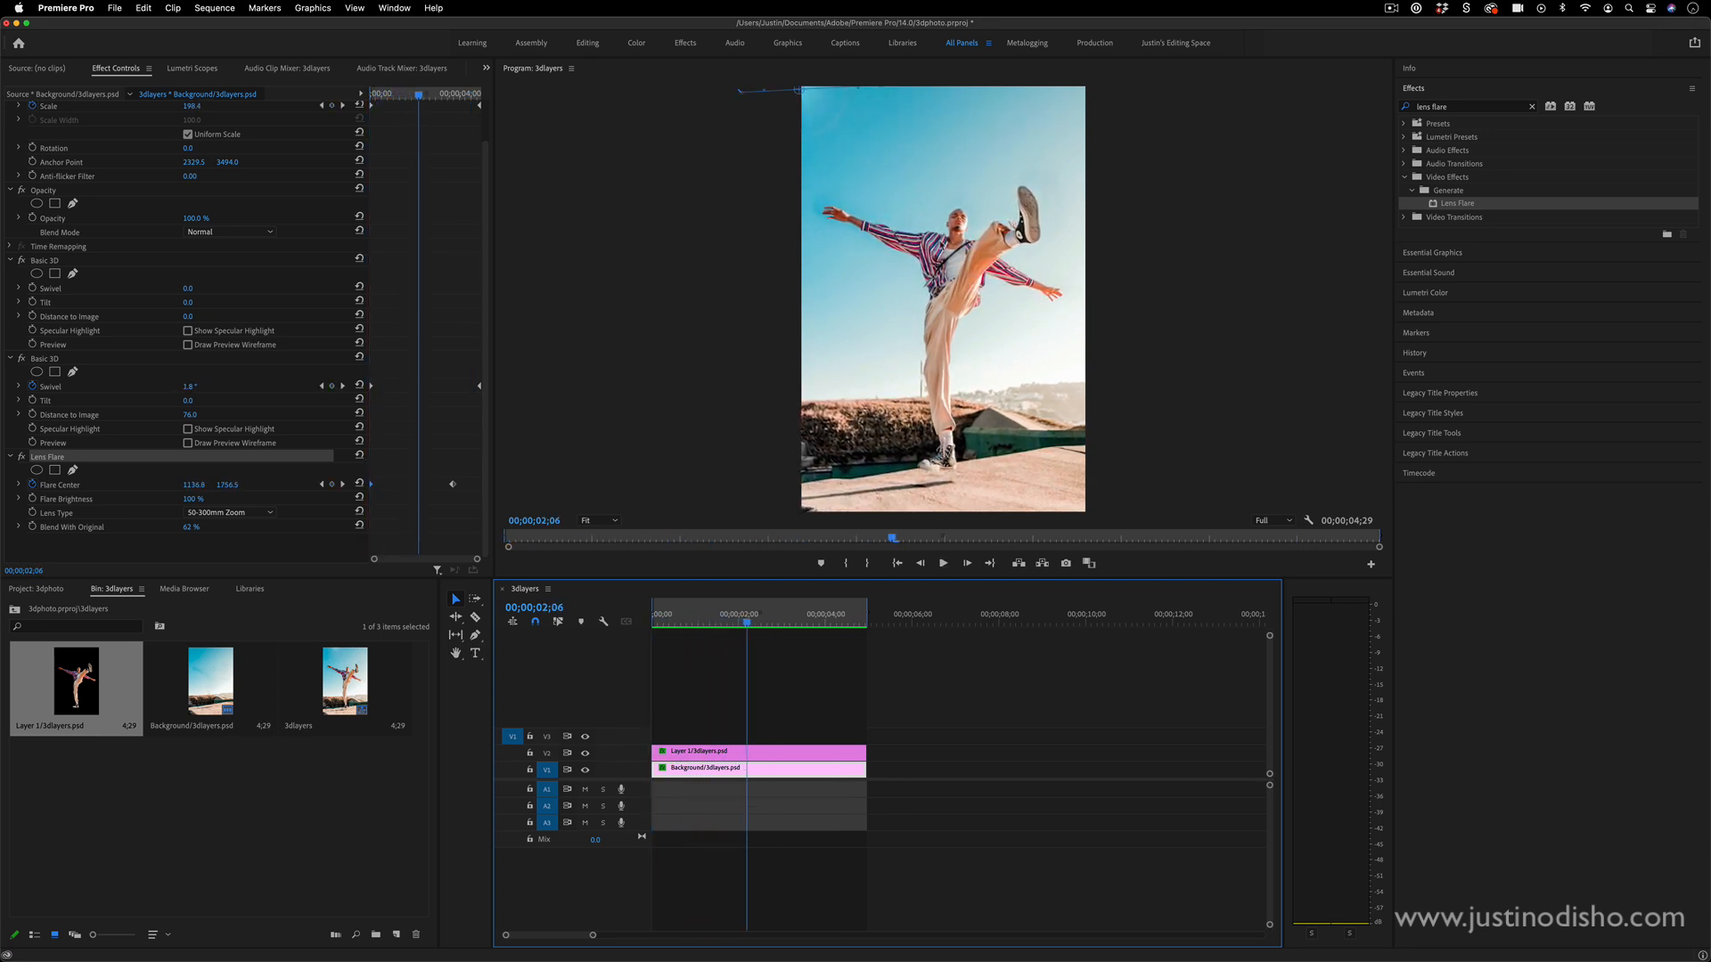
- Create a Black Video clip on the top track with Lens Flare, screen-blended over the photo
click(114, 7)
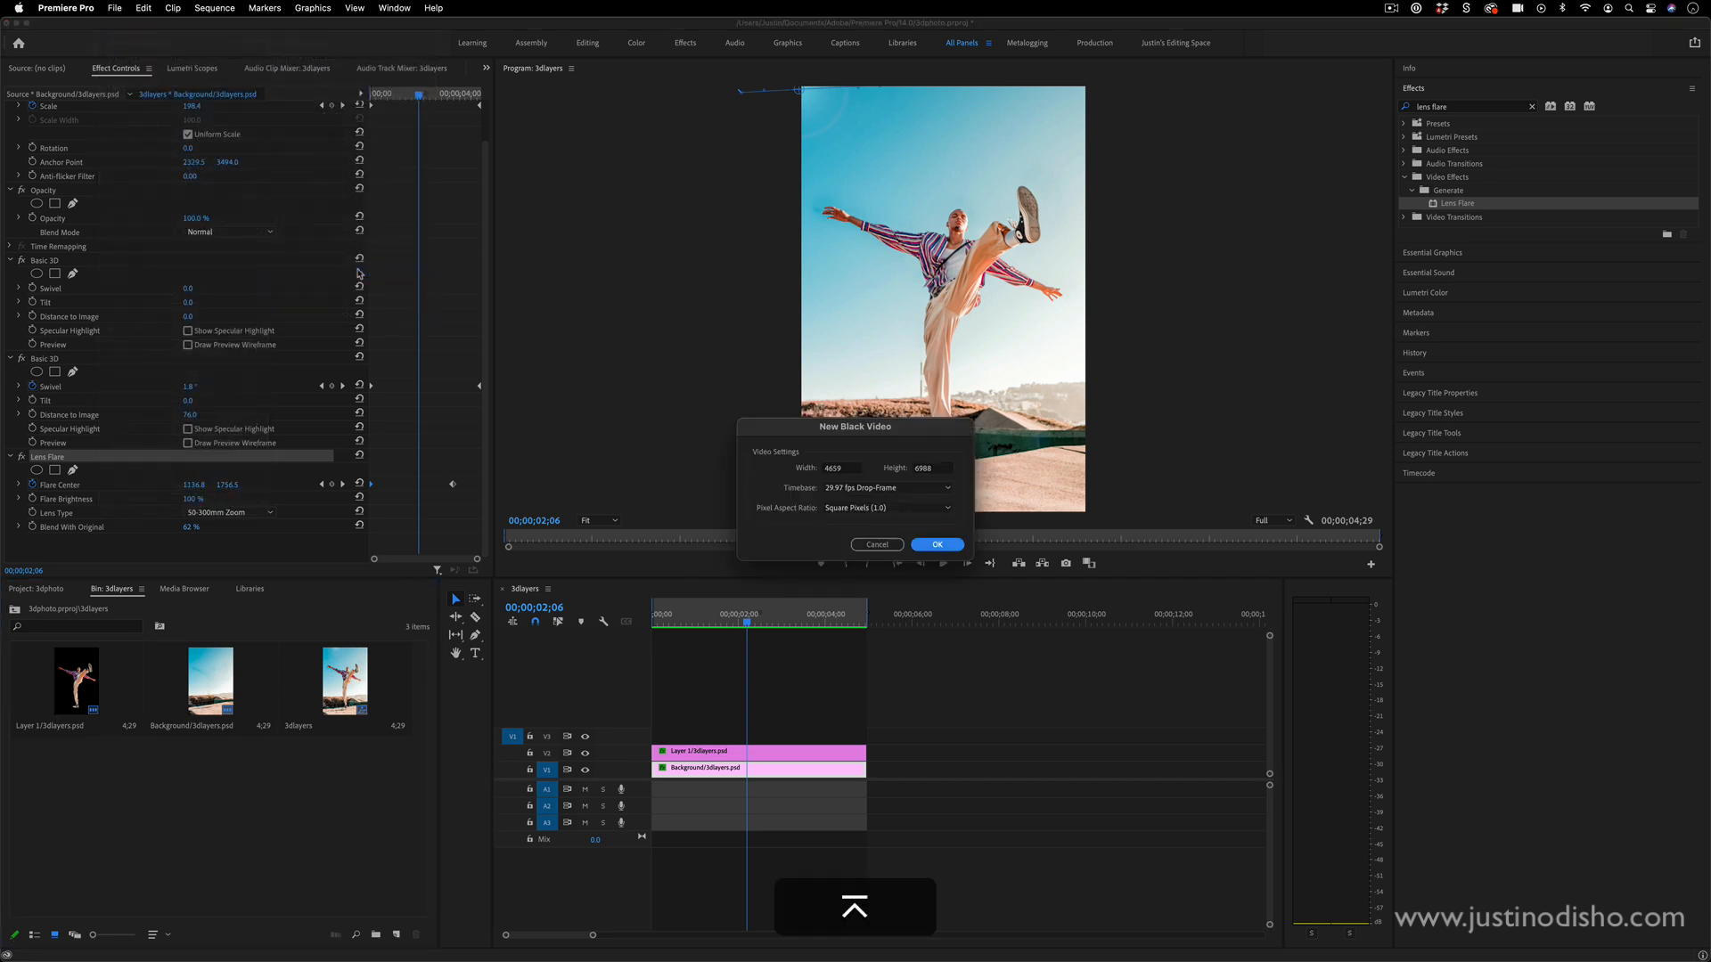
click(936, 545)
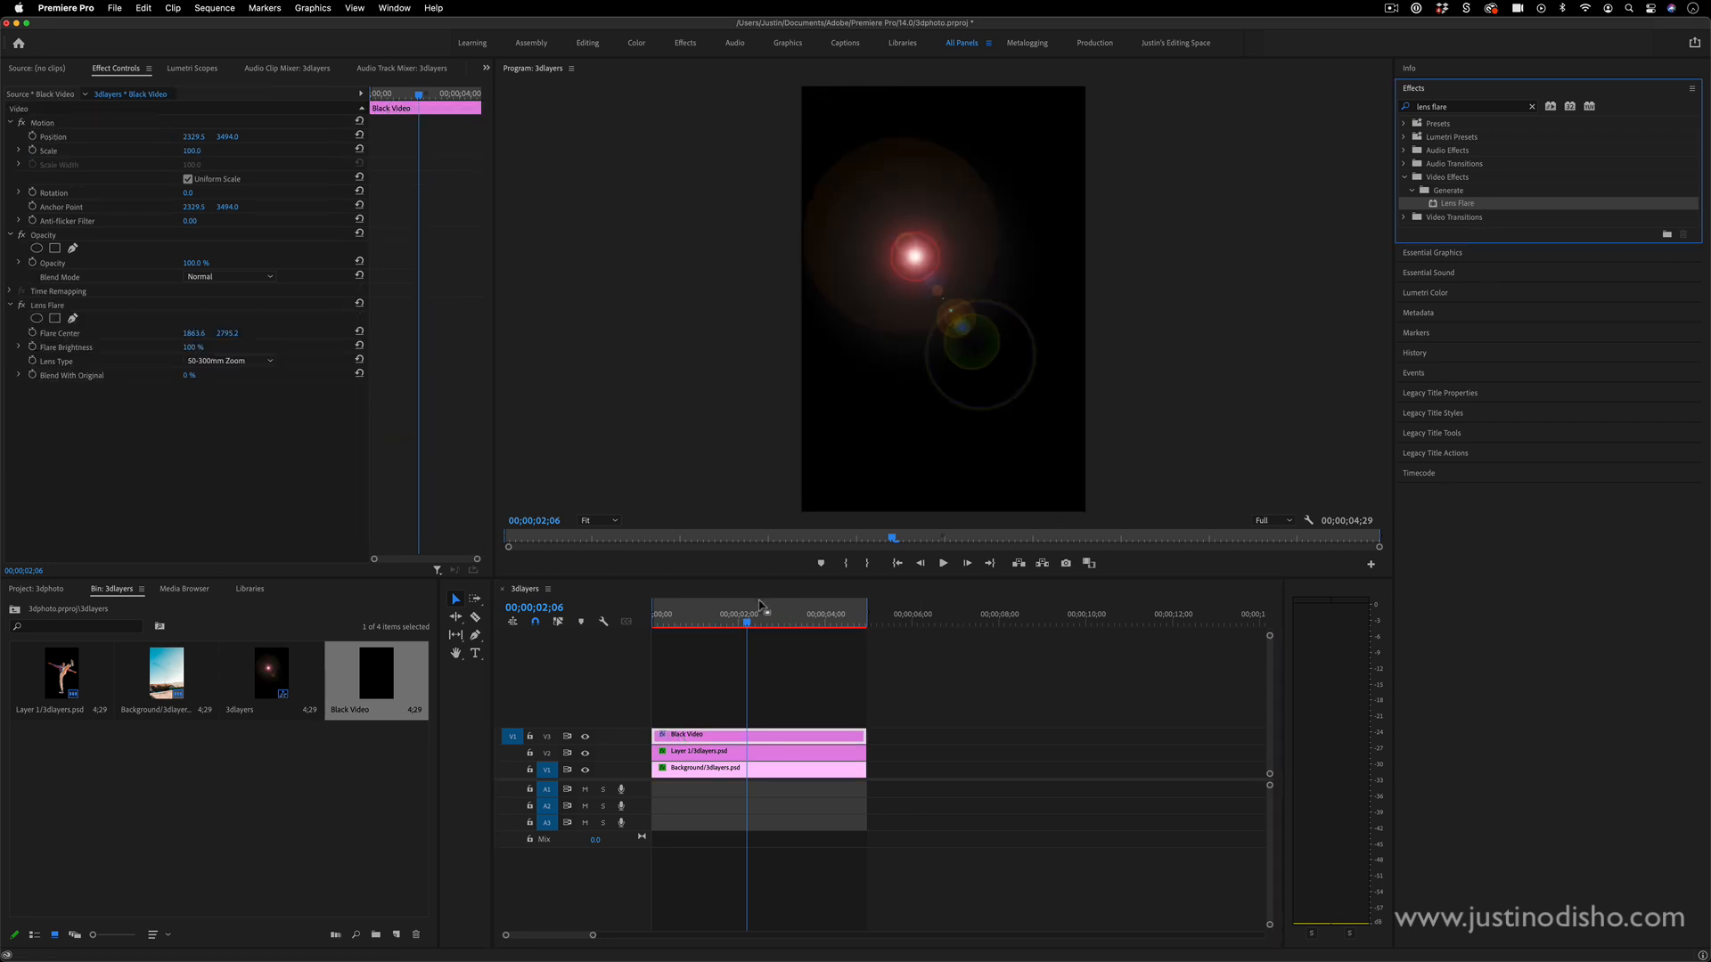
click(230, 276)
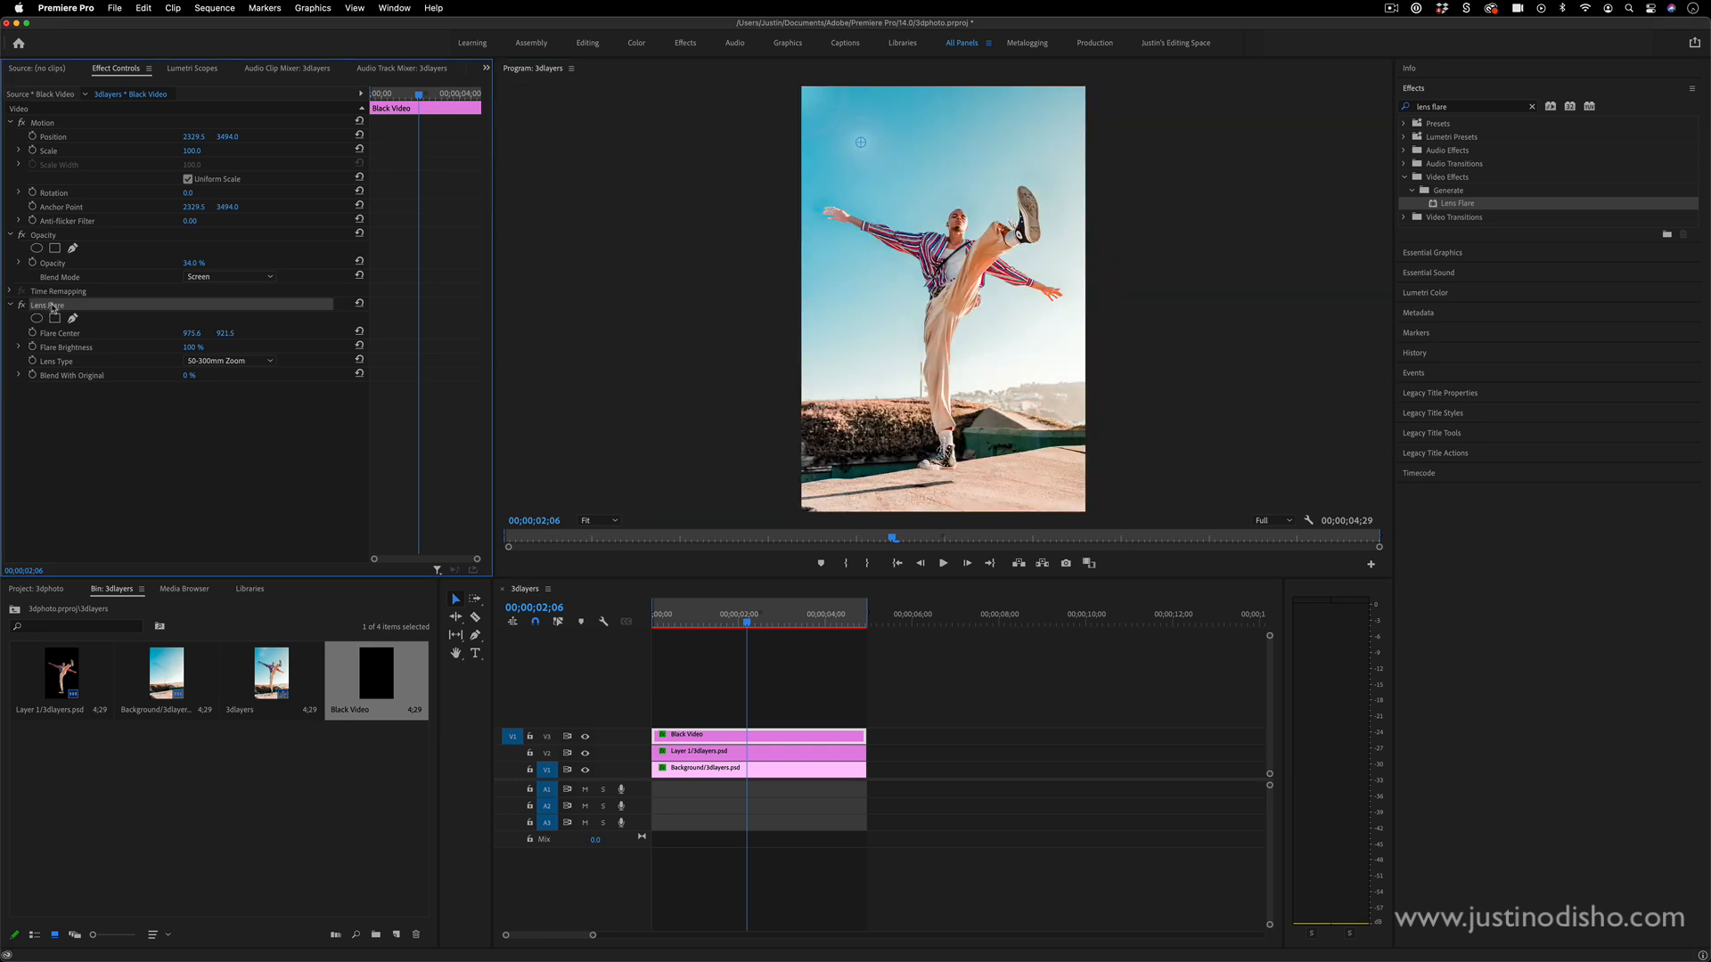
mouse_move(527, 57)
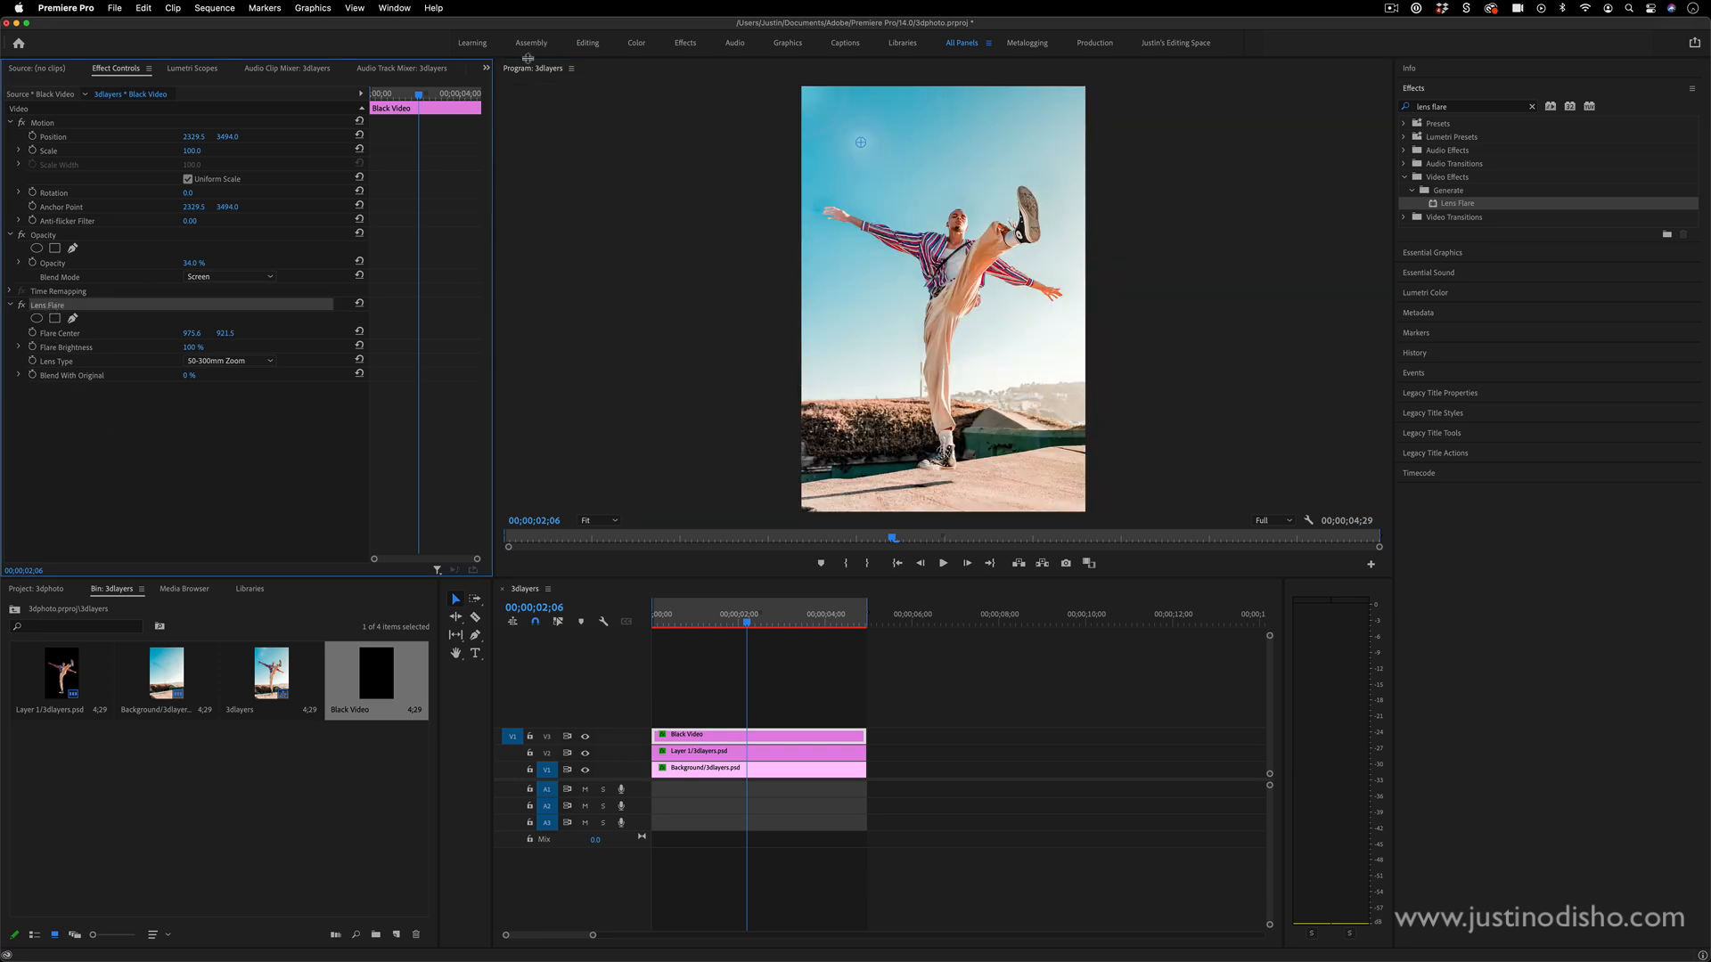
- Position the flare center near the top of the photo, fine-tuning it horizontally and vertically
drag(859, 143, 1046, 120)
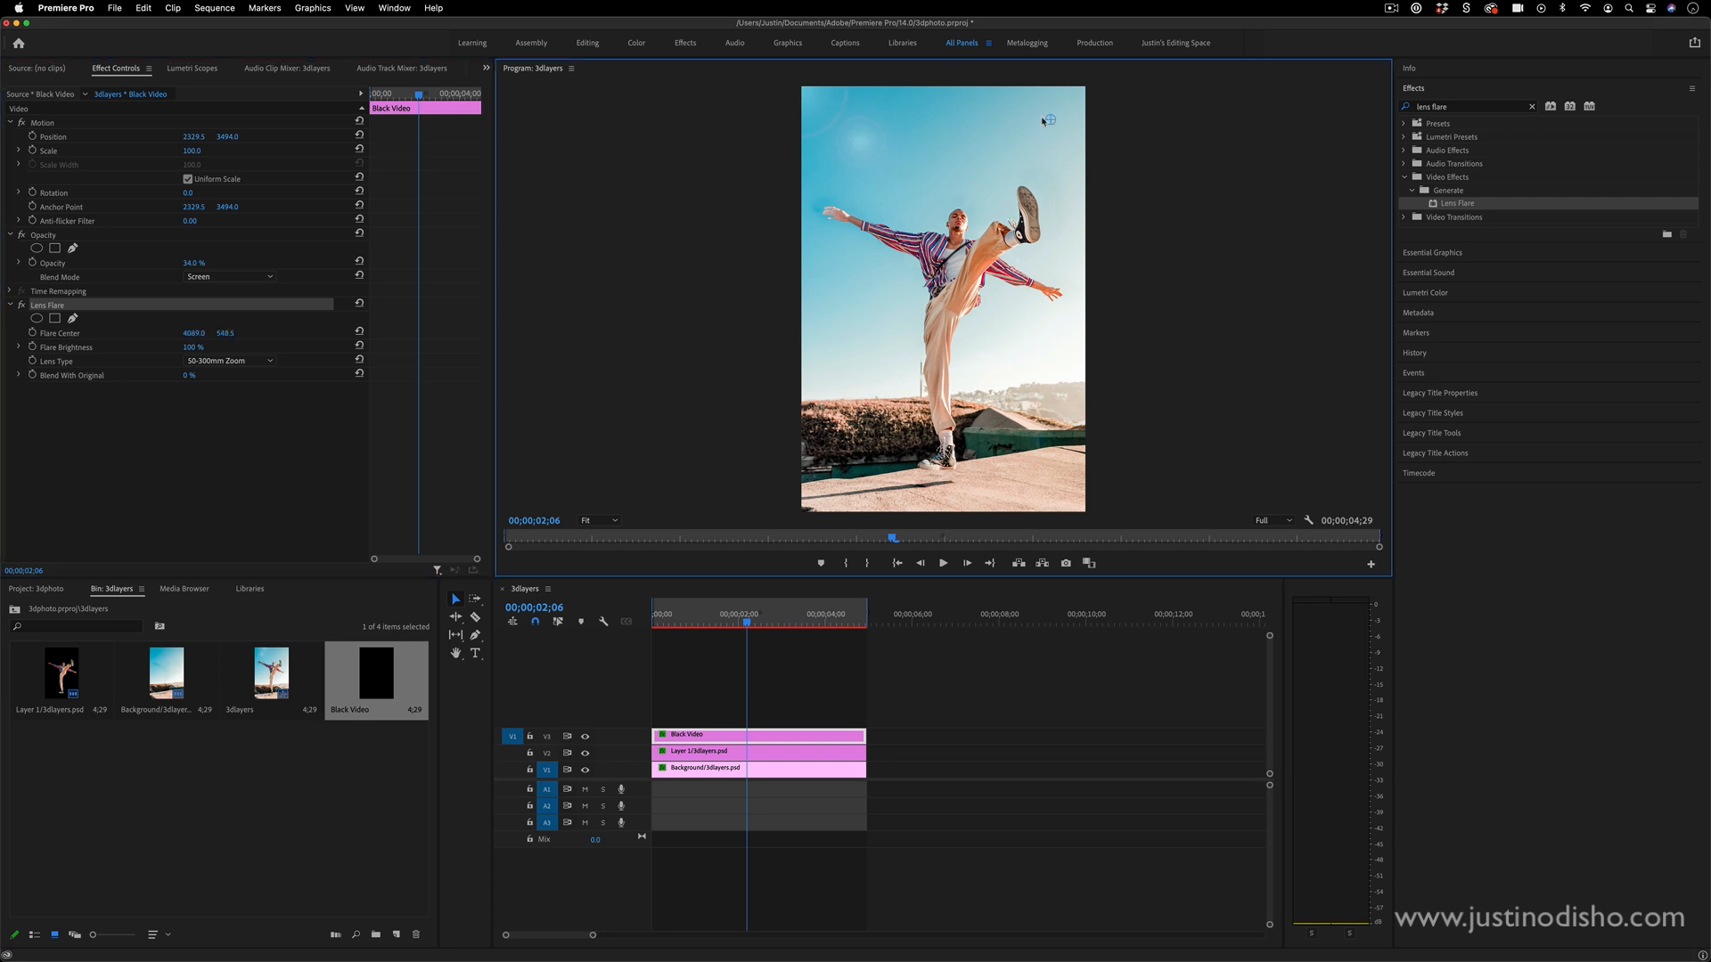
drag(1046, 120, 891, 127)
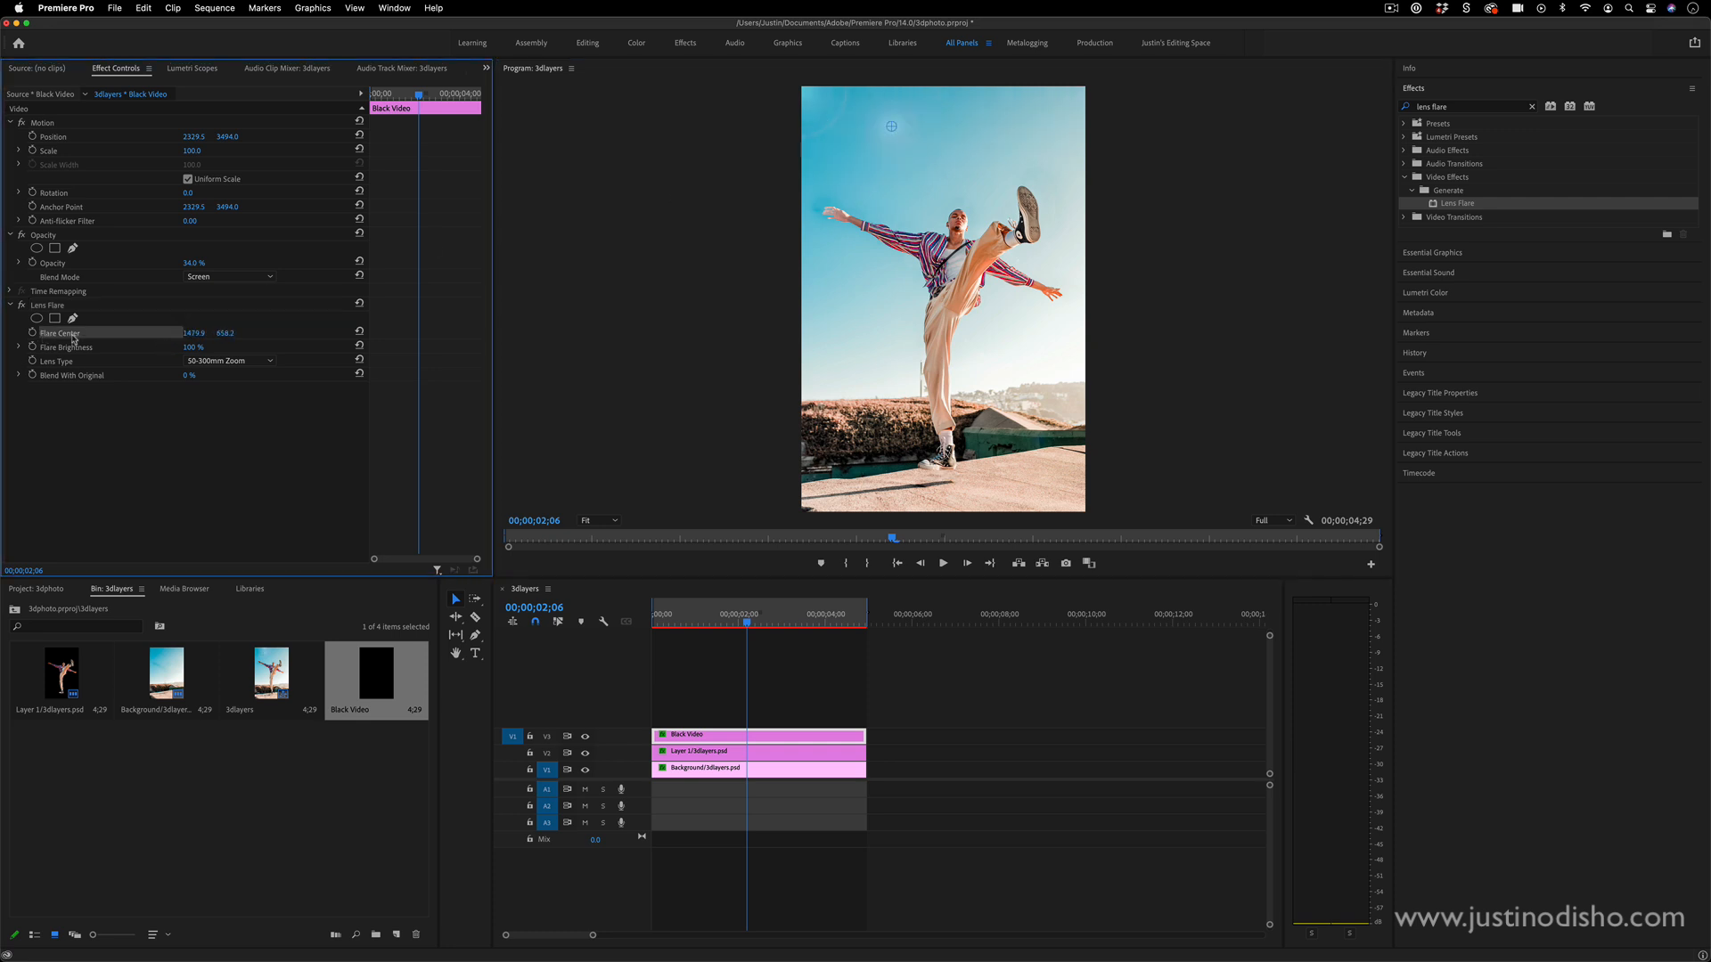
drag(194, 333, 187, 333)
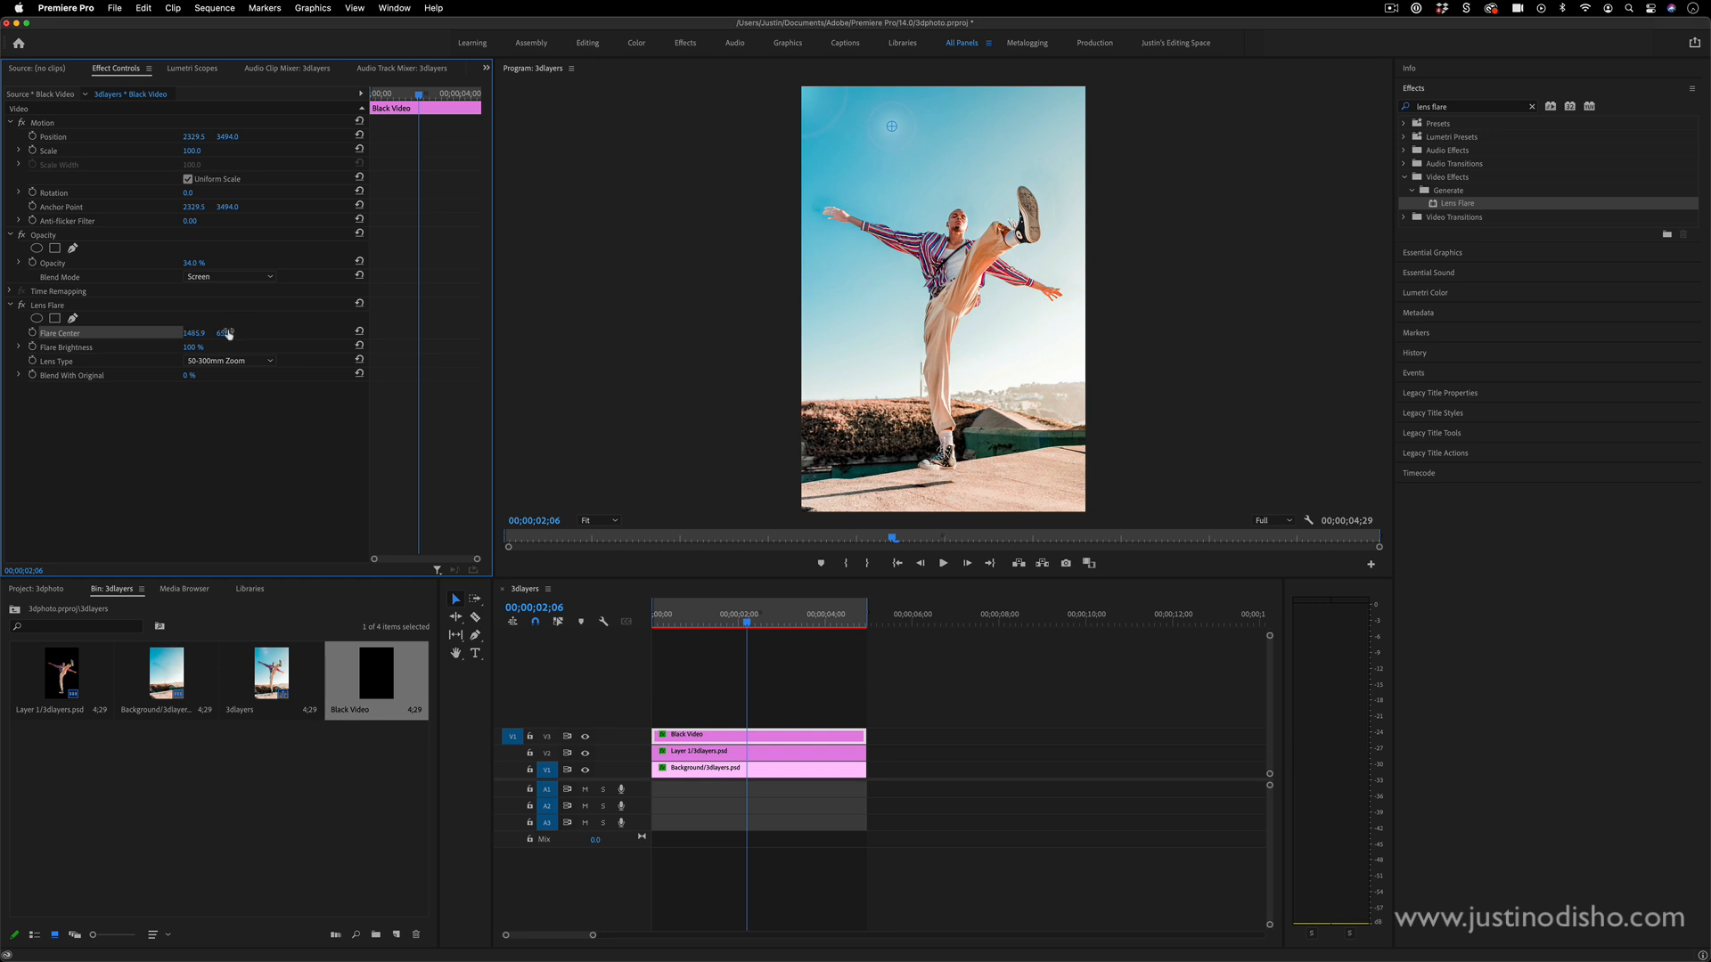
drag(224, 333, 863, 168)
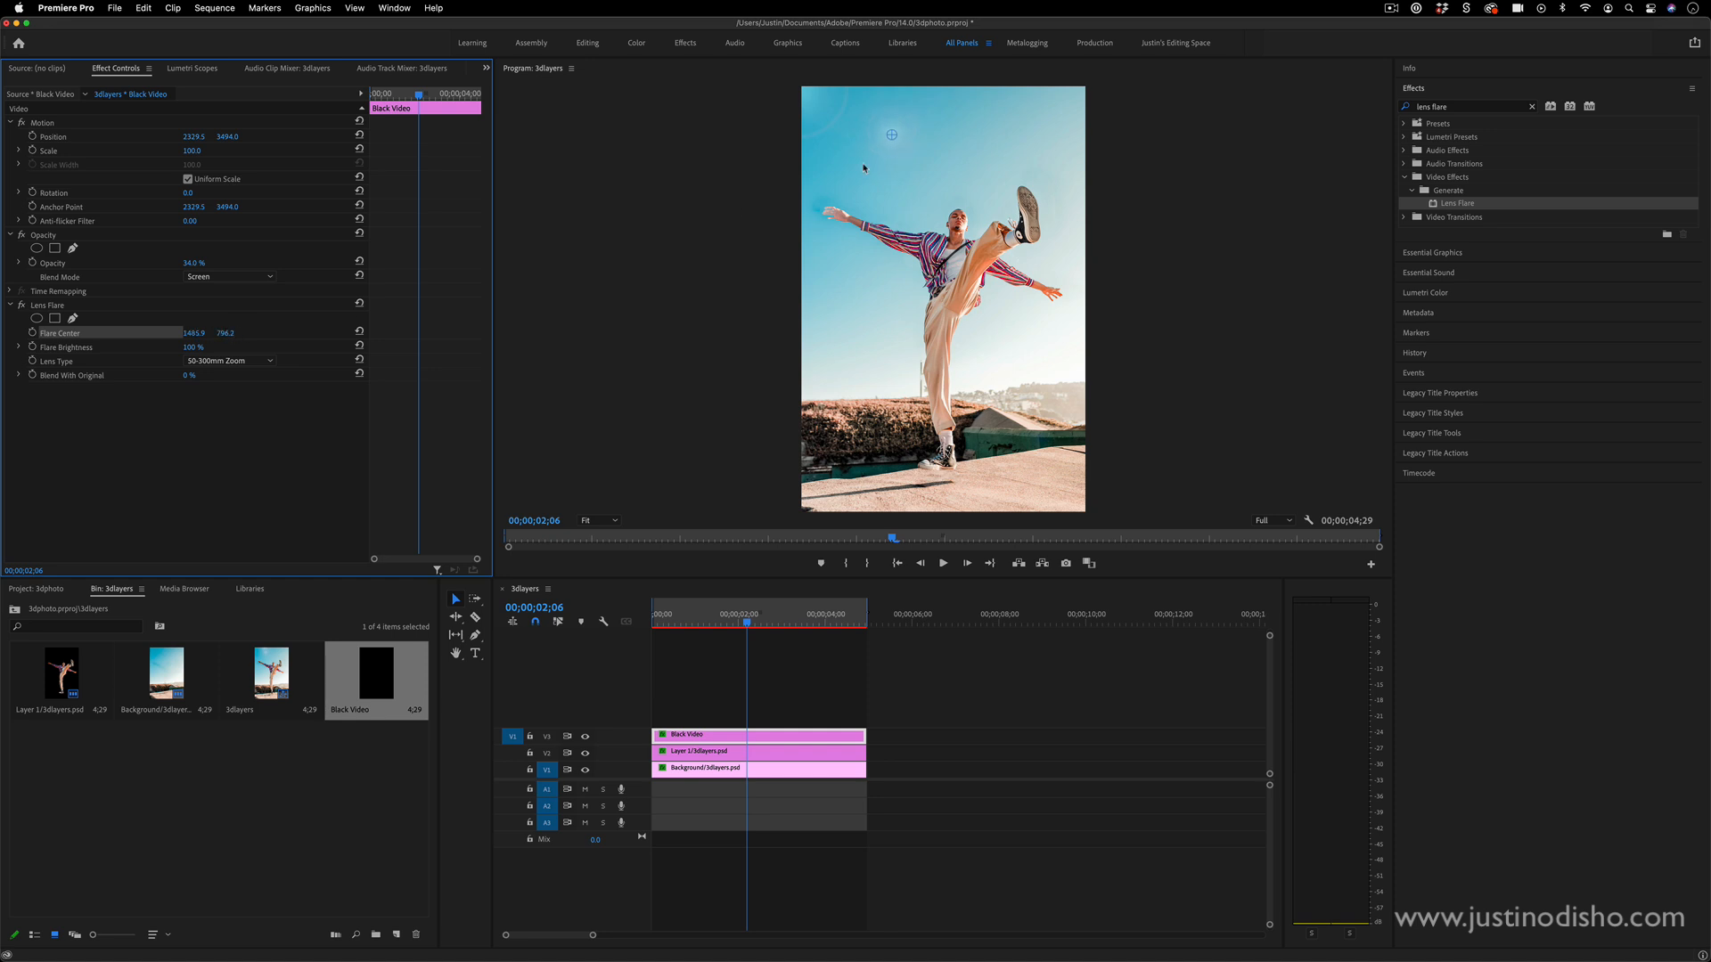
drag(891, 134, 1047, 103)
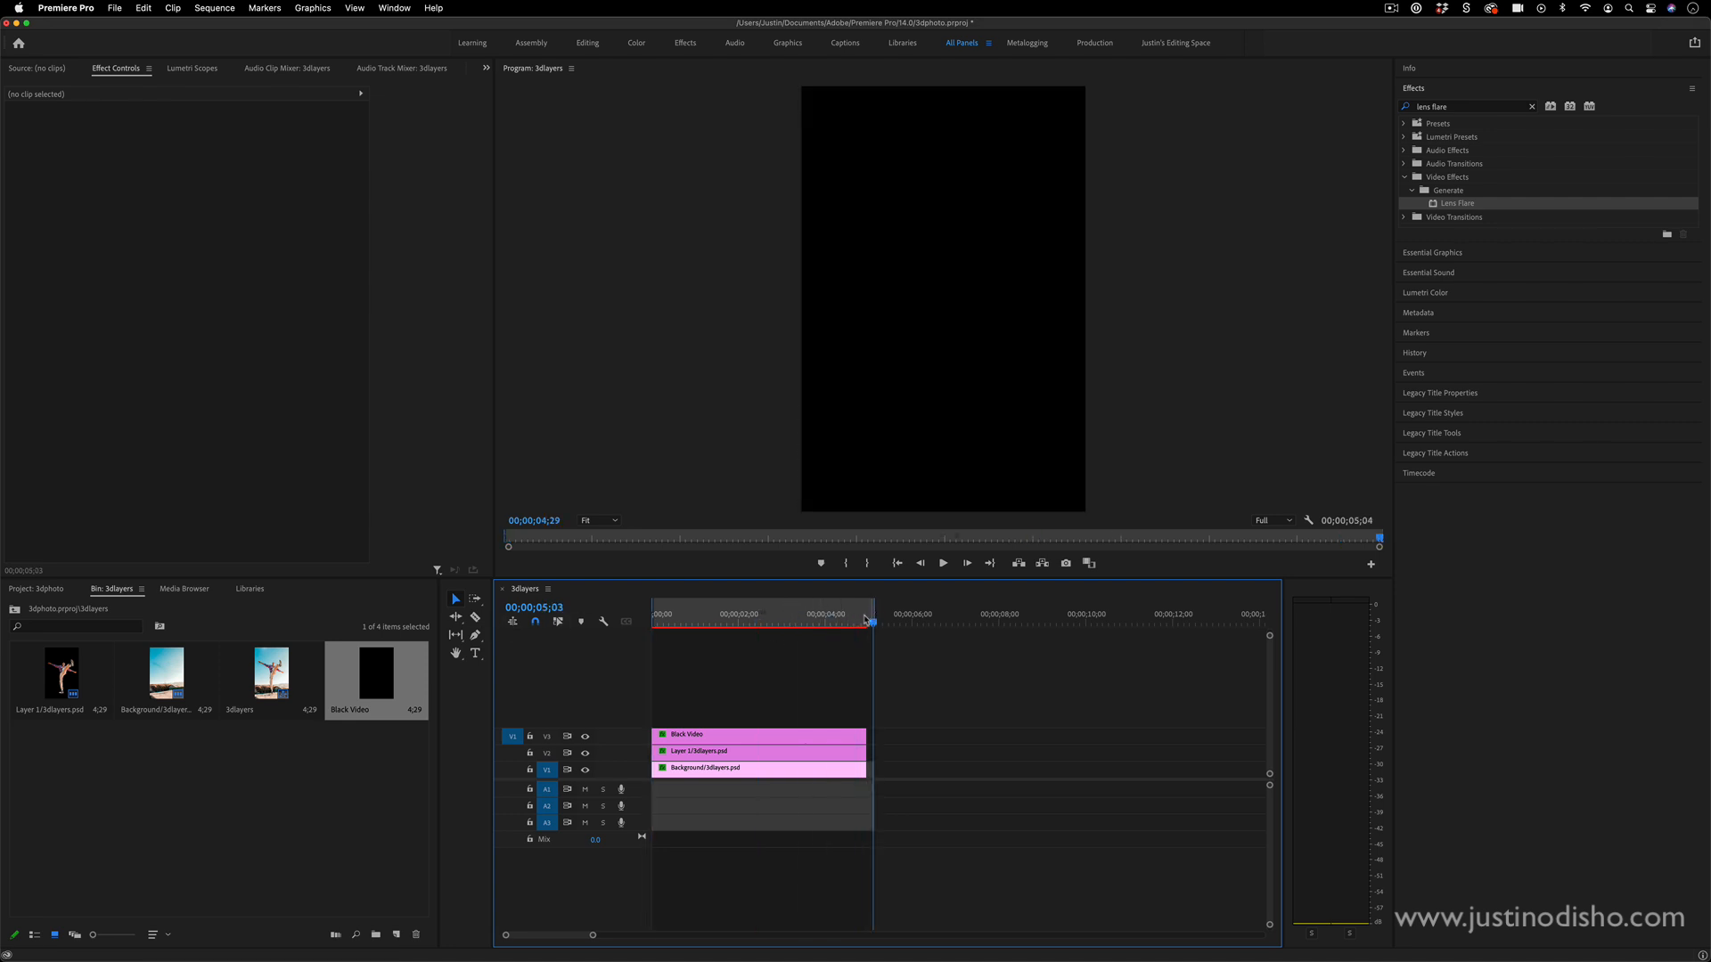
- Render In to Out for the whole 3dlayers sequence, then select the stacked layer clips
click(216, 7)
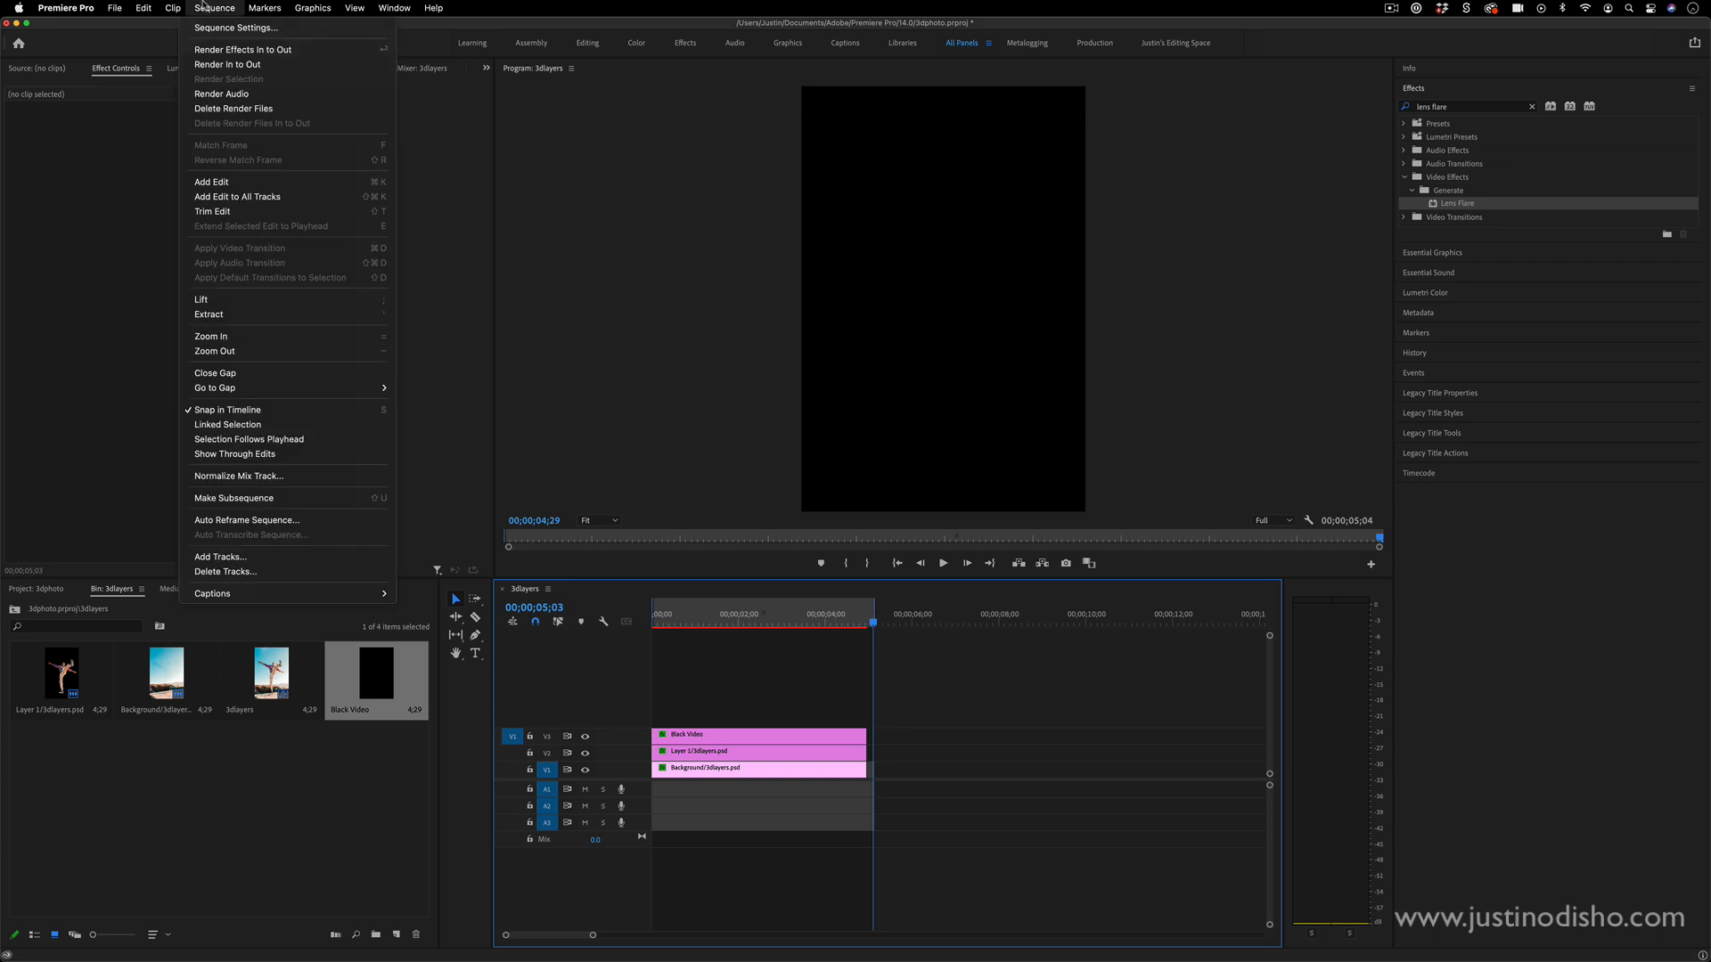
click(244, 50)
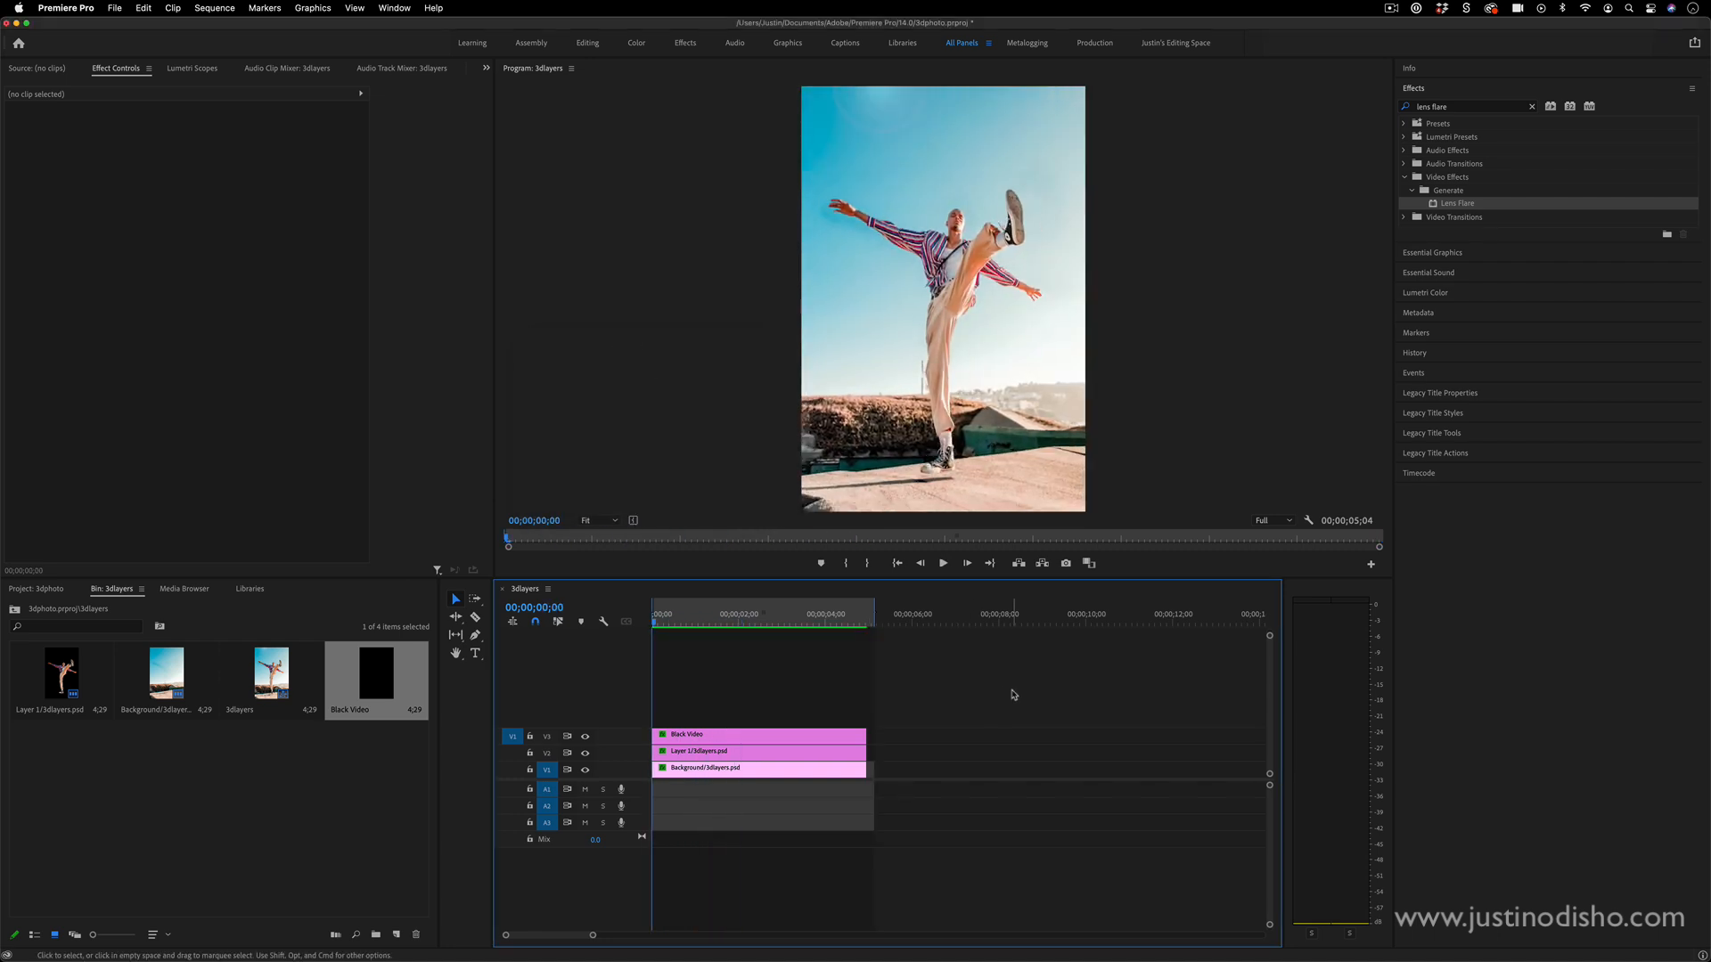
click(757, 750)
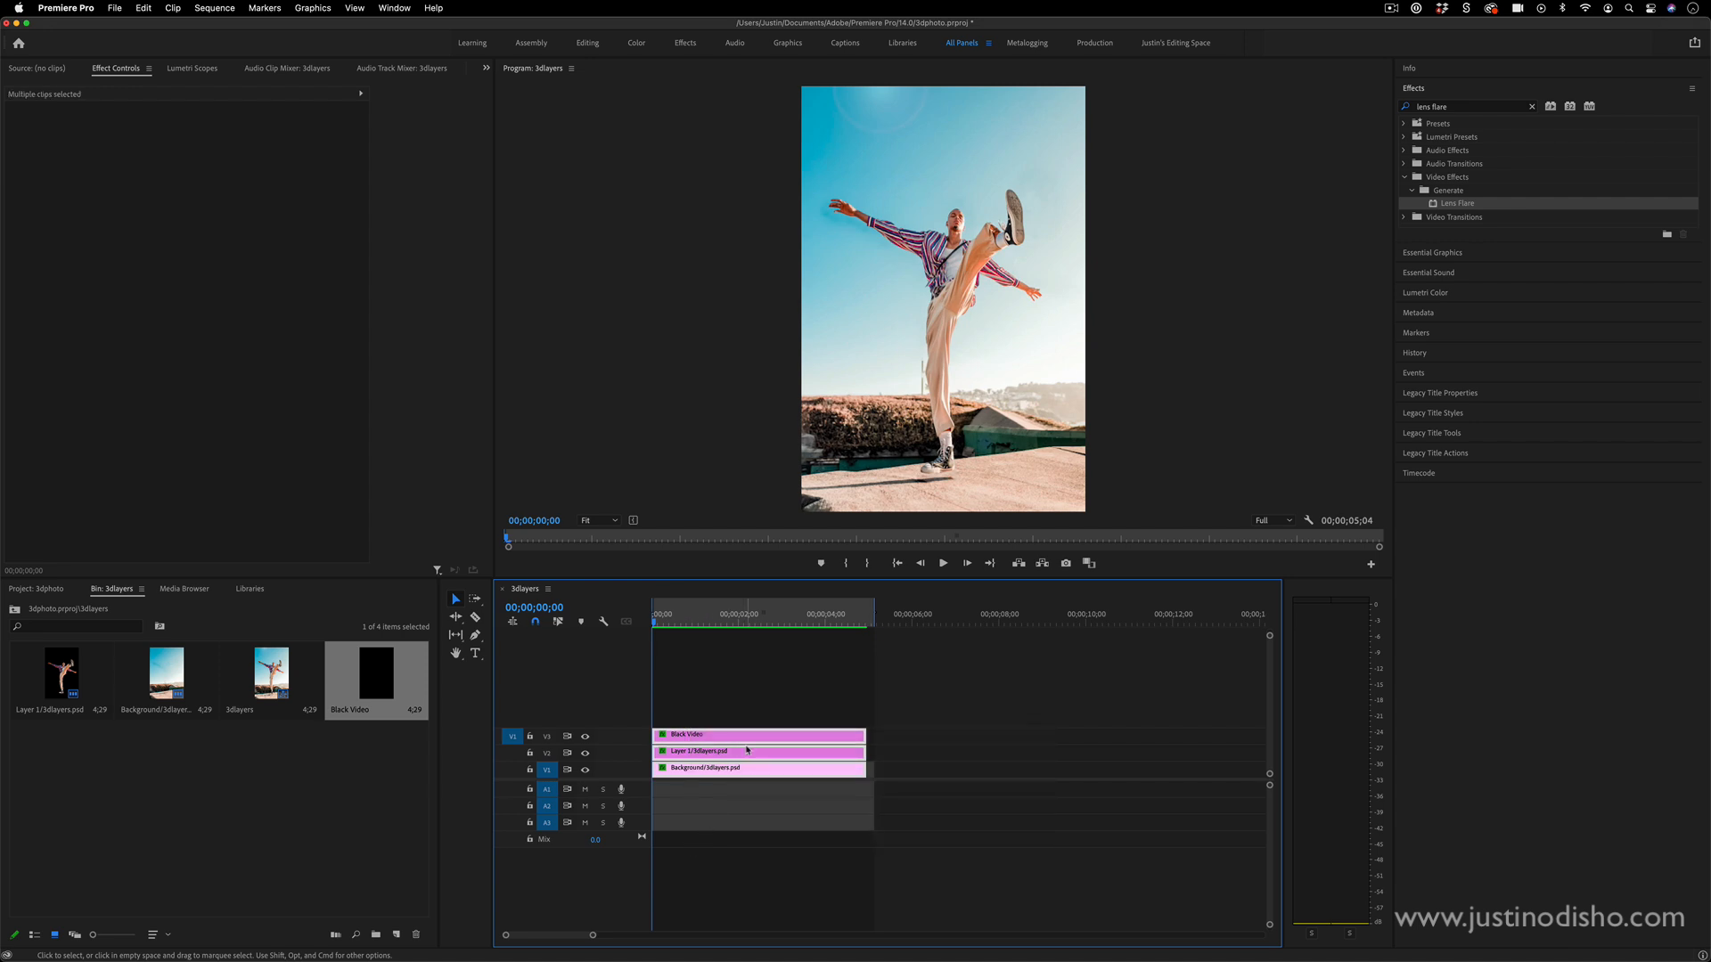
- Nest the three stacked layers into one nested sequence clip
right_click(757, 750)
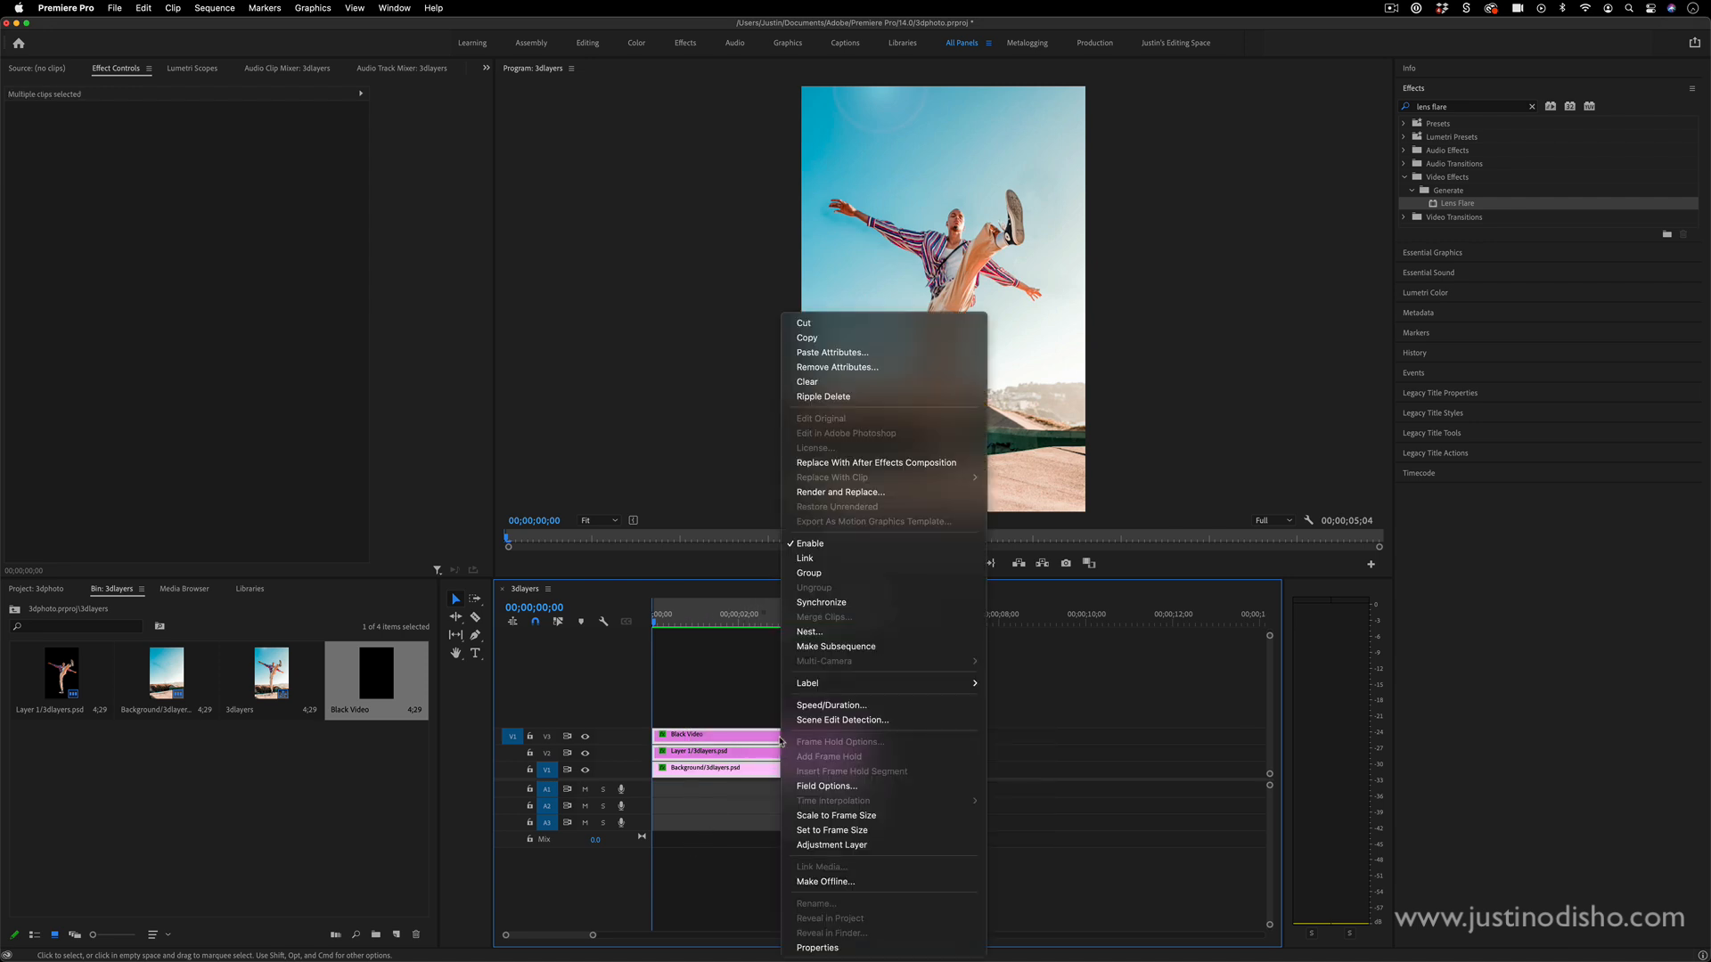
click(809, 631)
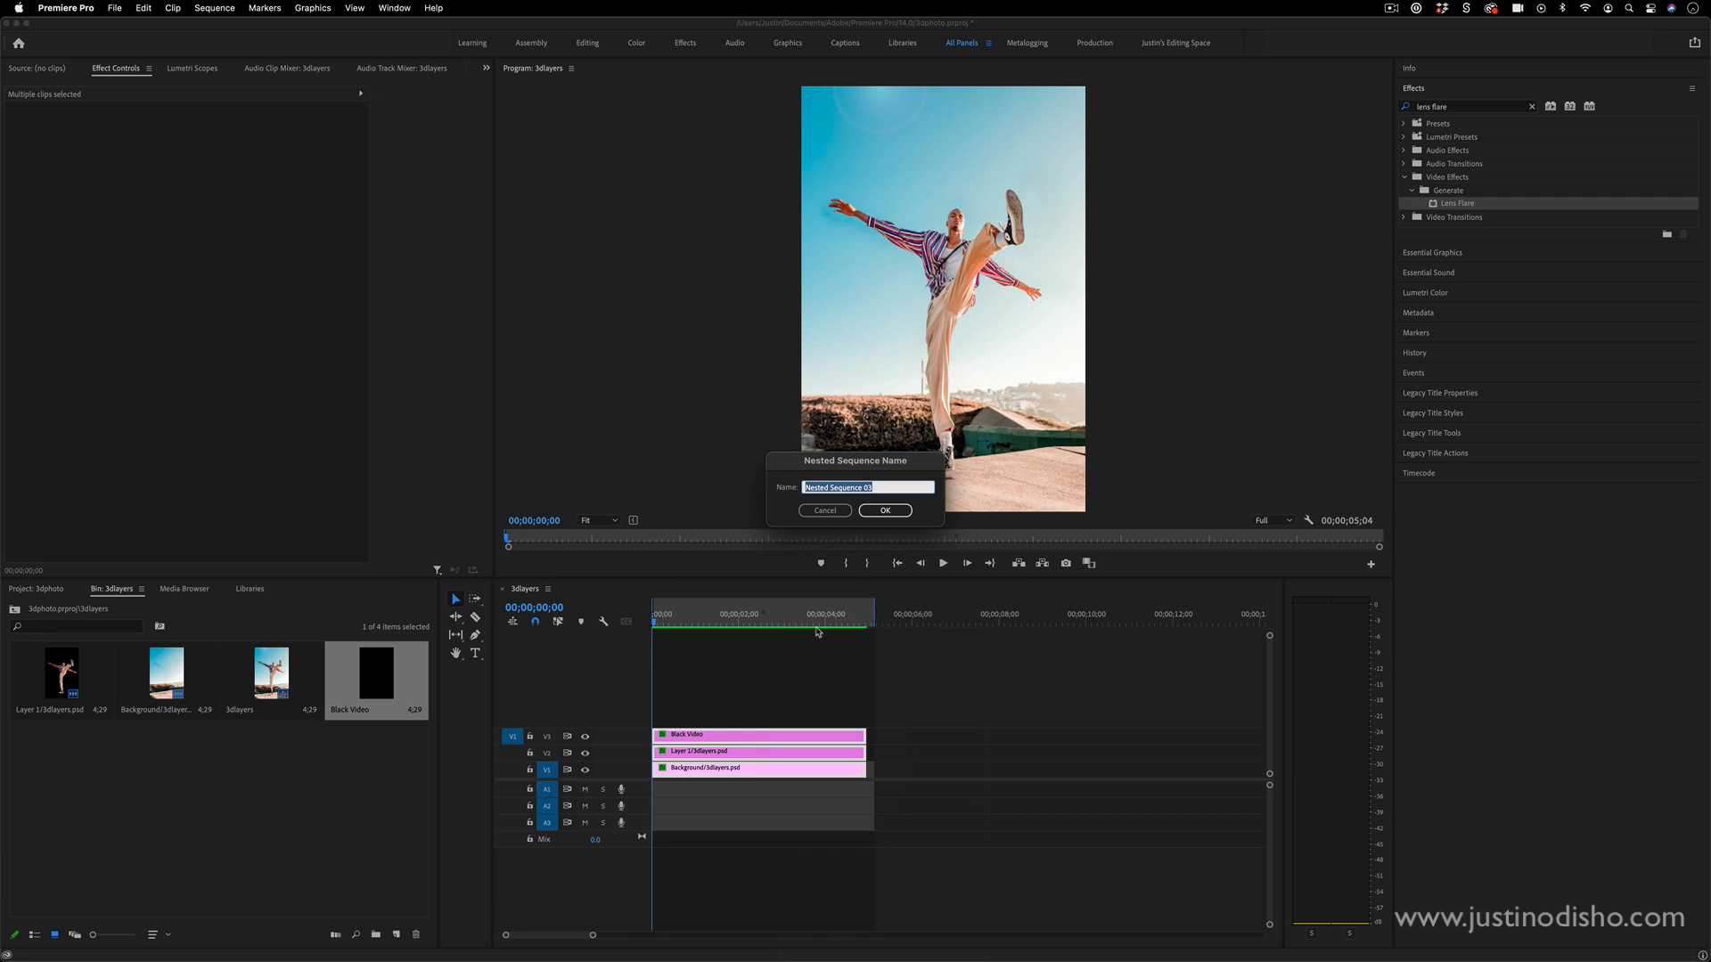
click(884, 512)
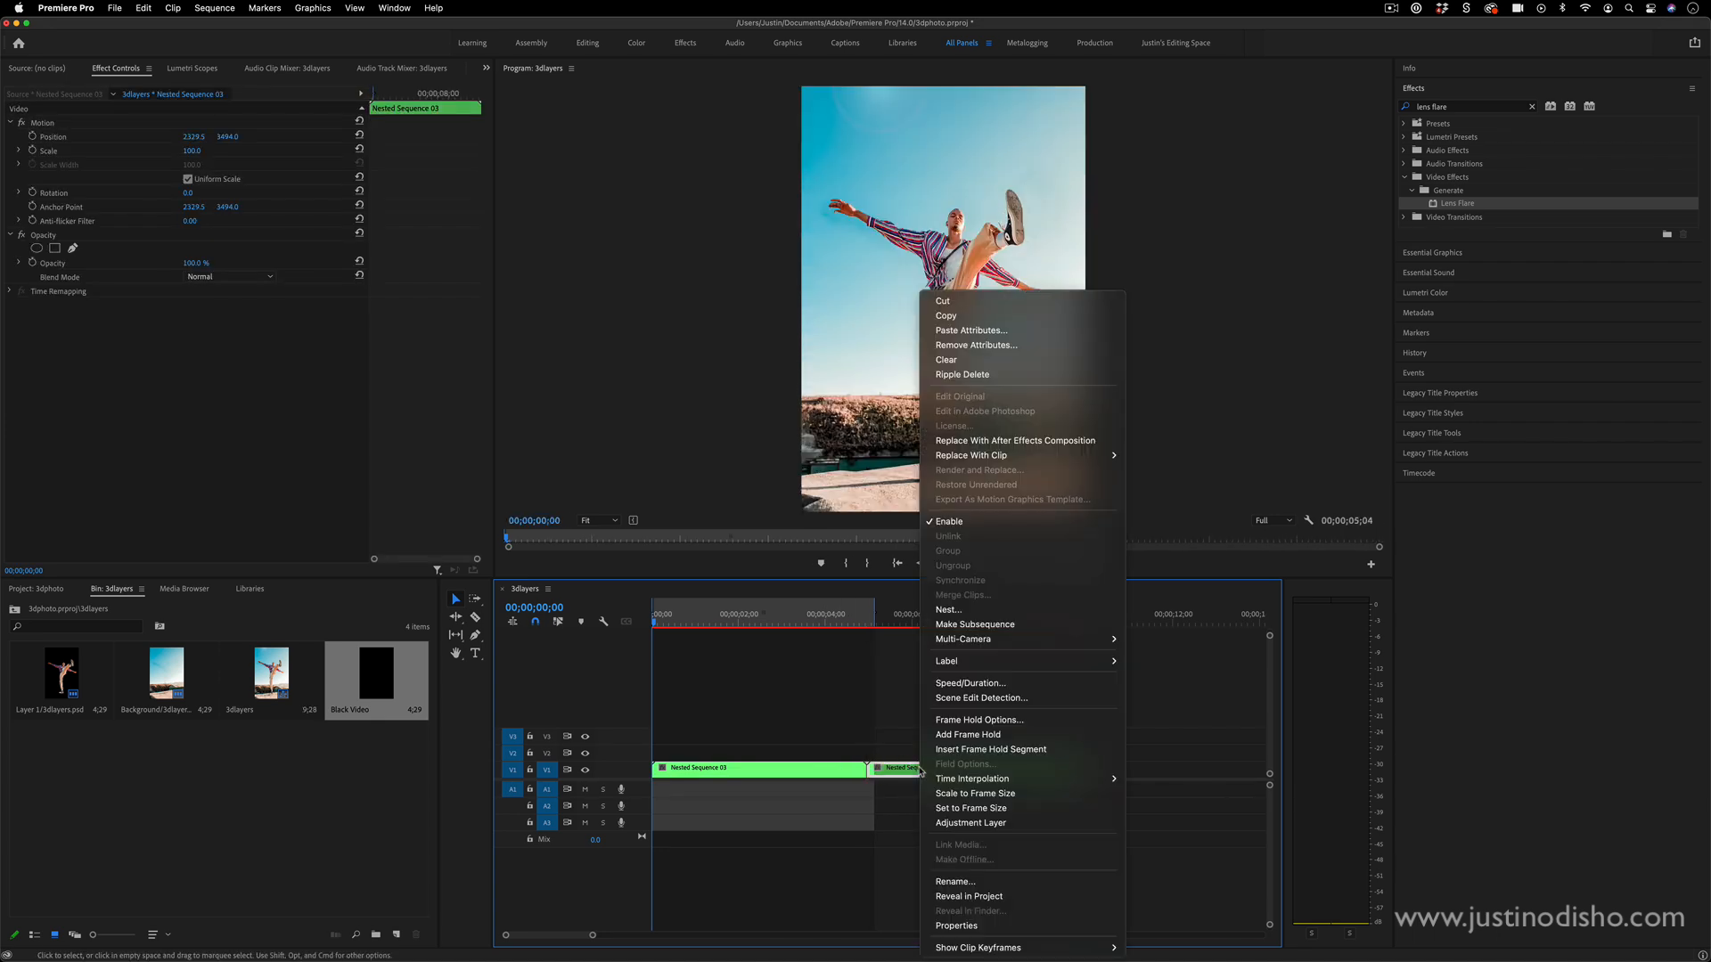
mouse_move(969, 682)
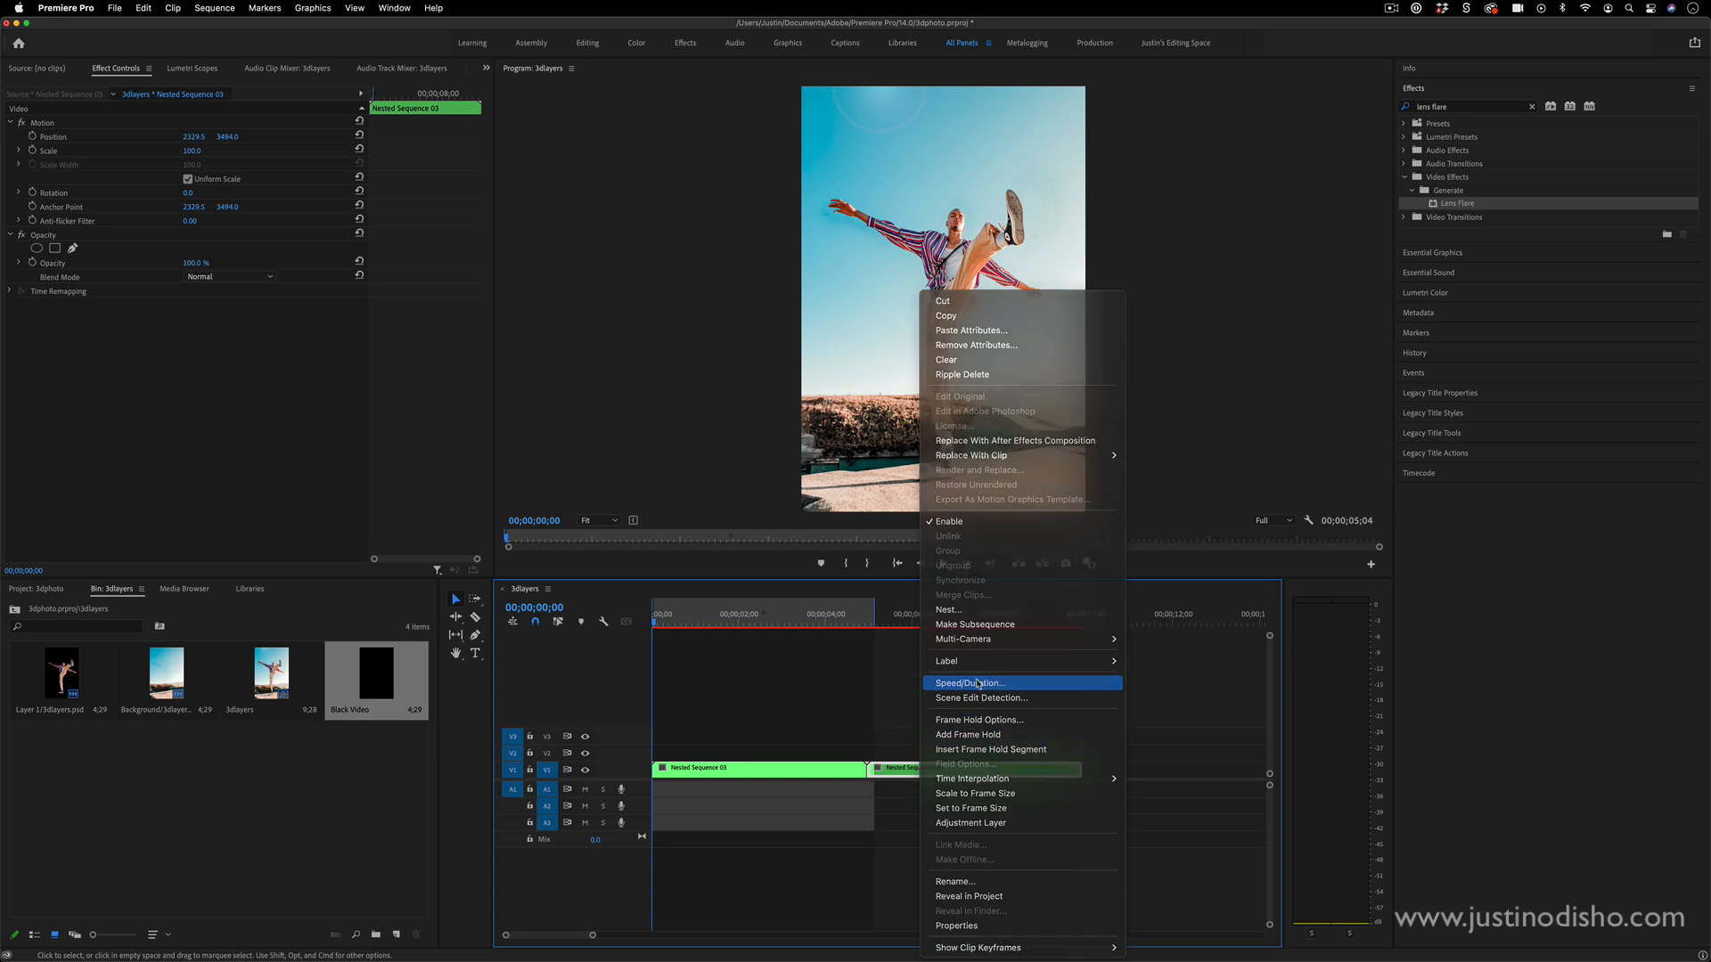
- Reverse the speed of the duplicated copy and play the boomerang loop
click(969, 683)
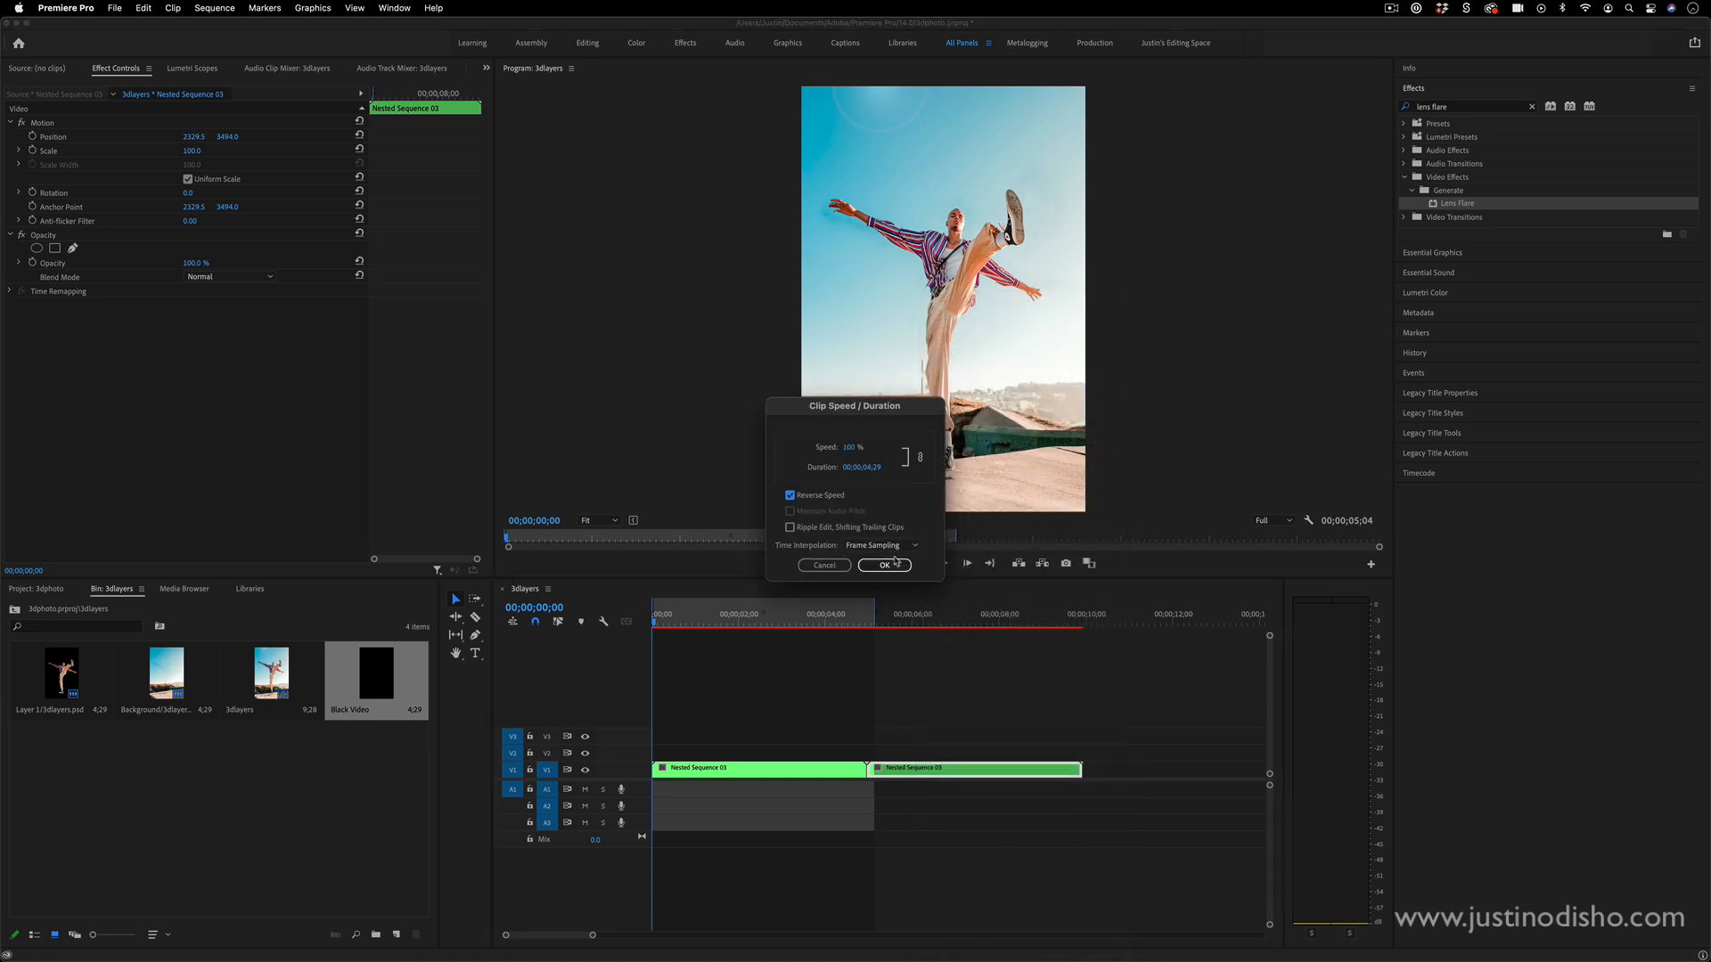
click(882, 565)
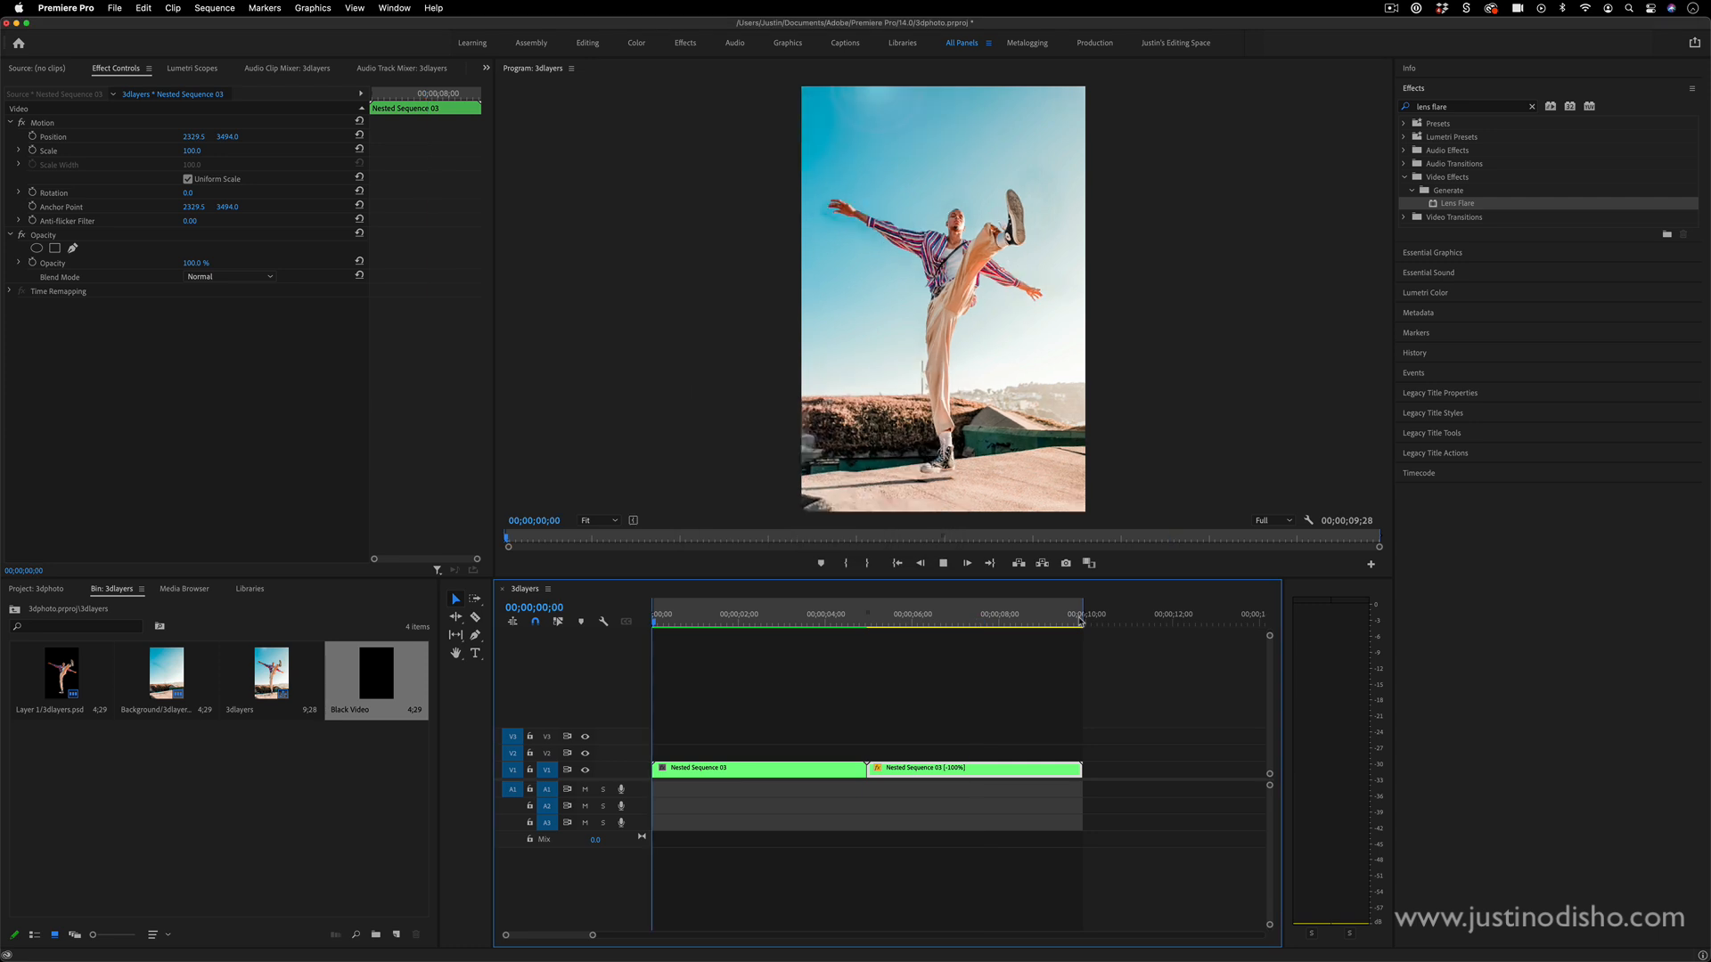
click(737, 622)
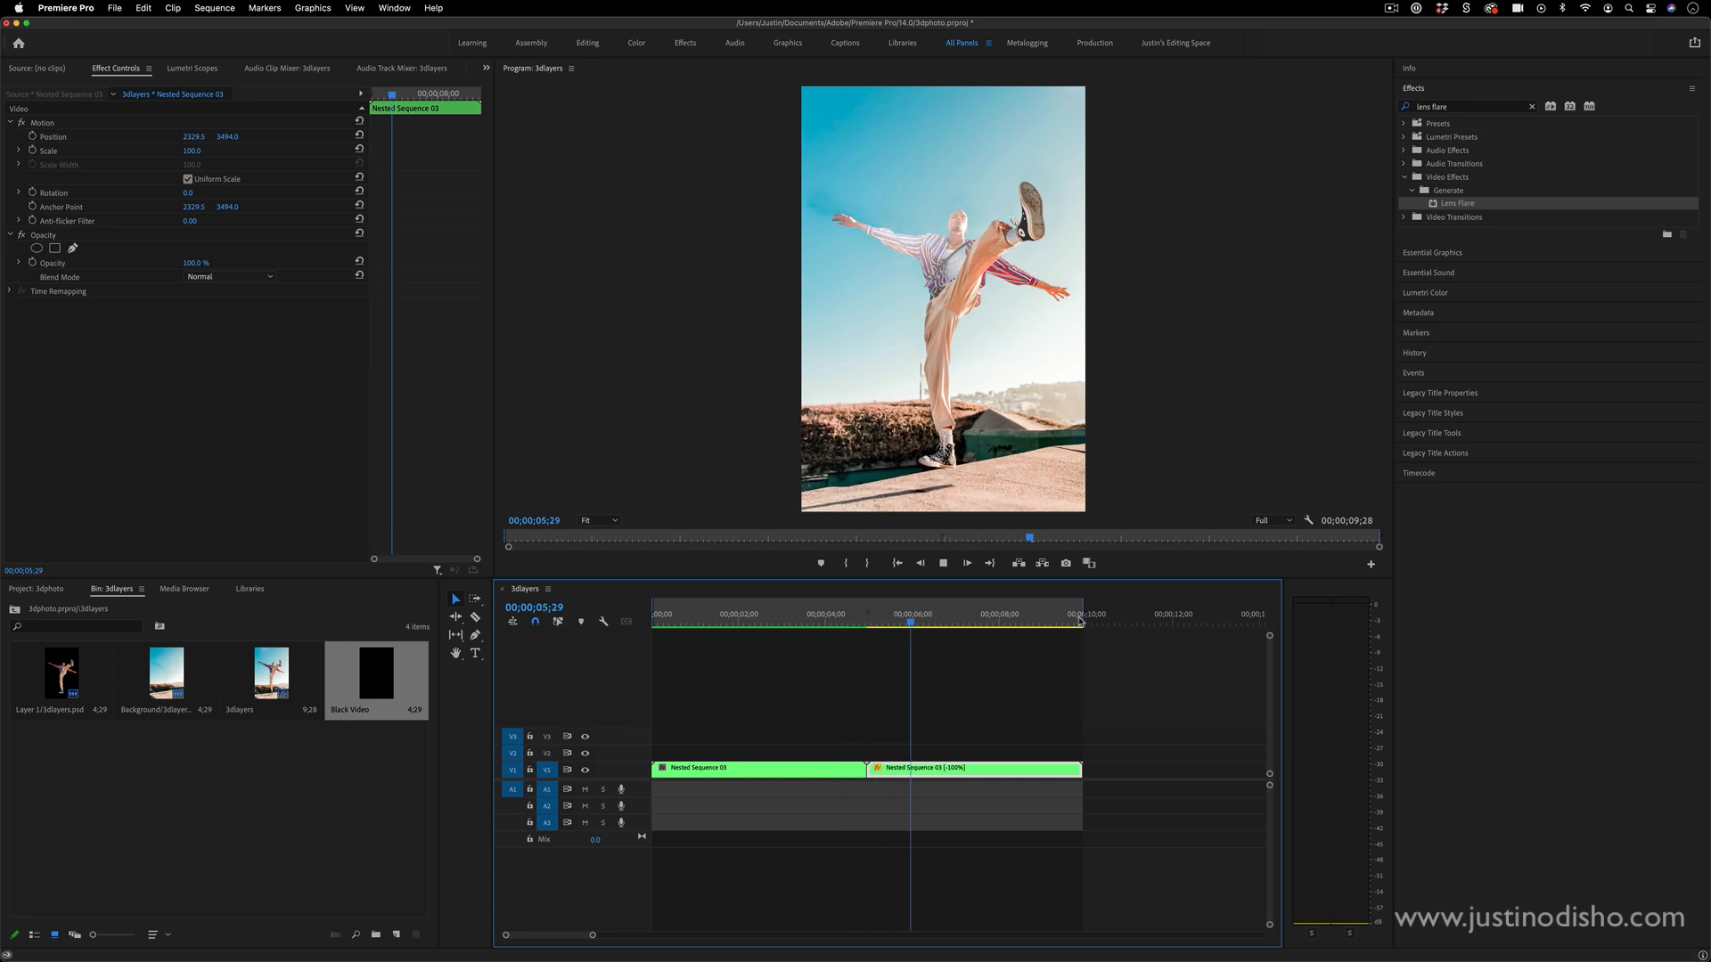
click(994, 621)
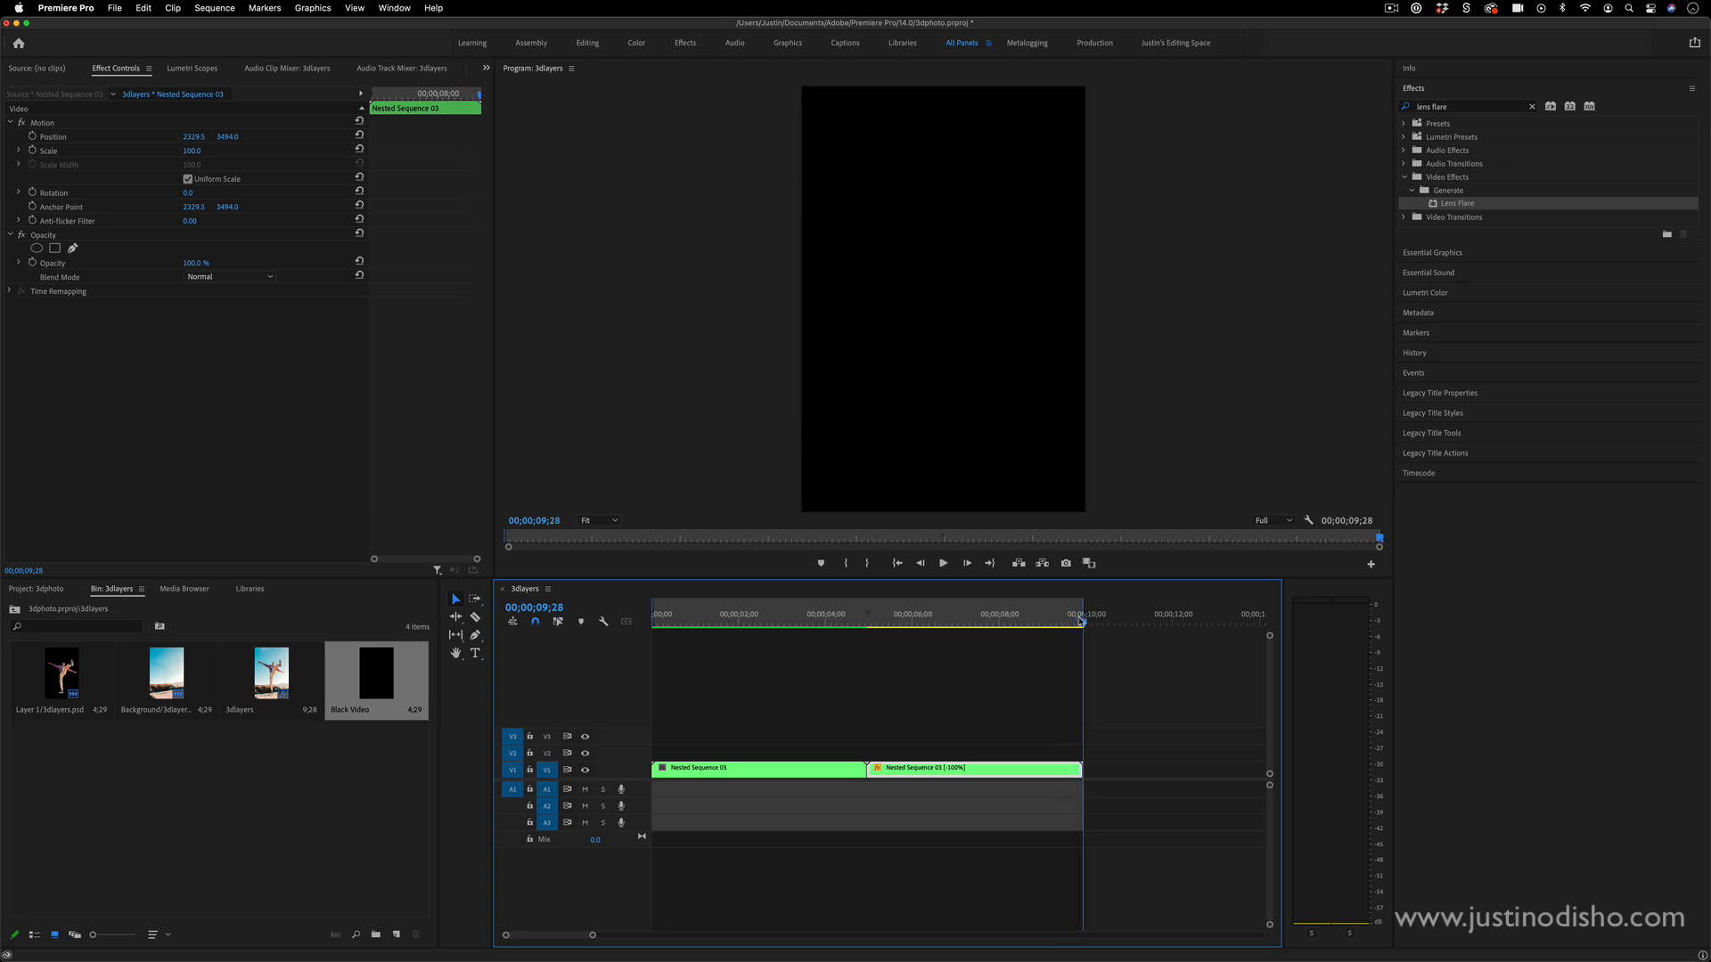
click(710, 613)
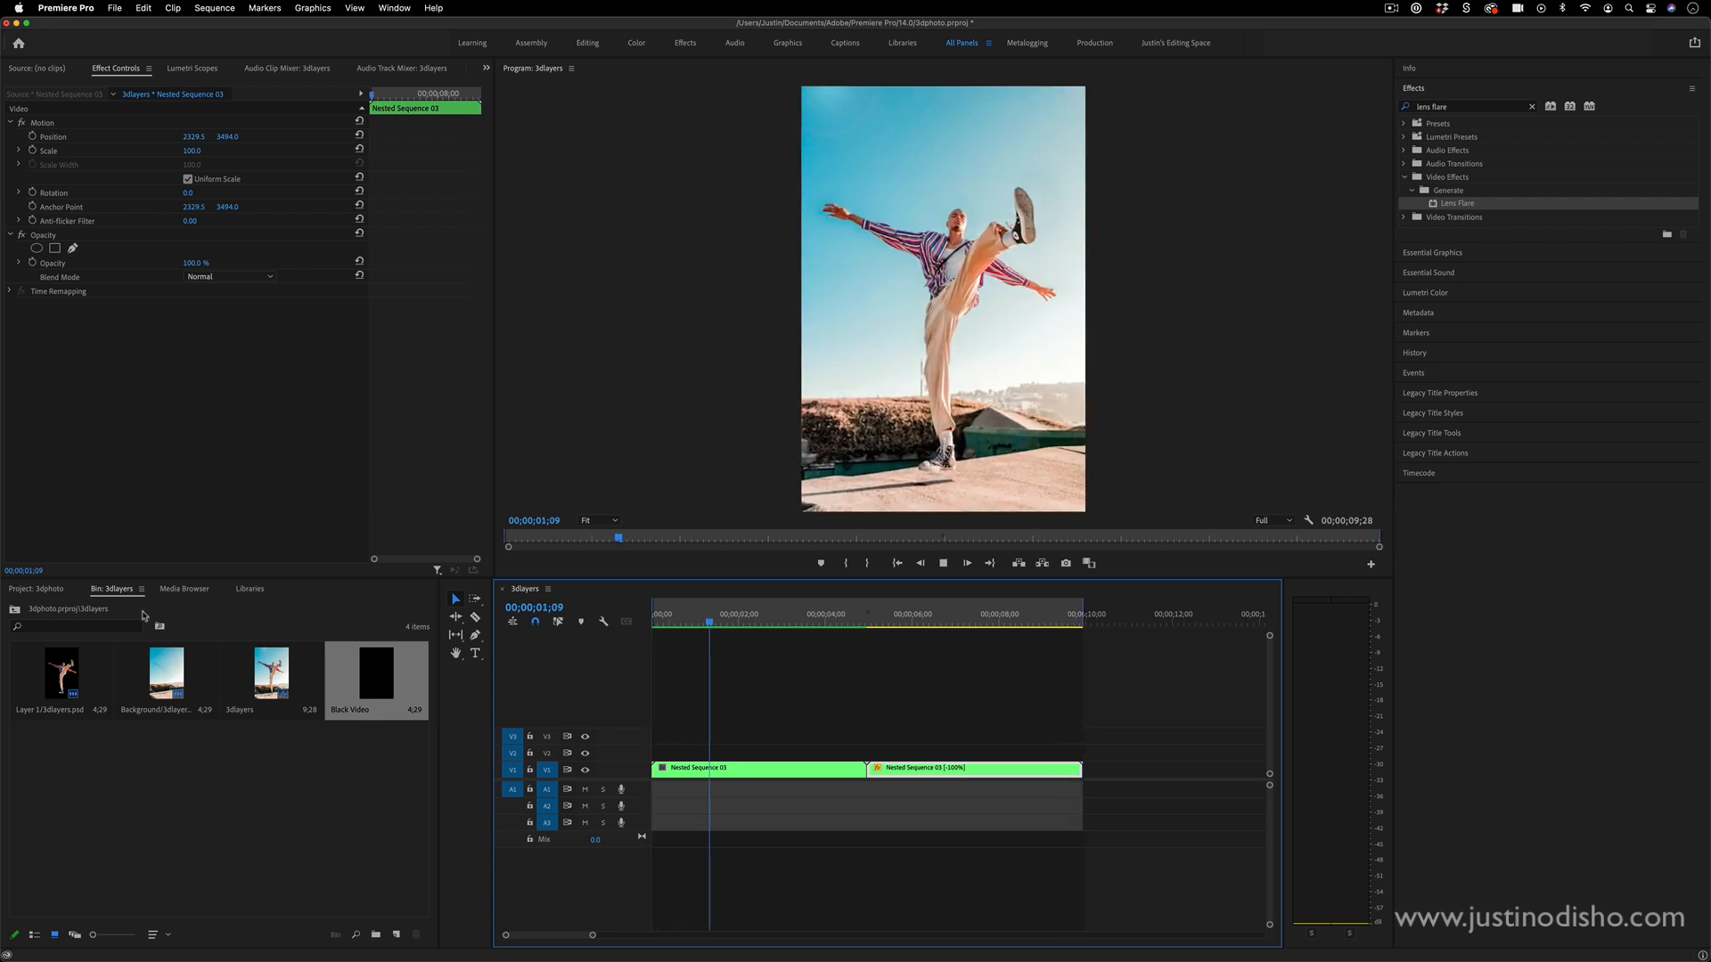